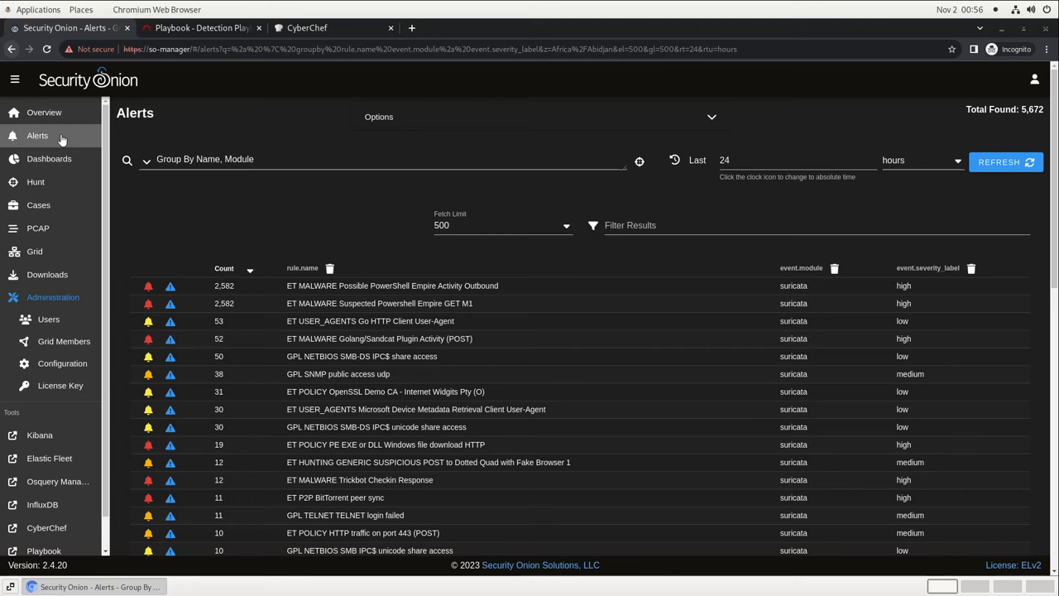
Open the Dashboards overview showing 24-hour metrics across about 118,000 events
left_click(49, 158)
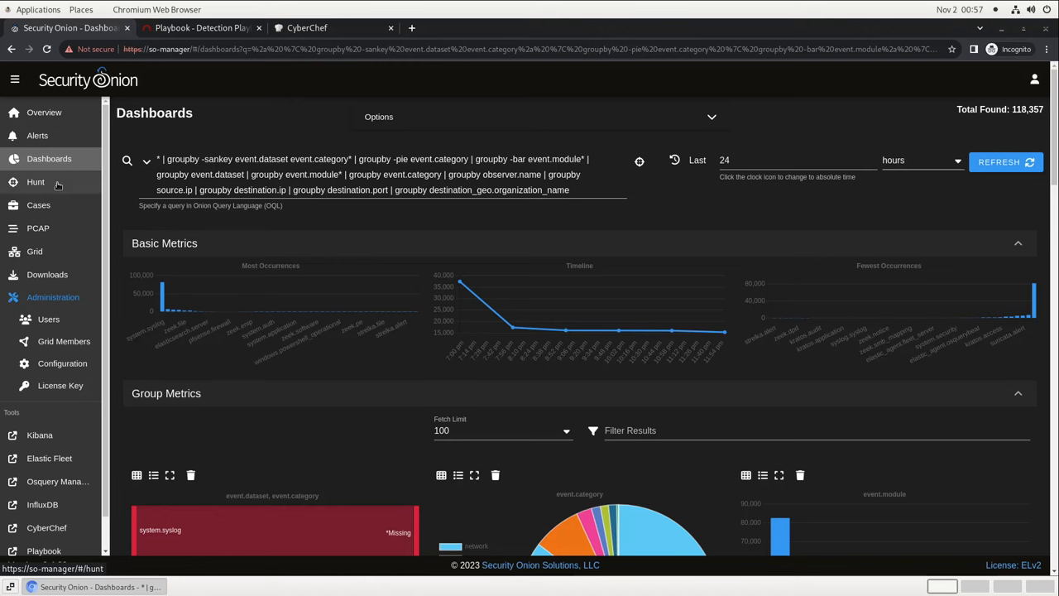
Switch to Hunt, showing about 118,000 events grouped by observer name so-manager
left_click(36, 181)
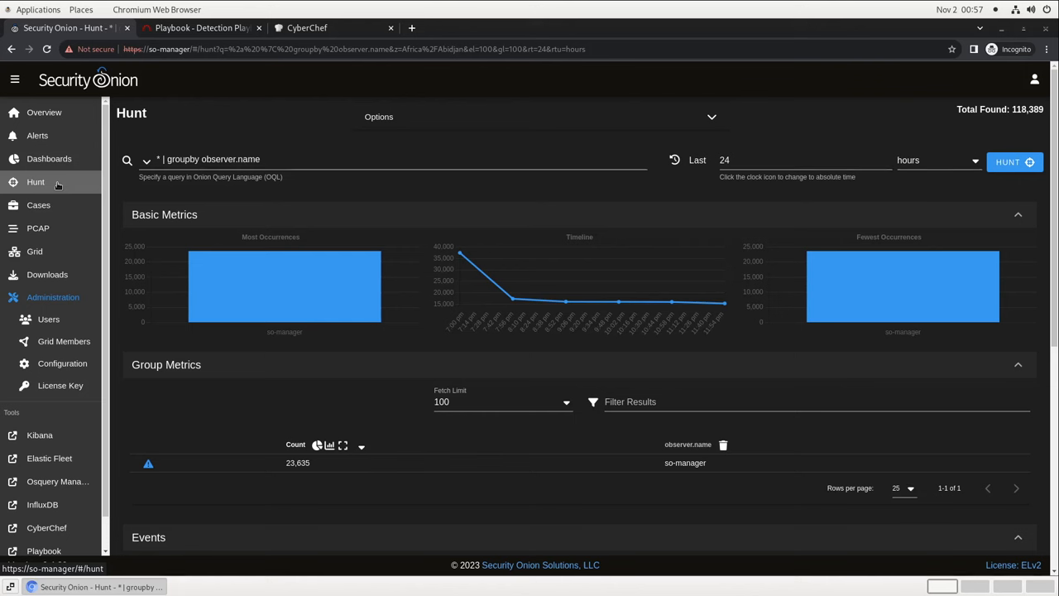
mouse_move(58, 189)
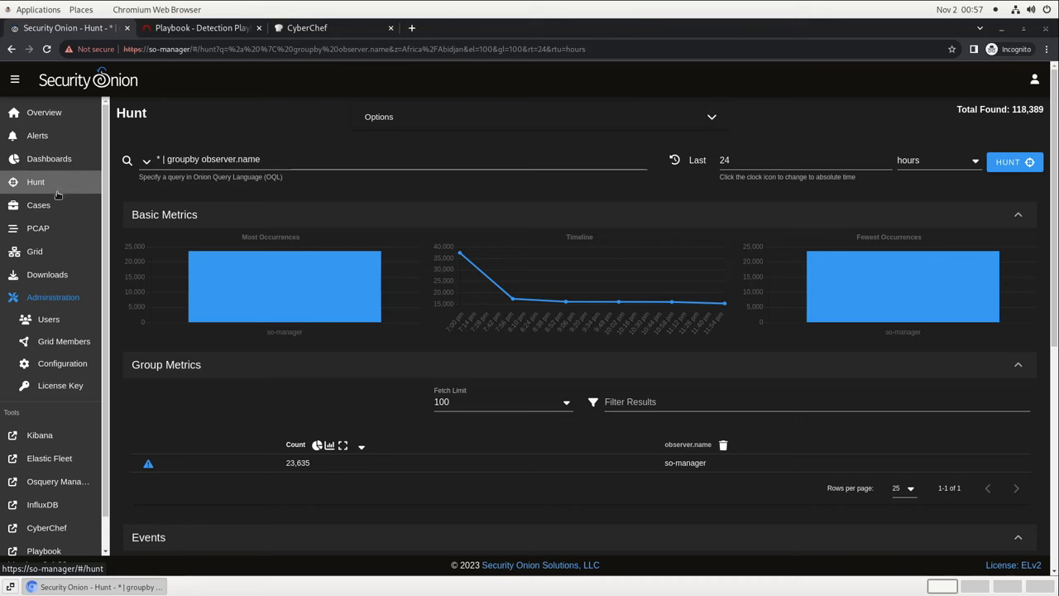
Open the Malware Investigation case and view its observables 172.16.2.2 and 203.176.135.102
left_click(38, 205)
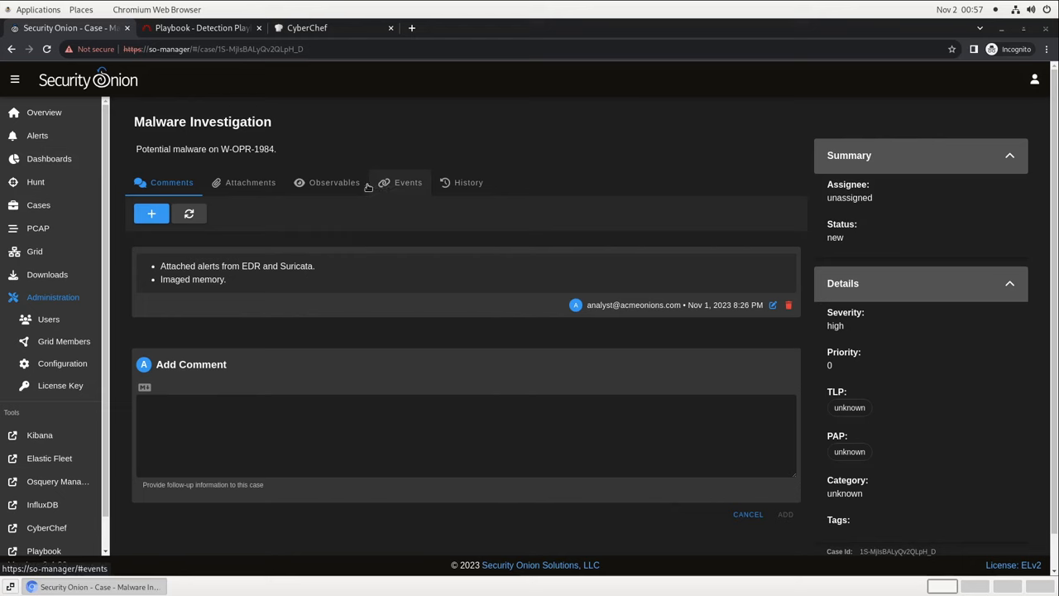
left_click(333, 182)
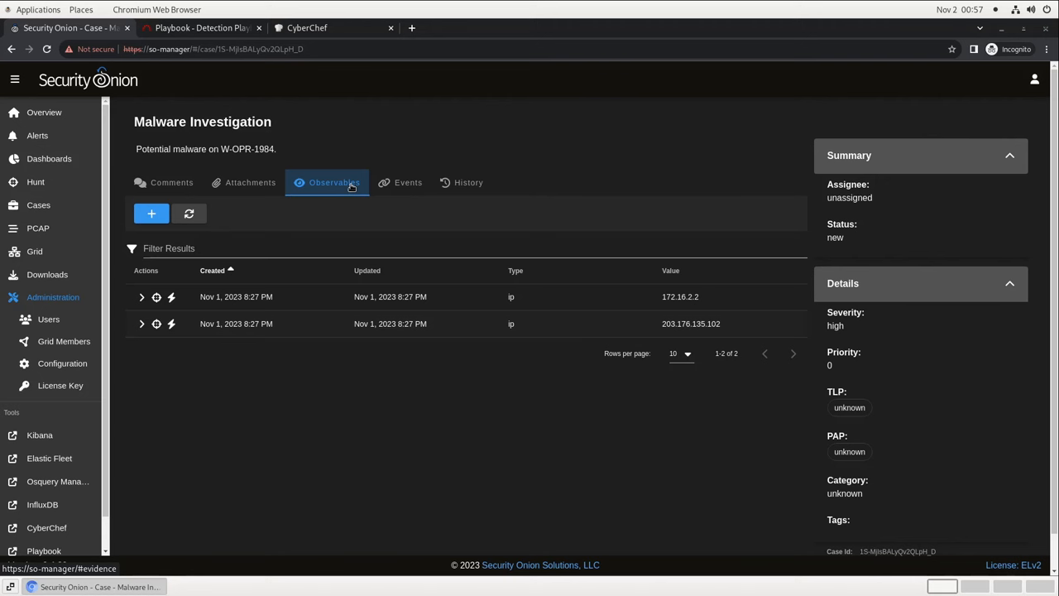
mouse_move(338, 176)
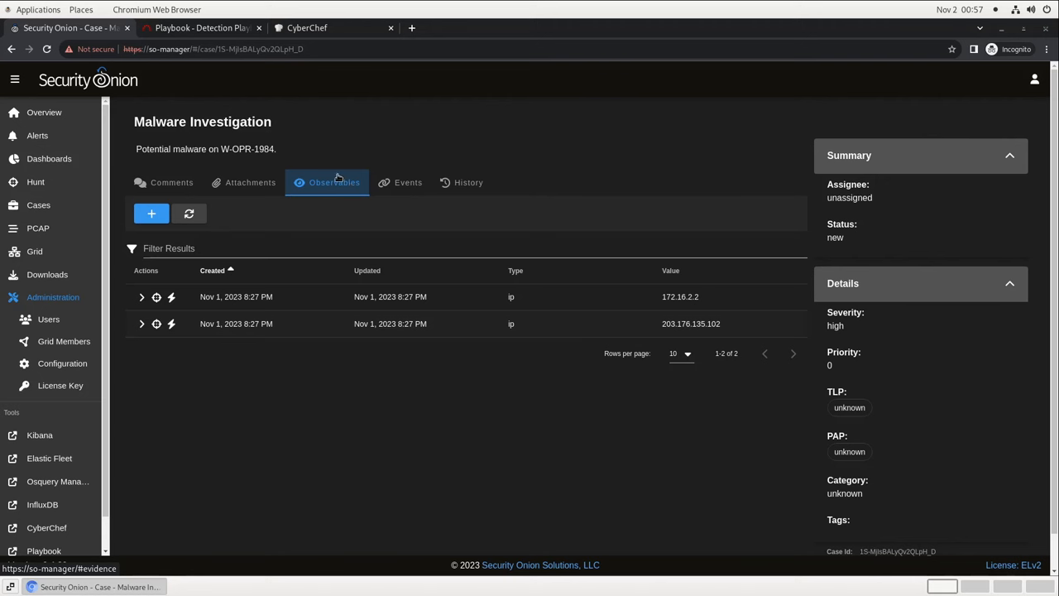
left_click(202, 27)
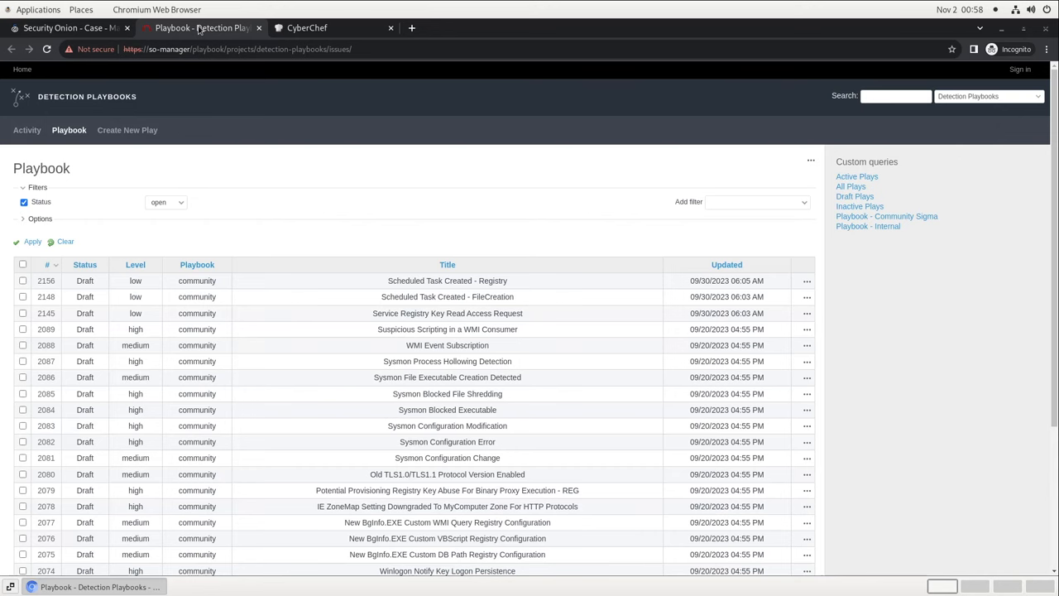
left_click(306, 28)
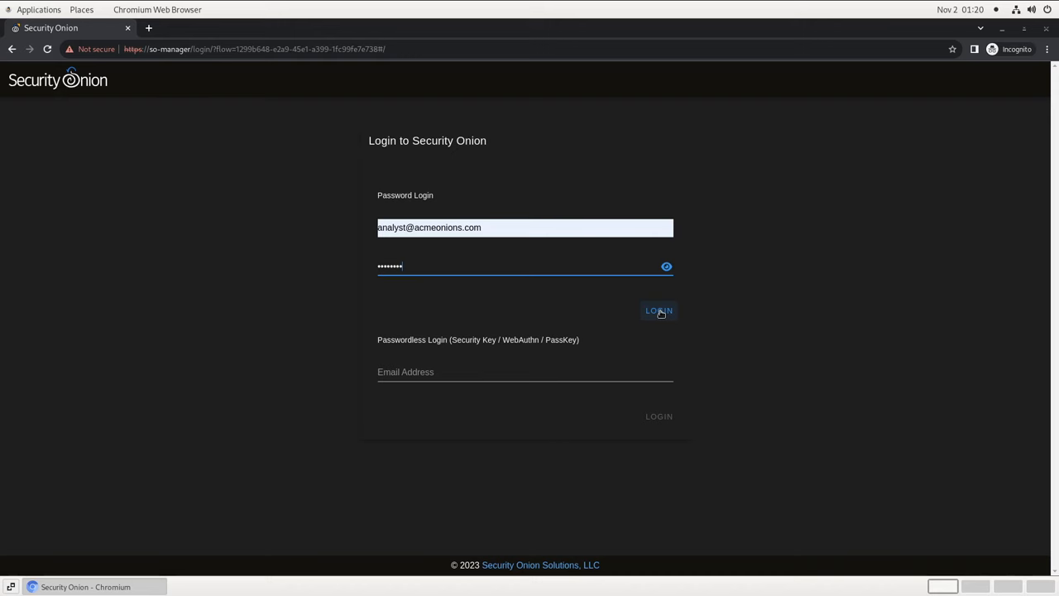
Log in with the analyst email and password to reach the 2.4.20 Overview page
left_click(659, 310)
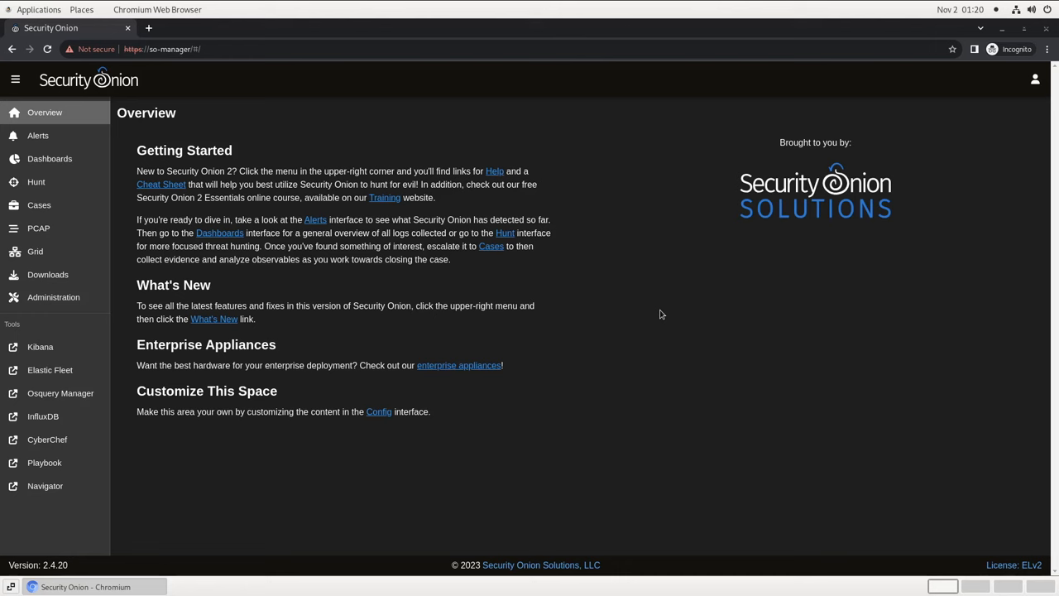
mouse_move(91, 175)
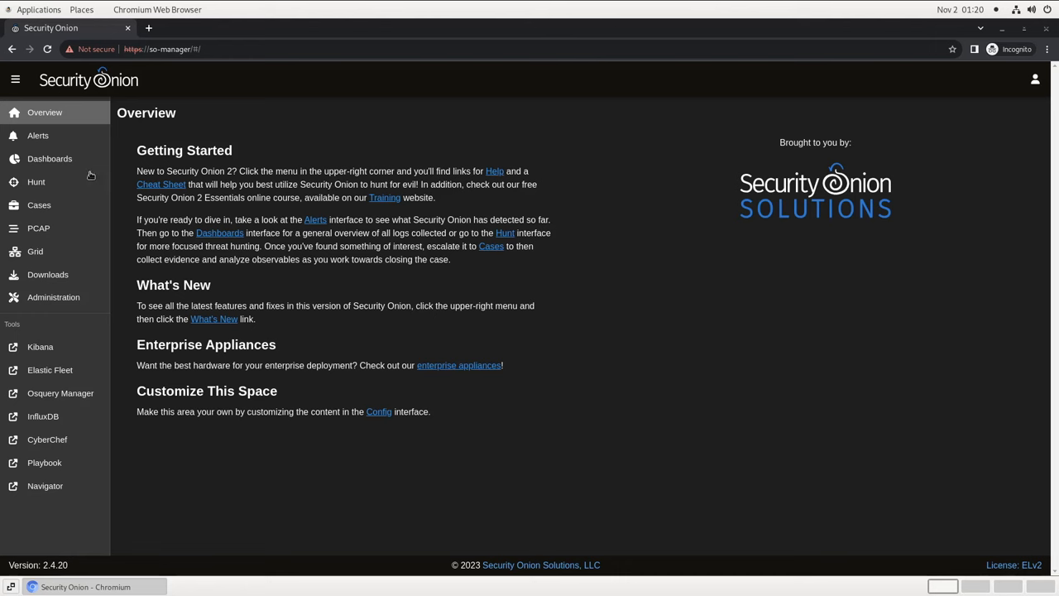
mouse_move(36, 181)
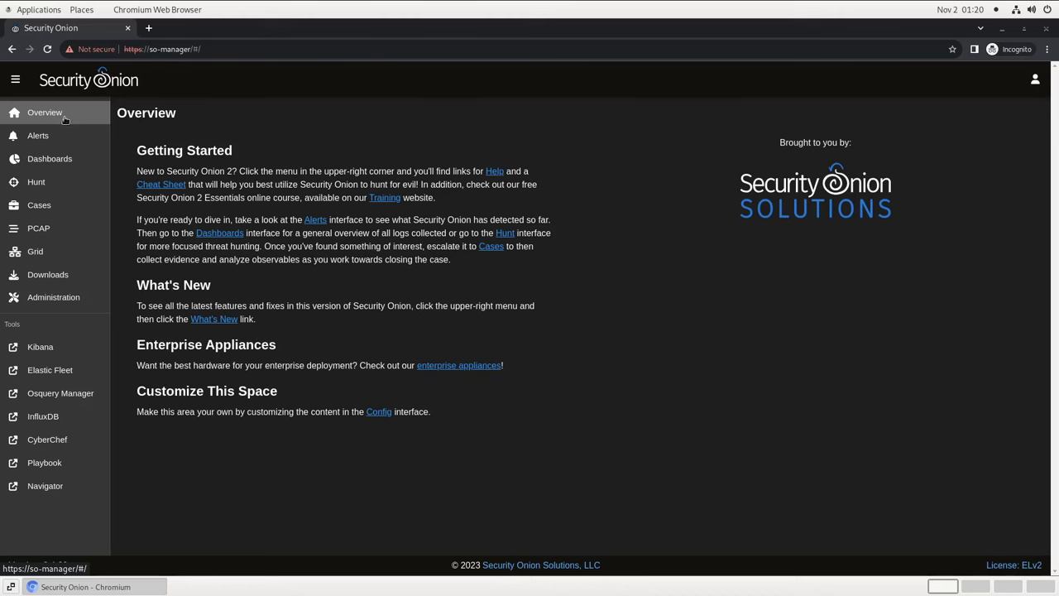
Show the 5,672 last-24-hour alerts grouped by rule name and module
left_click(38, 135)
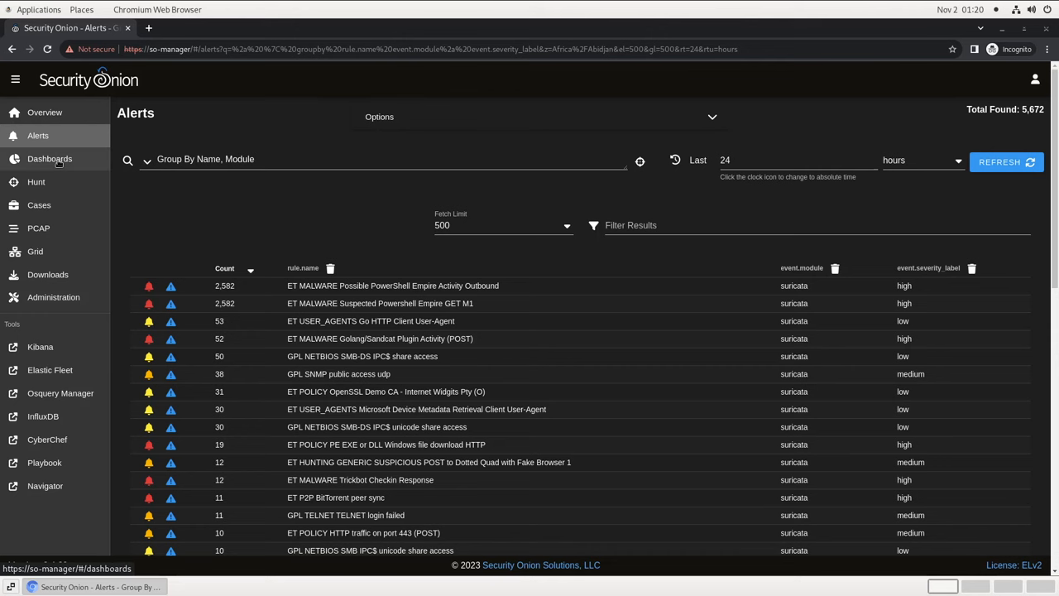
left_click(50, 158)
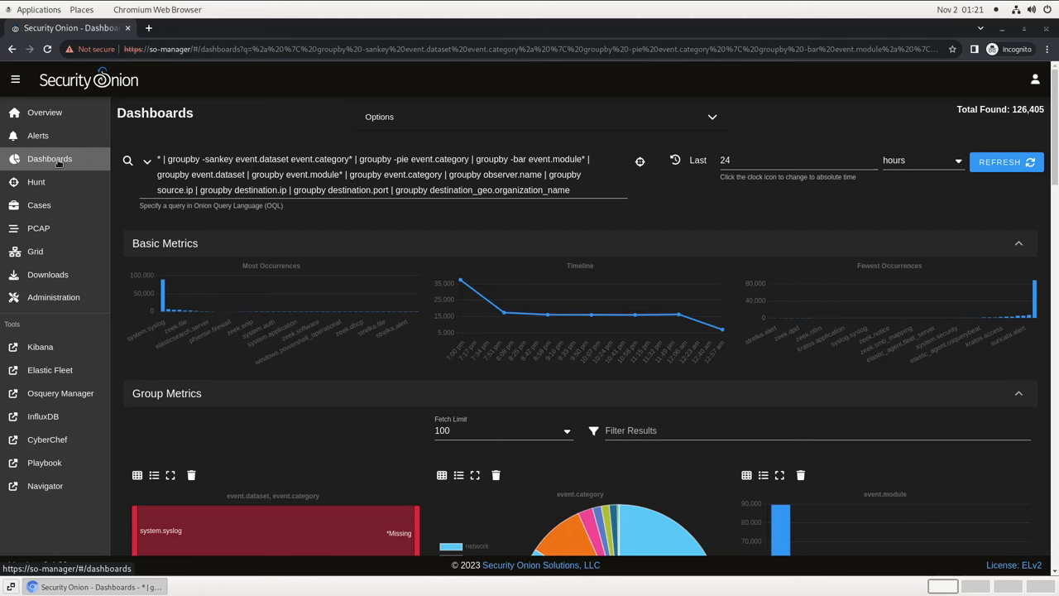
mouse_move(95, 165)
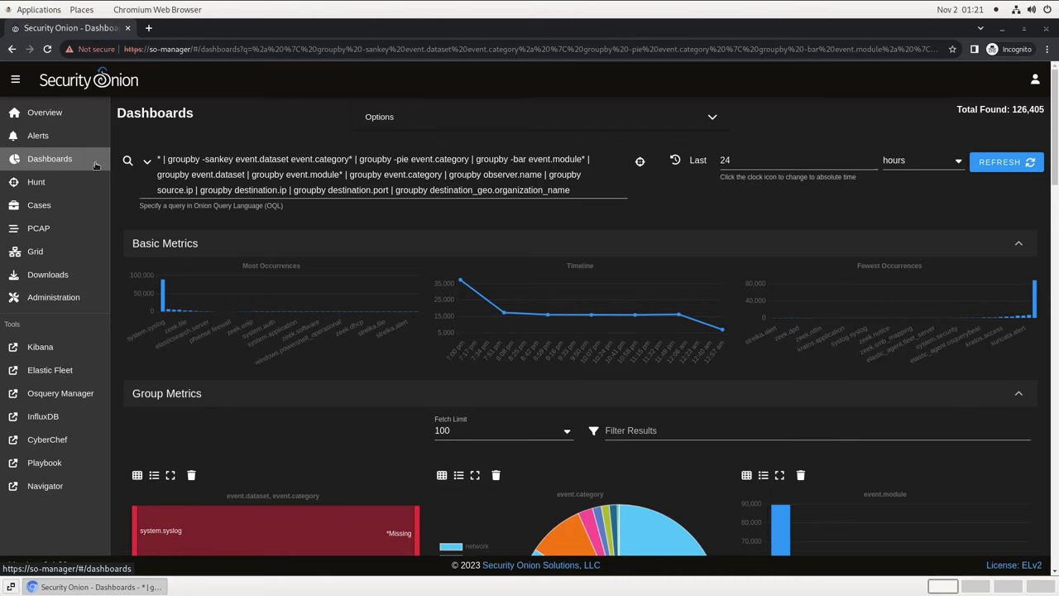
Load the HTTP dashboard and review its method, host, URL, user agent, status and port tables
left_click(146, 162)
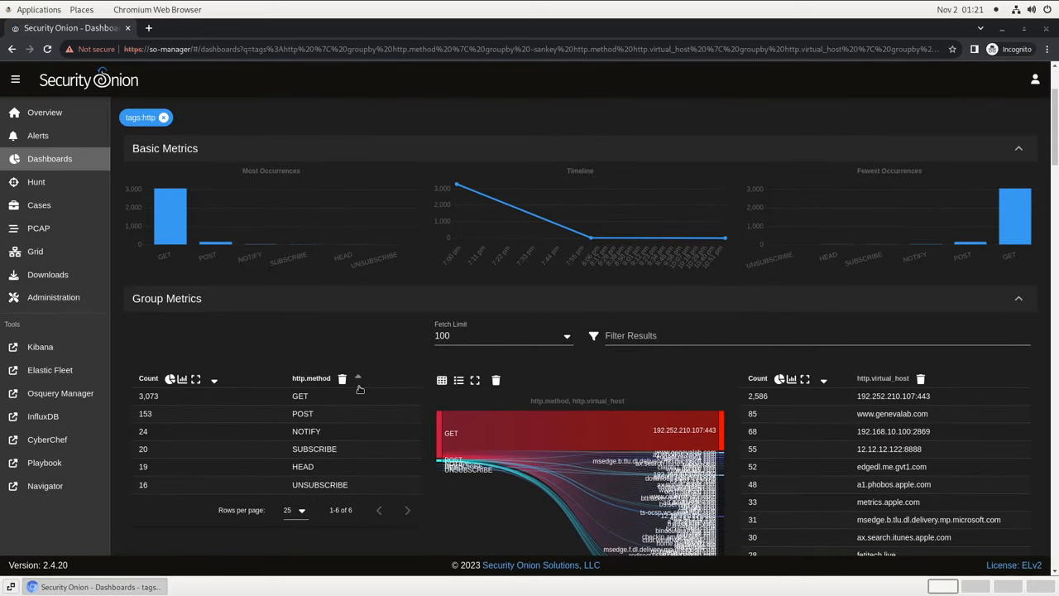
scroll("down", 3)
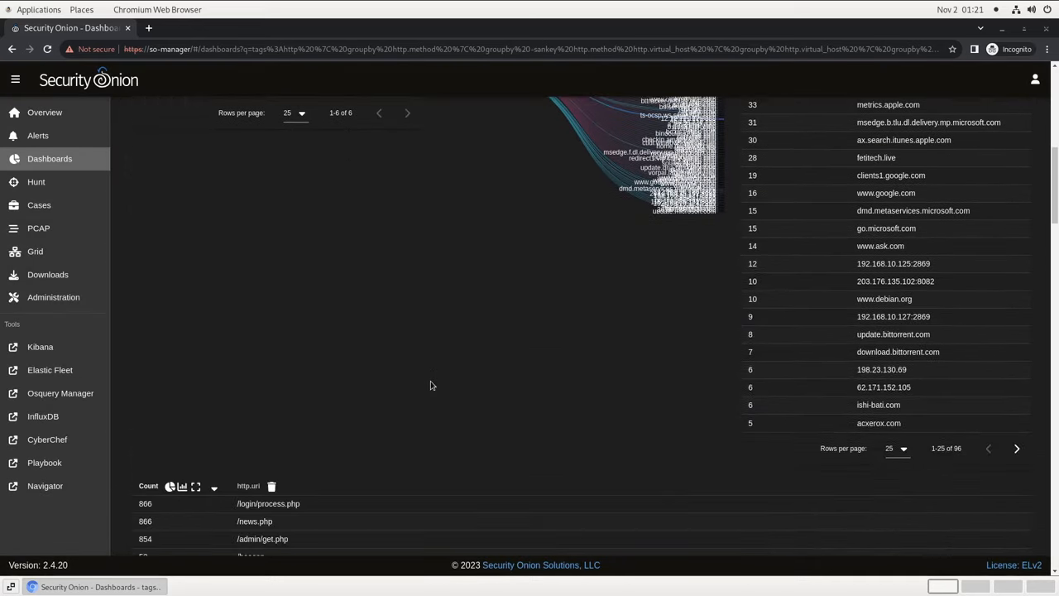
scroll("down", 3)
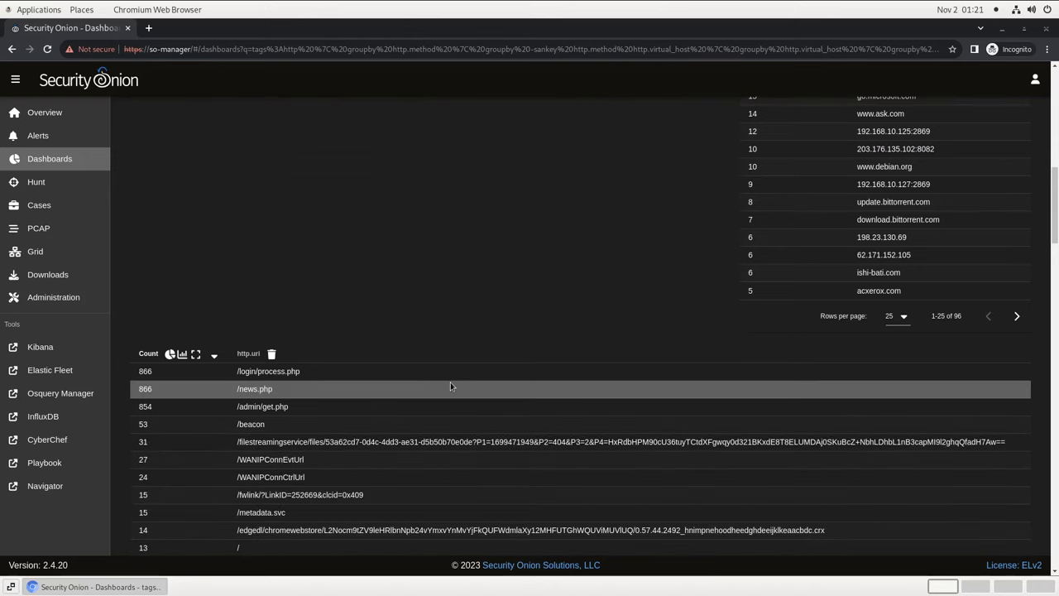
scroll("down", 3)
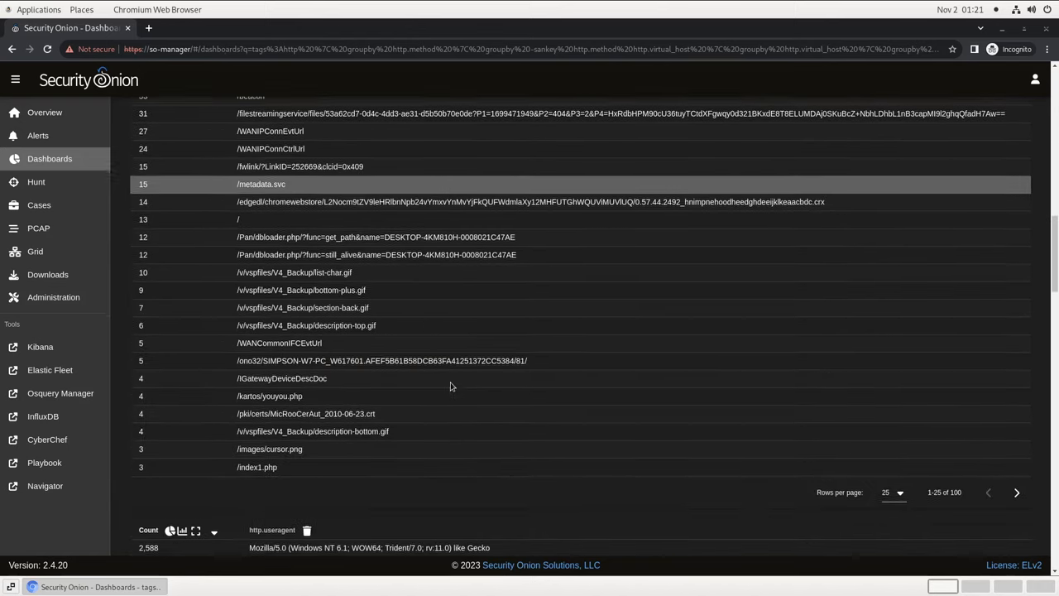
scroll("down", 3)
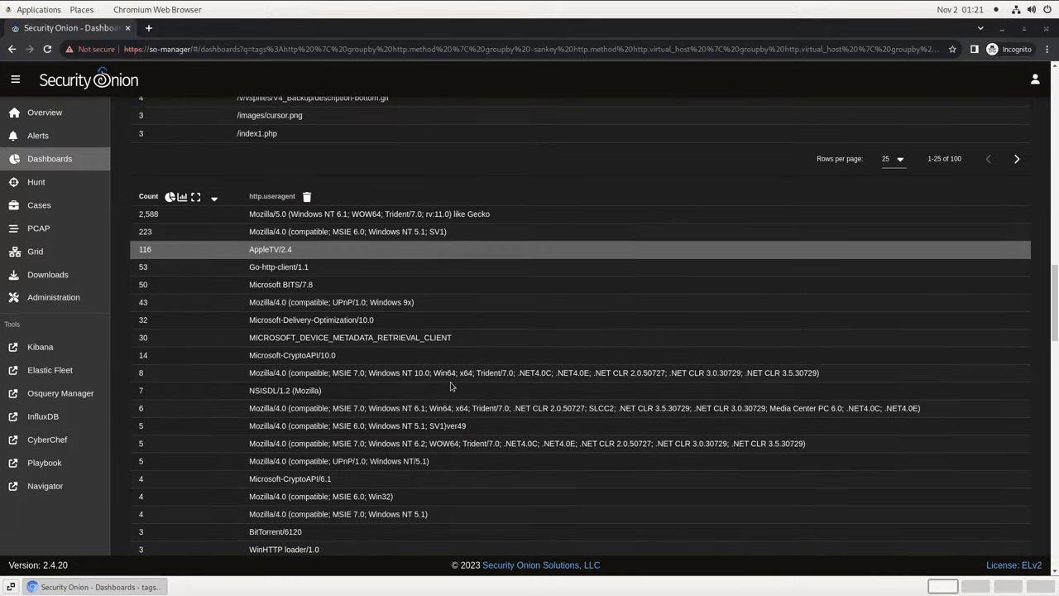
scroll("down", 3)
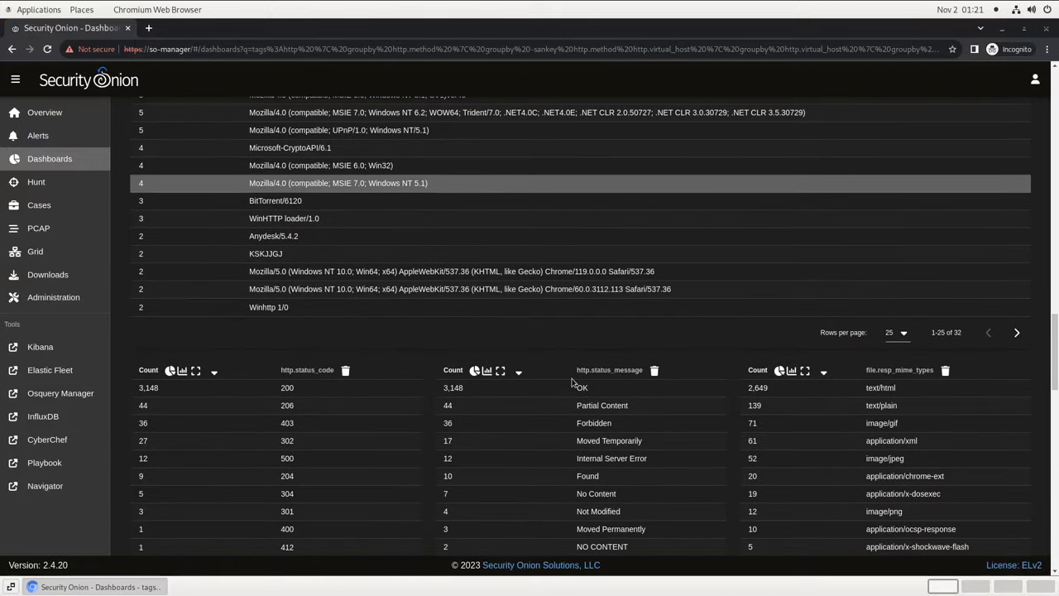
scroll("down", 3)
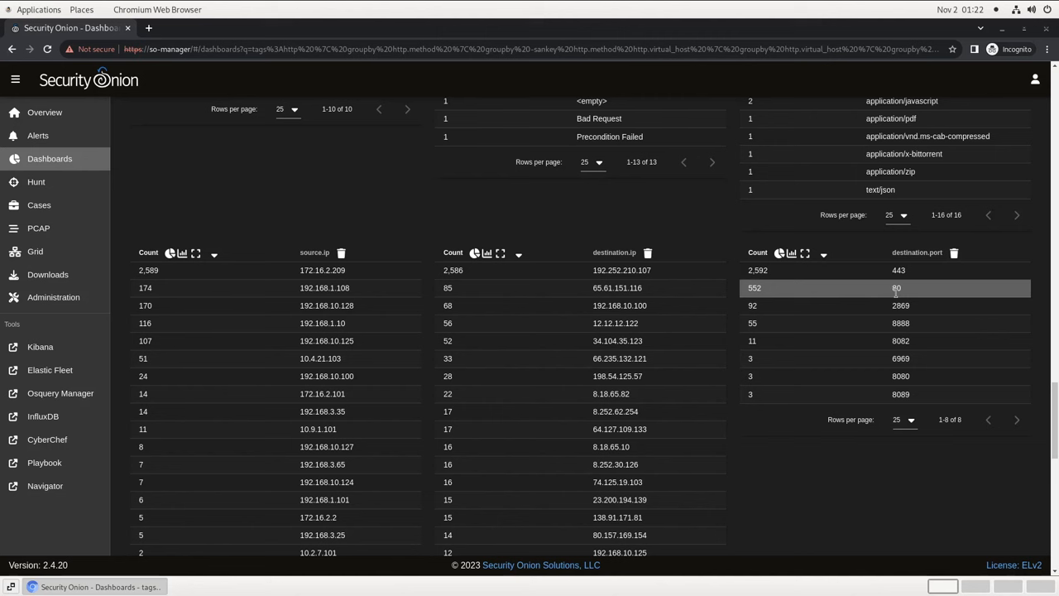
Exclude destination port 80 traffic from the HTTP dashboard results
left_click(896, 287)
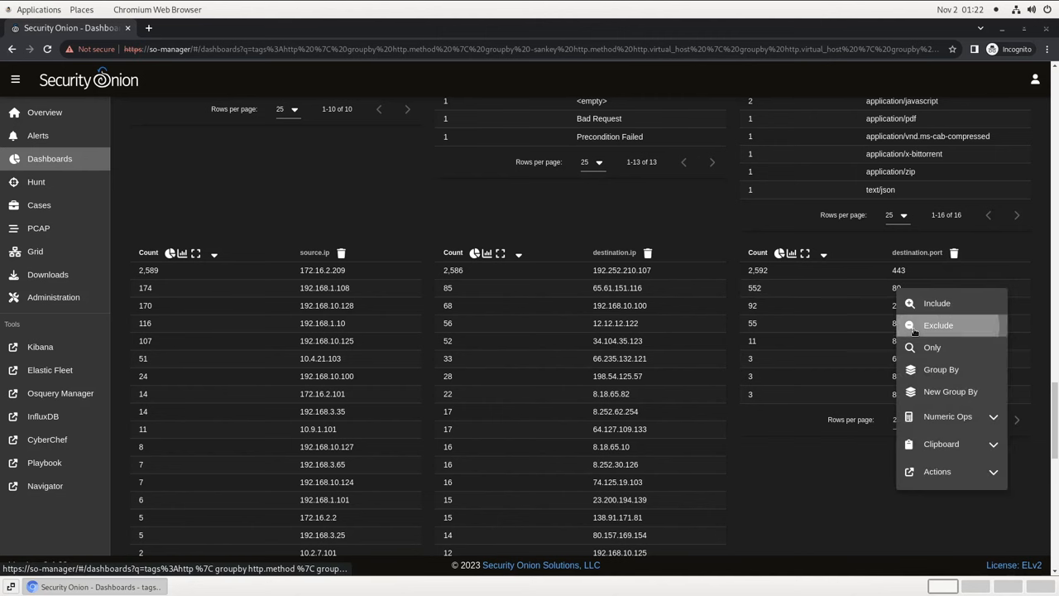
left_click(939, 325)
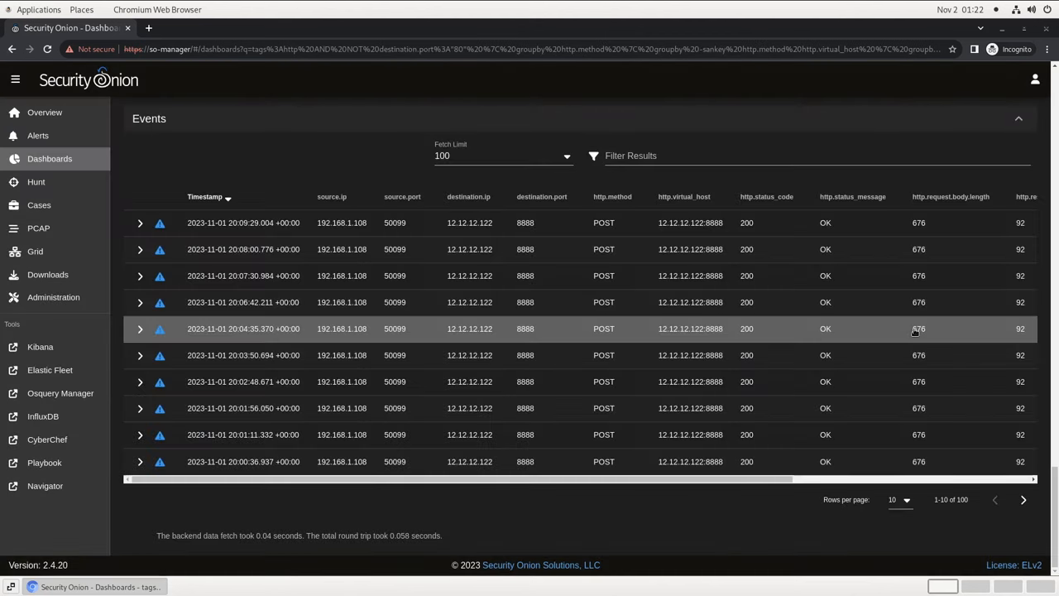
scroll("down", 3)
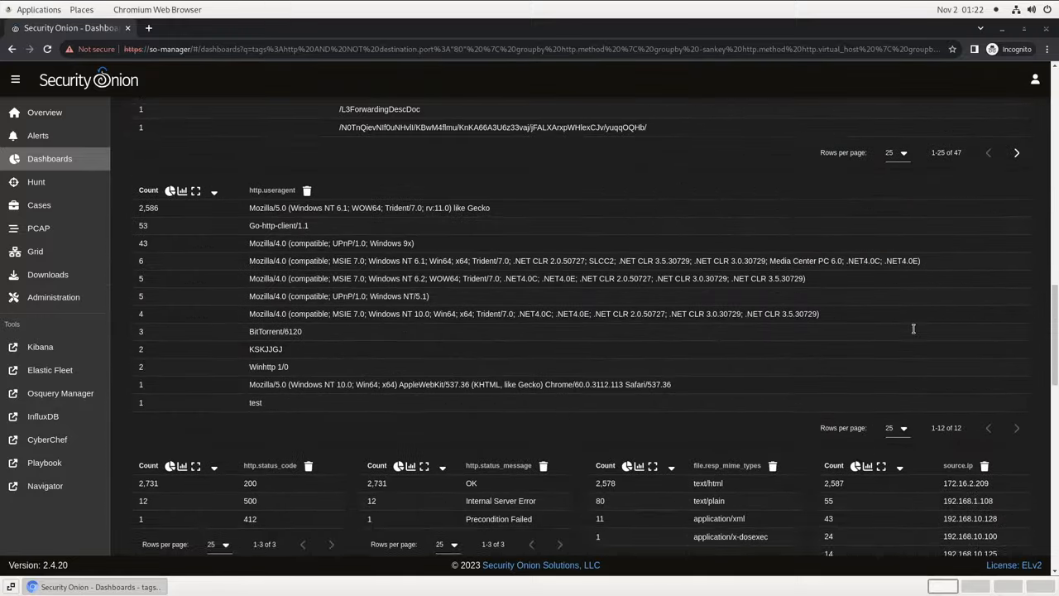
scroll("down", 3)
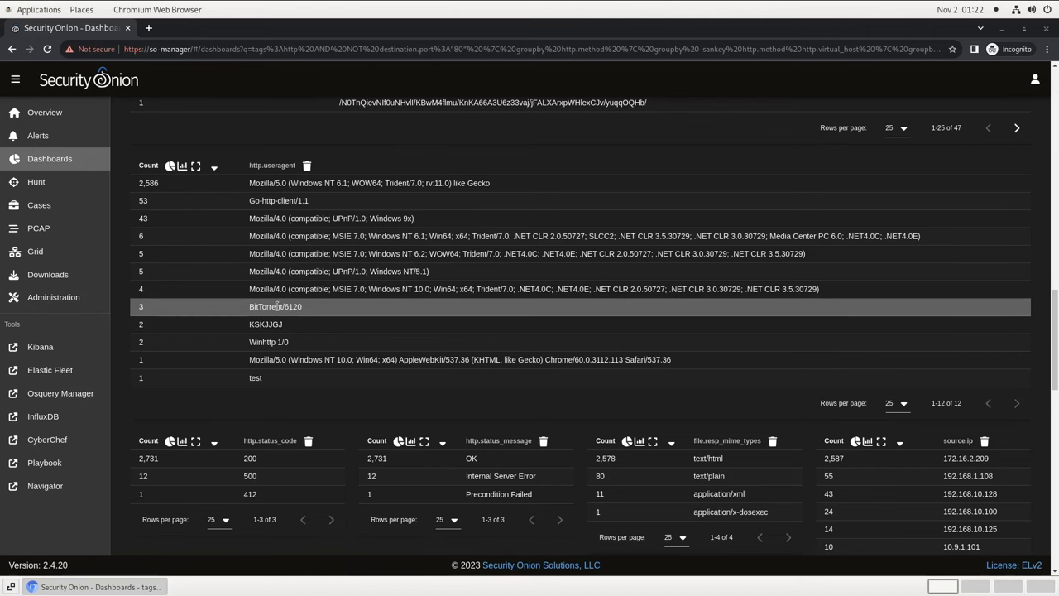
Filter to the BitTorrent/6120 user agent and review the bttracker.debian.org:6969 announce and scrape requests
left_click(275, 306)
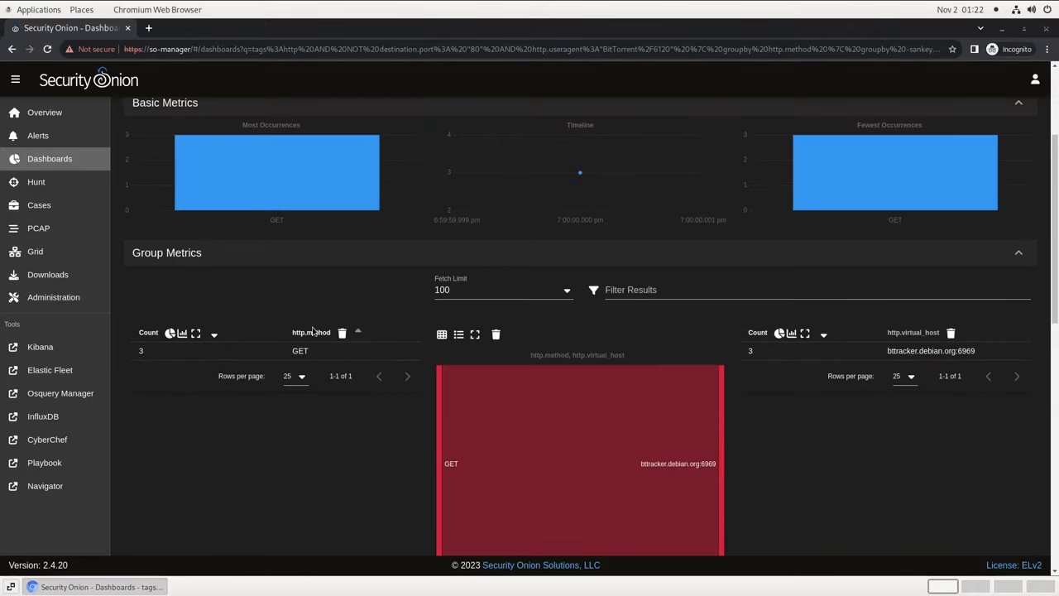
scroll("down", 3)
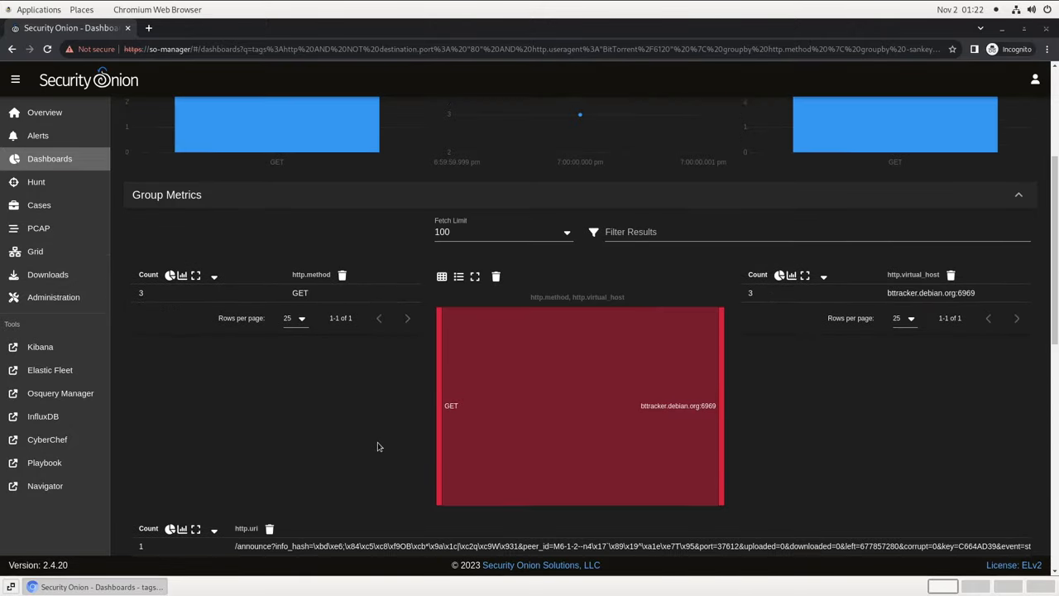
scroll("down", 3)
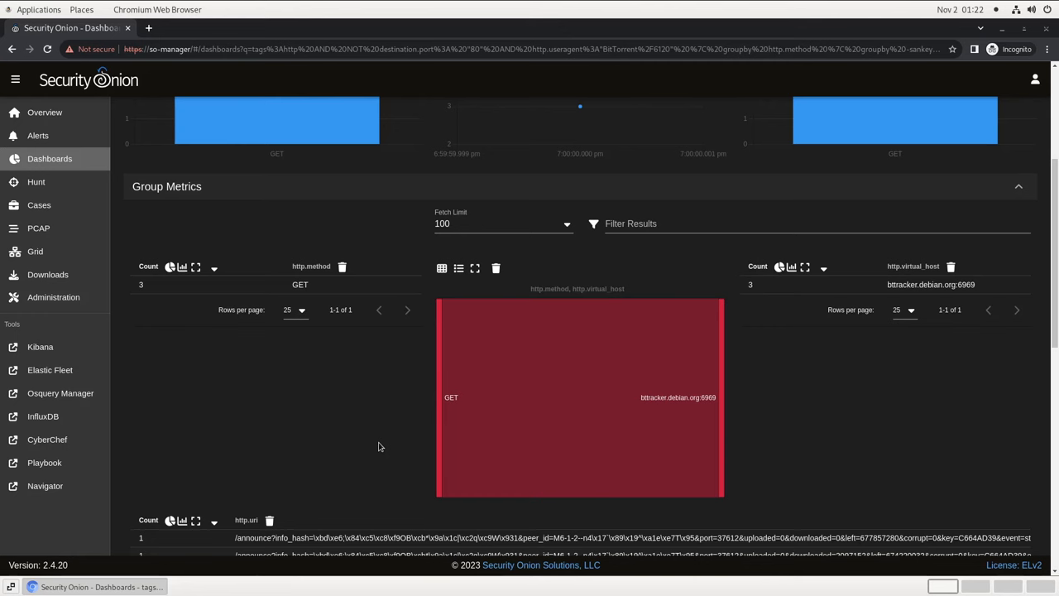
scroll("down", 3)
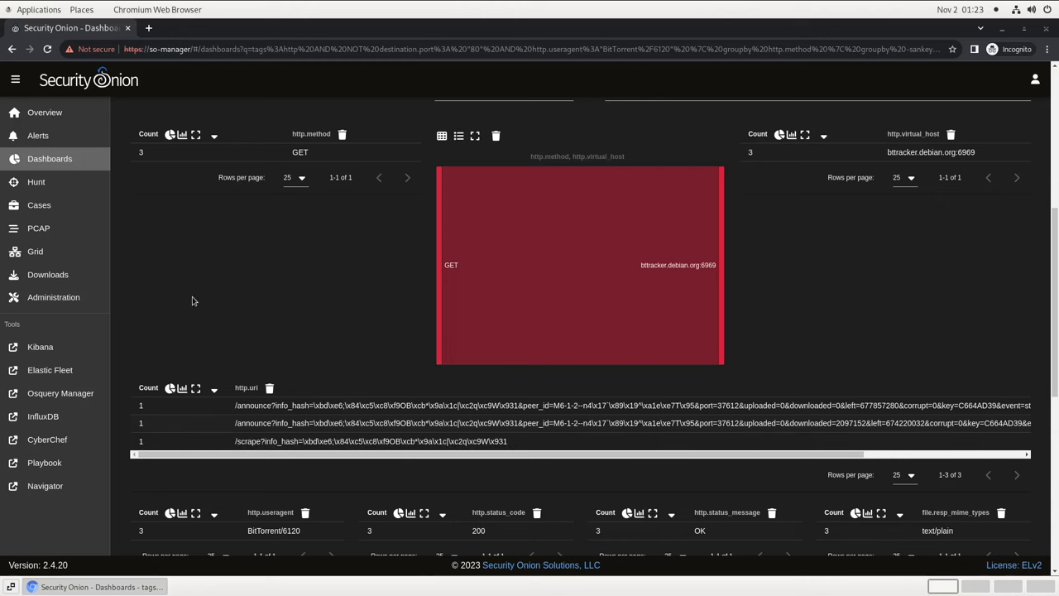
Run the connections query in Hunt, grouping HTTP traffic by destination port
left_click(36, 182)
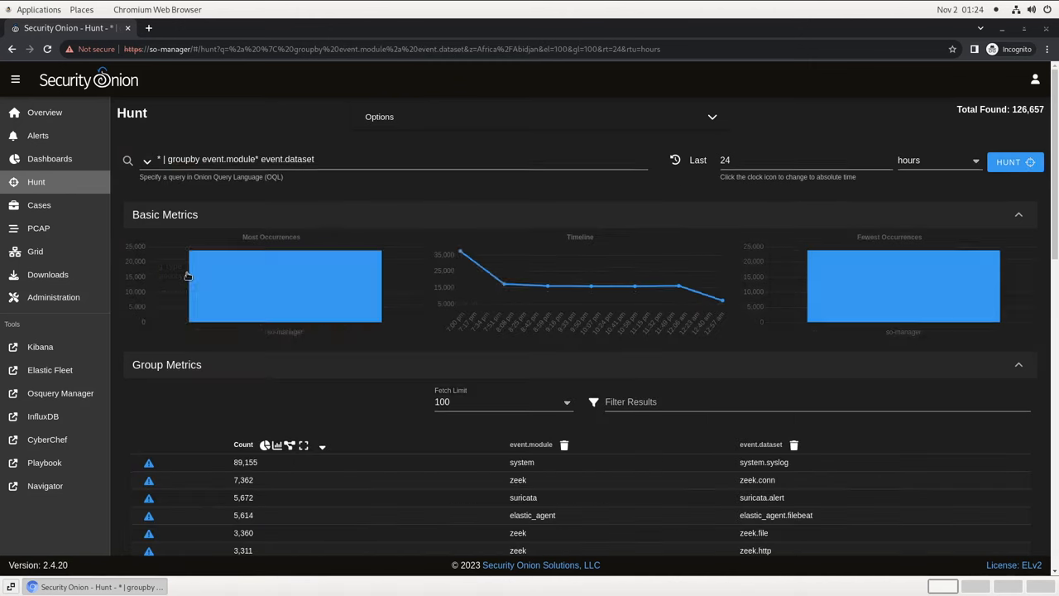
scroll("down", 3)
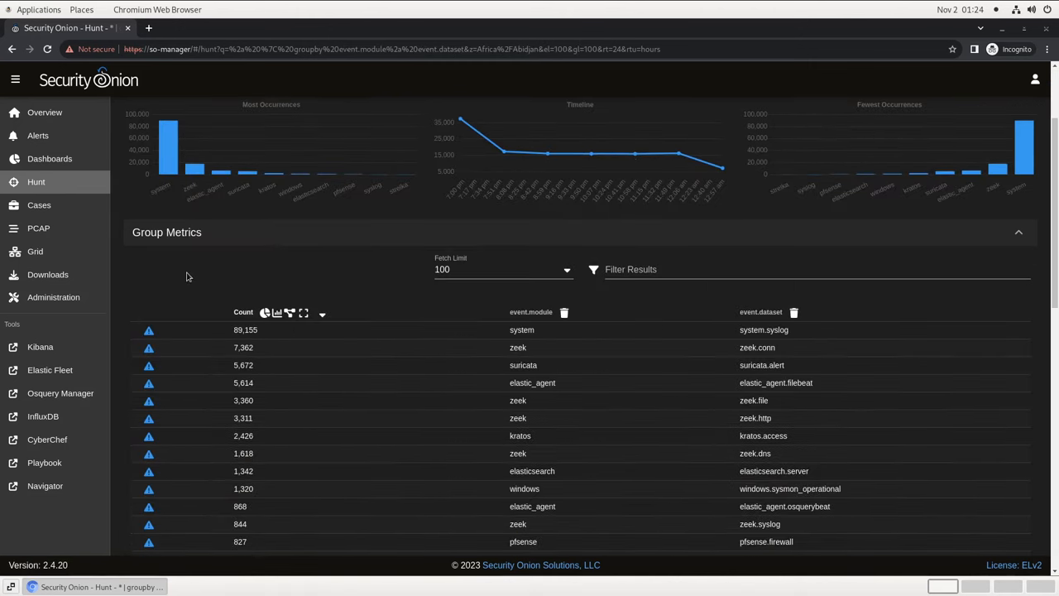
scroll("down", 3)
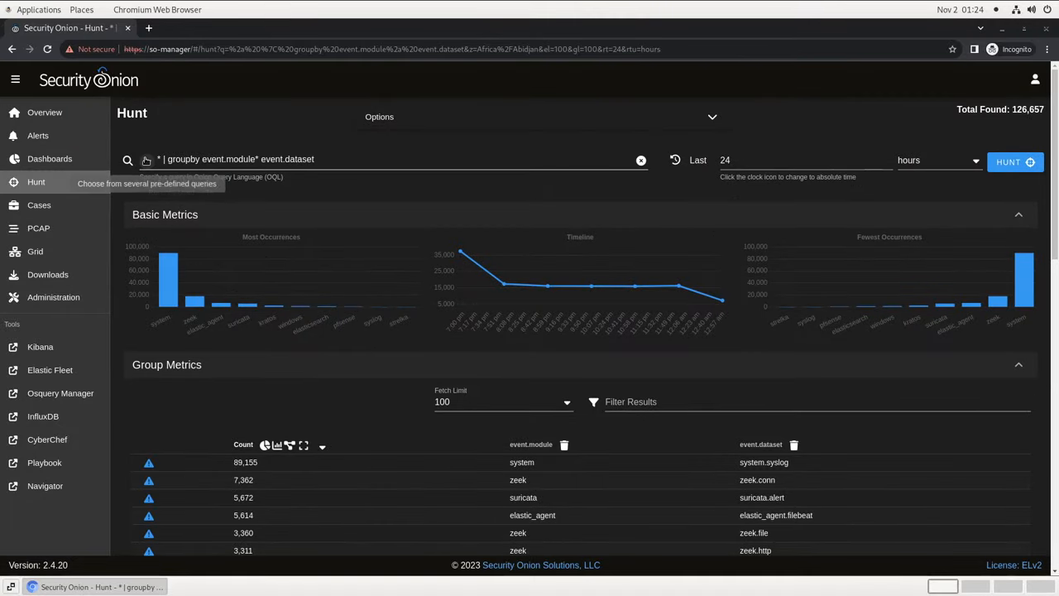
left_click(147, 159)
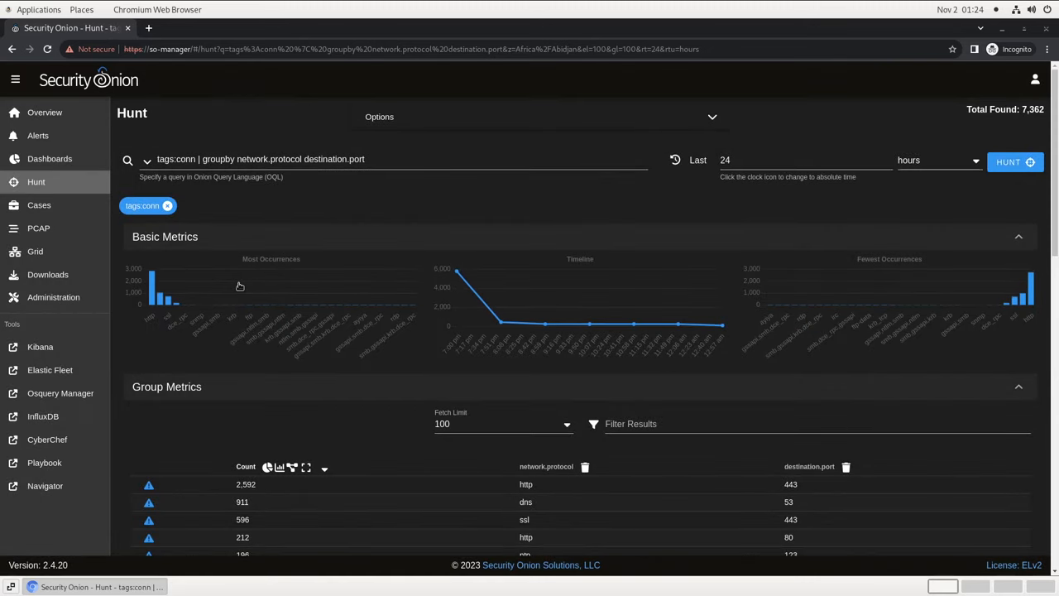
scroll("down", 3)
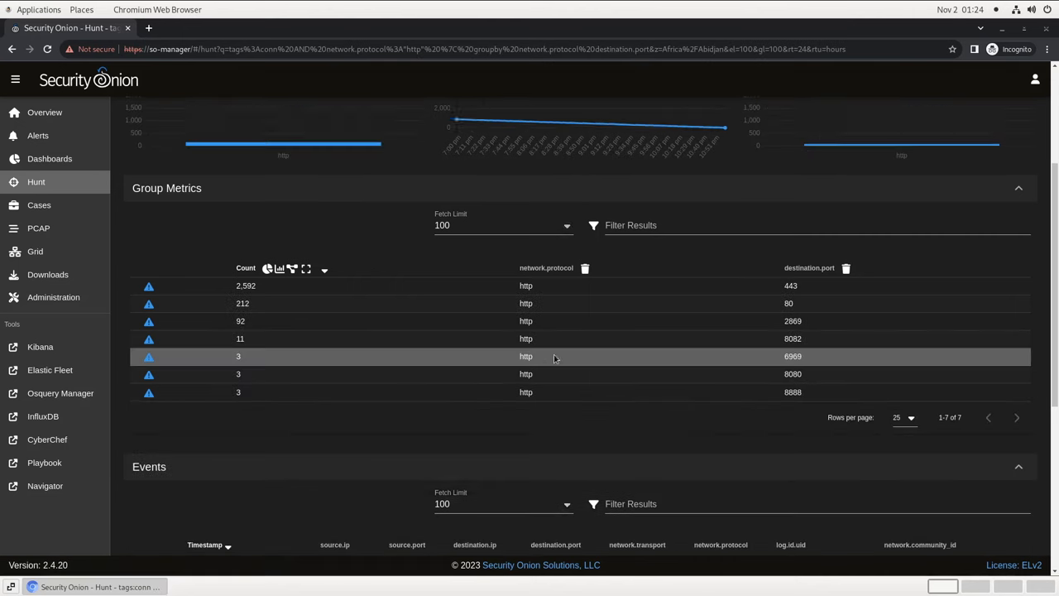
mouse_move(401, 392)
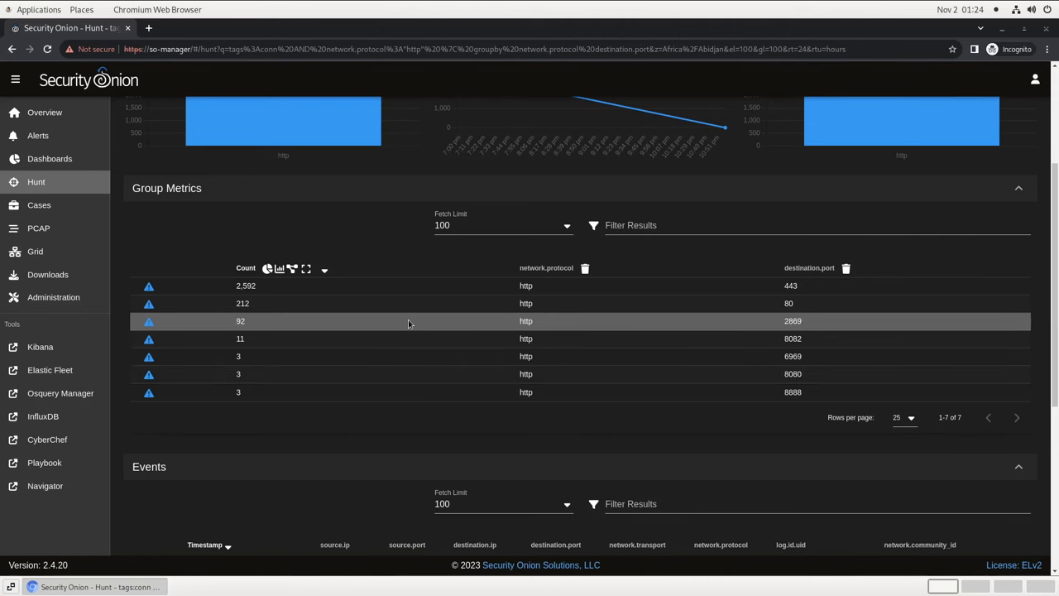
mouse_move(428, 303)
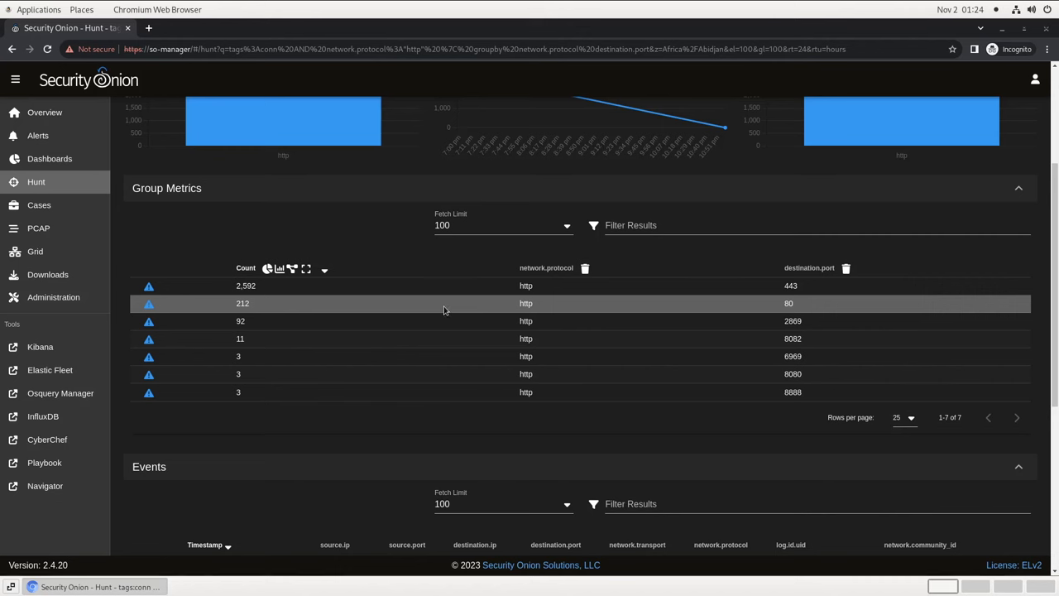
mouse_move(478, 321)
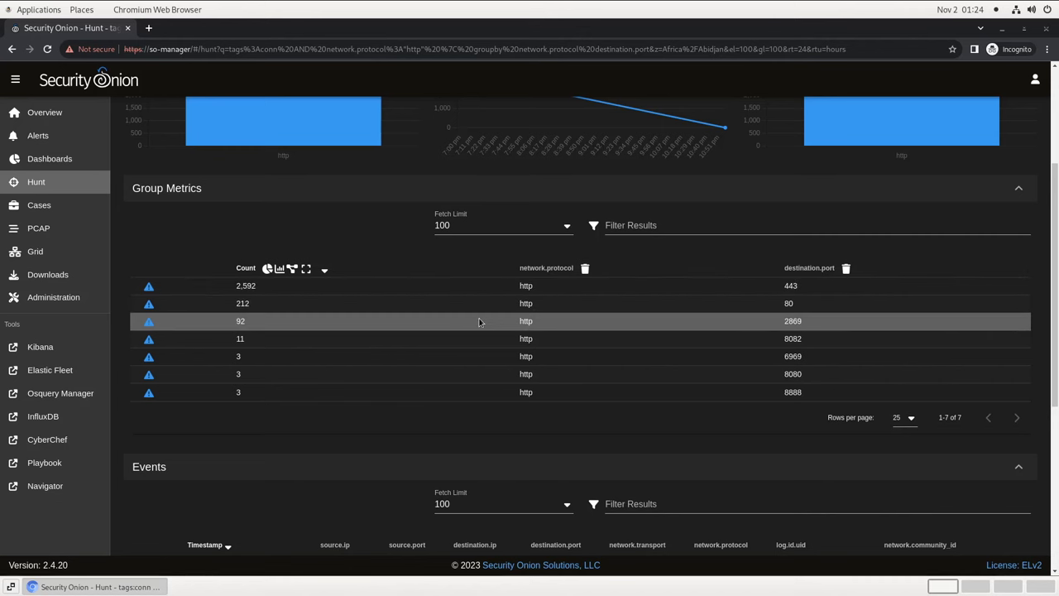
mouse_move(477, 339)
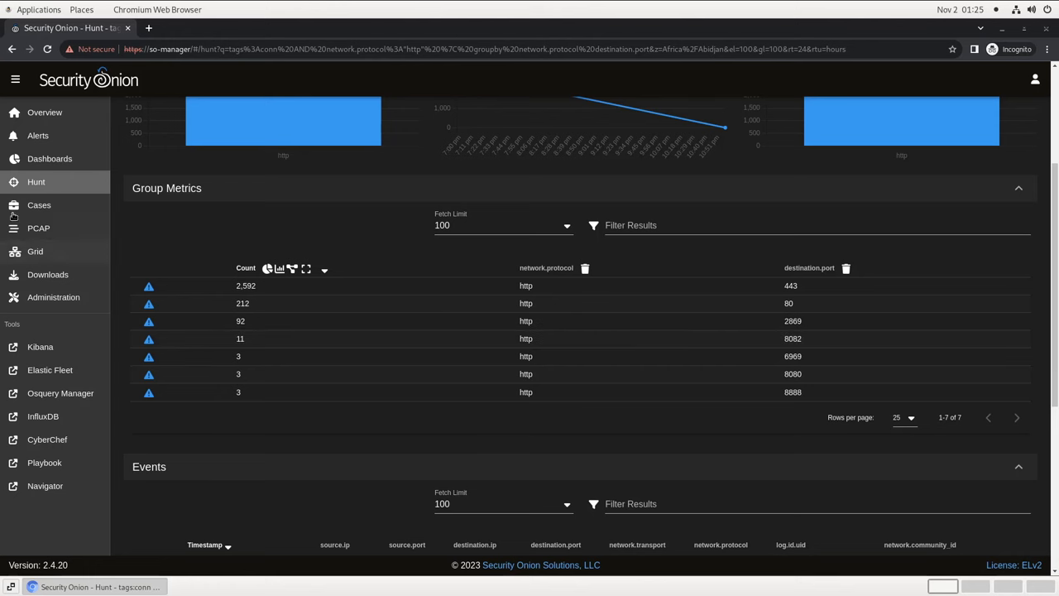
List open cases, showing the high-severity Malware Investigation case with status new
left_click(39, 204)
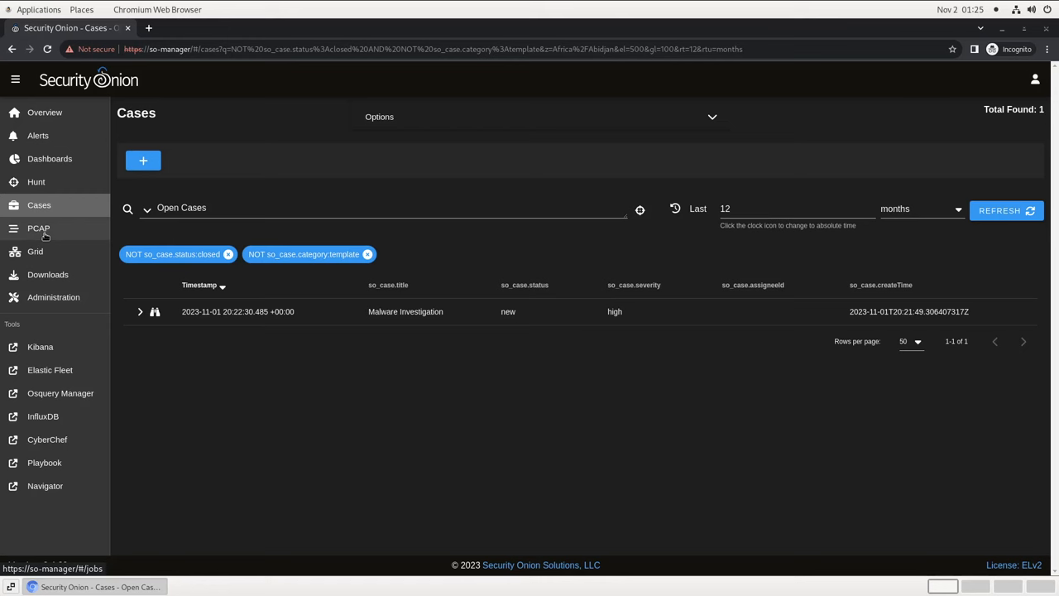
Open the PCAP Add Job form, cancel it, and view the so-manager node on Grid
left_click(38, 228)
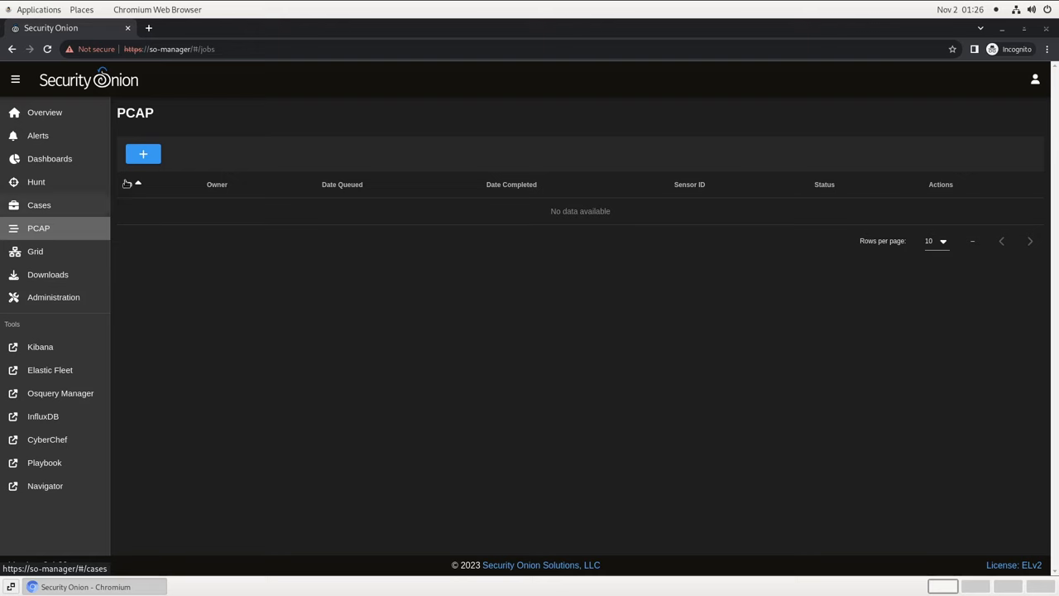
left_click(142, 154)
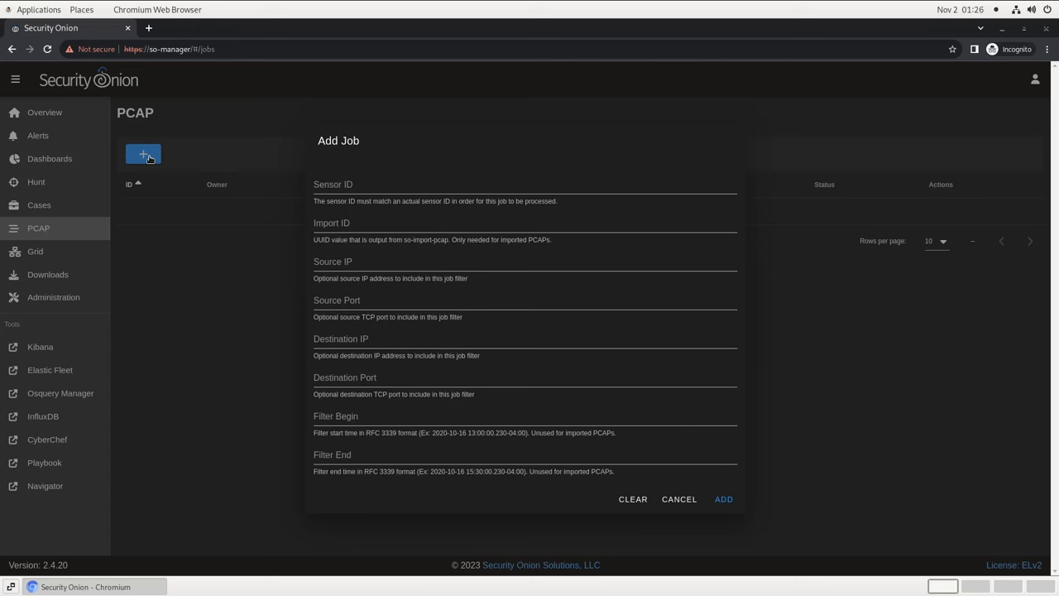
mouse_move(259, 346)
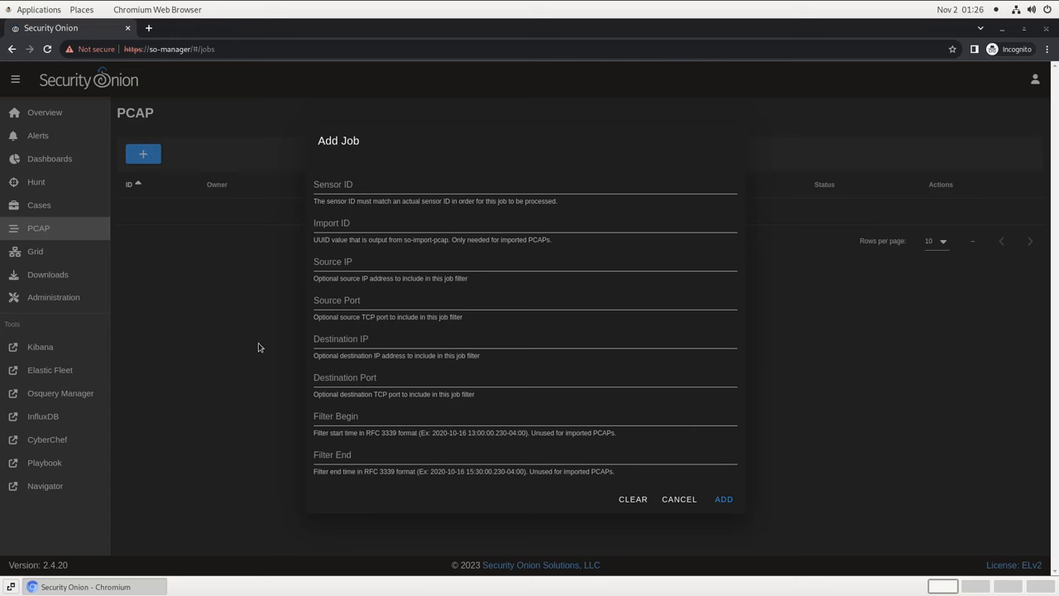
mouse_move(267, 359)
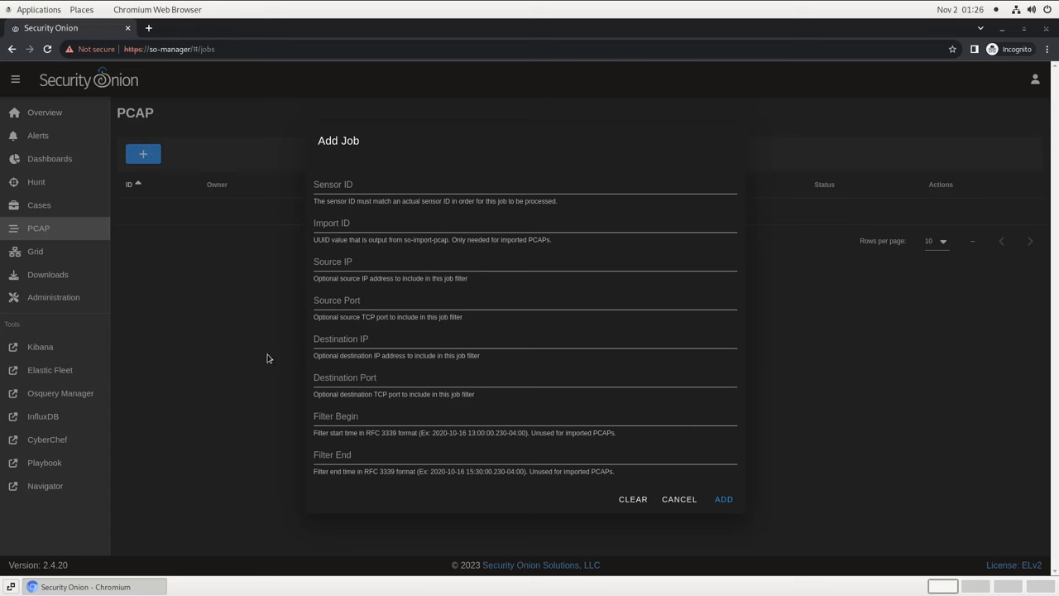
mouse_move(269, 381)
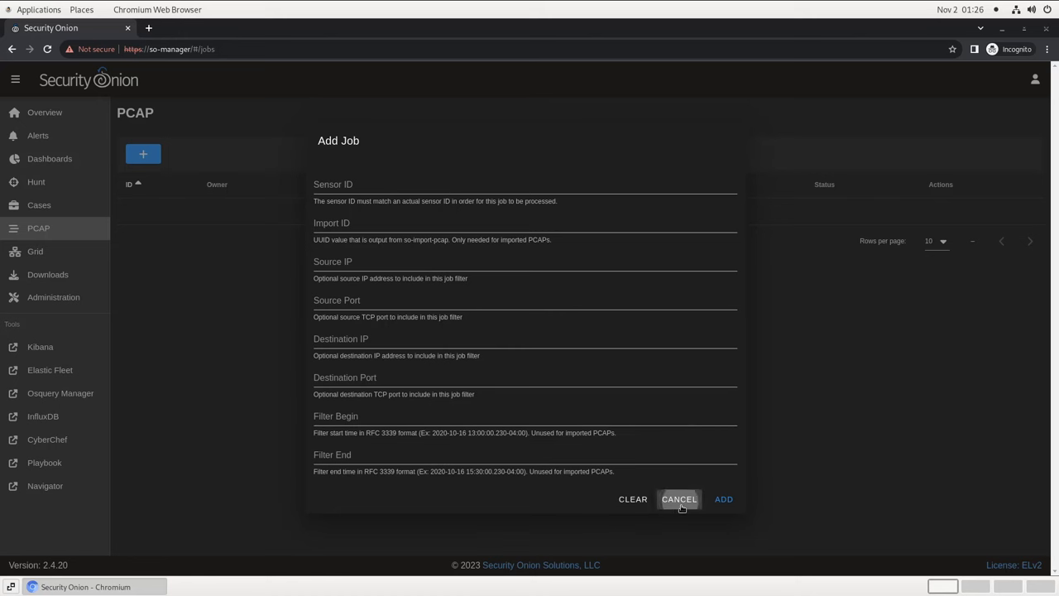
left_click(35, 251)
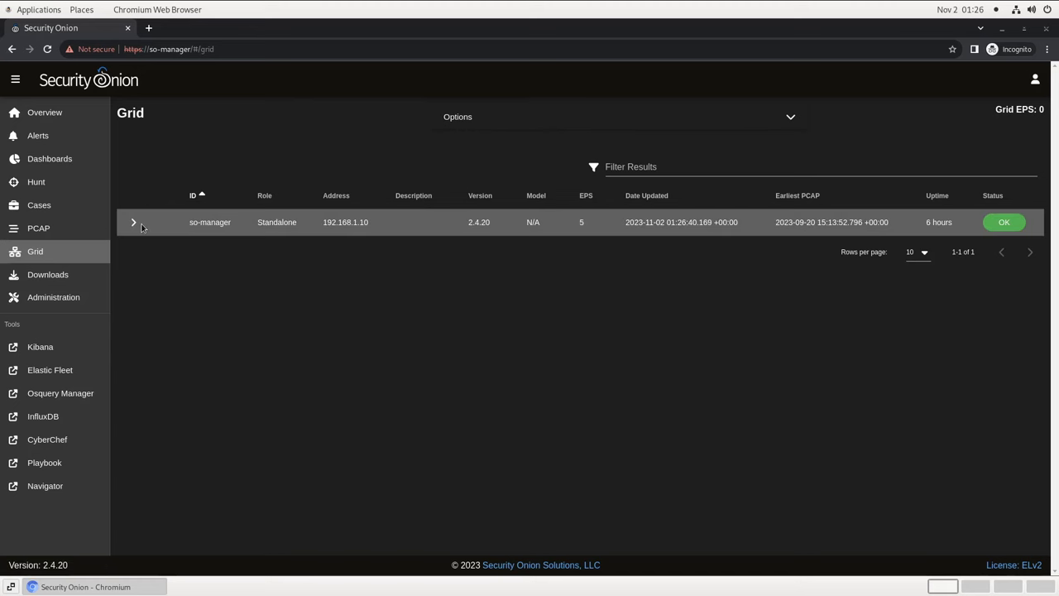
Check so-manager's running containers, then view the Elastic Agent installers for Windows, Linux, macOS
left_click(133, 222)
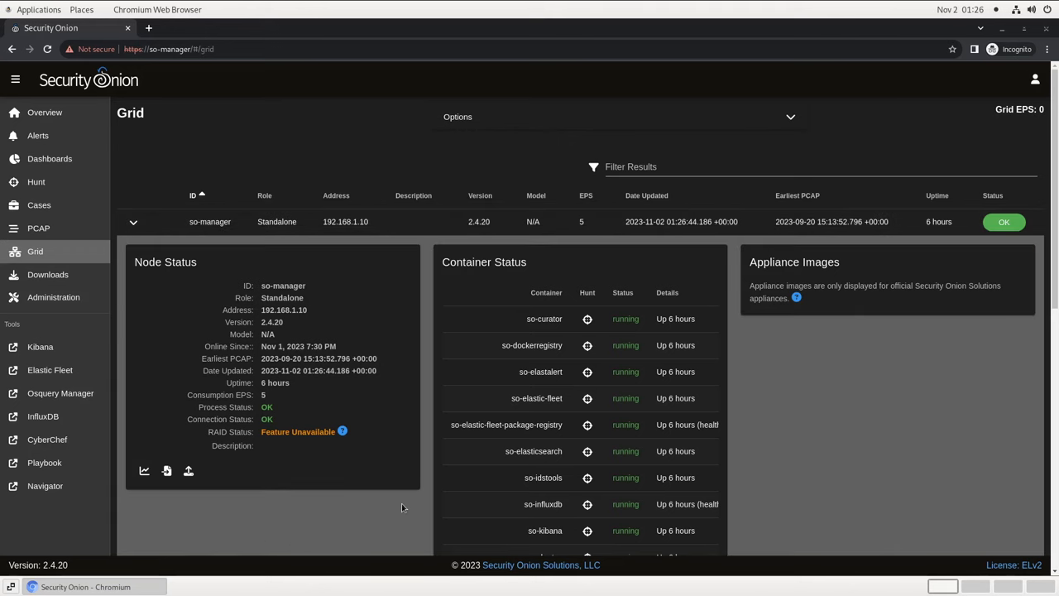
scroll("down", 3)
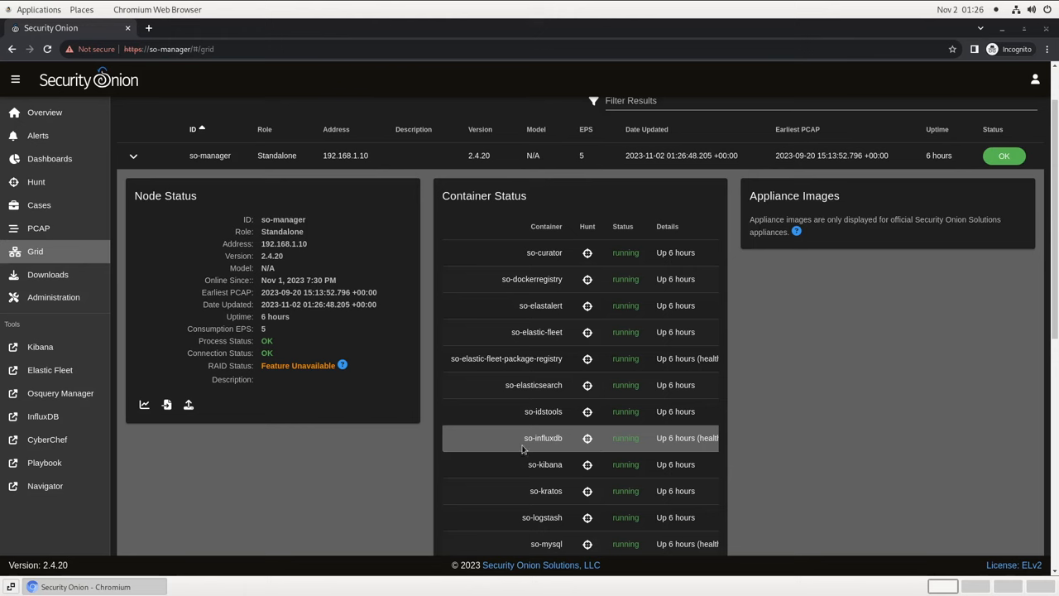
mouse_move(188, 404)
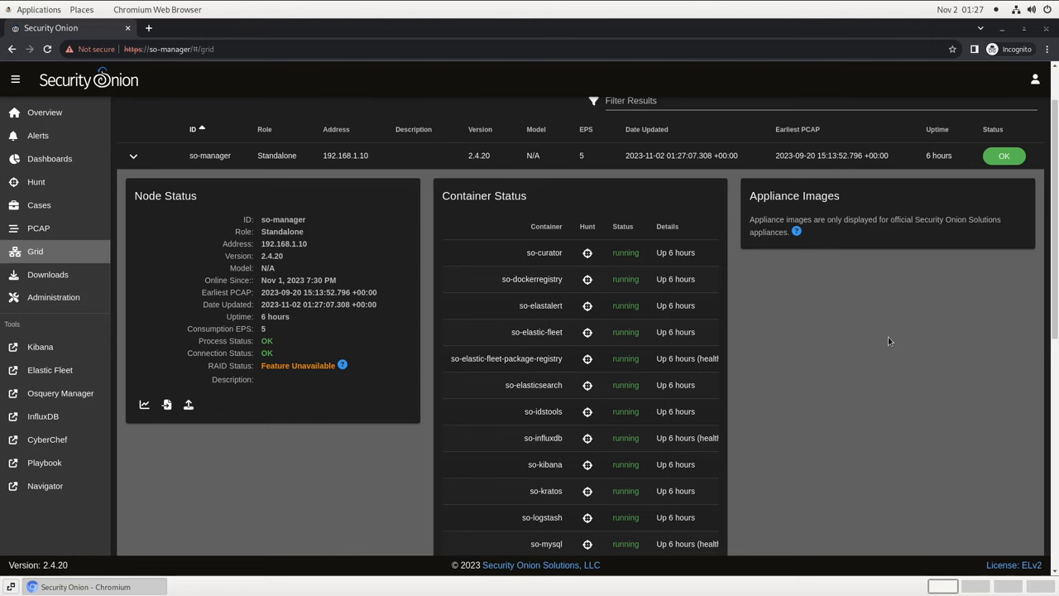
left_click(47, 274)
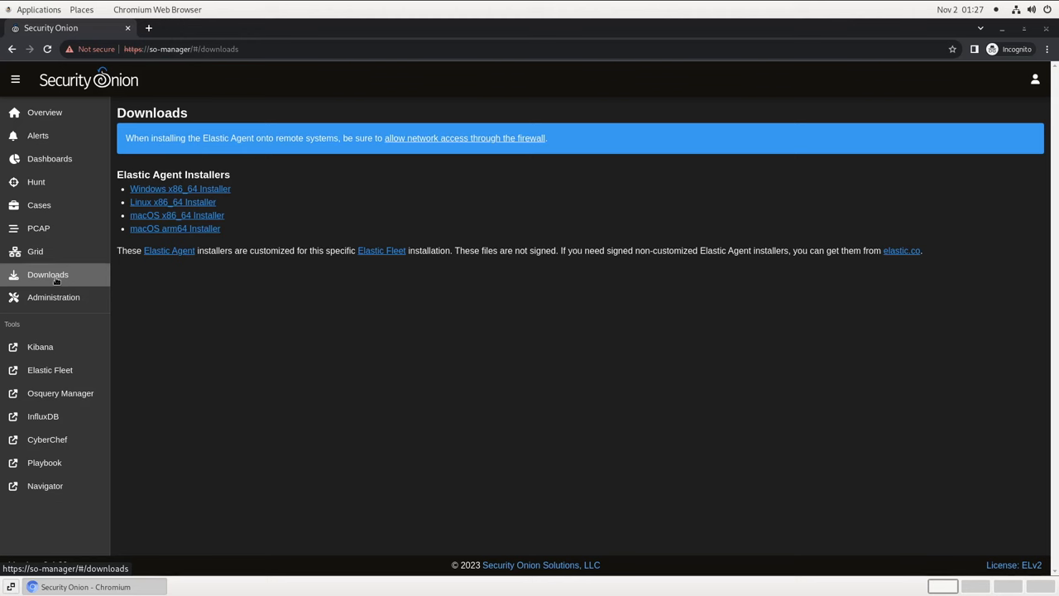
left_click(53, 297)
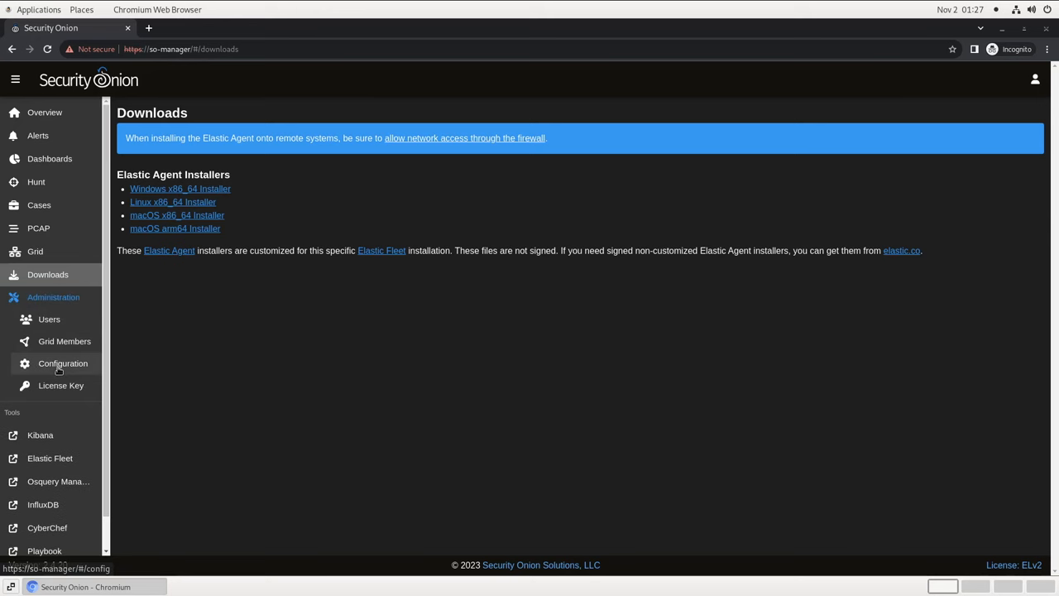
Filter the Grid Configuration settings by 'firewall', leaving curator, elasticsearch, firewall and soc
left_click(63, 363)
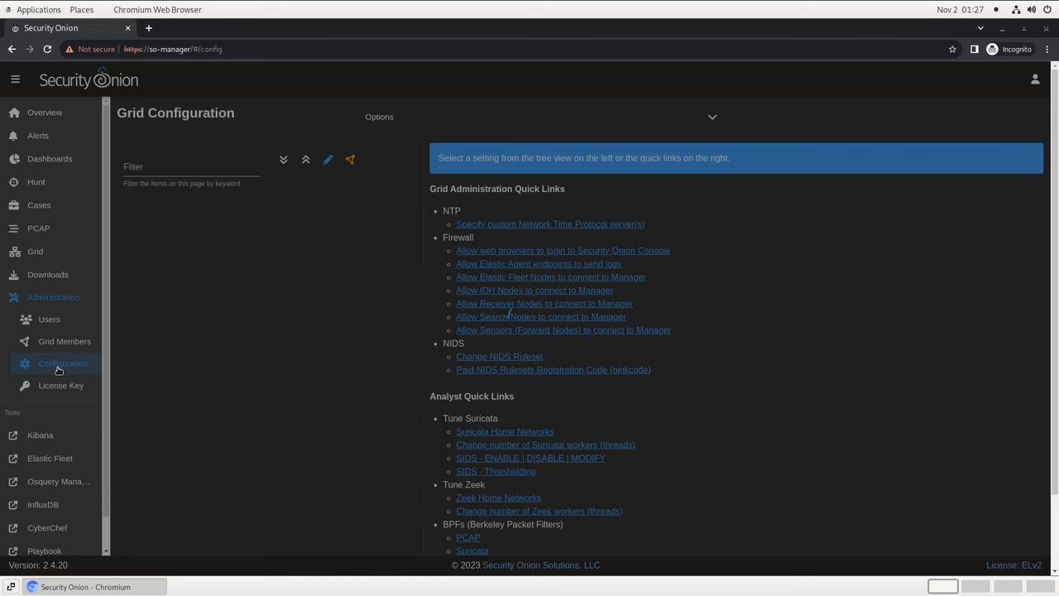
mouse_move(541, 317)
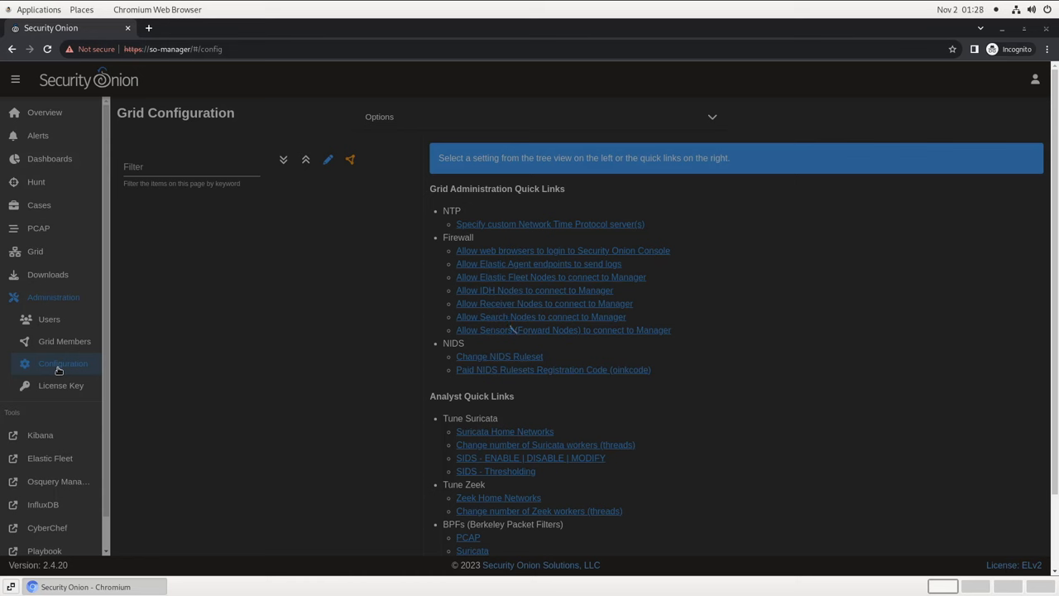
mouse_move(348, 408)
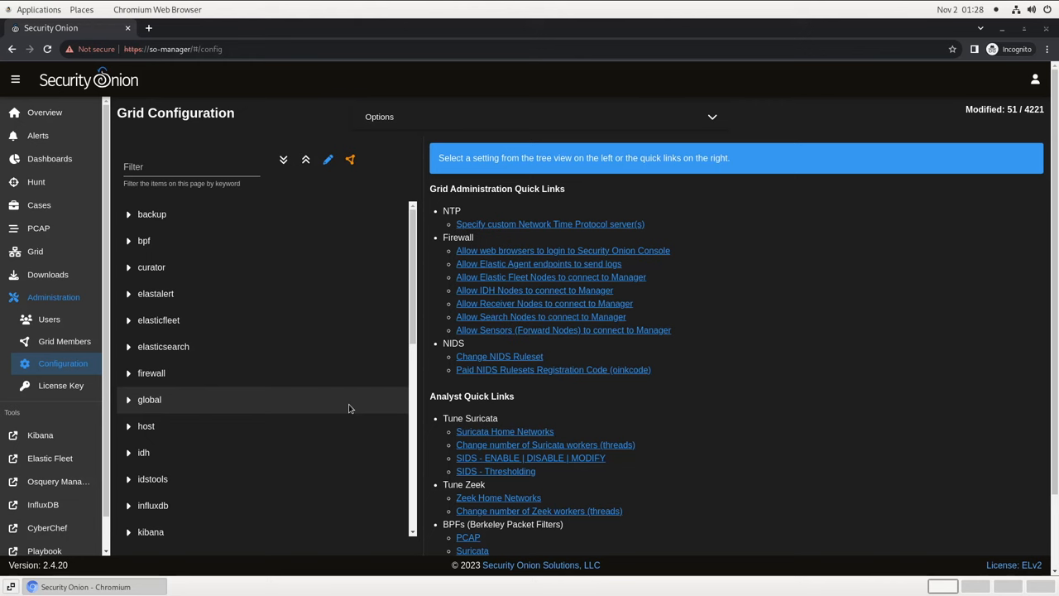
mouse_move(615, 411)
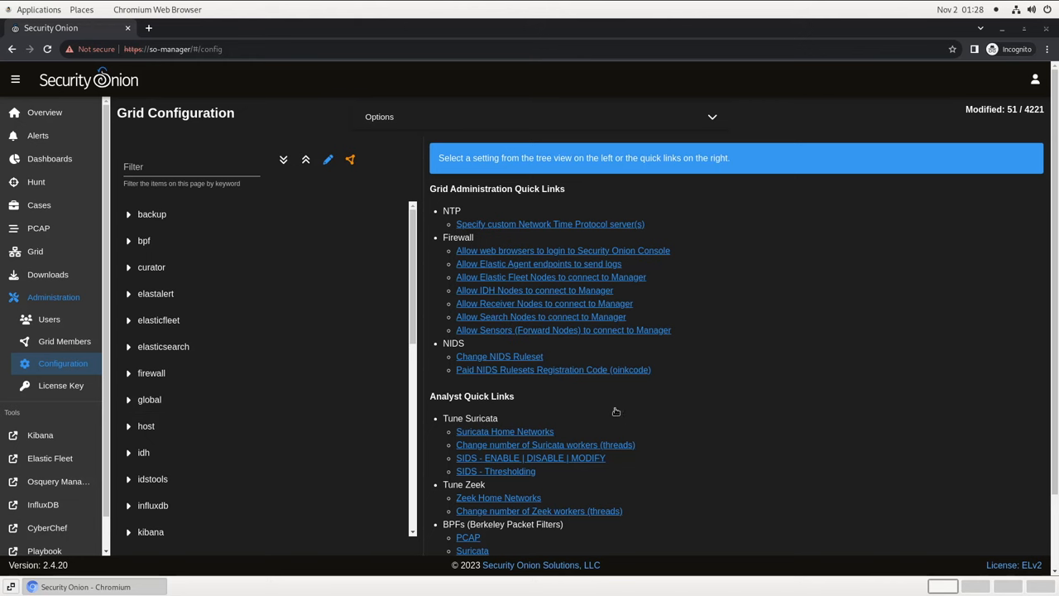
mouse_move(612, 408)
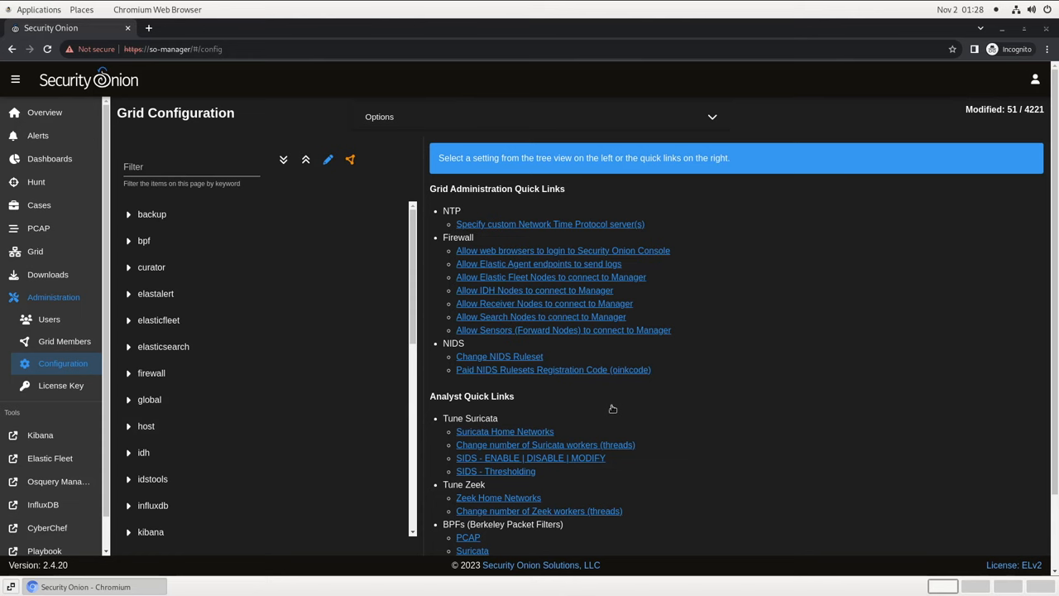
left_click(192, 167)
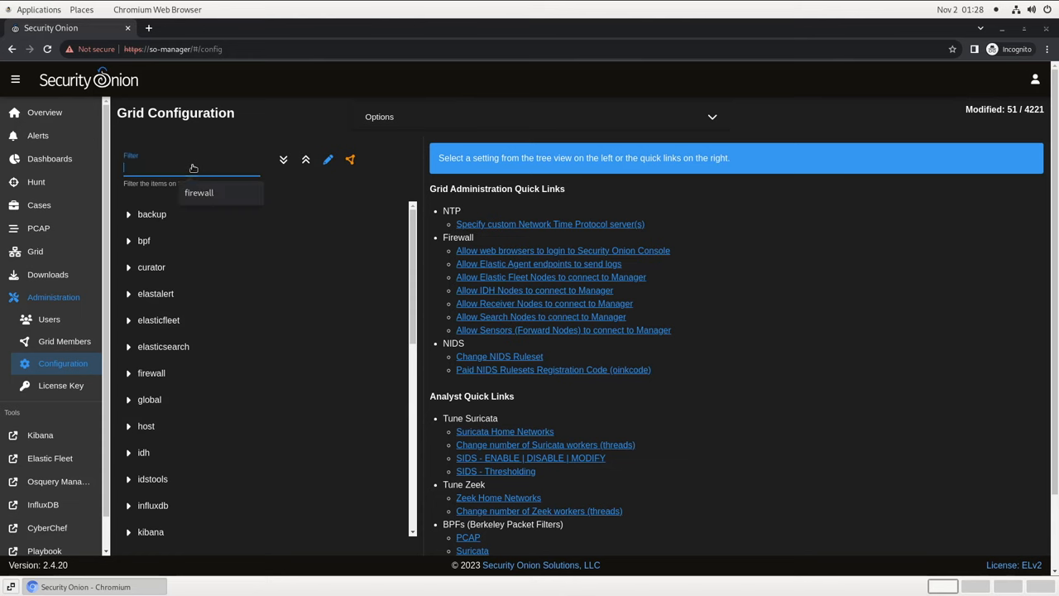
type("firewall")
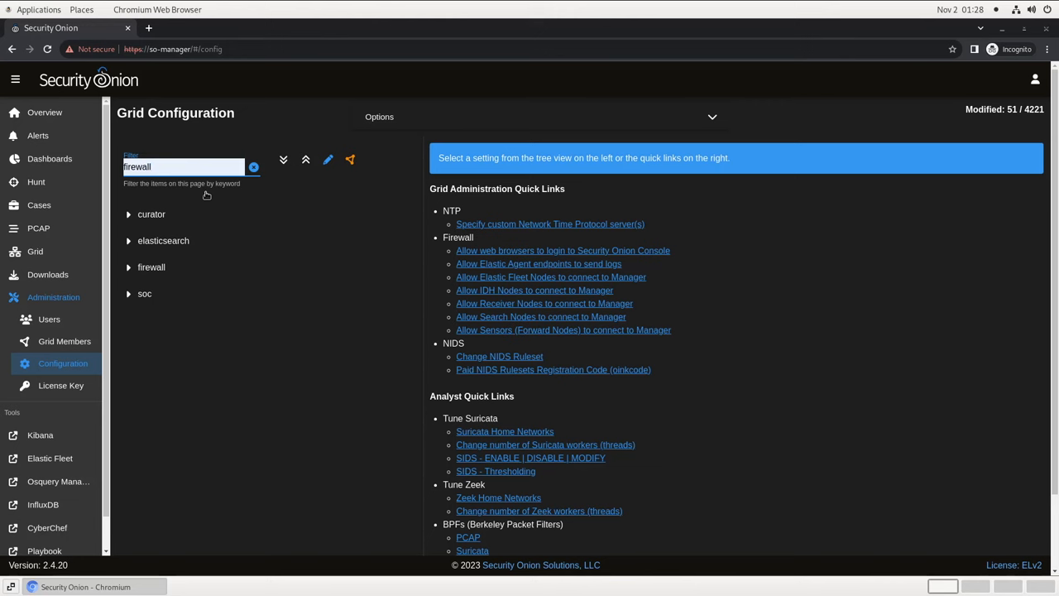
mouse_move(203, 218)
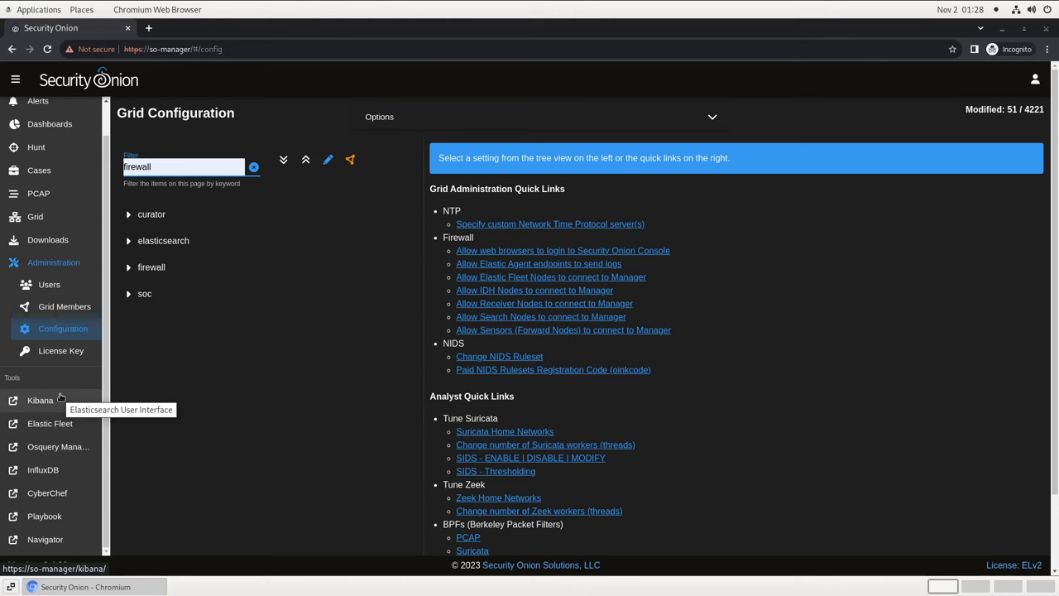
mouse_move(49, 423)
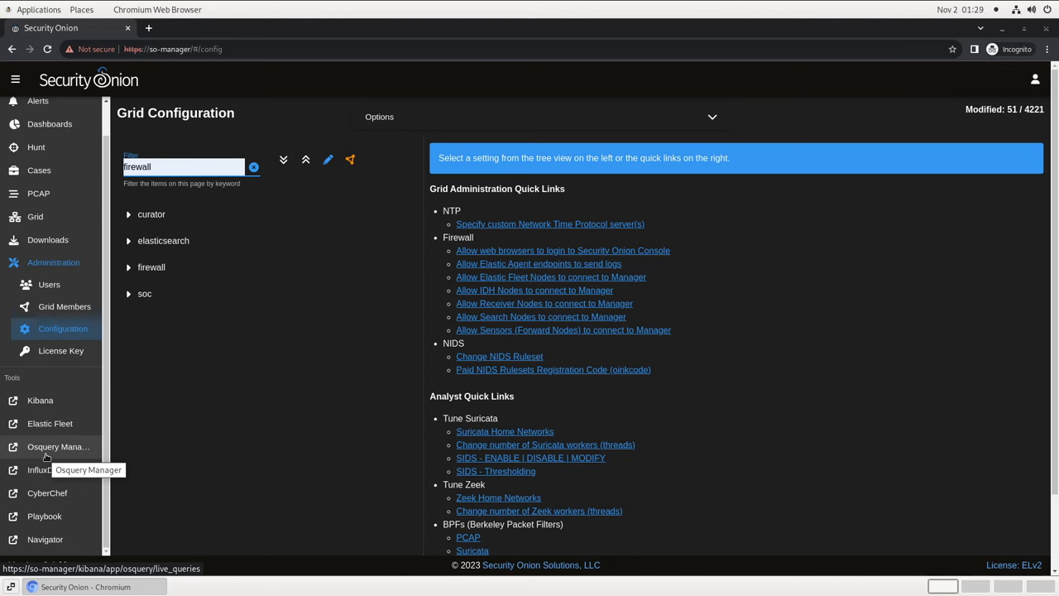
mouse_move(39, 469)
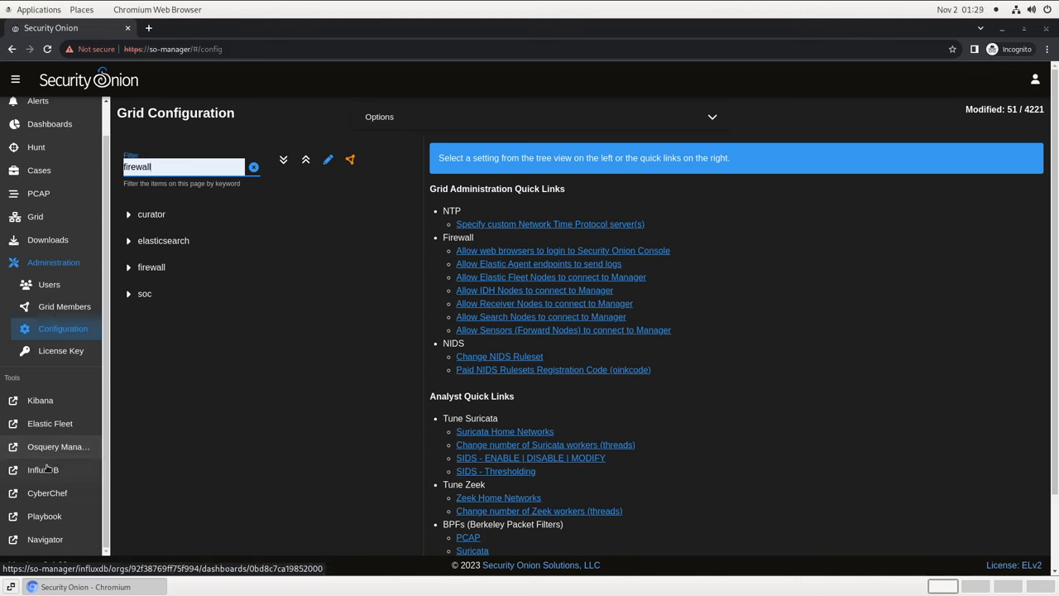
mouse_move(42, 469)
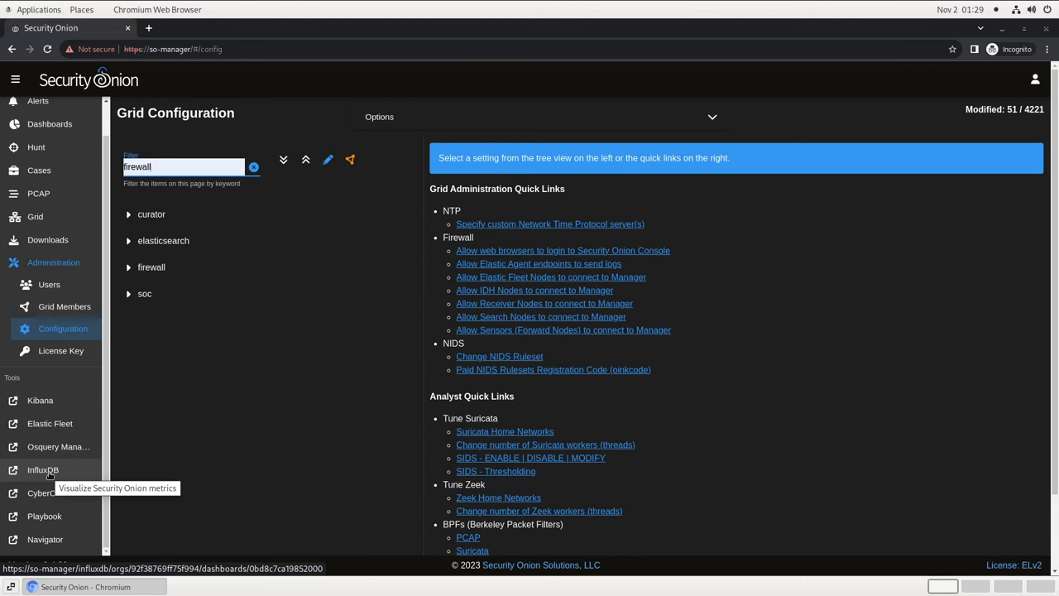
mouse_move(47, 492)
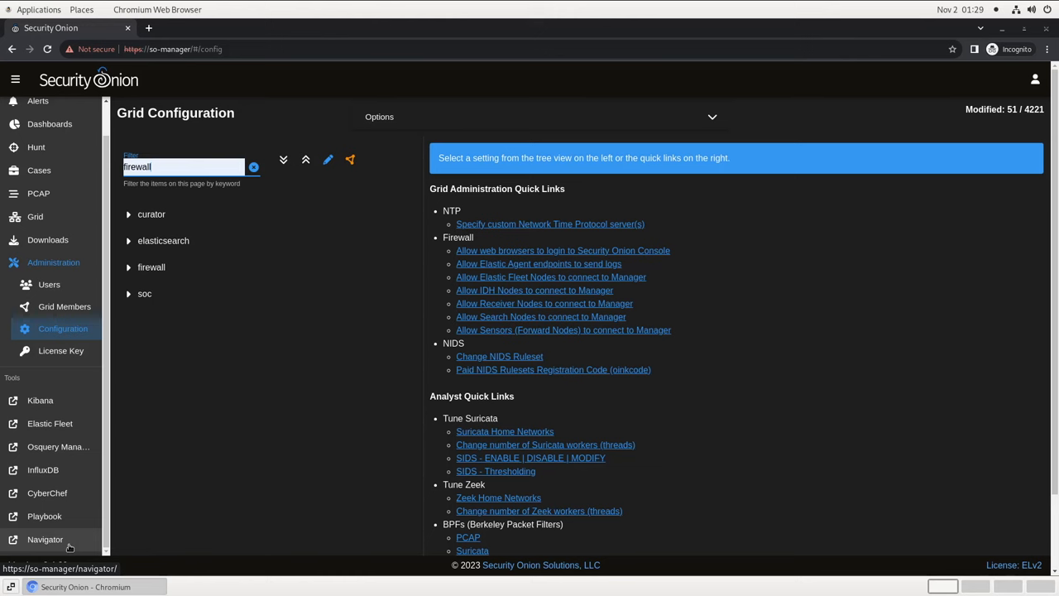
mouse_move(45, 539)
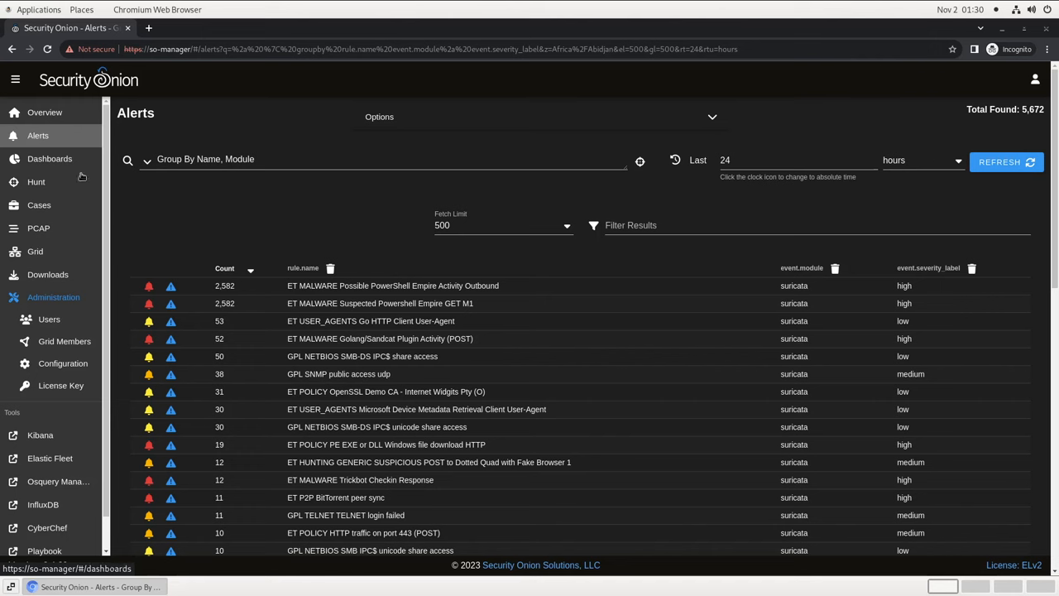
mouse_move(219, 339)
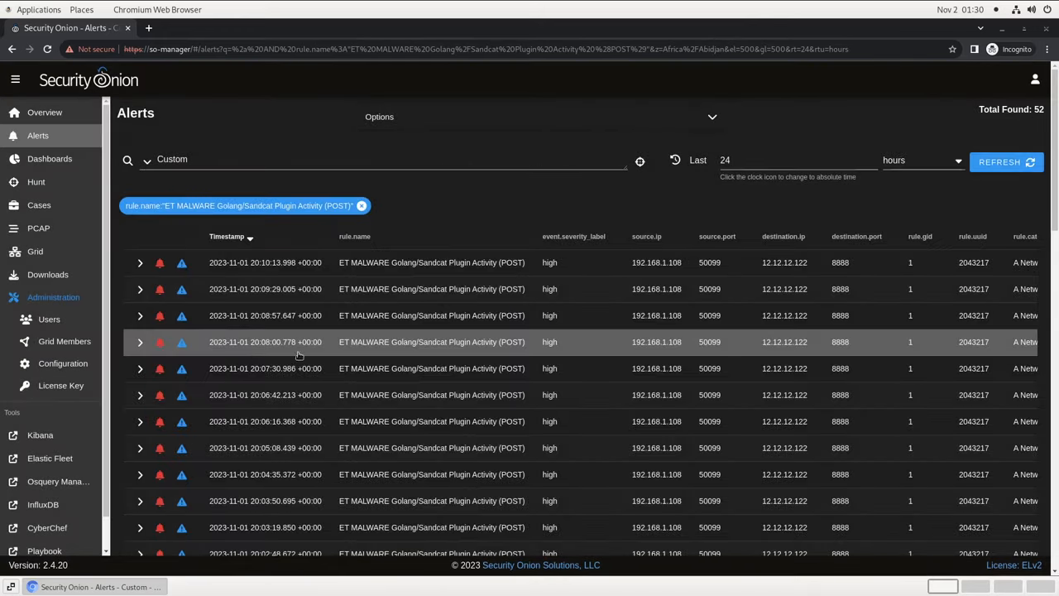
Scroll through the 52 Golang/Sandcat Plugin Activity (POST) alerts from 192.168.1.108
scroll("down", 3)
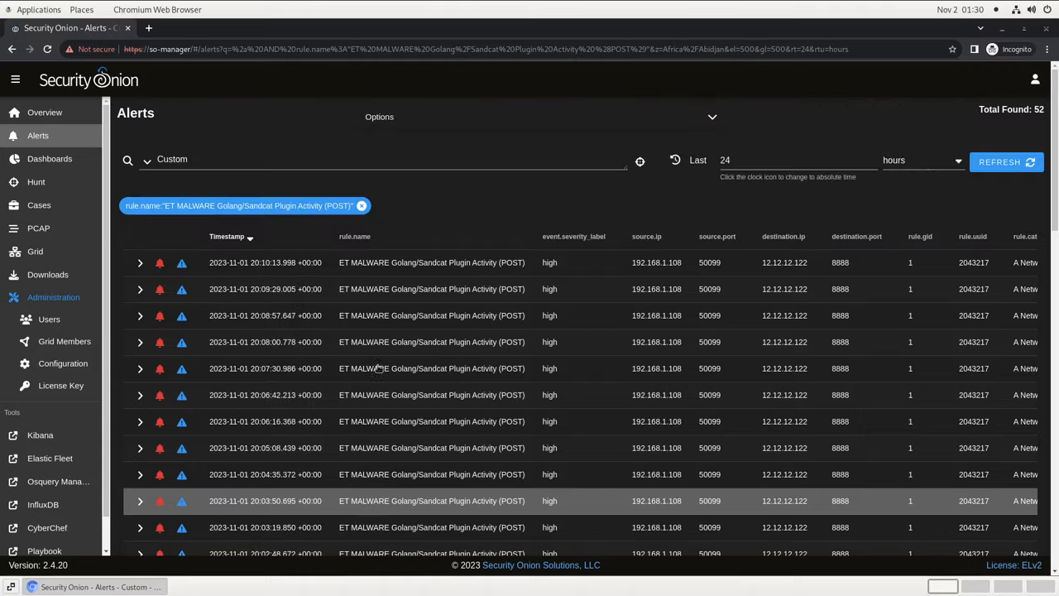
mouse_move(388, 368)
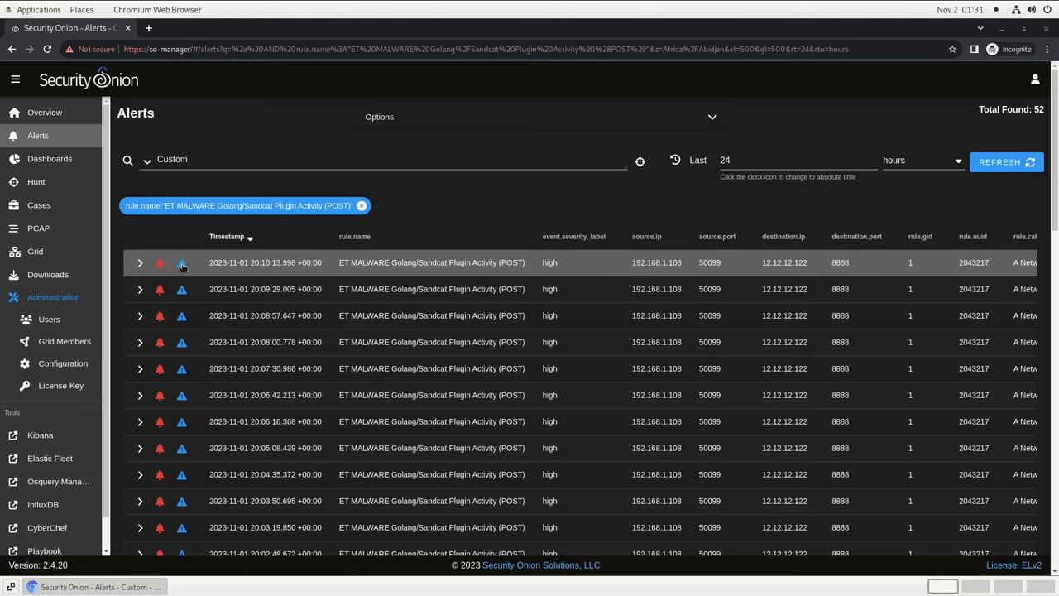
Escalate the newest Golang/Sandcat POST alert into a new case
left_click(181, 263)
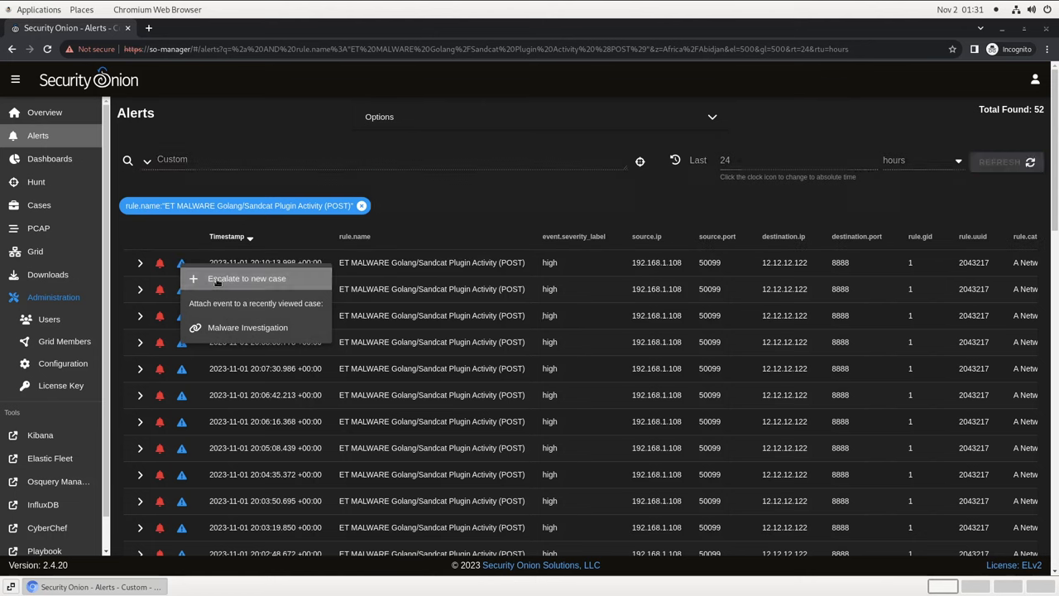
left_click(247, 278)
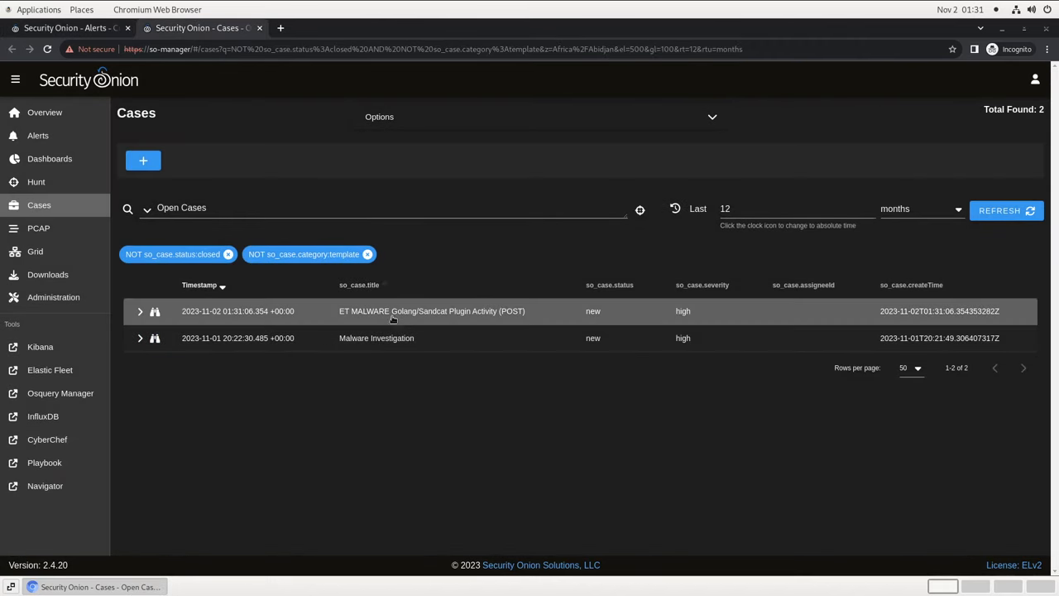
mouse_move(395, 322)
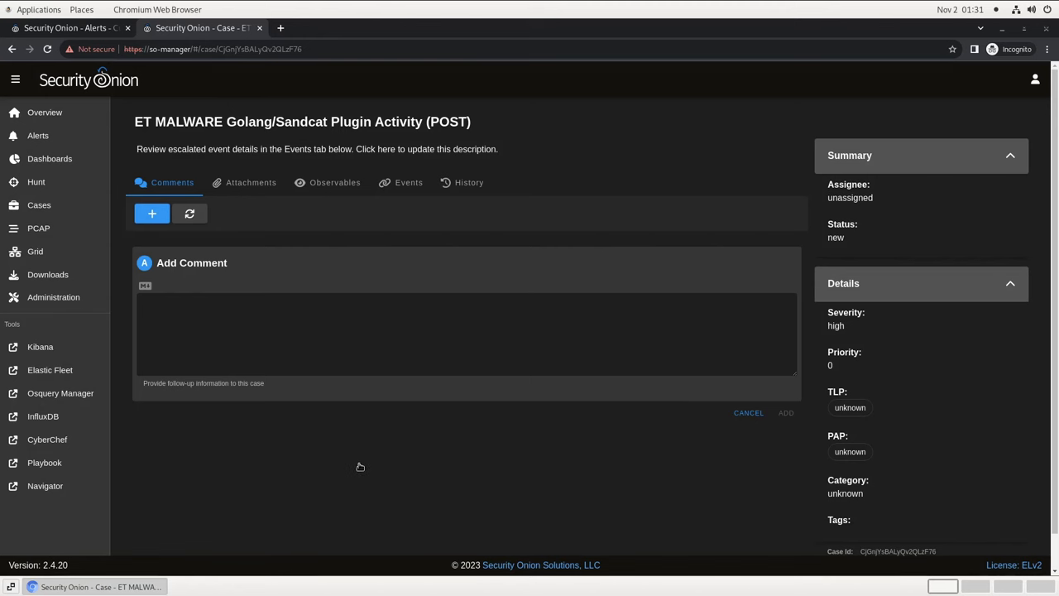
mouse_move(324, 332)
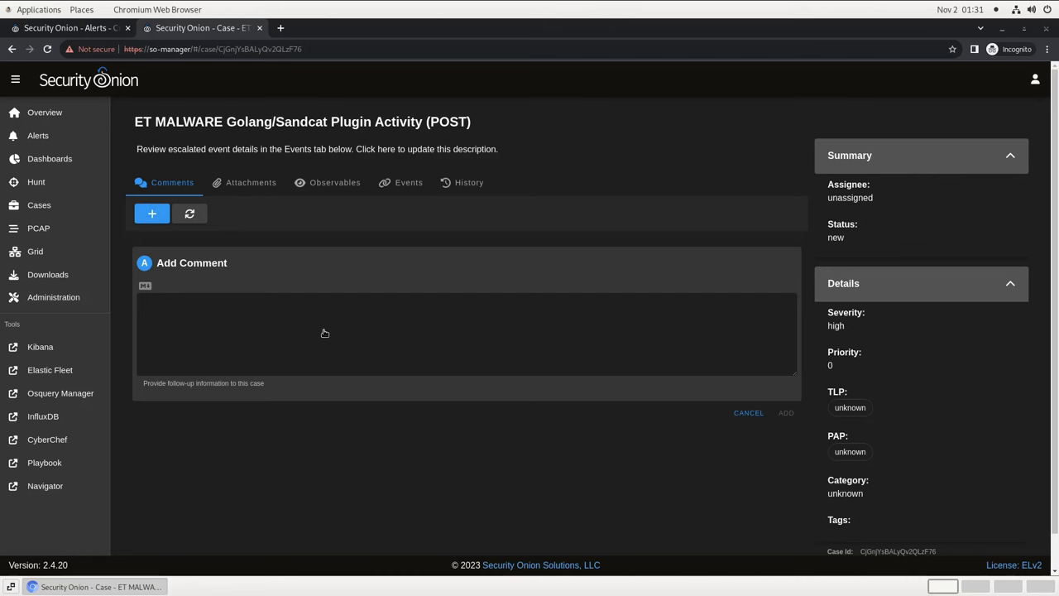
Expand the case's Suricata alert event and view observables 12.12.12.122 and 192.168.1.108
left_click(408, 182)
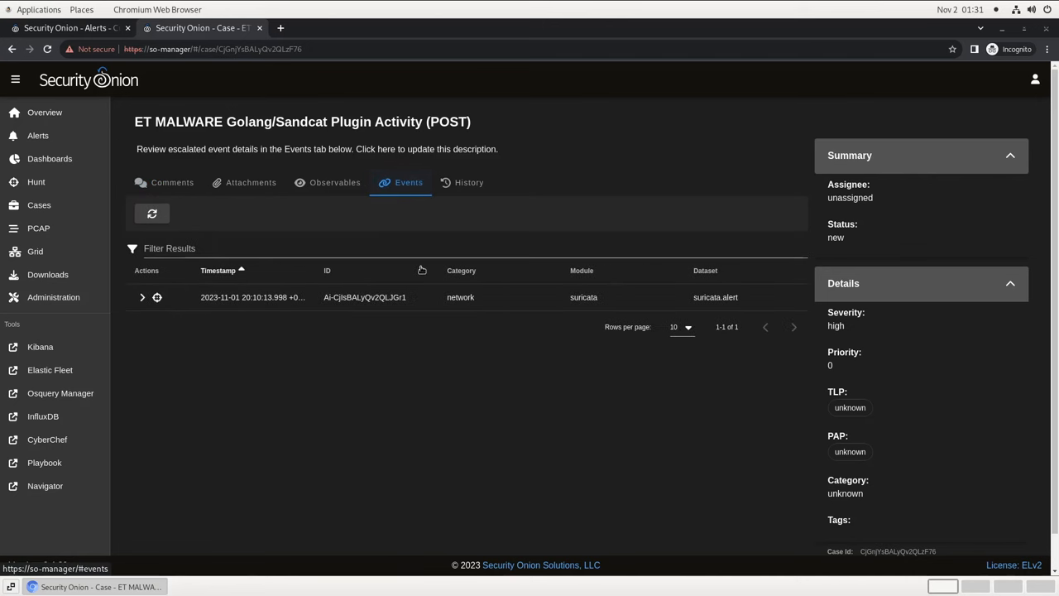
mouse_move(410, 386)
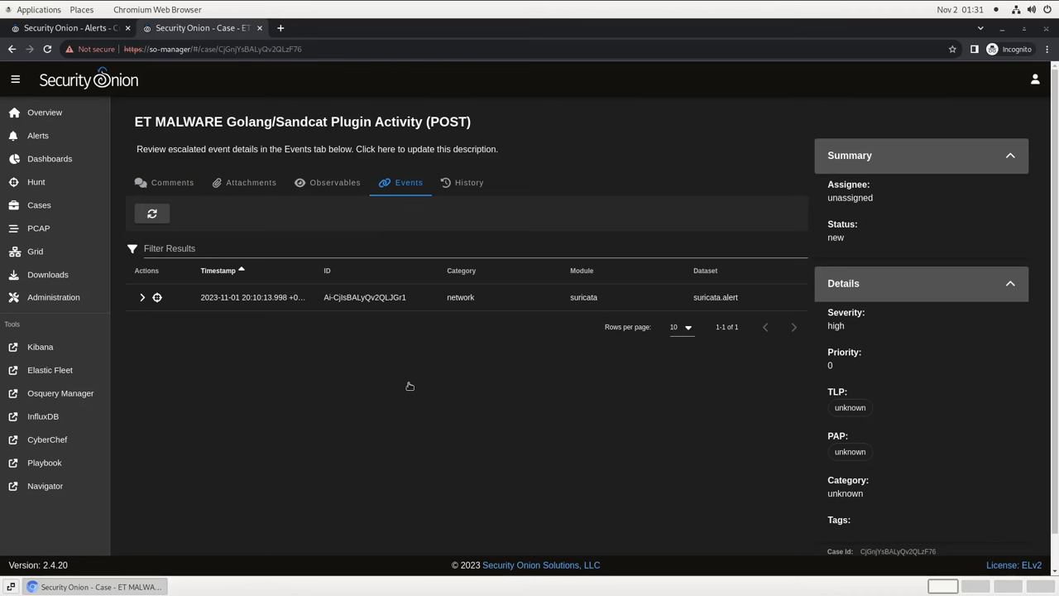
mouse_move(405, 386)
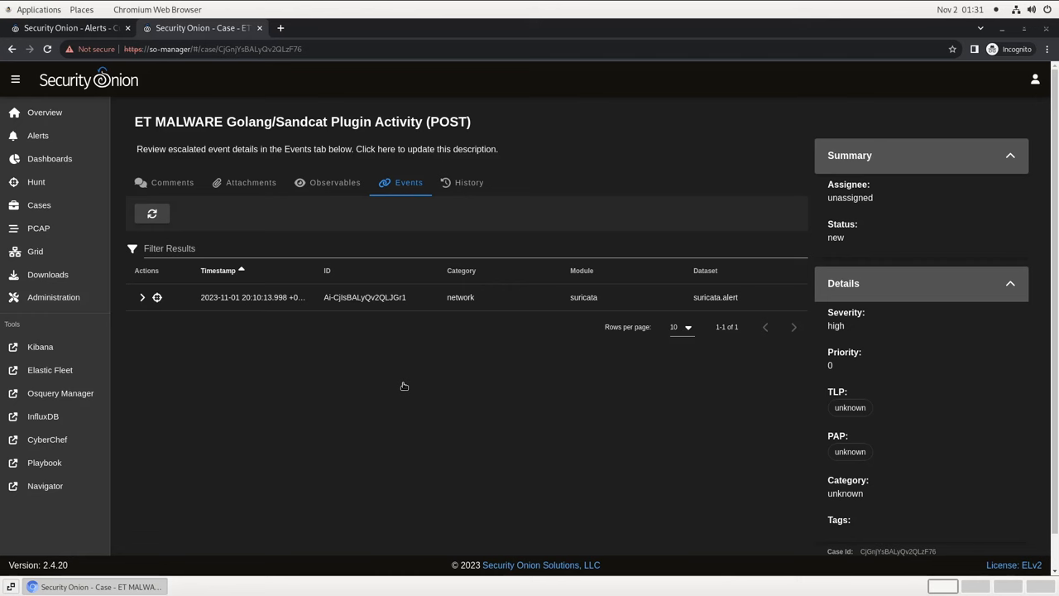
mouse_move(216, 306)
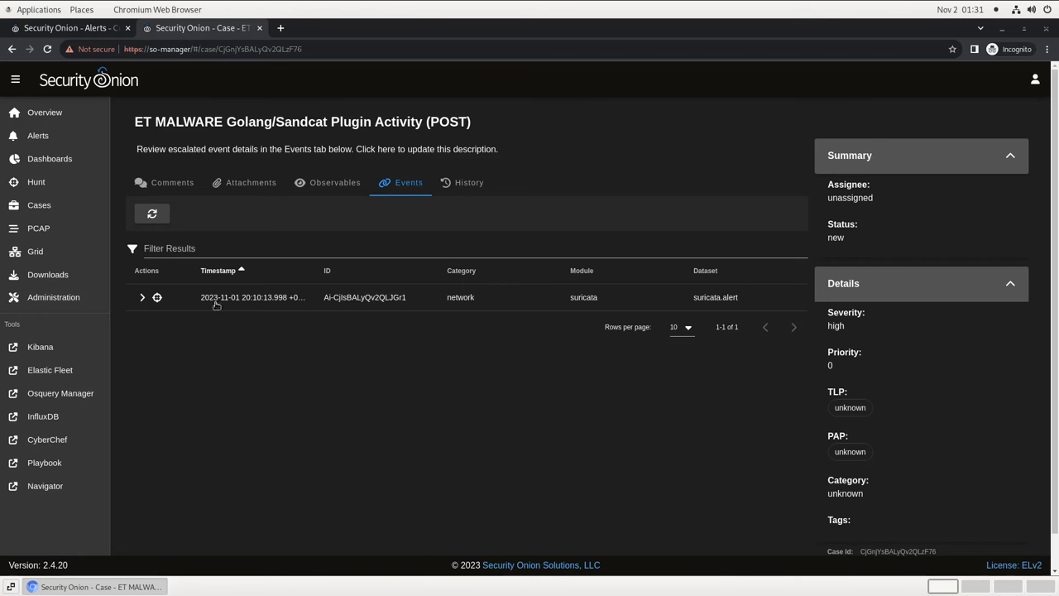
left_click(141, 297)
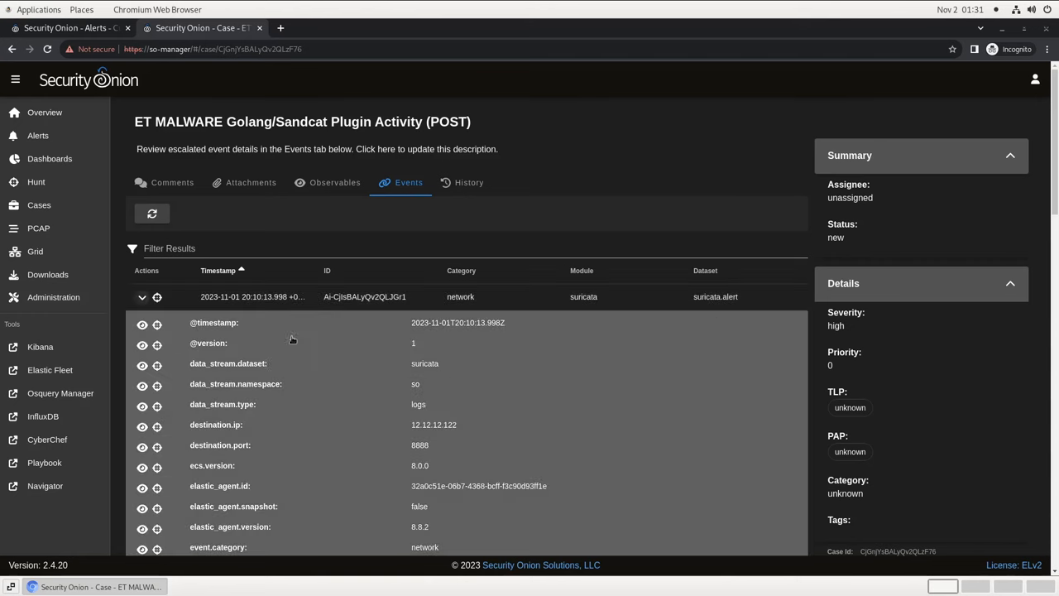
scroll("down", 3)
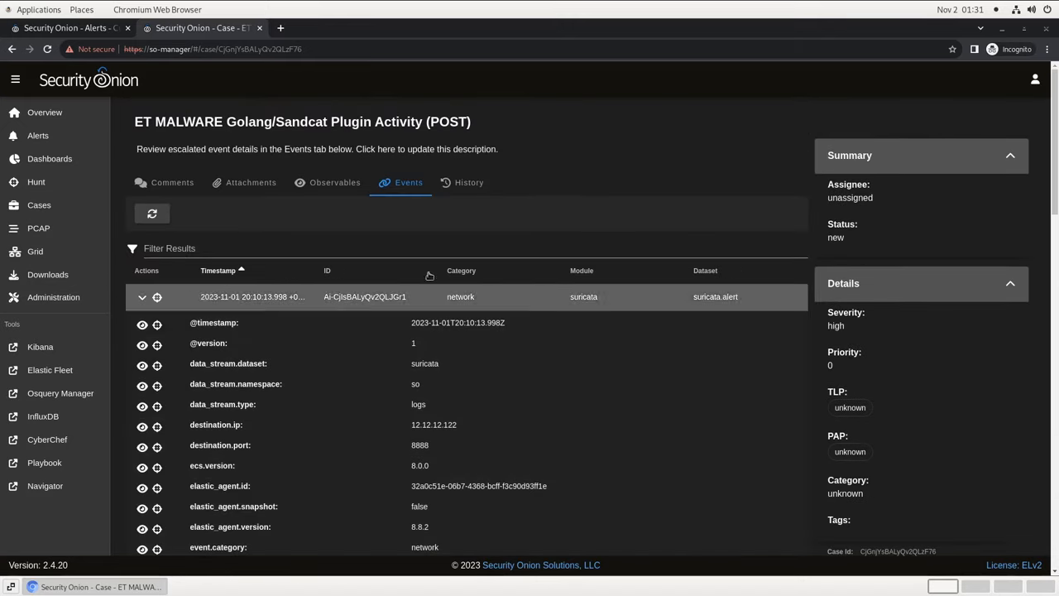
left_click(334, 182)
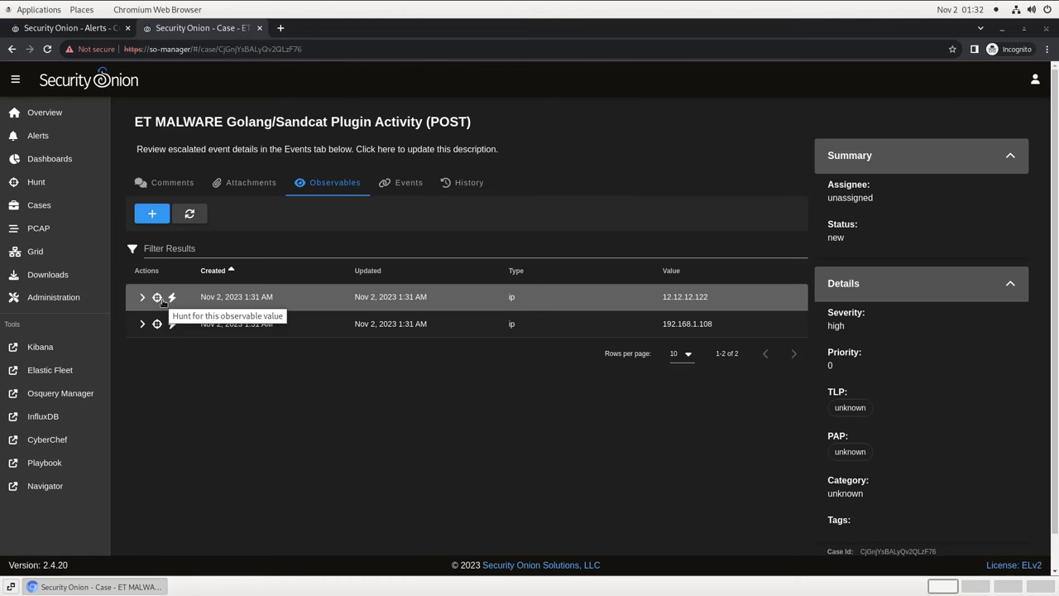
mouse_move(171, 296)
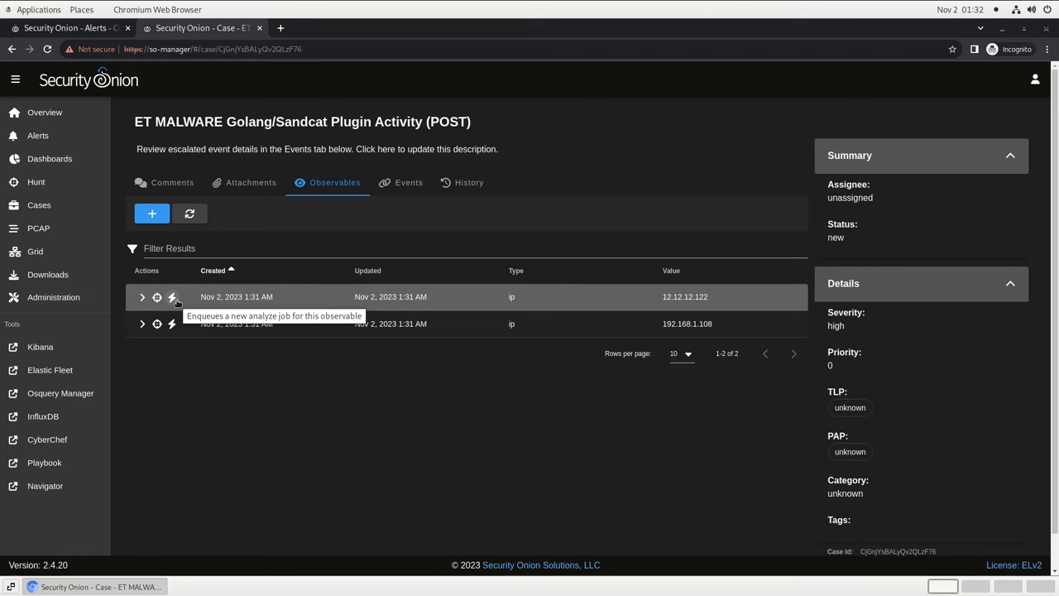
Analyze observable 12.12.12.122 and view job 1001's spamhaus Harmless verdict
left_click(172, 296)
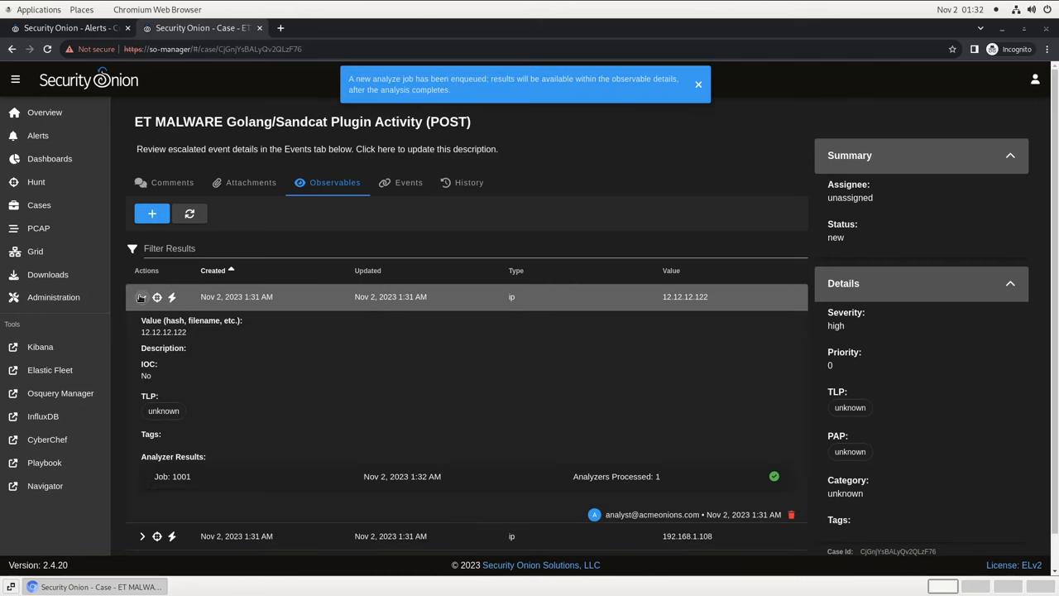
left_click(698, 84)
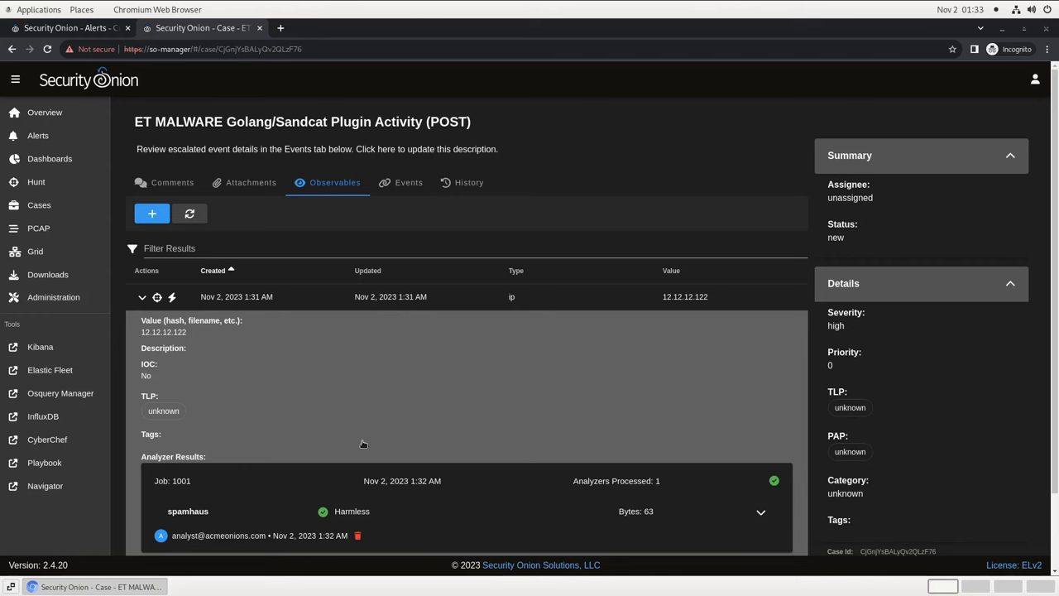
left_click(66, 27)
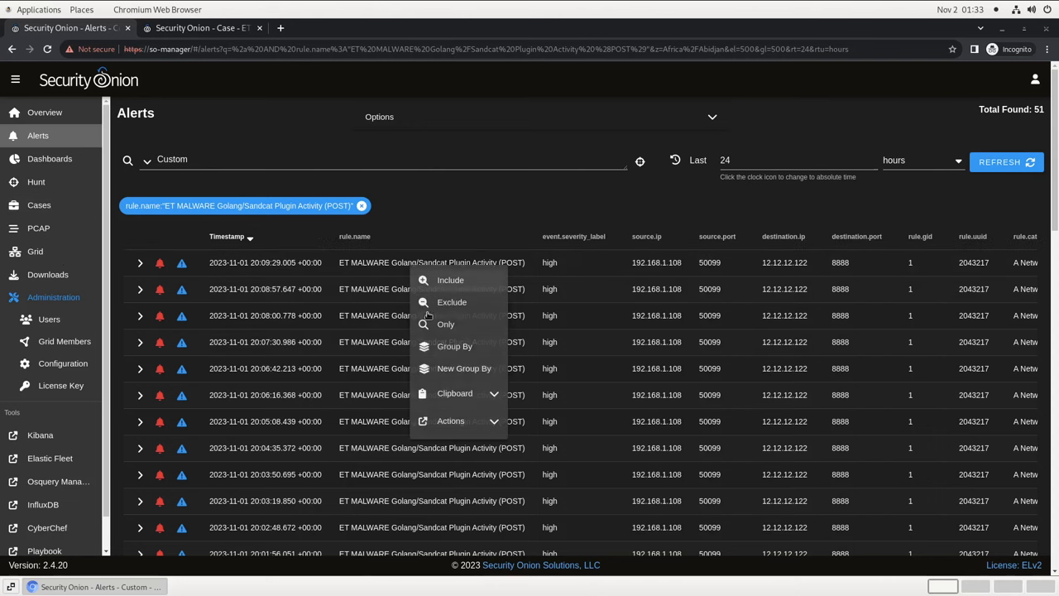
View the Sandcat alert's PCAP as a transcript and send its base64 body to CyberChef
left_click(450, 421)
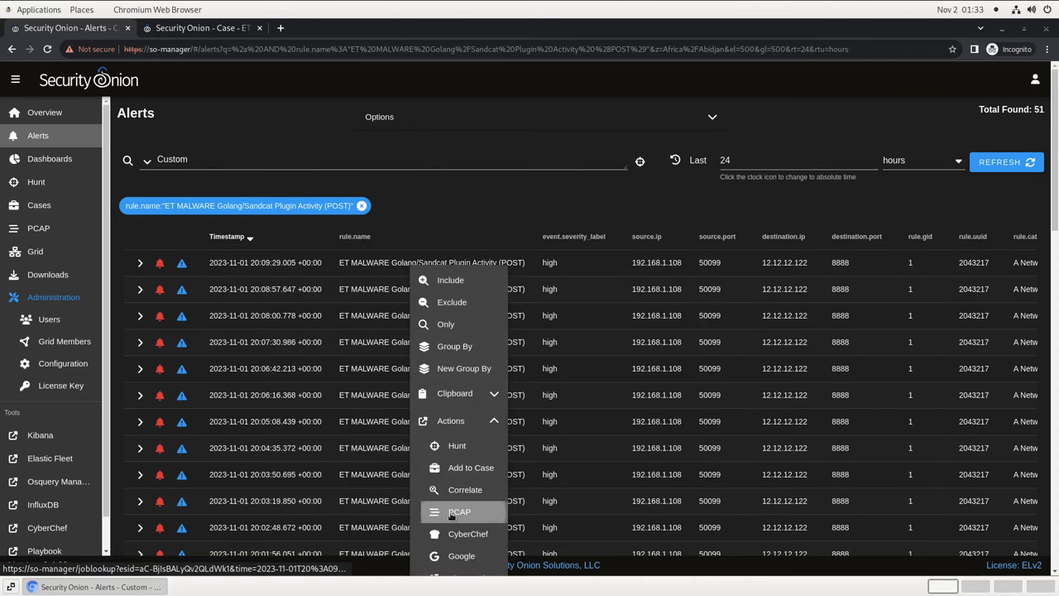
left_click(459, 511)
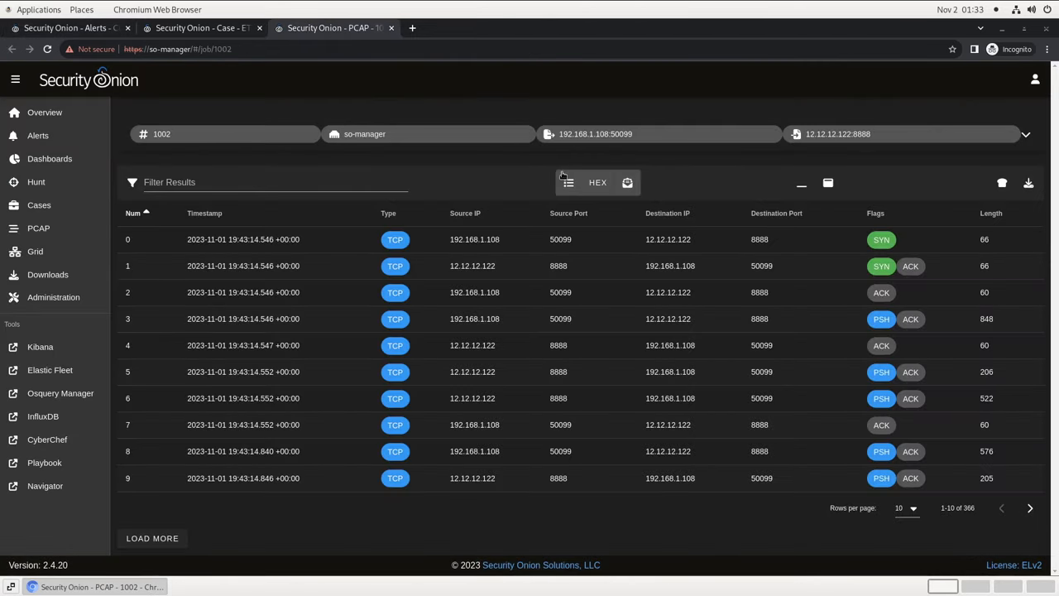
left_click(628, 182)
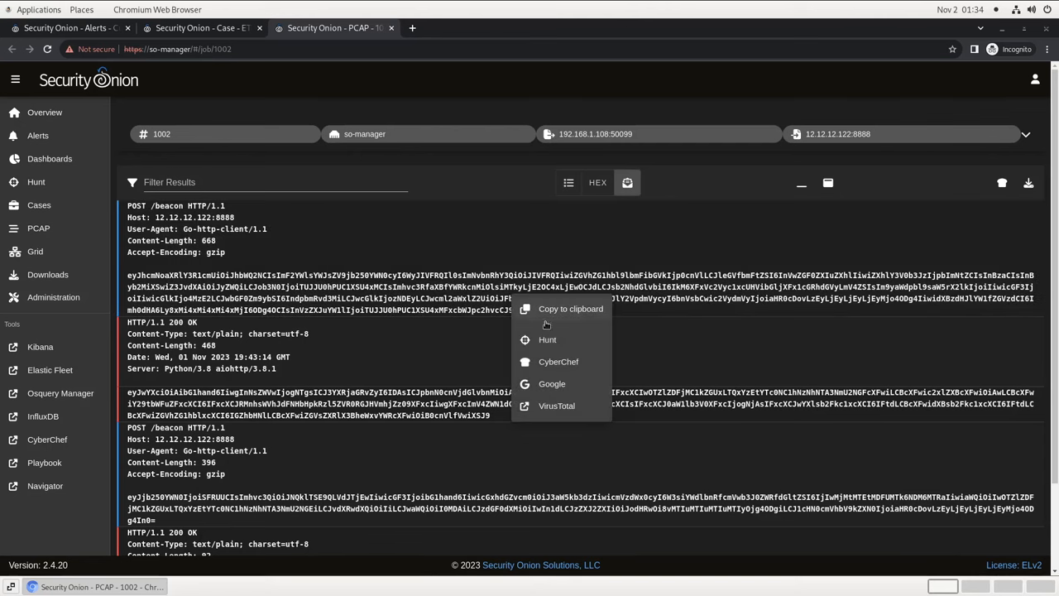
left_click(557, 361)
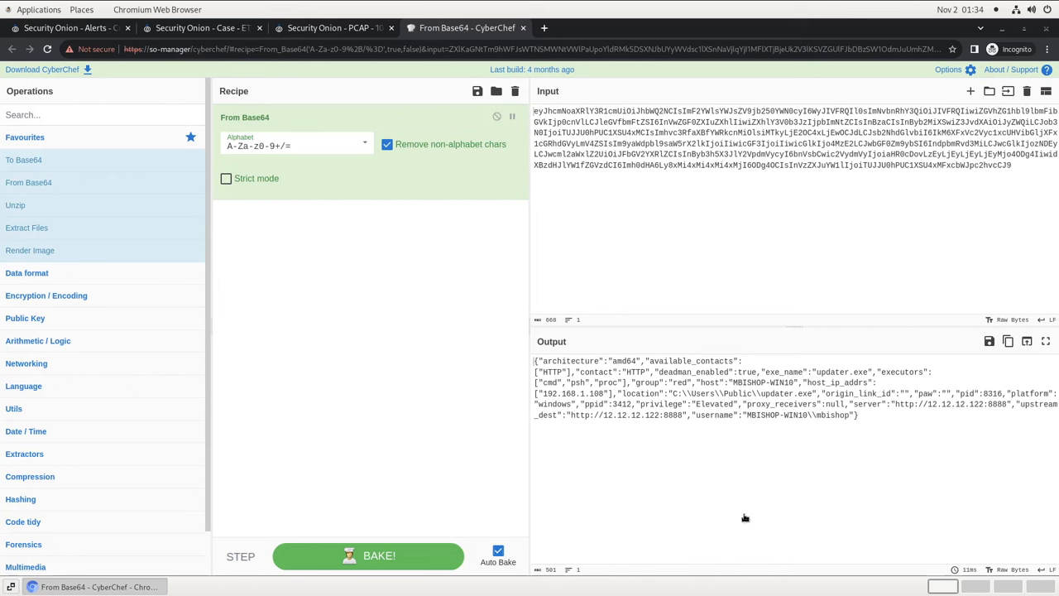
mouse_move(811, 530)
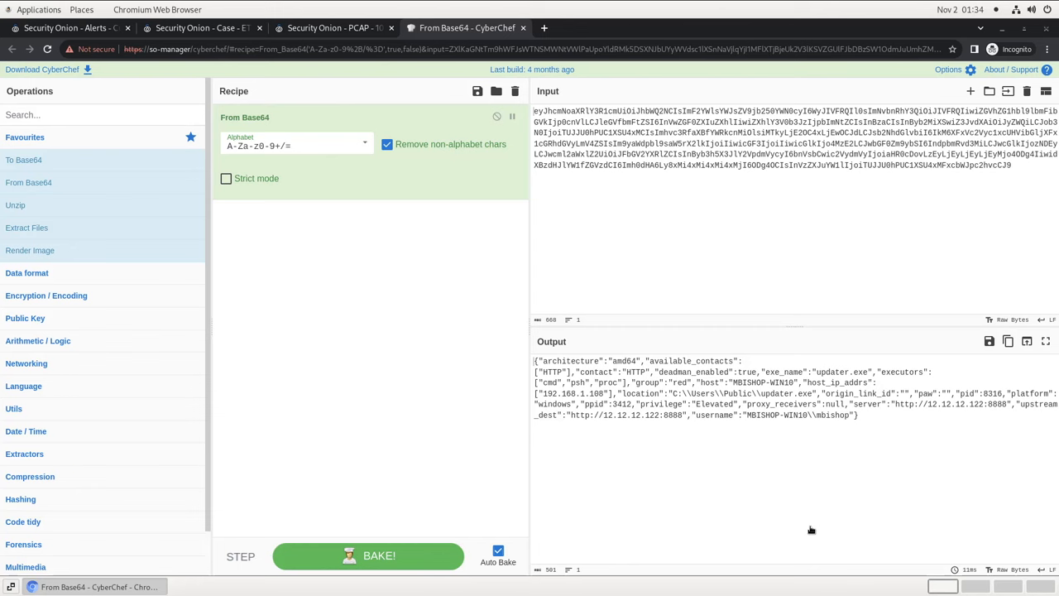
mouse_move(867, 405)
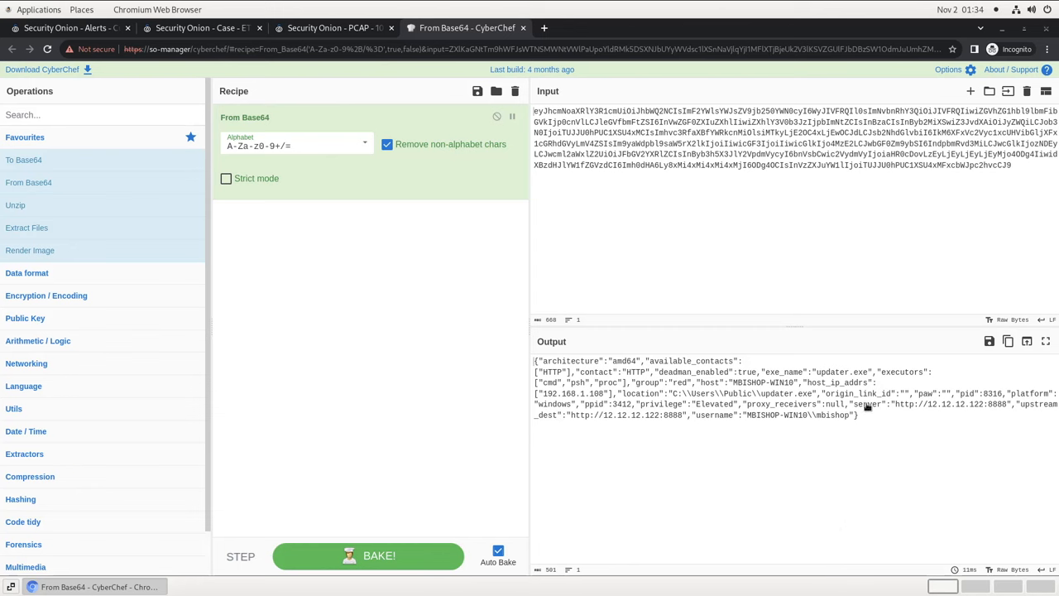
Select and copy 'updater.exe' from the decoded beacon JSON
double_click(844, 371)
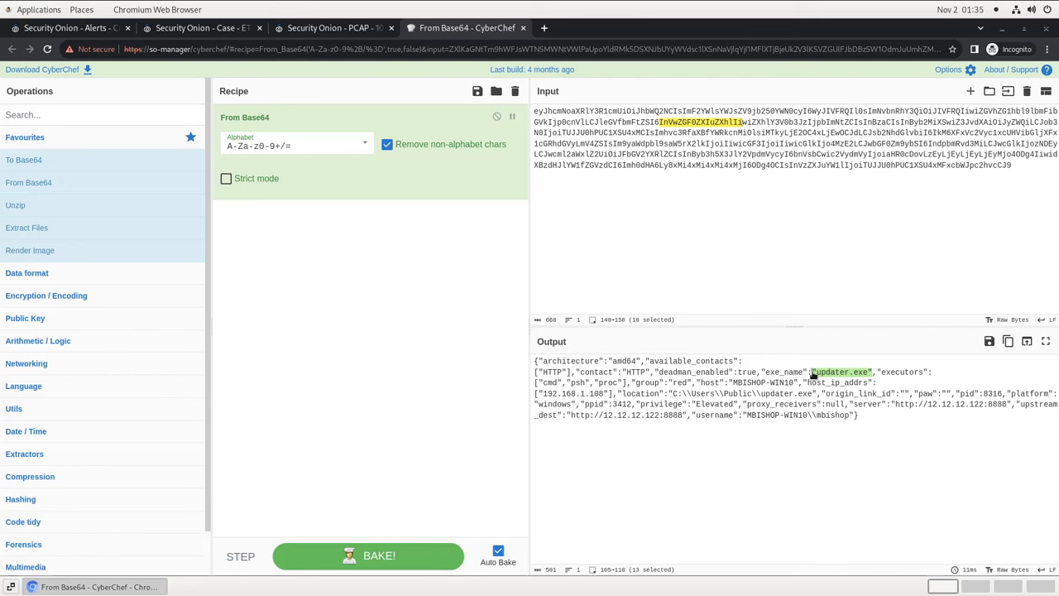
mouse_move(866, 382)
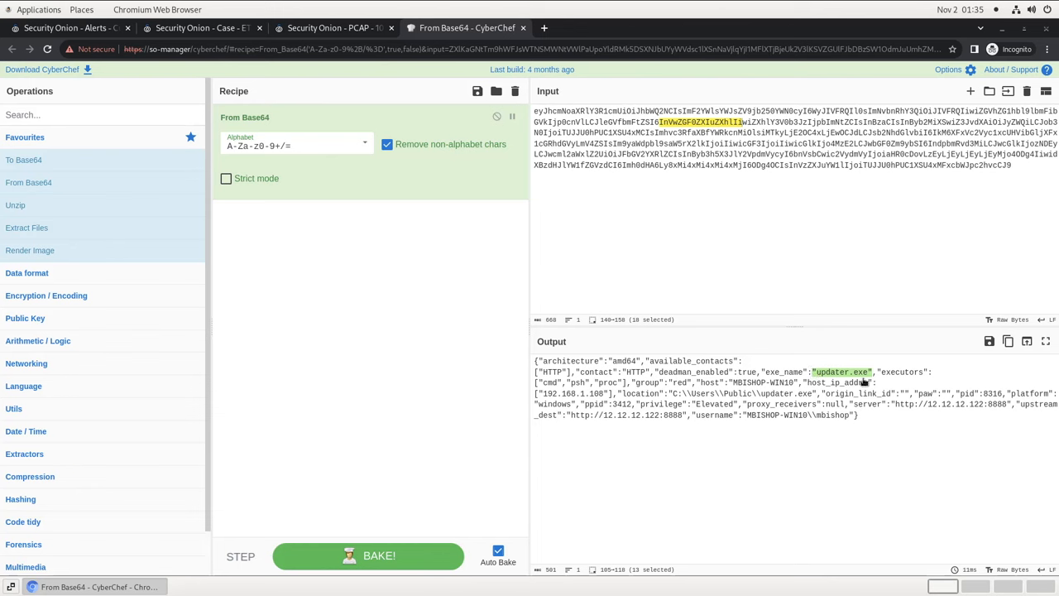
right_click(865, 382)
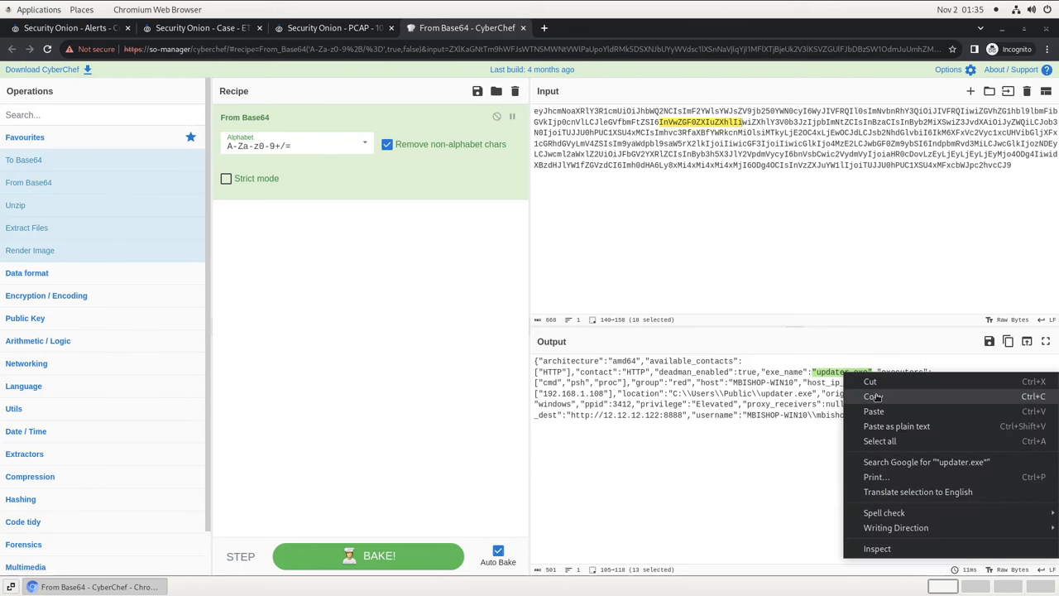
left_click(872, 396)
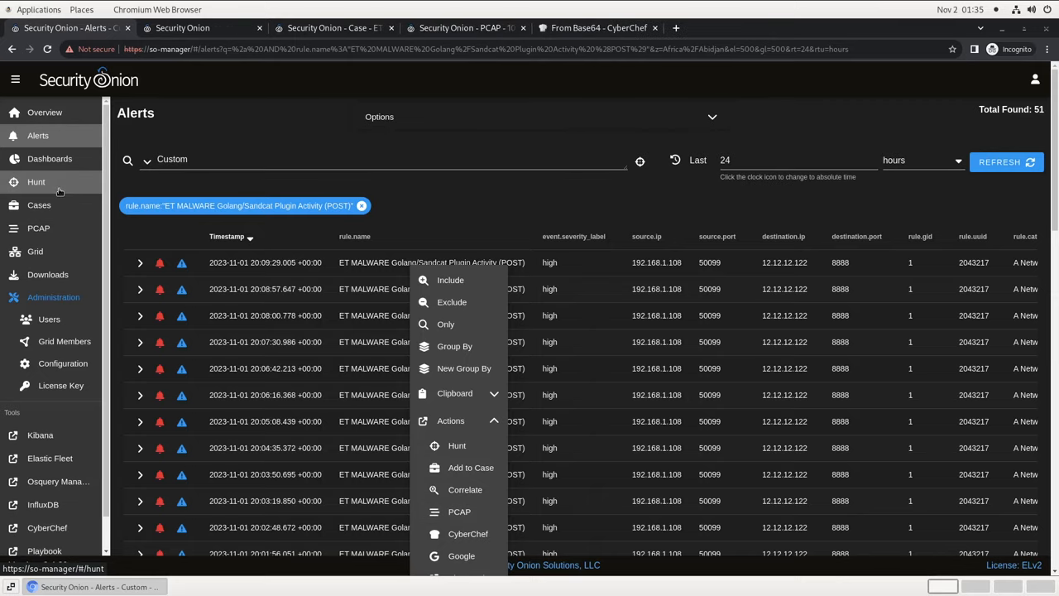
Hunt for "updater.exe" and group its 26 Sysmon events by event.action
left_click(457, 446)
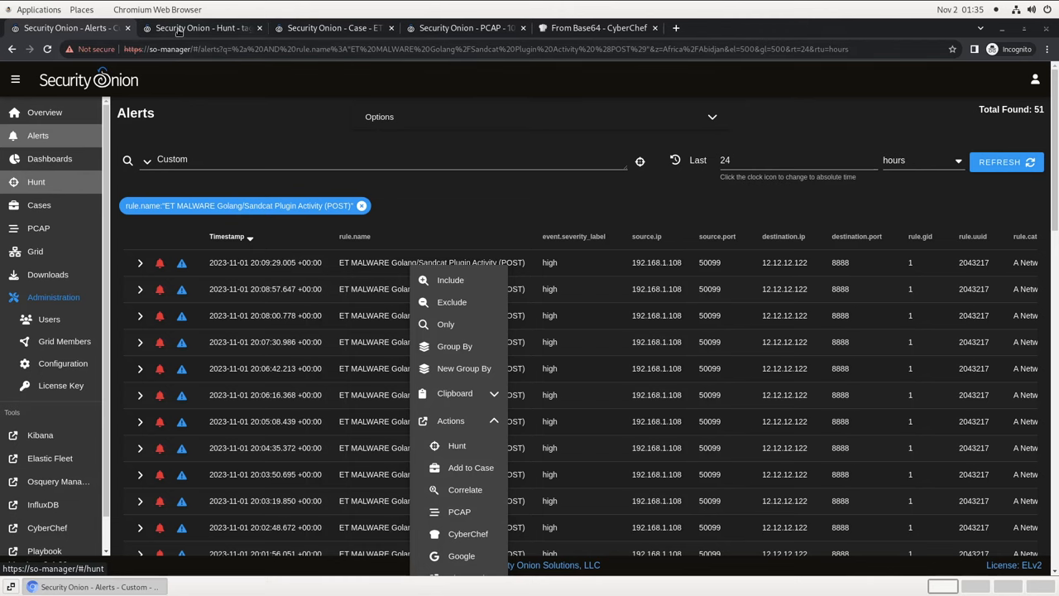
left_click(457, 445)
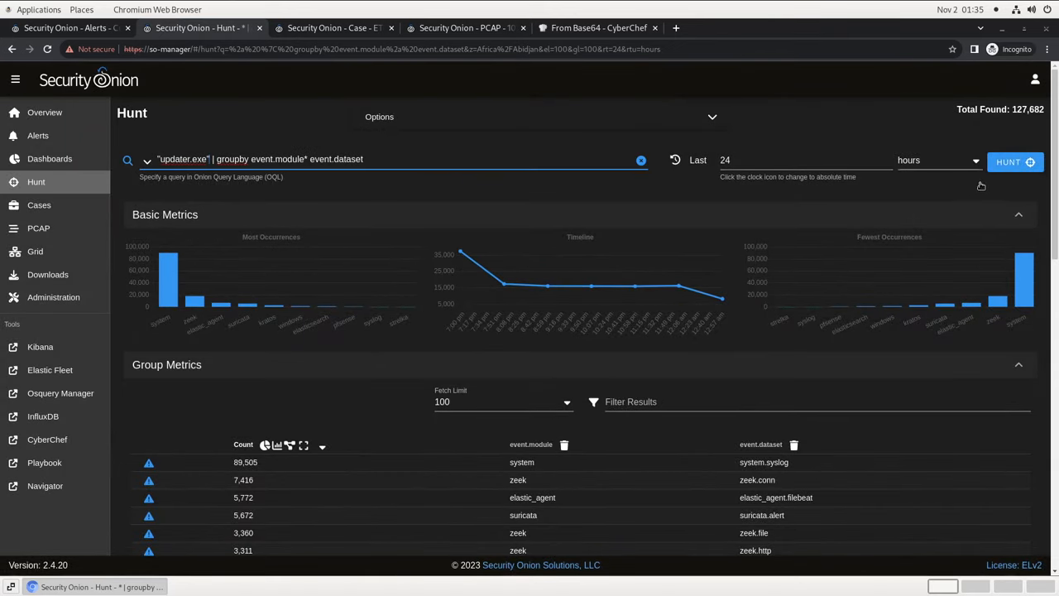
left_click(1015, 162)
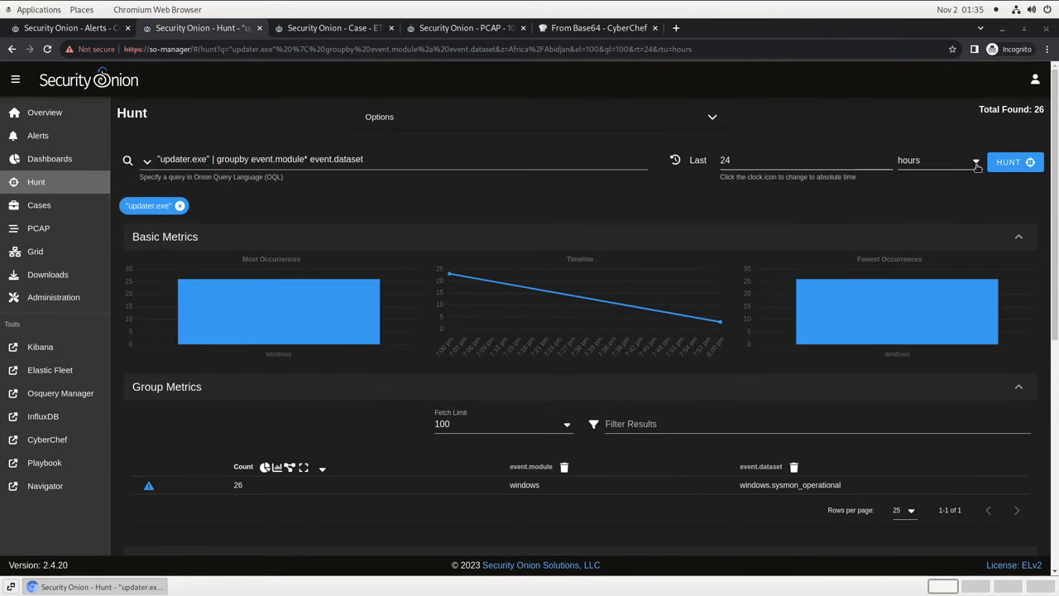
scroll("down", 3)
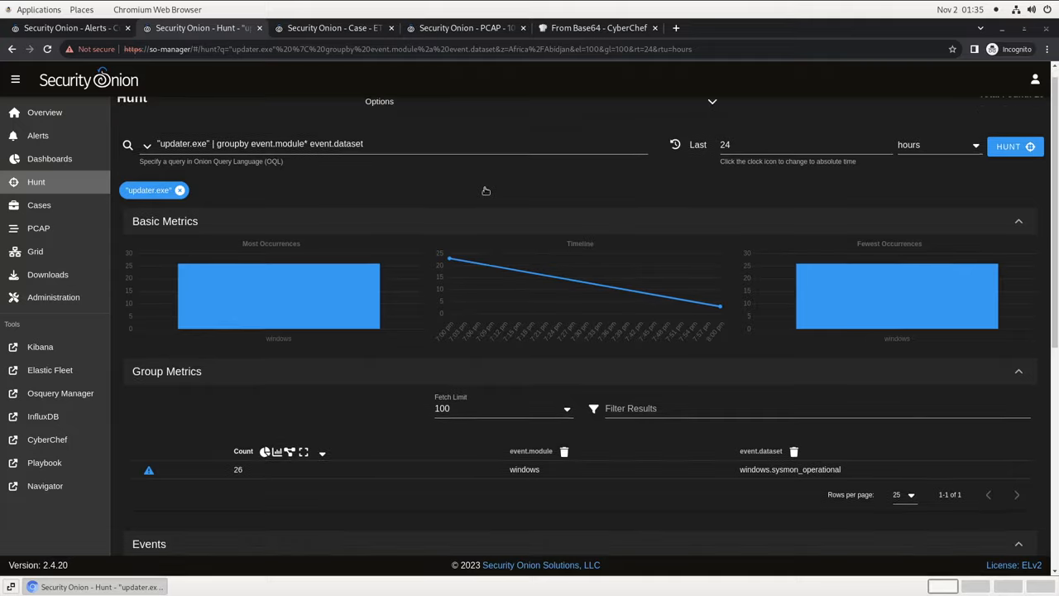
scroll("down", 3)
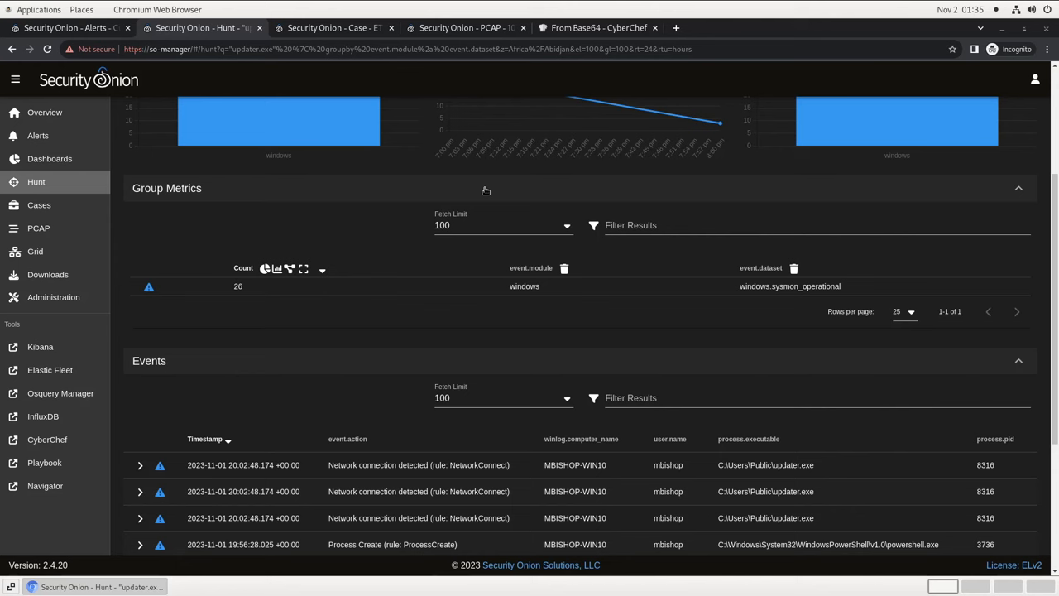
mouse_move(765, 310)
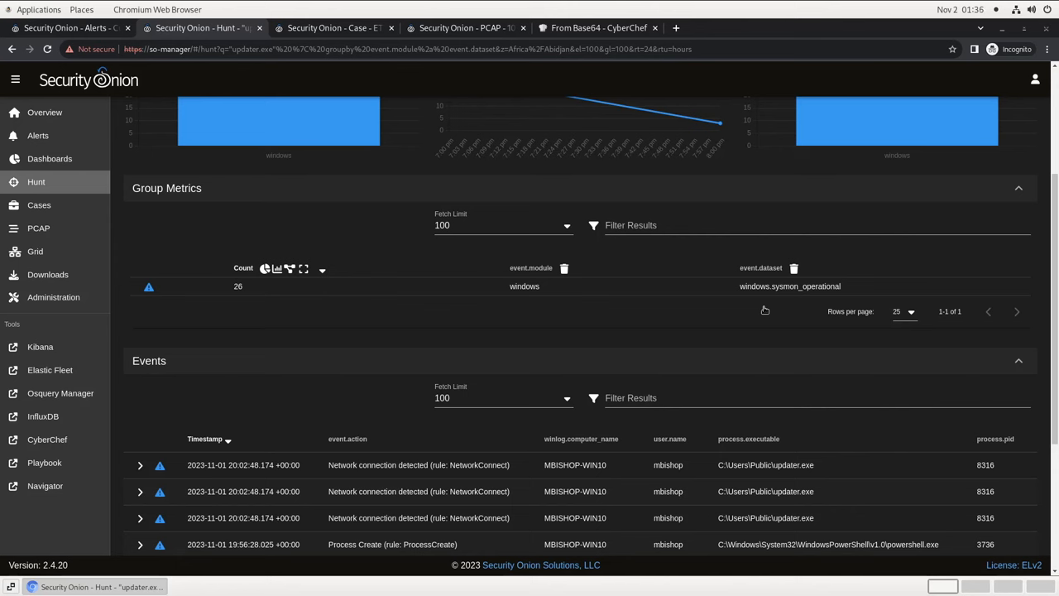
mouse_move(397, 391)
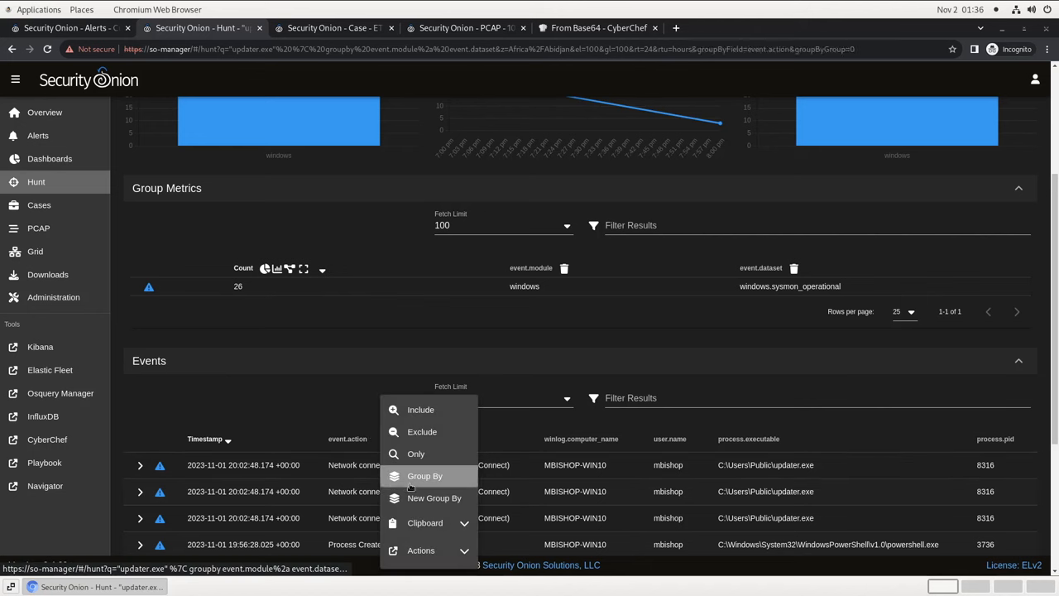
left_click(425, 476)
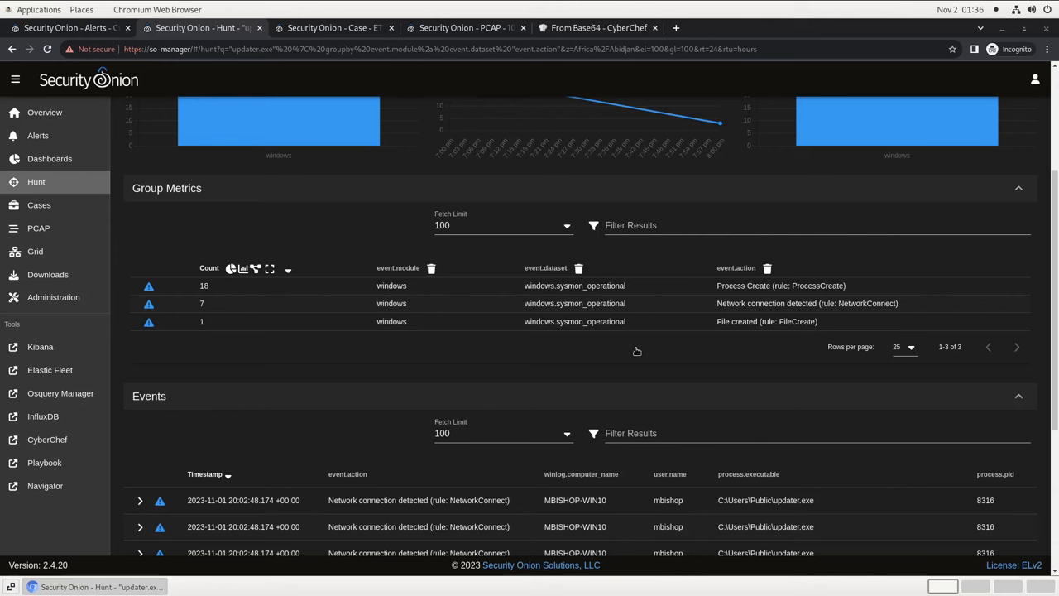
mouse_move(738, 359)
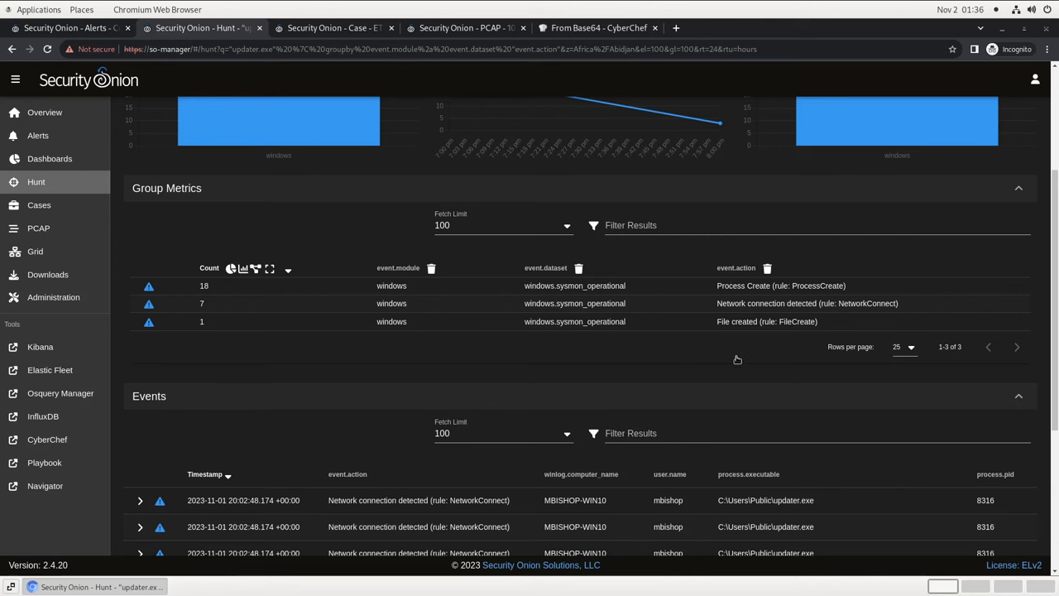
Include only the File created (FileCreate) event, showing cat.exe in mbishop's Downloads
left_click(766, 321)
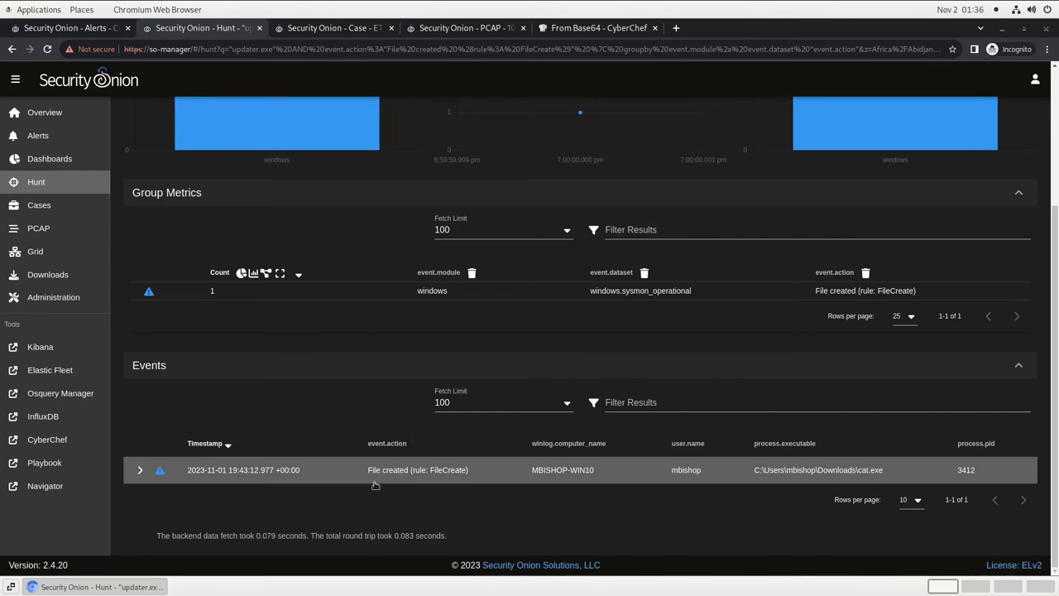
mouse_move(139, 470)
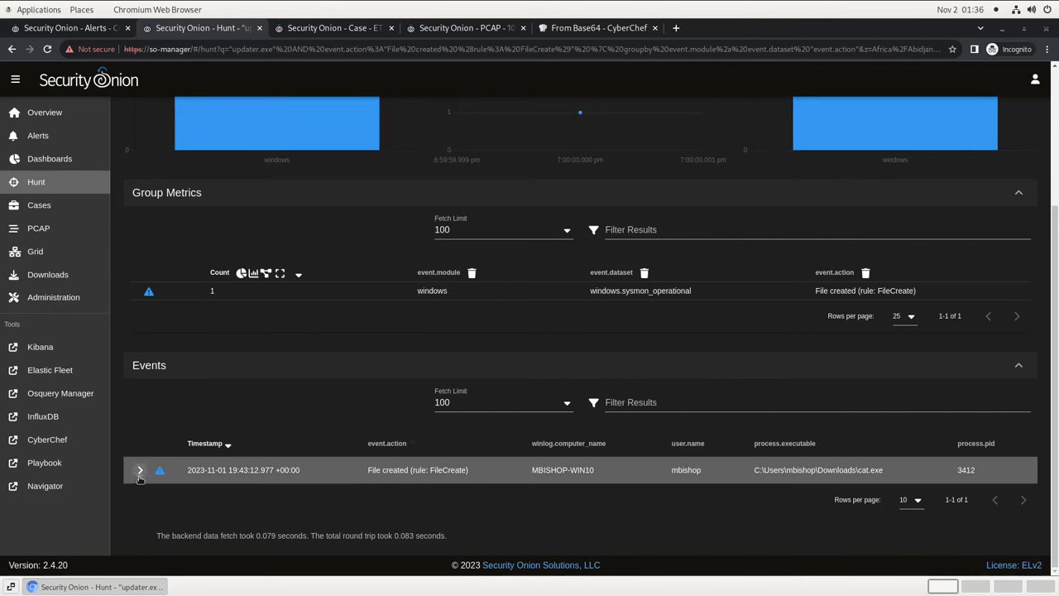
Expand the cat.exe file-creation event and escalate updater.exe to the ET MALWARE Golang/Sandcat case
left_click(140, 470)
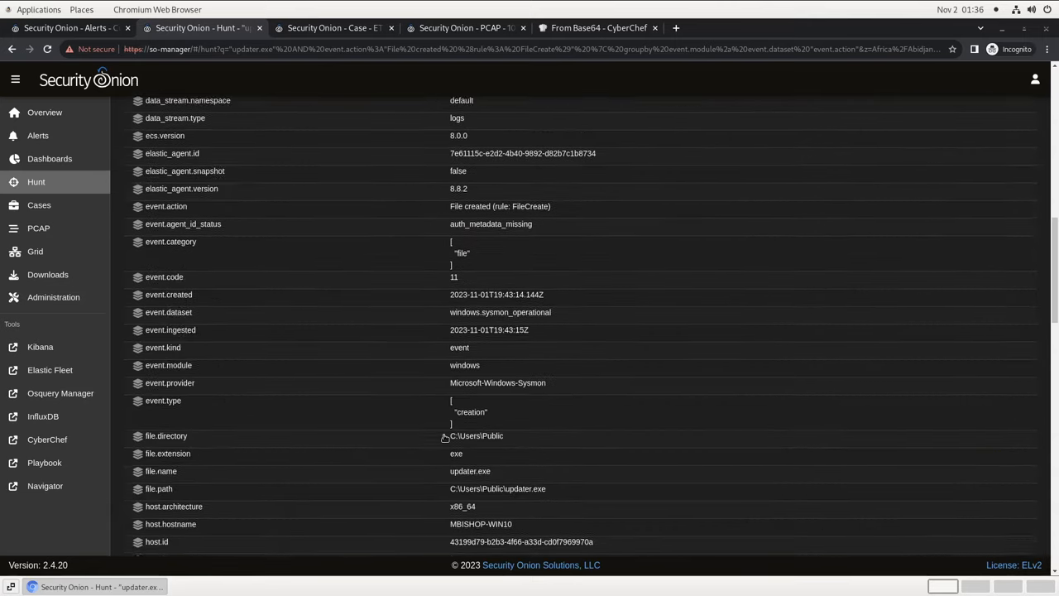
scroll("down", 3)
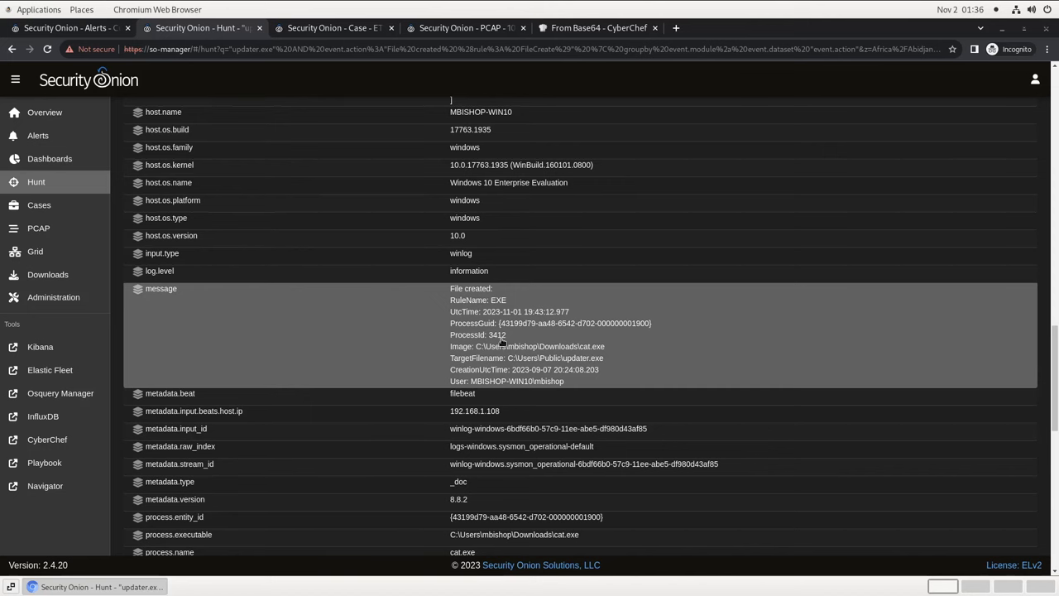
mouse_move(592, 343)
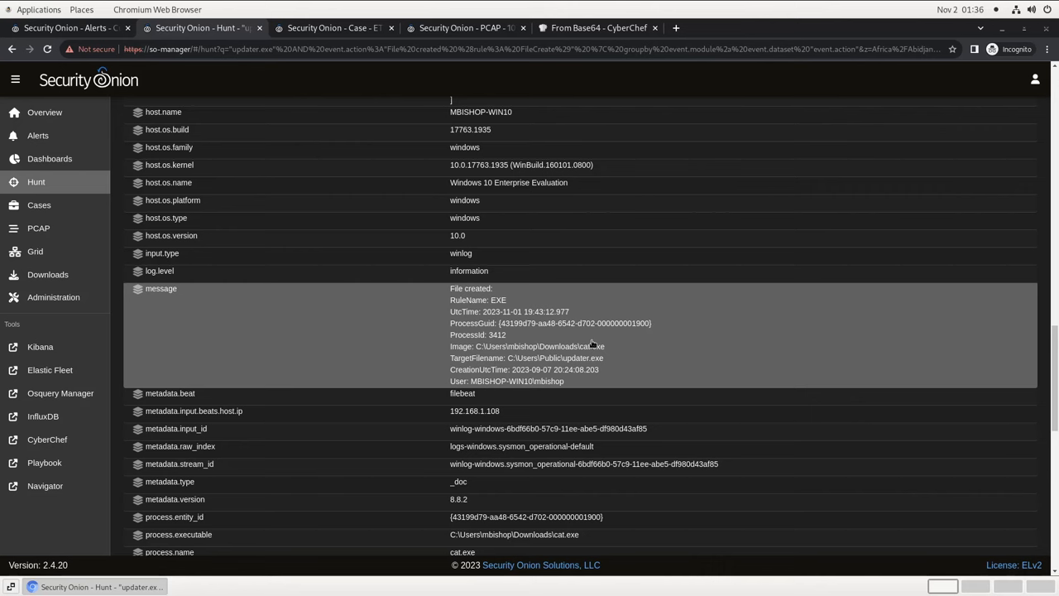
mouse_move(609, 364)
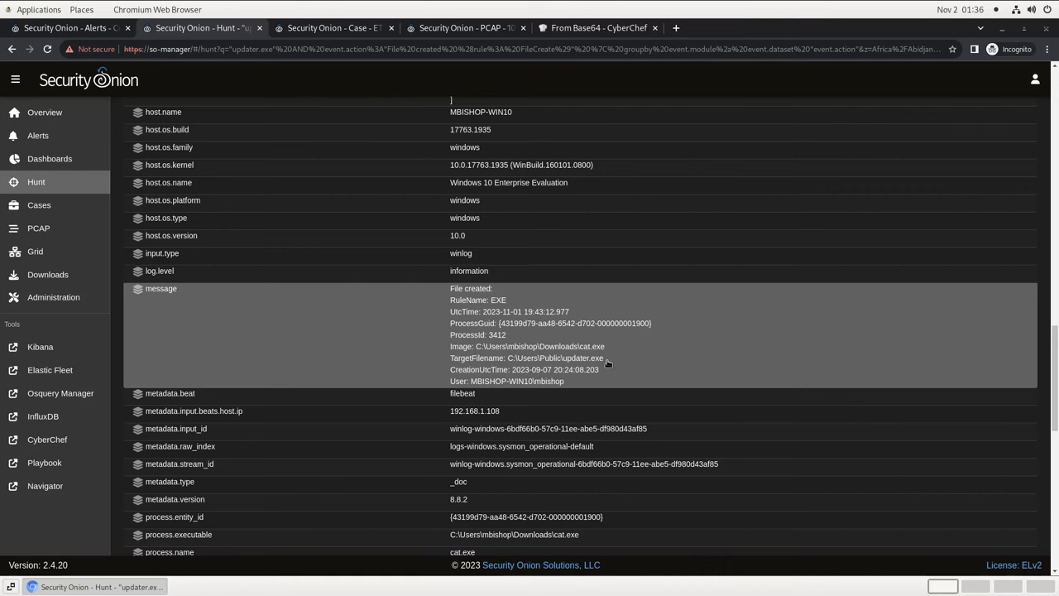
mouse_move(607, 362)
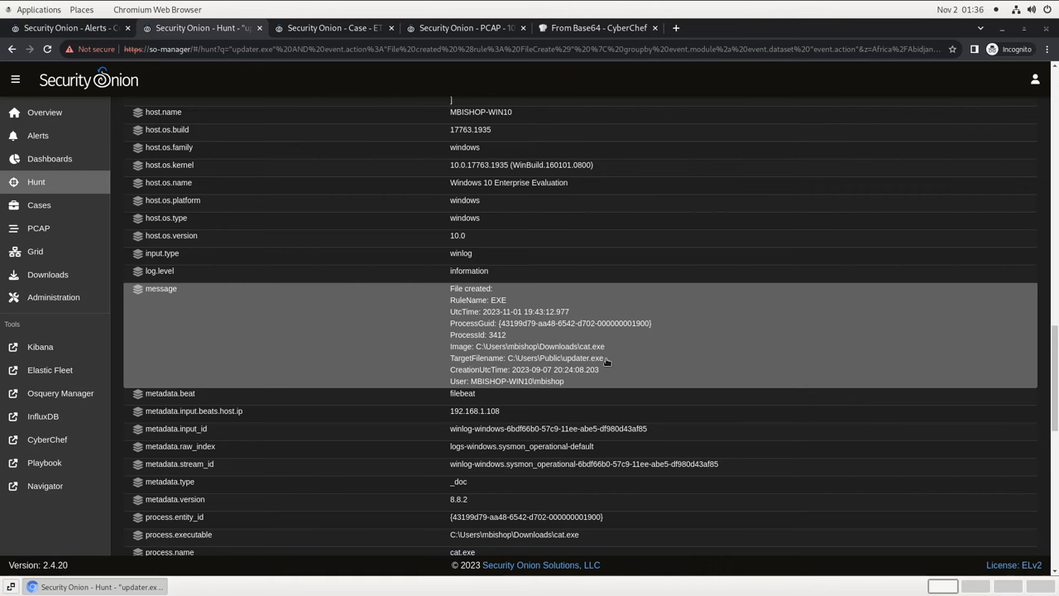
mouse_move(612, 351)
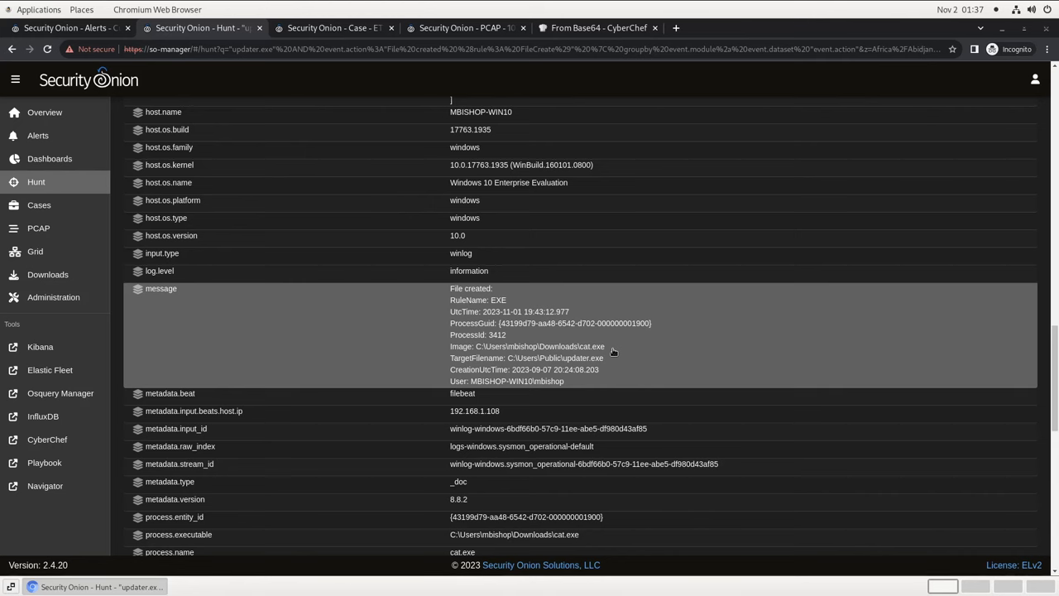
mouse_move(430, 308)
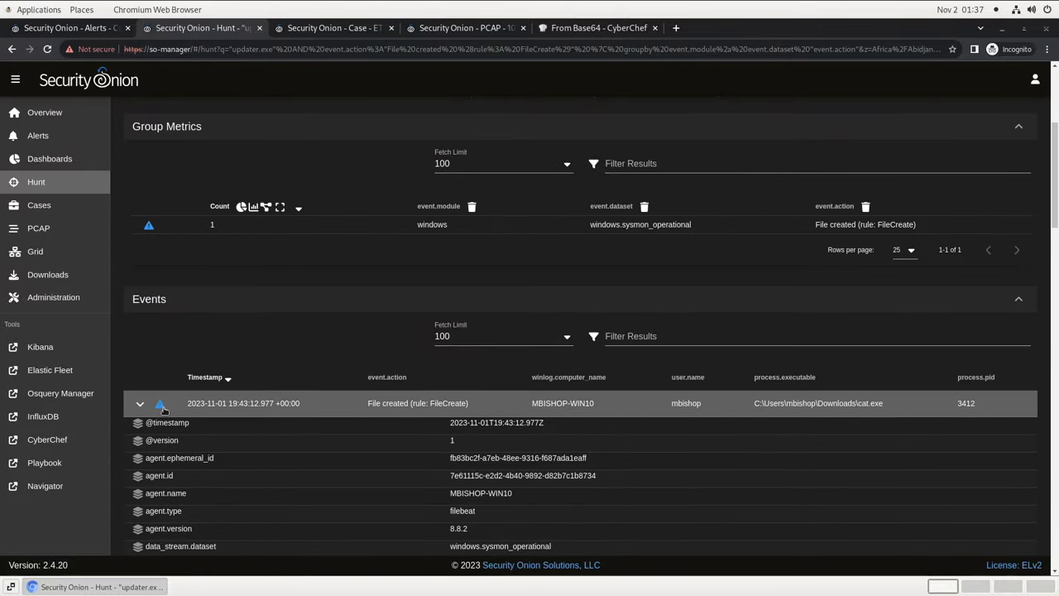
left_click(160, 403)
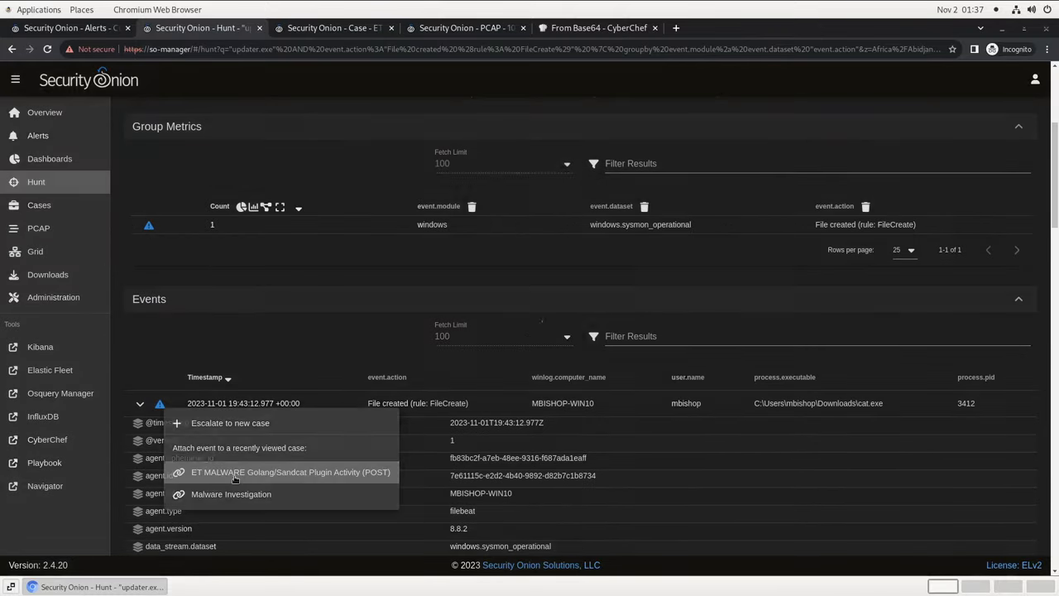
left_click(230, 423)
type("\"cat.exe\" | groupby event.module* event.dataset")
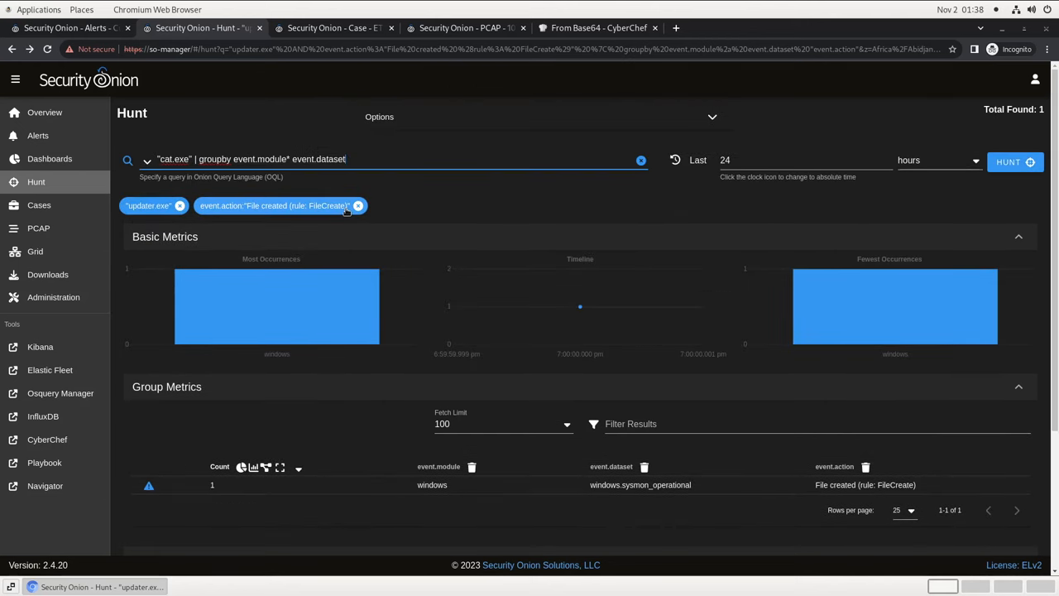
Run the cat.exe hunt and keep only the zeek.http dataset from Group Metrics
left_click(357, 205)
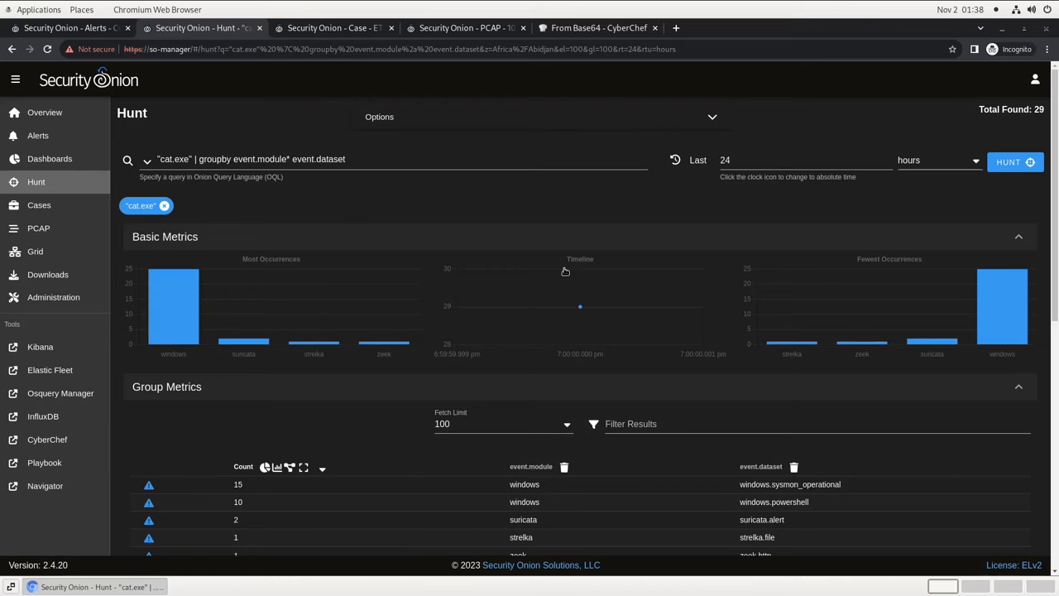
scroll("down", 3)
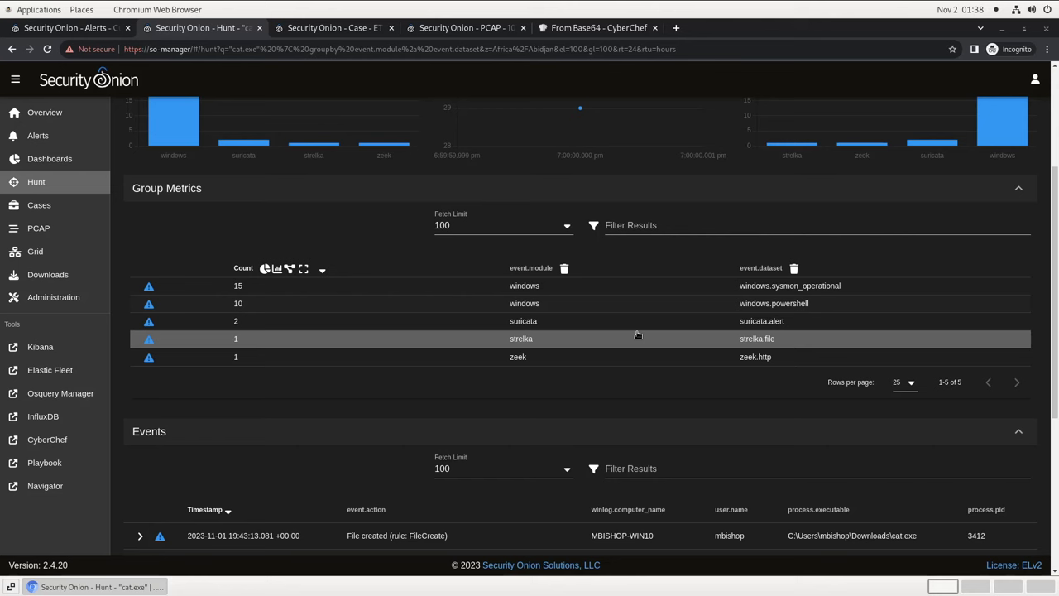
mouse_move(753, 357)
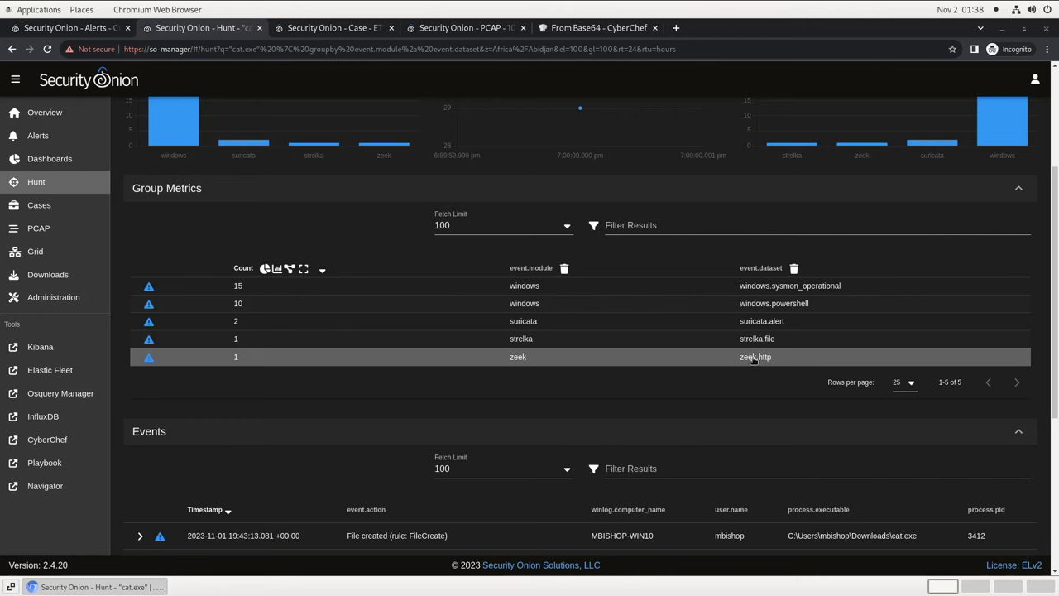
left_click(755, 357)
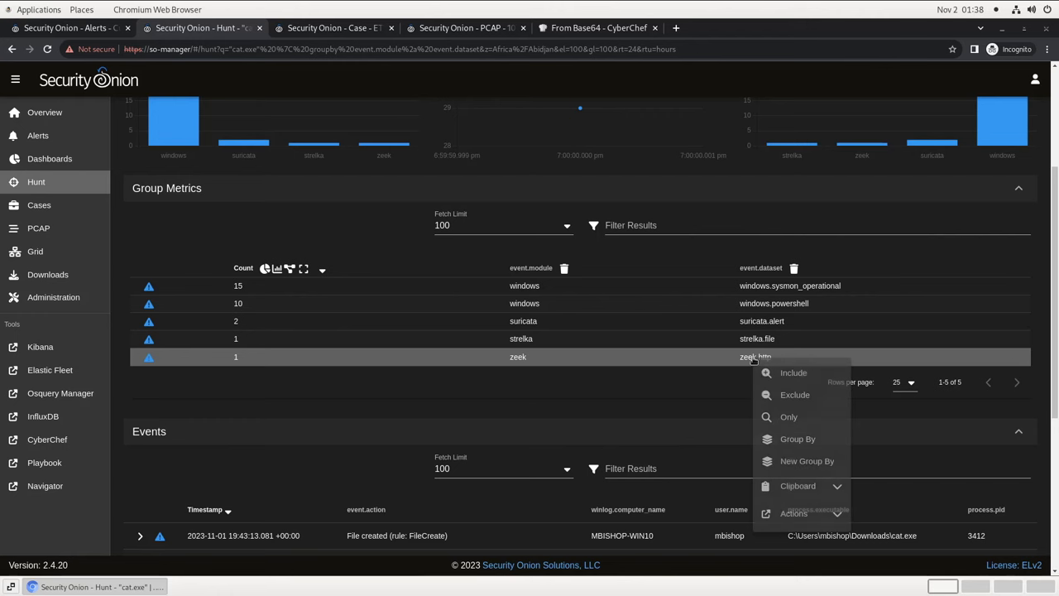
left_click(789, 416)
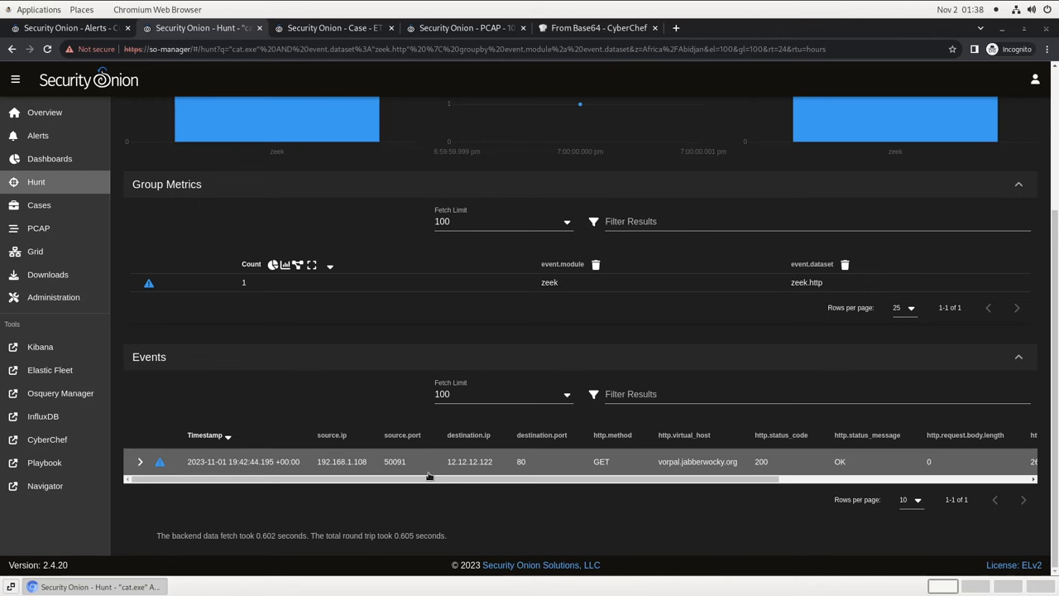
mouse_move(398, 475)
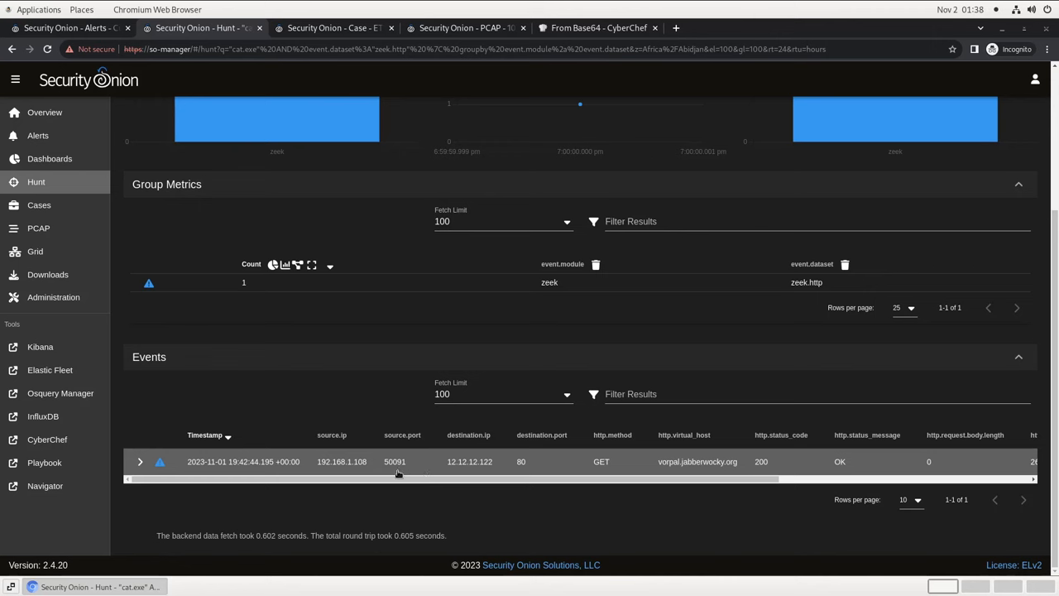
Inspect the /temp/cat.exe download fields from vorpal.jabberwocky.org and escalate the event
left_click(140, 461)
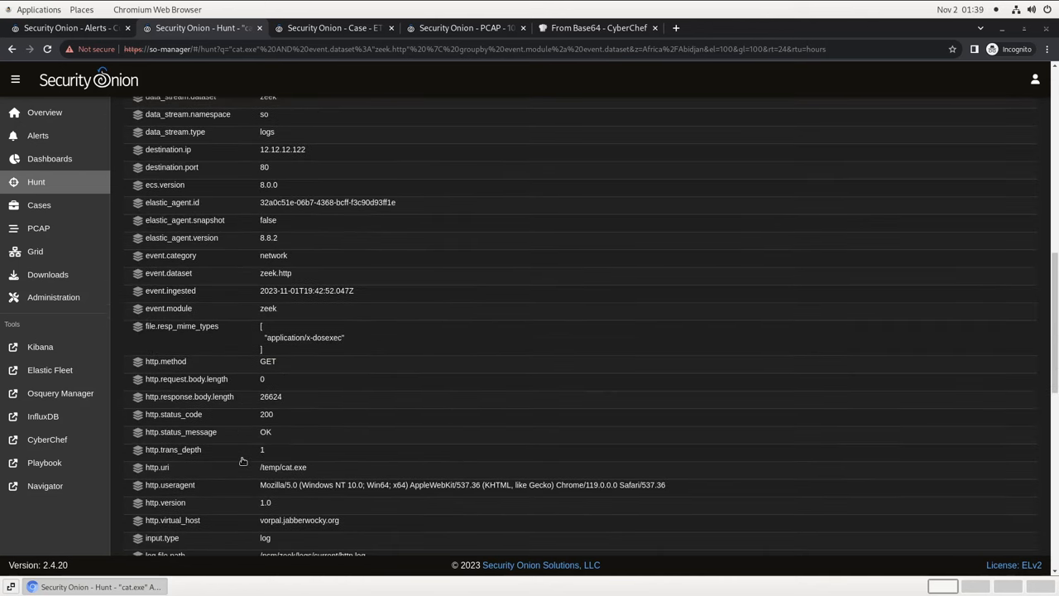
scroll("down", 3)
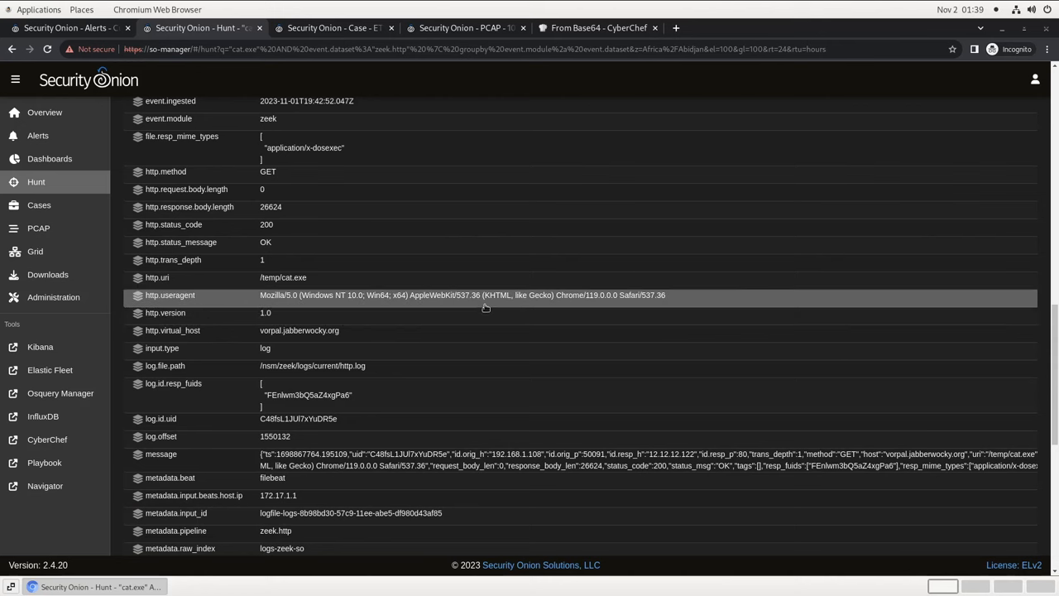
mouse_move(400, 330)
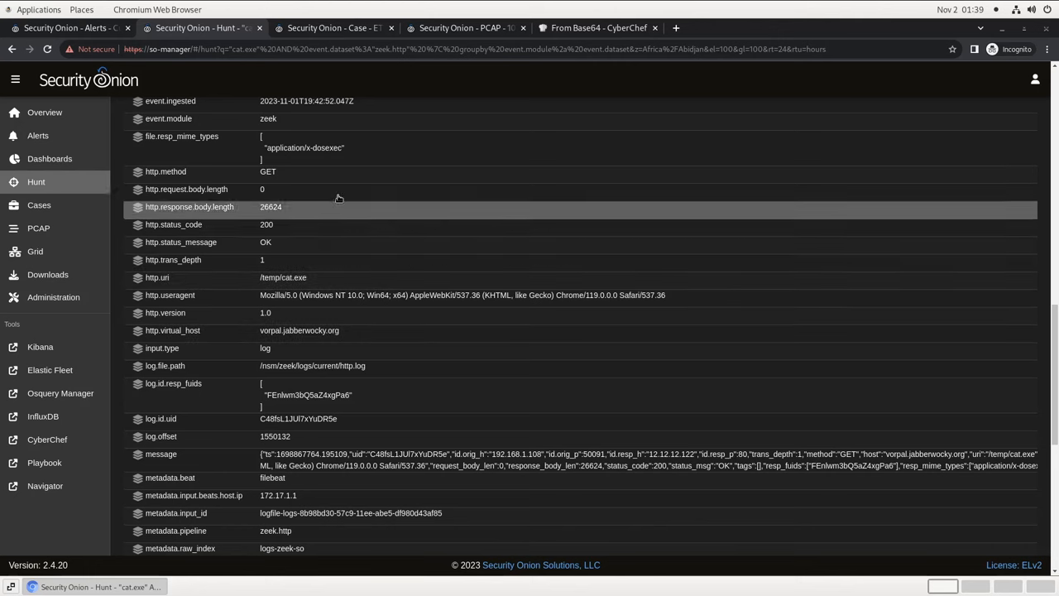
mouse_move(334, 148)
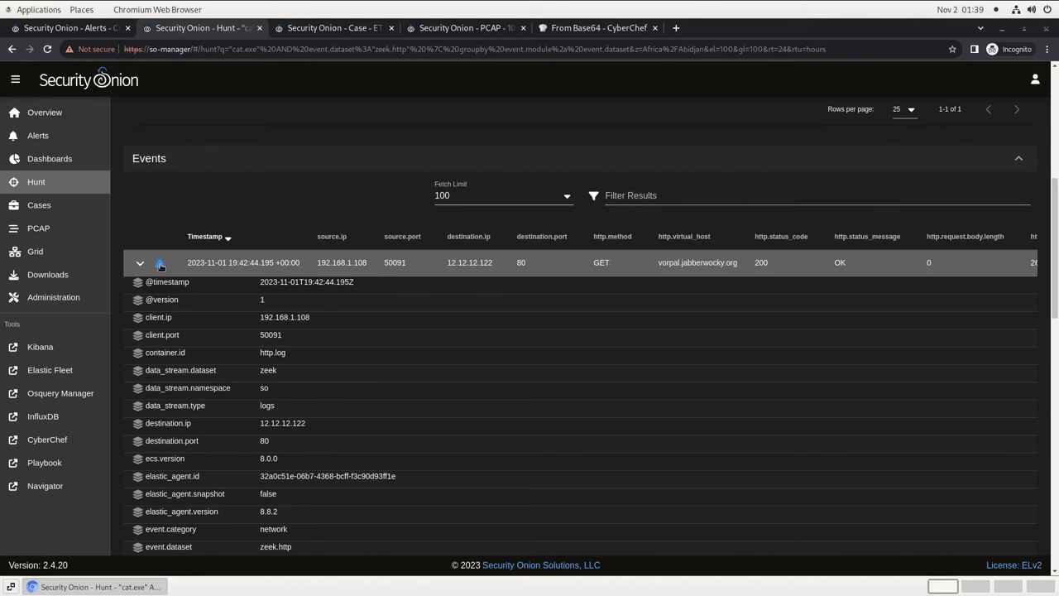
left_click(161, 263)
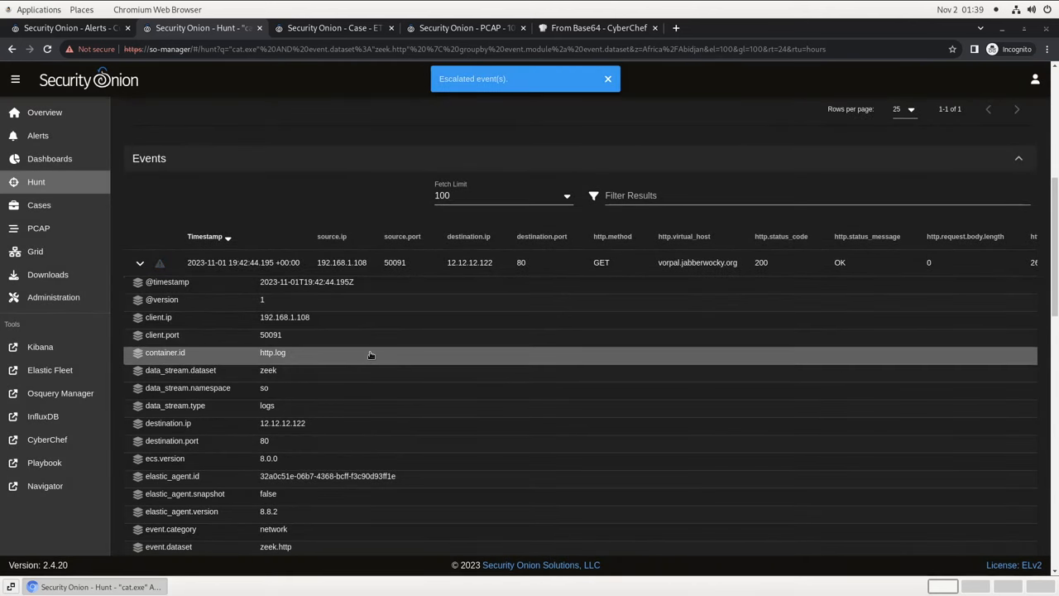
scroll("down", 3)
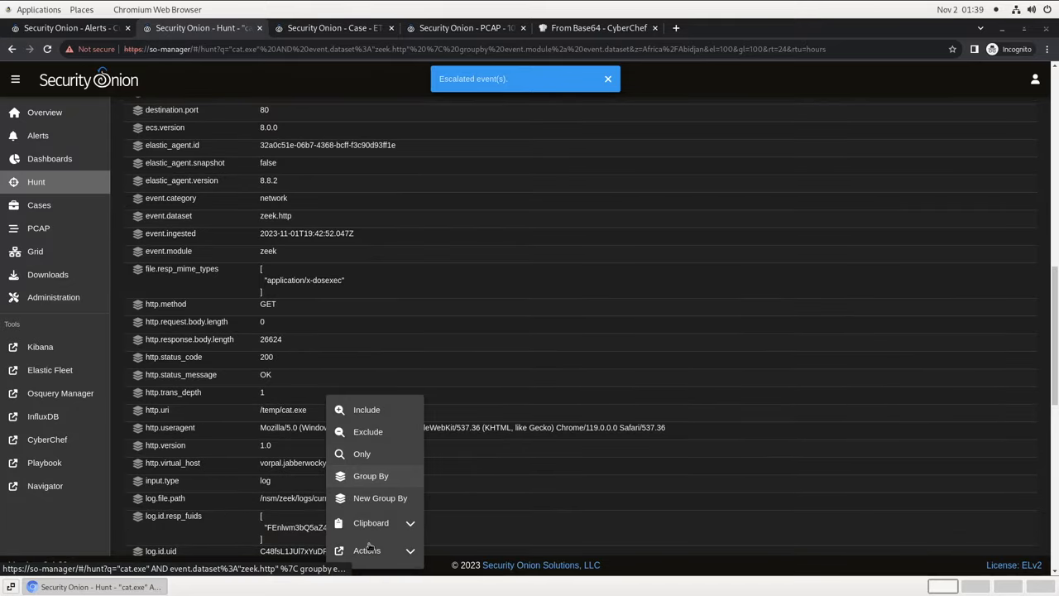
Add vorpal.jabberwocky.org to the Golang/Sandcat case as a saved domain observable
left_click(366, 550)
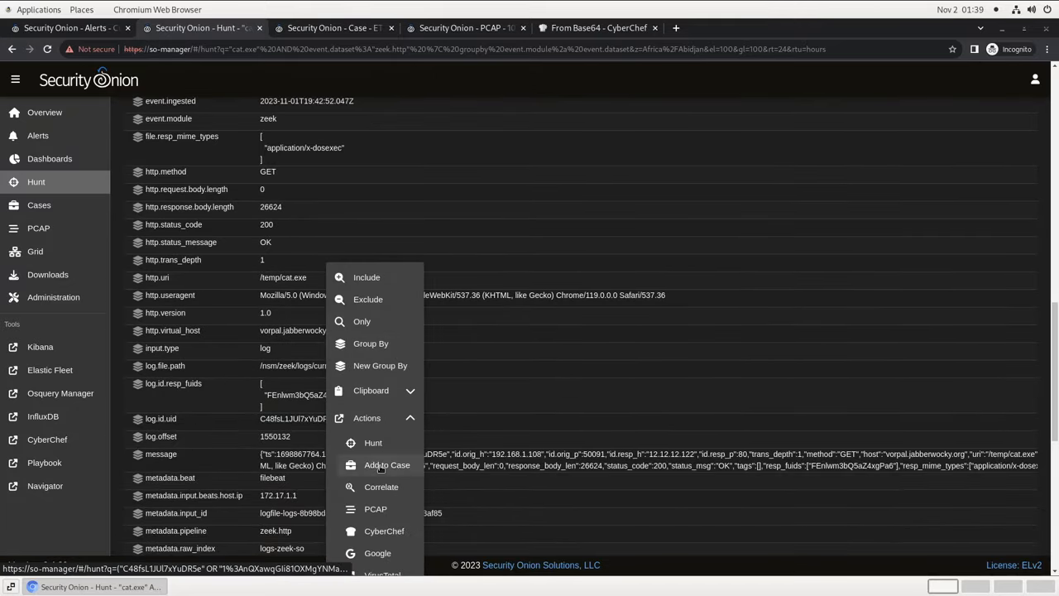
left_click(386, 464)
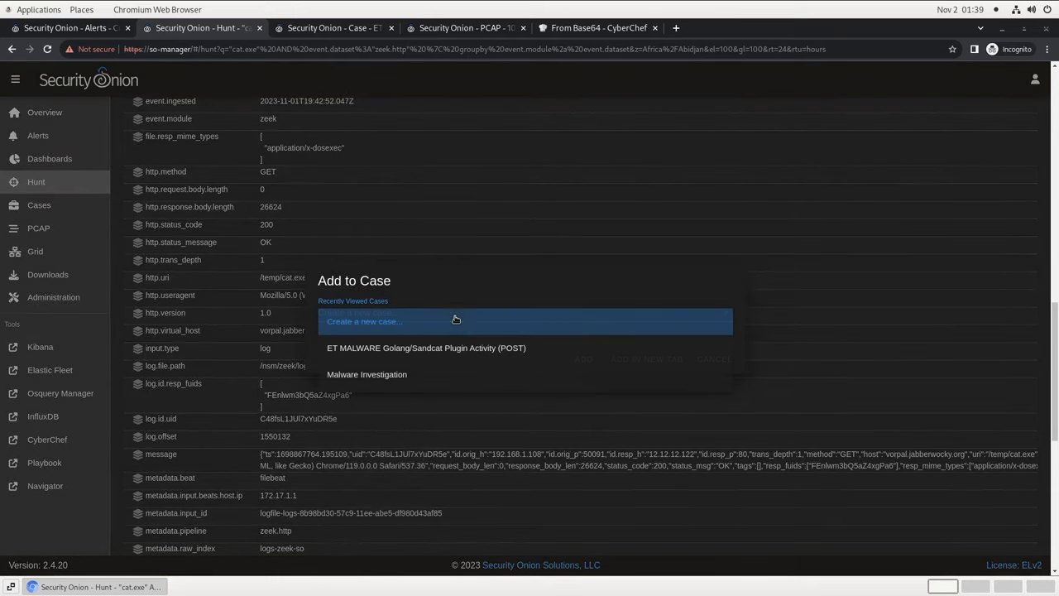
left_click(426, 347)
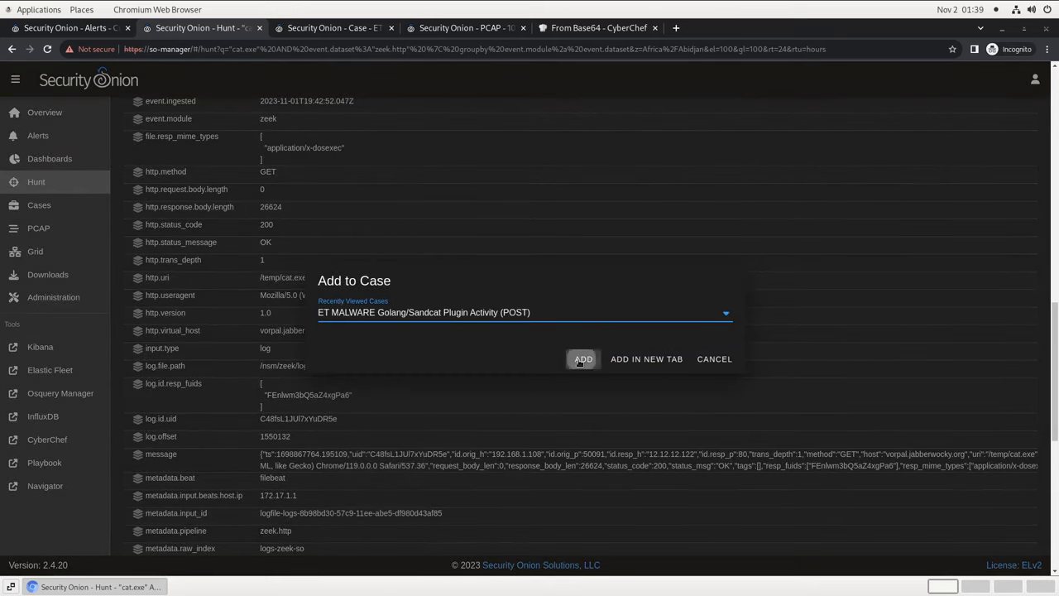
left_click(583, 359)
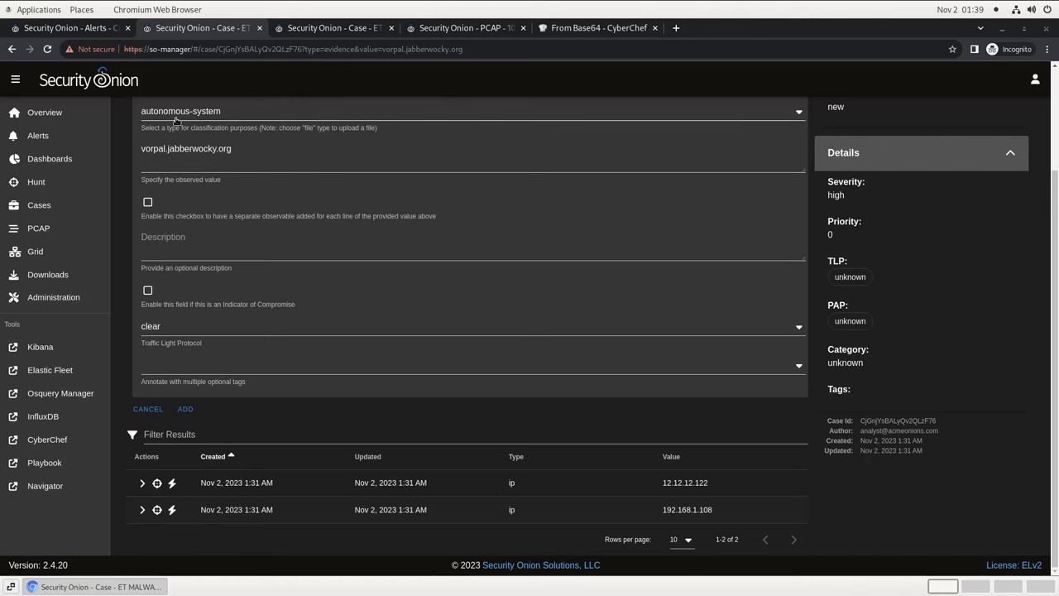
left_click(472, 111)
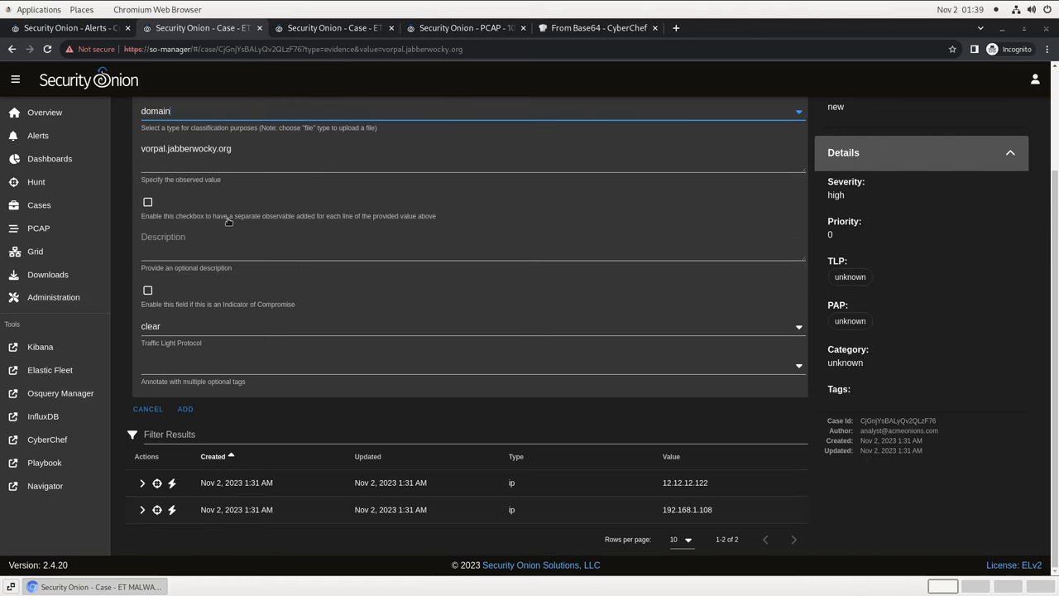
left_click(185, 409)
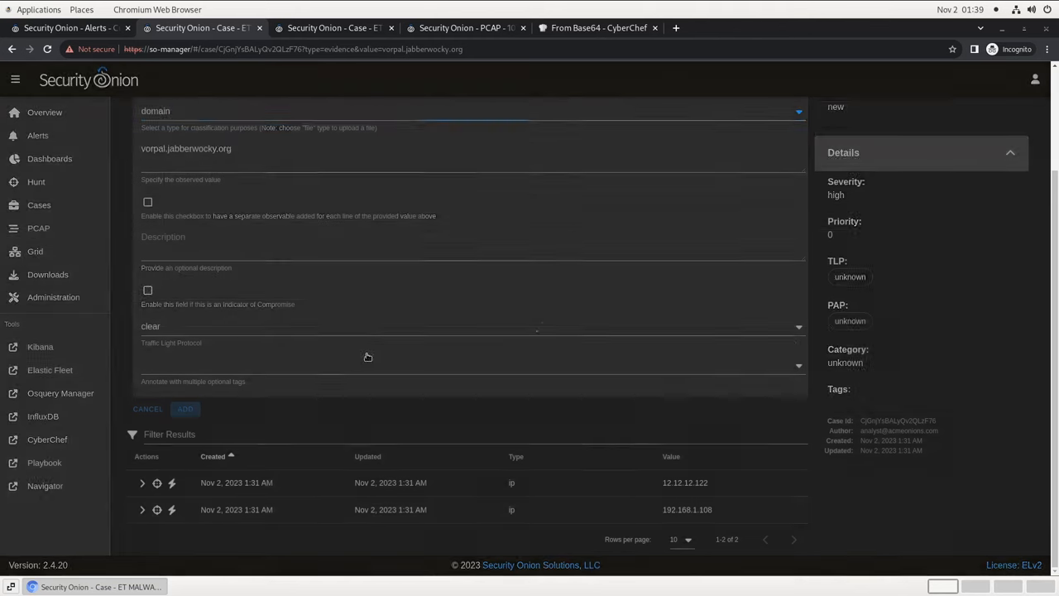
left_click(184, 408)
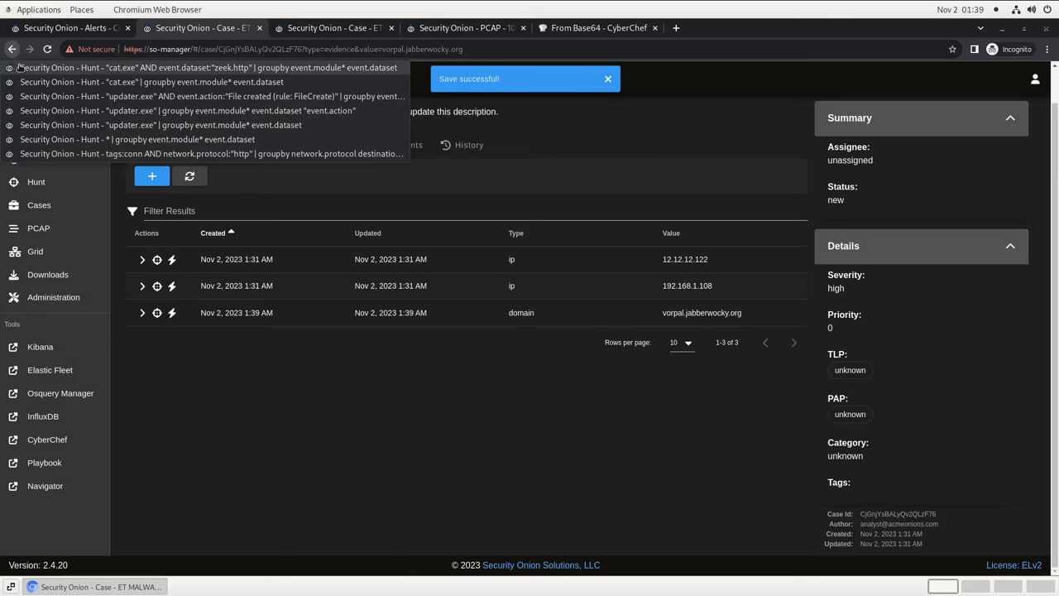
Reload the cat.exe zeek.http hunt, correlate its logs, and narrow to zeek.file records
left_click(207, 67)
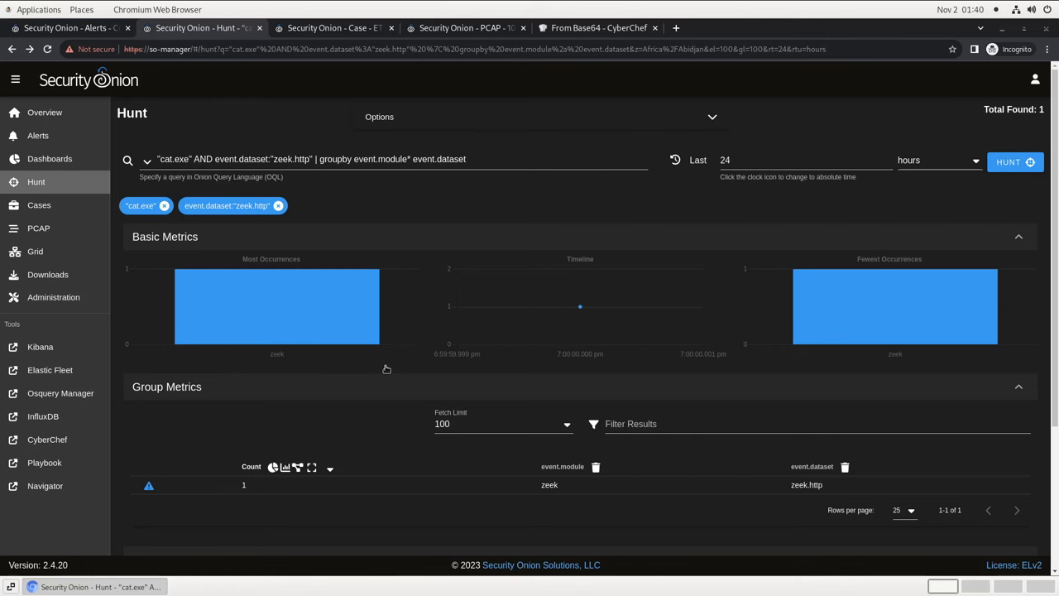
scroll("down", 3)
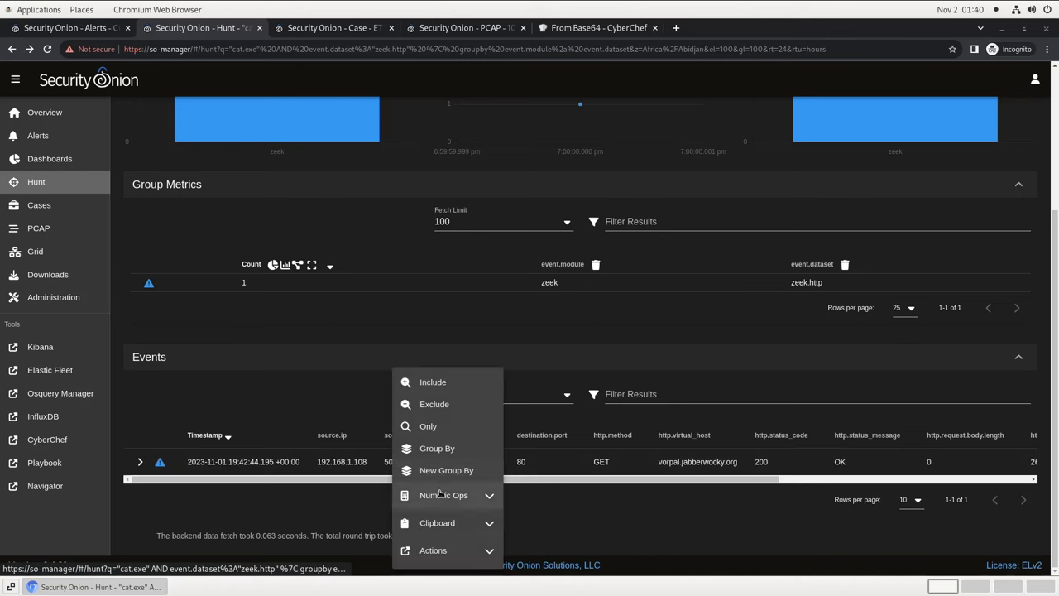
left_click(433, 550)
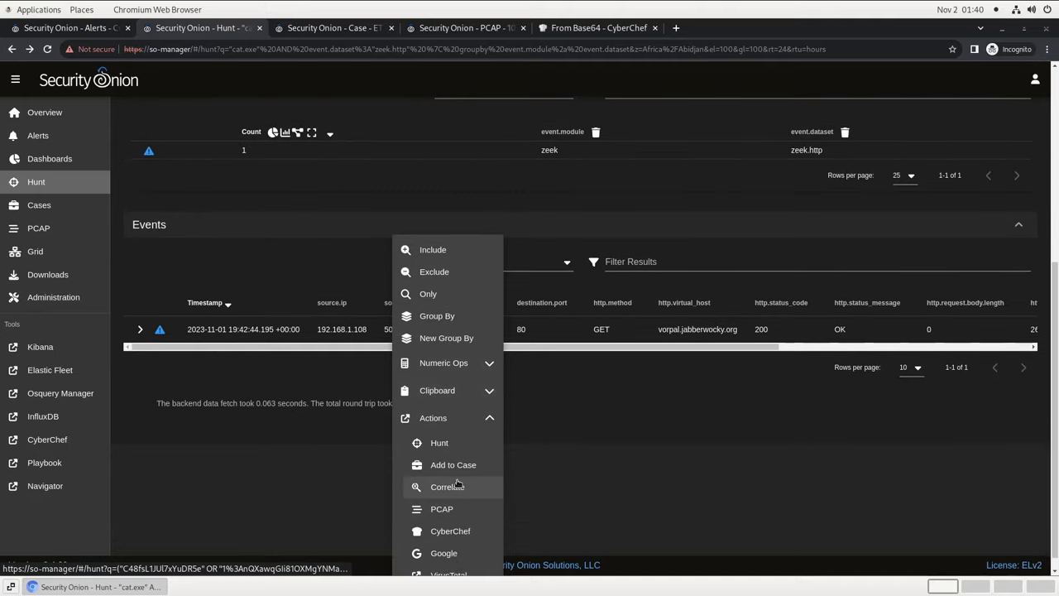
left_click(447, 487)
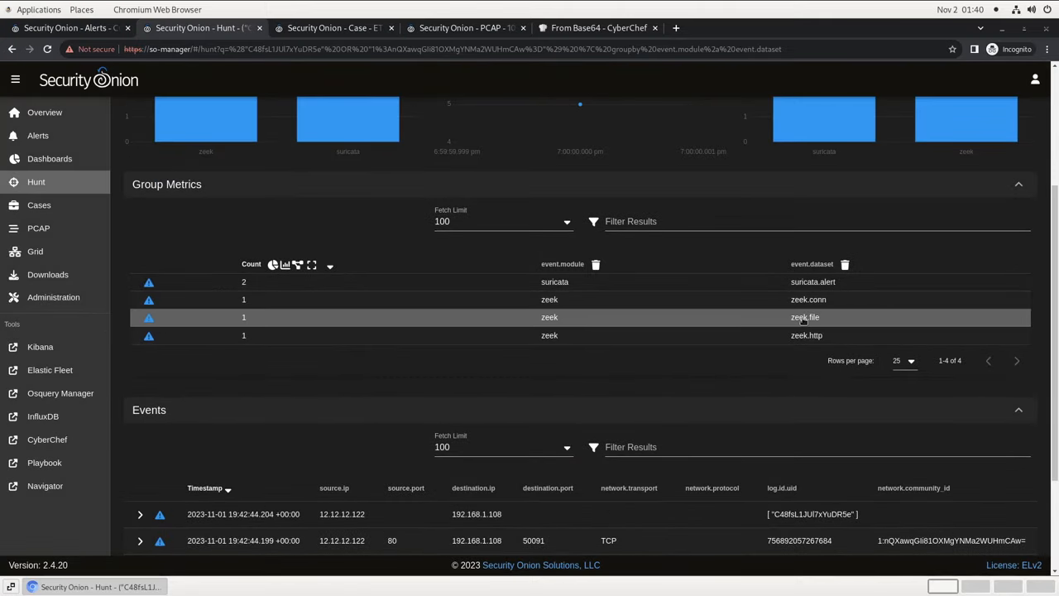
left_click(805, 317)
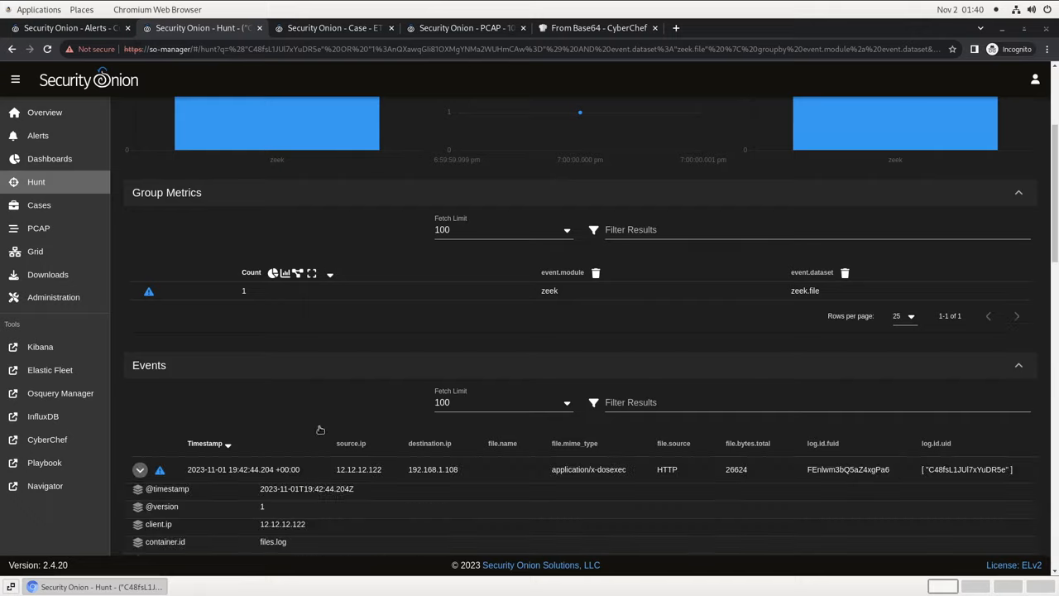
Expand the zeek.file event to review its extracted filename and hashes, then collapse it
left_click(140, 469)
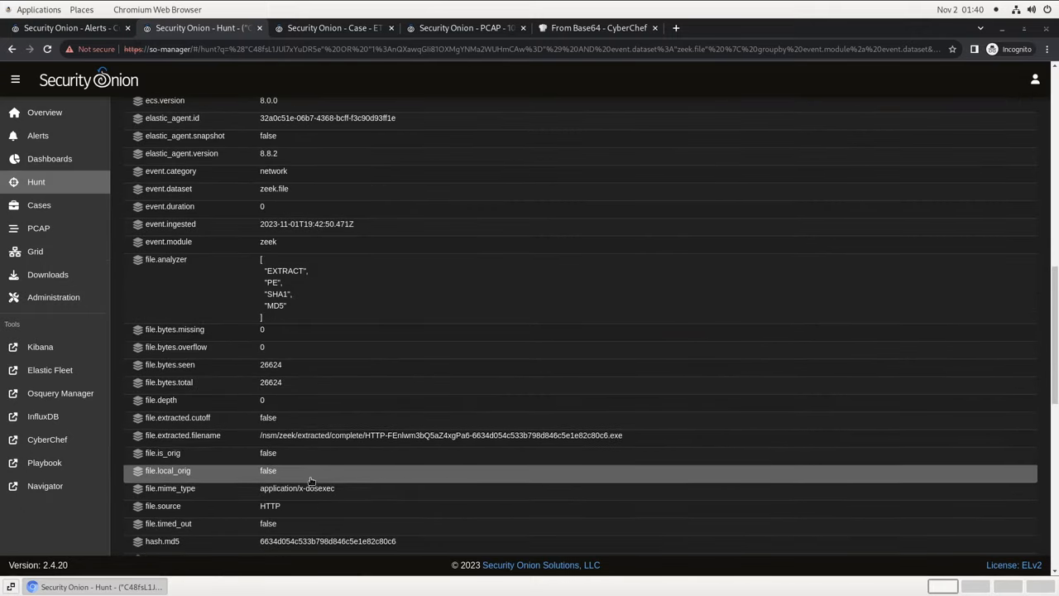
scroll("down", 3)
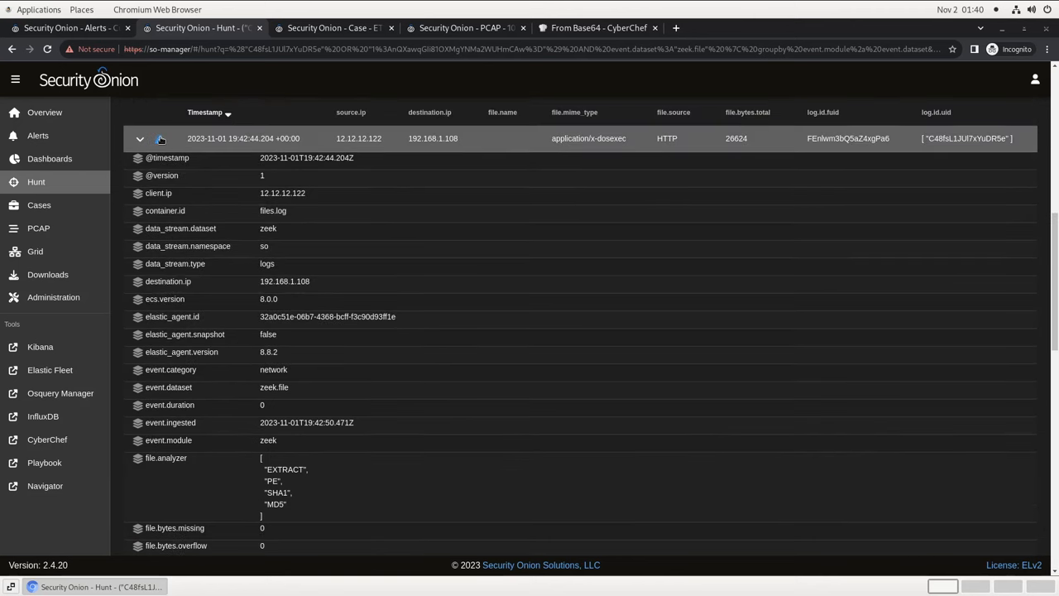
left_click(161, 138)
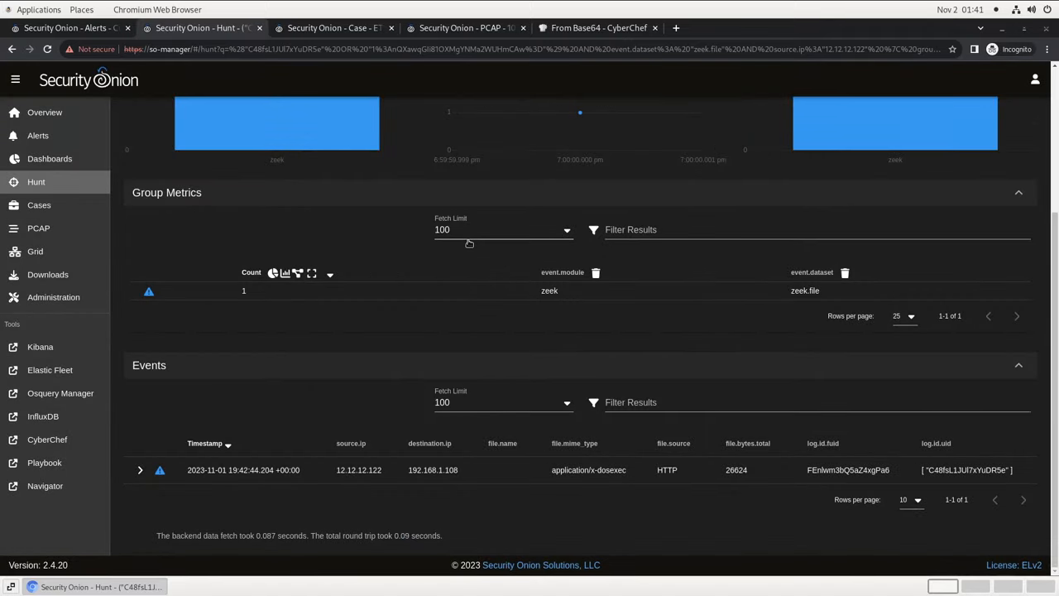
mouse_move(669, 470)
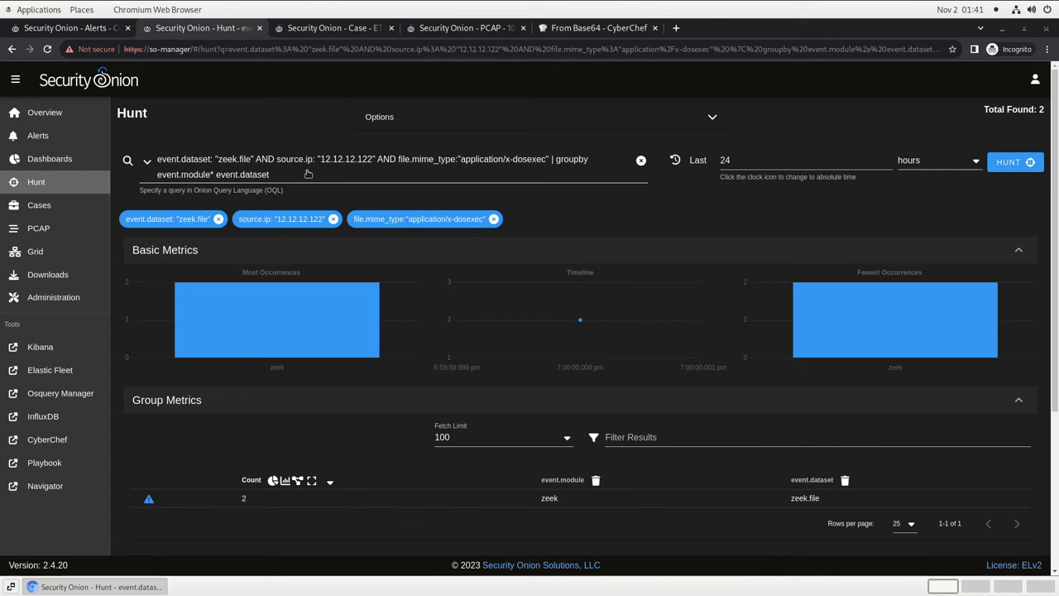
mouse_move(499, 181)
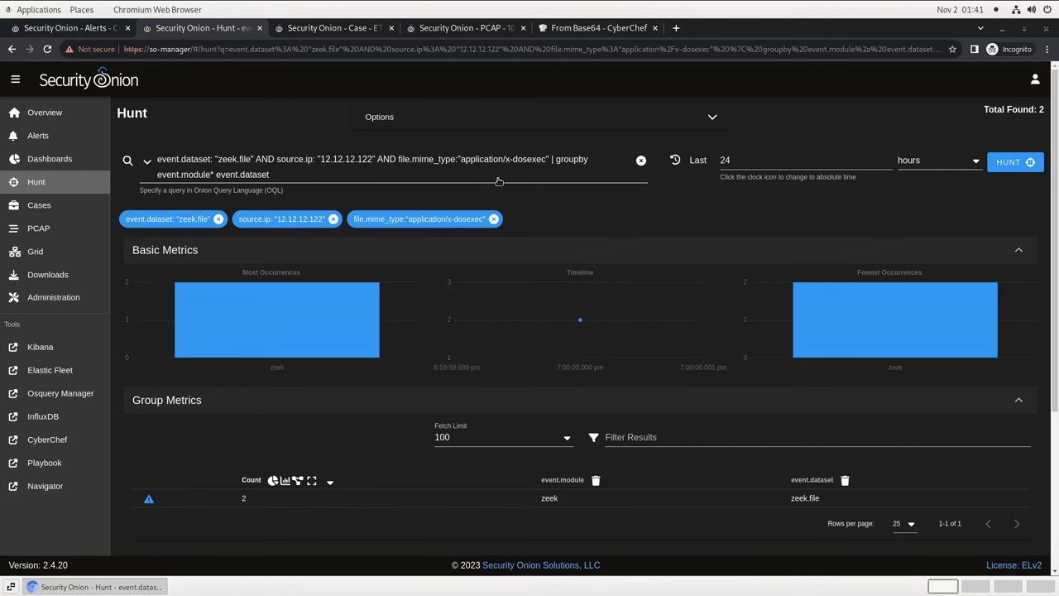
Scroll to the Events list showing the two DOS executables from 12.12.12.122
scroll("down", 3)
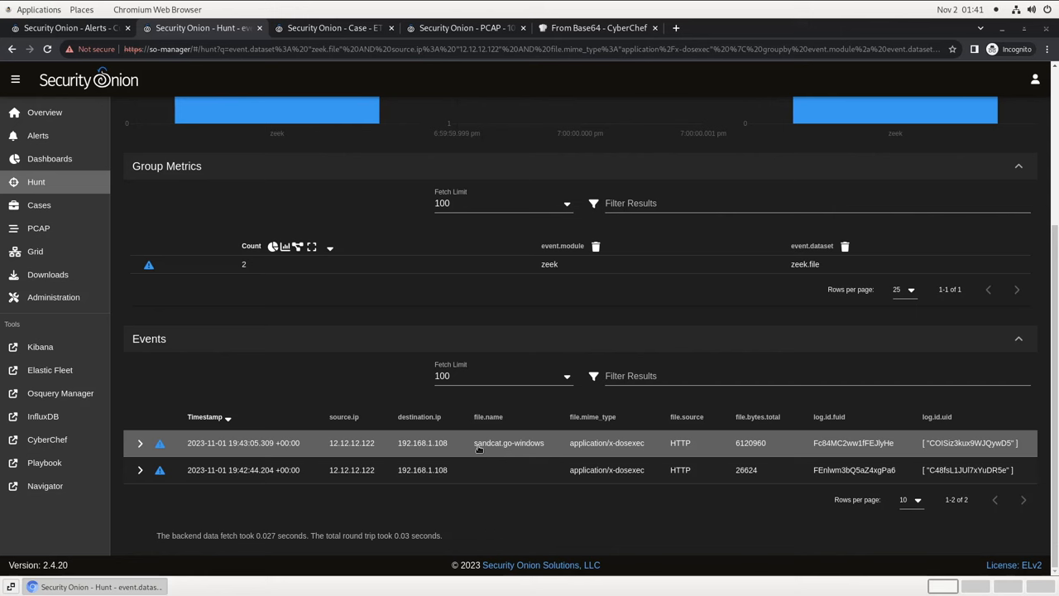
mouse_move(163, 445)
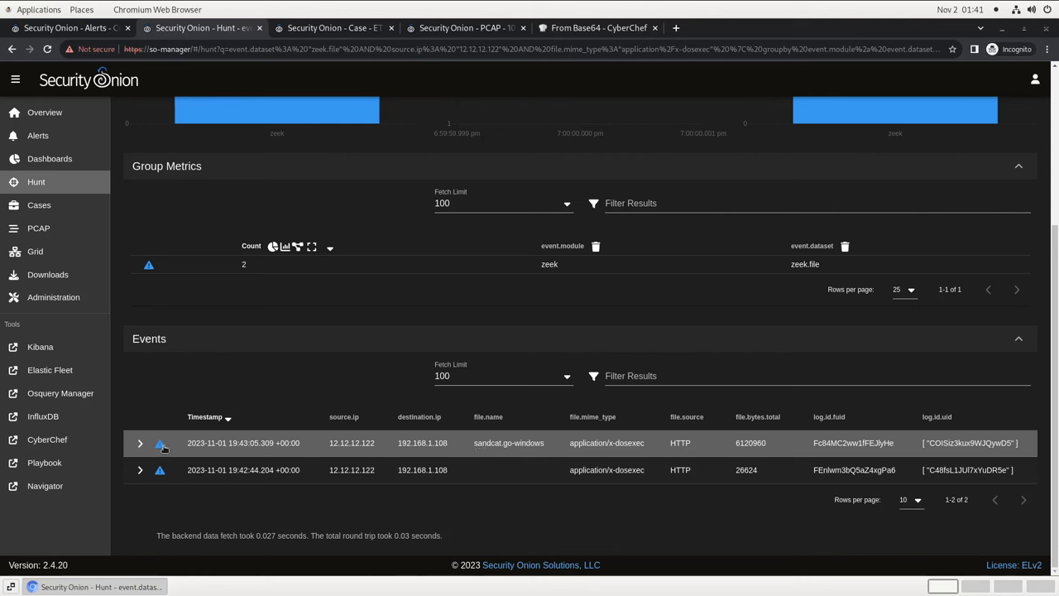
Expand the sandcat.go-windows event and look up its MD5 hash on VirusTotal
left_click(159, 443)
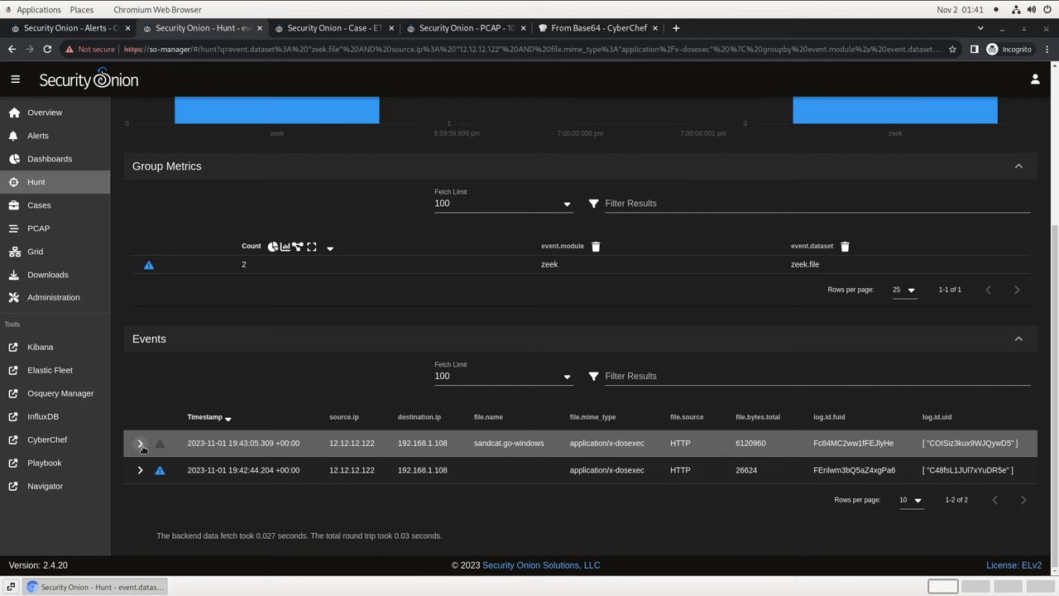
left_click(140, 442)
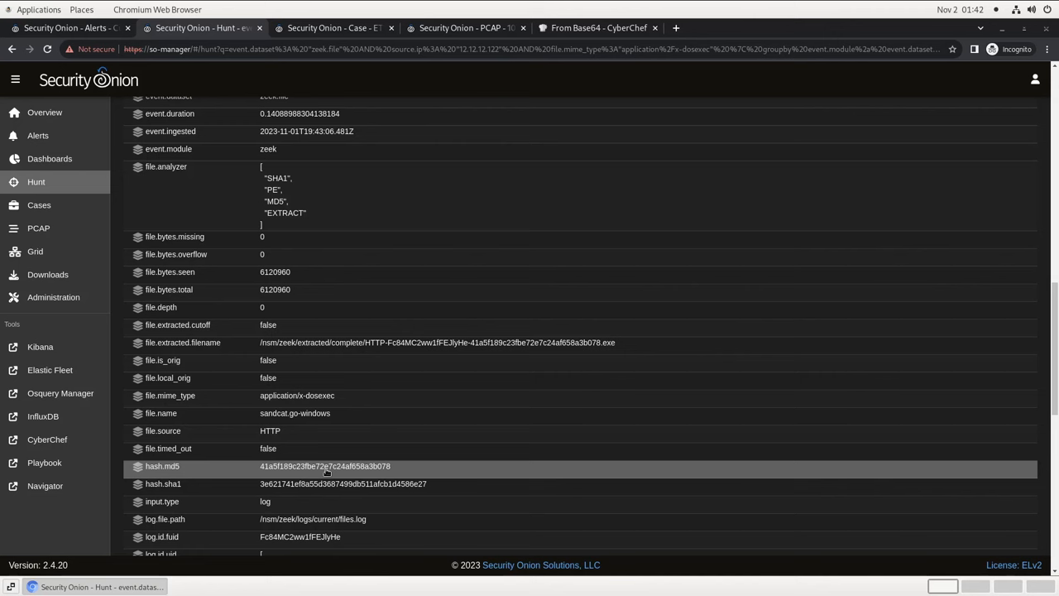
left_click(325, 466)
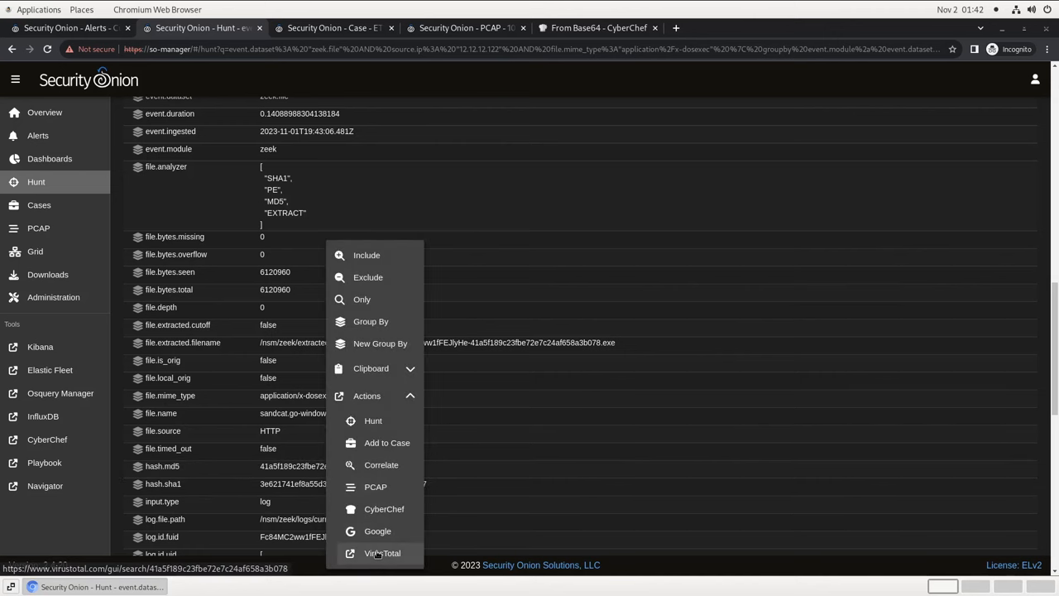
left_click(382, 553)
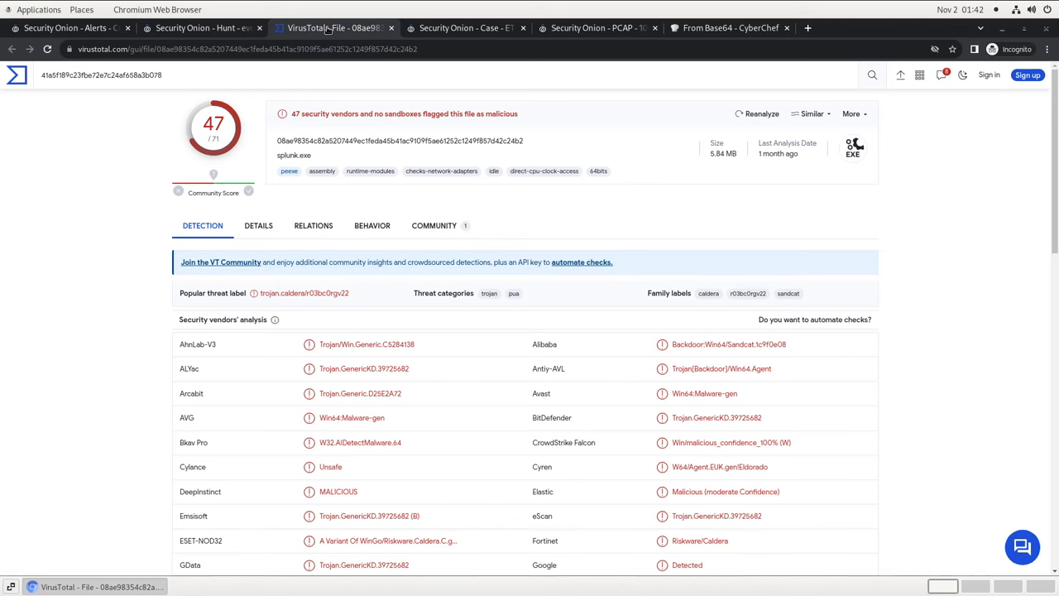
left_click(101, 74)
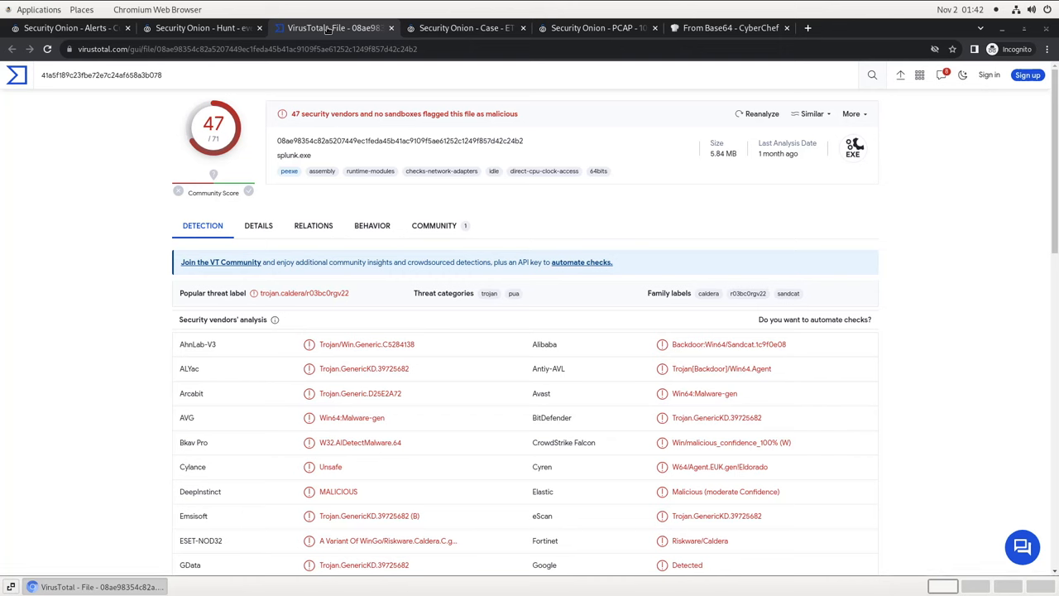
left_click(102, 76)
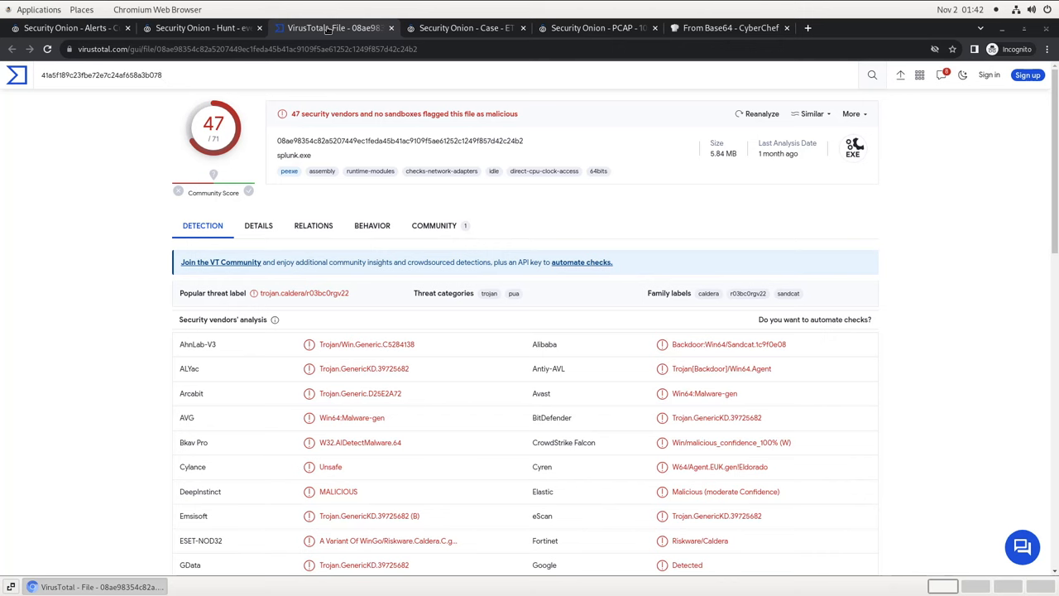
left_click(100, 74)
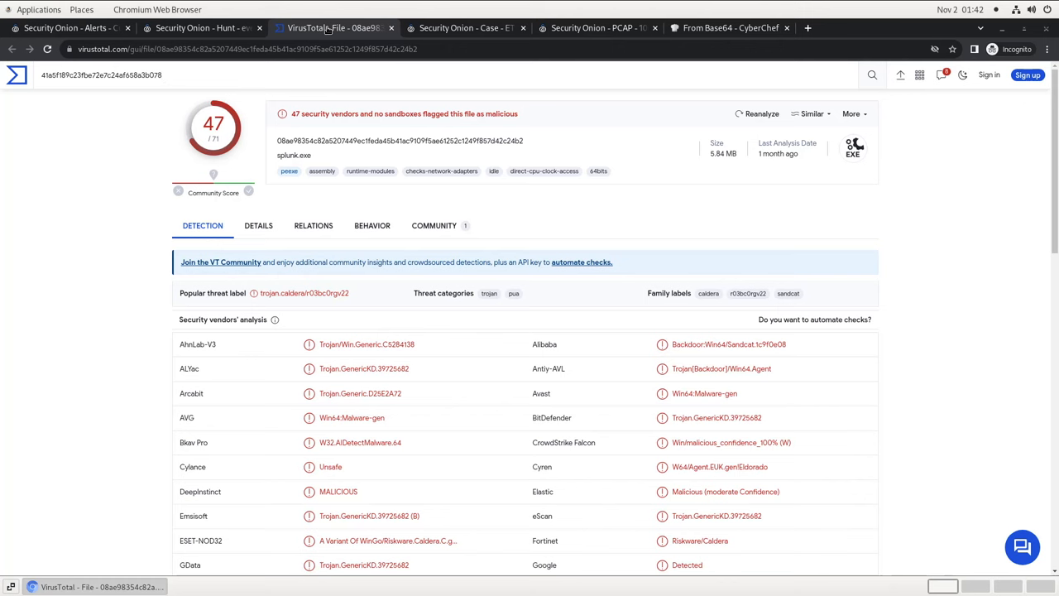
left_click(101, 74)
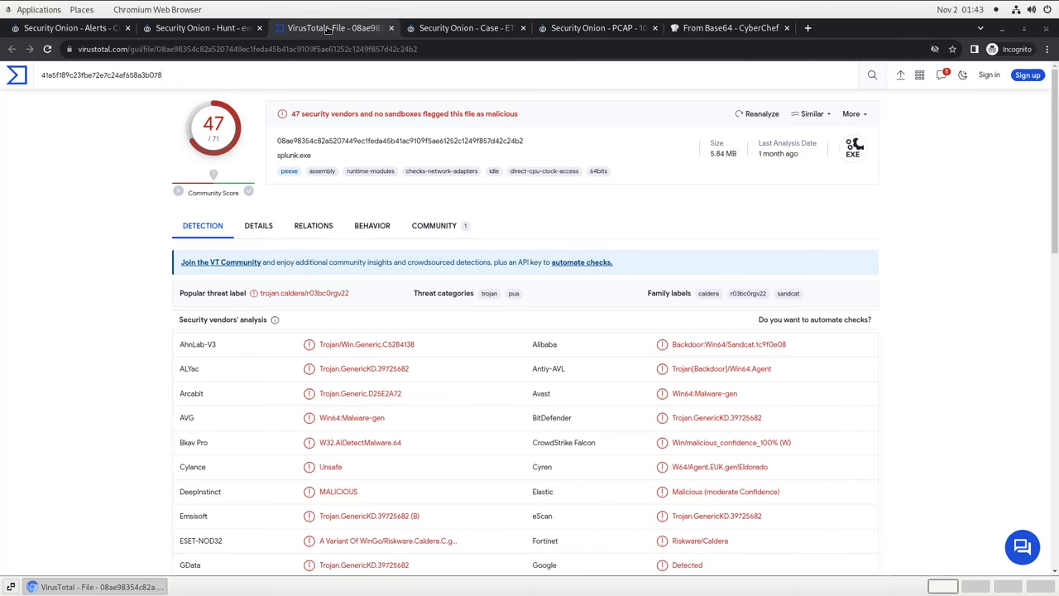
left_click(99, 74)
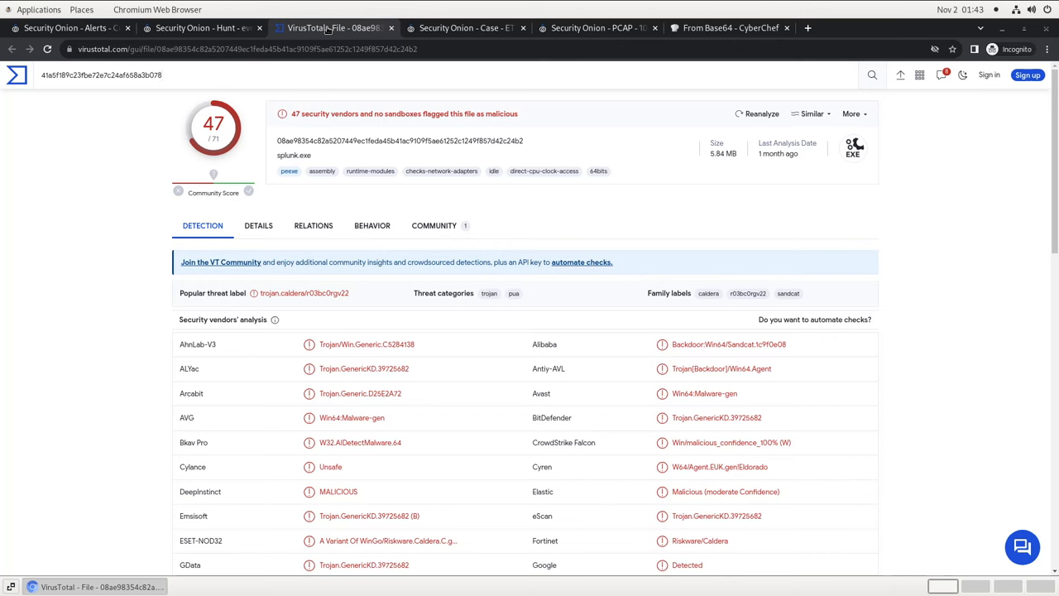
mouse_move(248, 15)
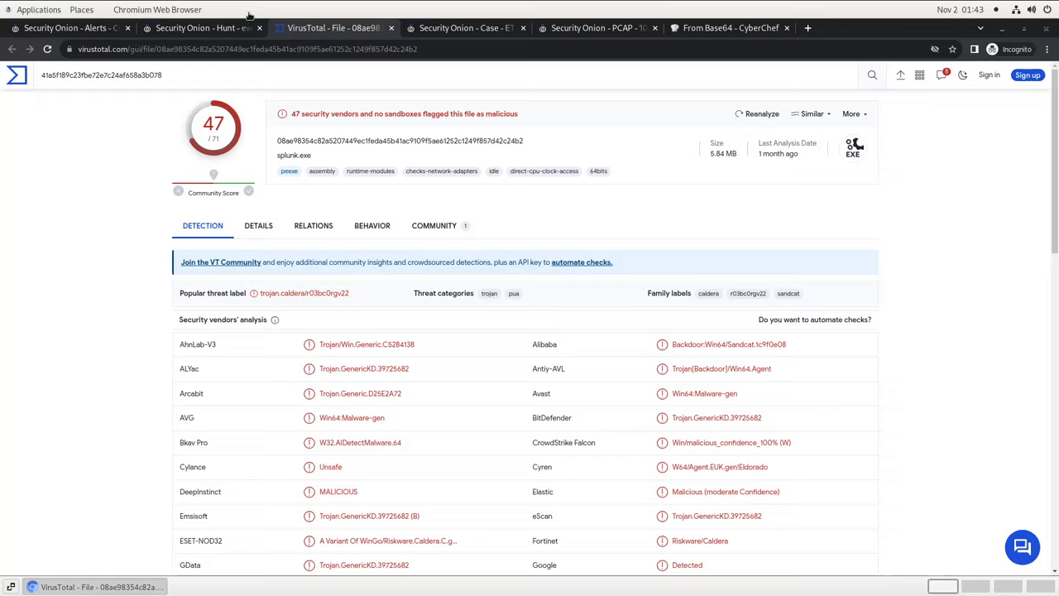
left_click(203, 27)
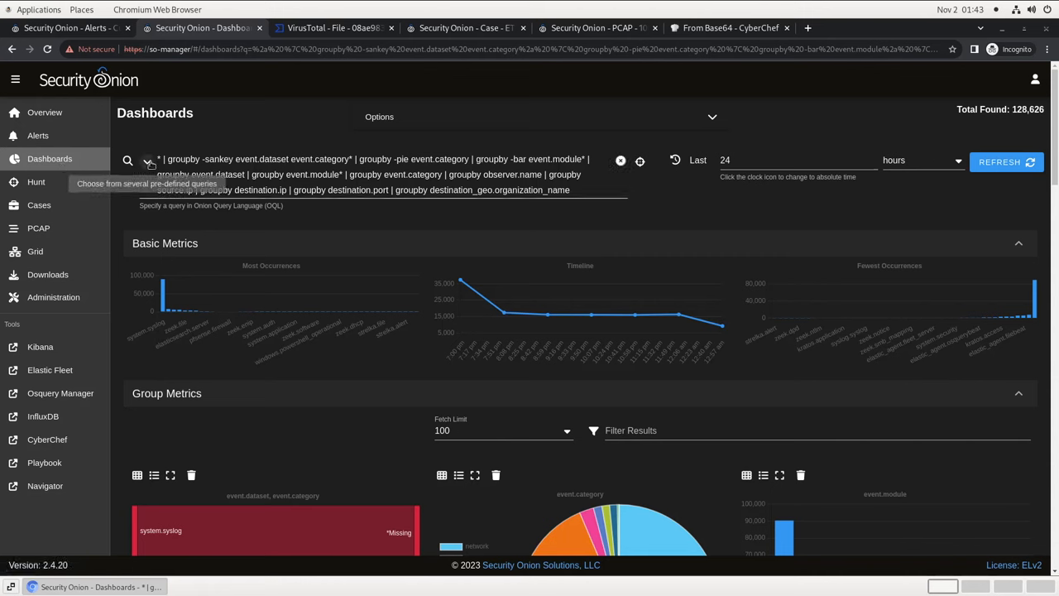
Load the Host Process Activity preset dashboard
left_click(146, 159)
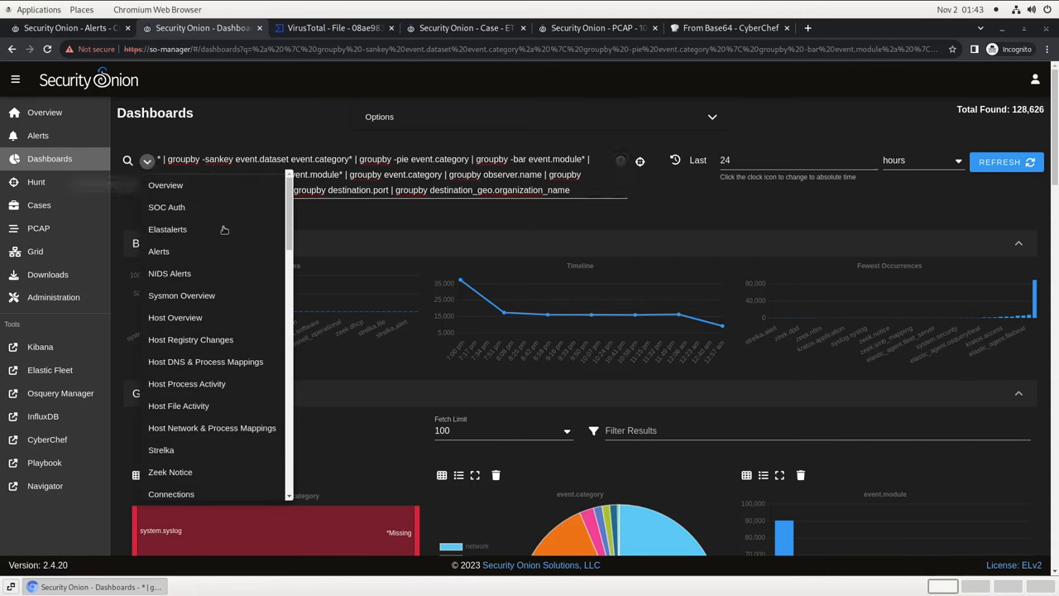
left_click(186, 383)
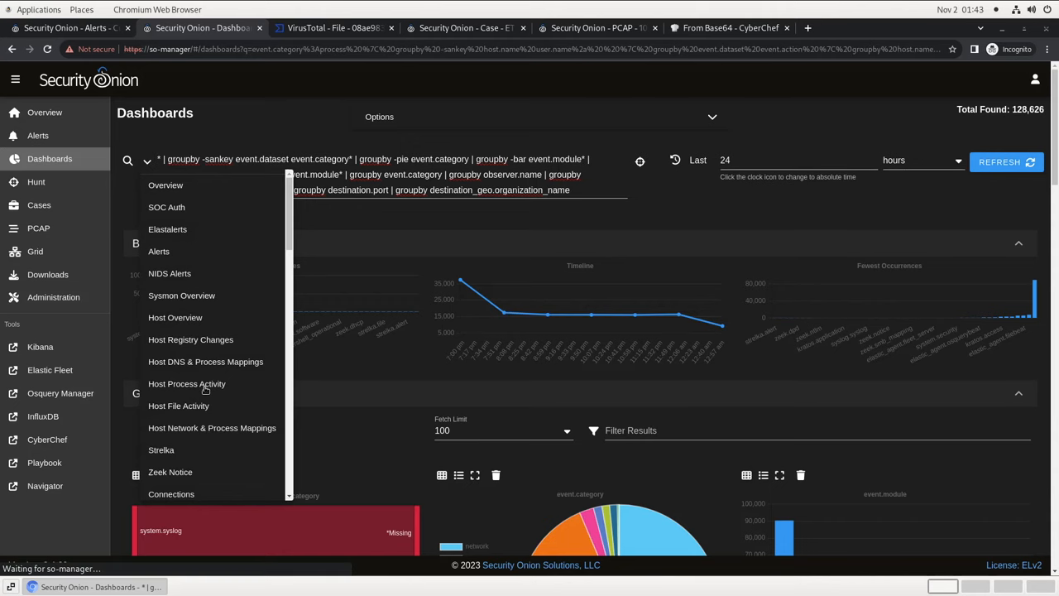
left_click(186, 383)
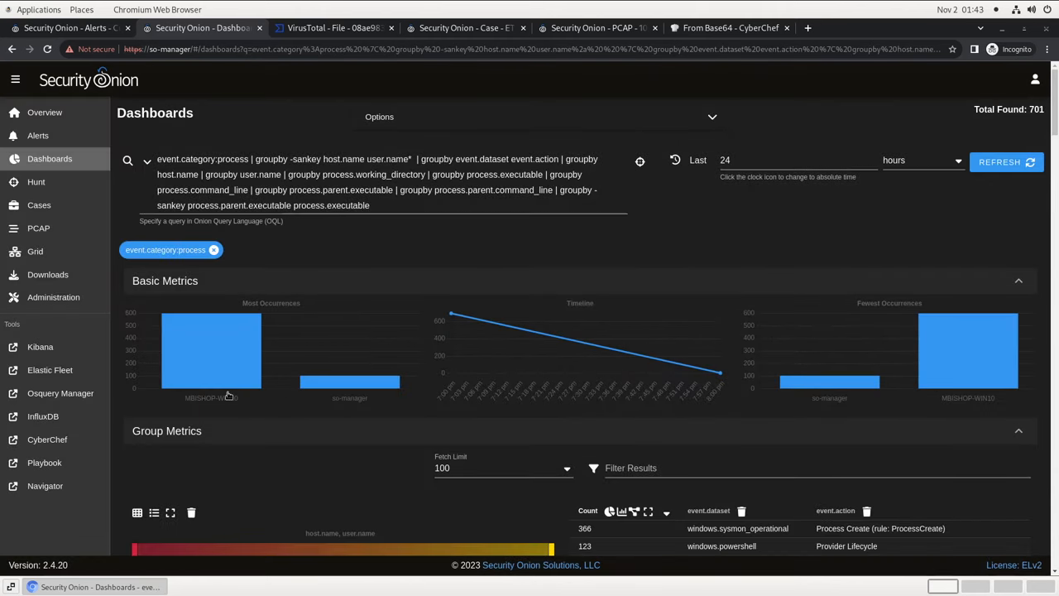
Include only processes whose parent executable is C:\Users\Public\updater.exe
scroll("down", 3)
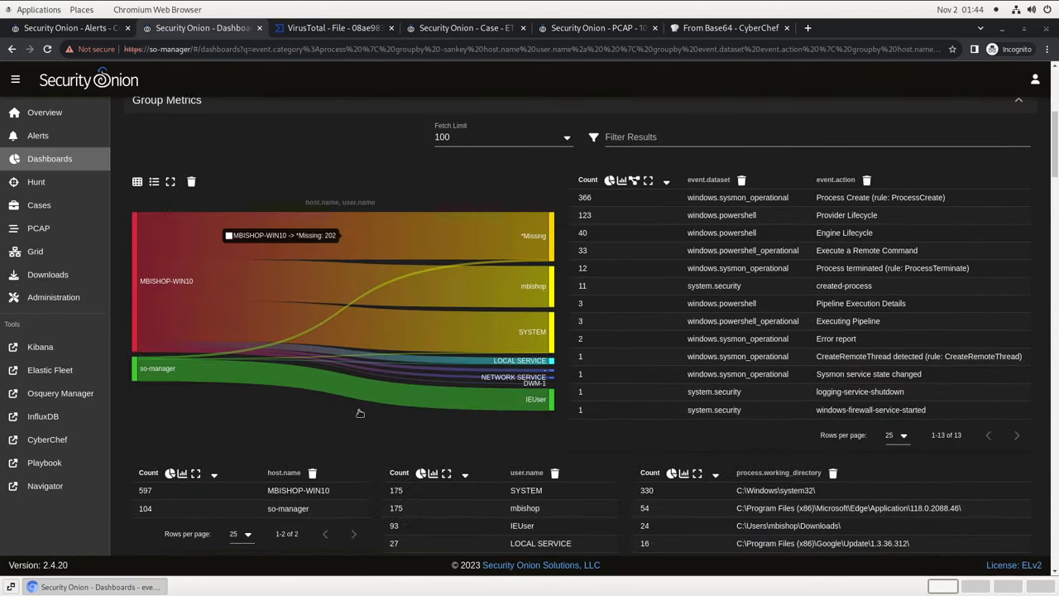
scroll("down", 3)
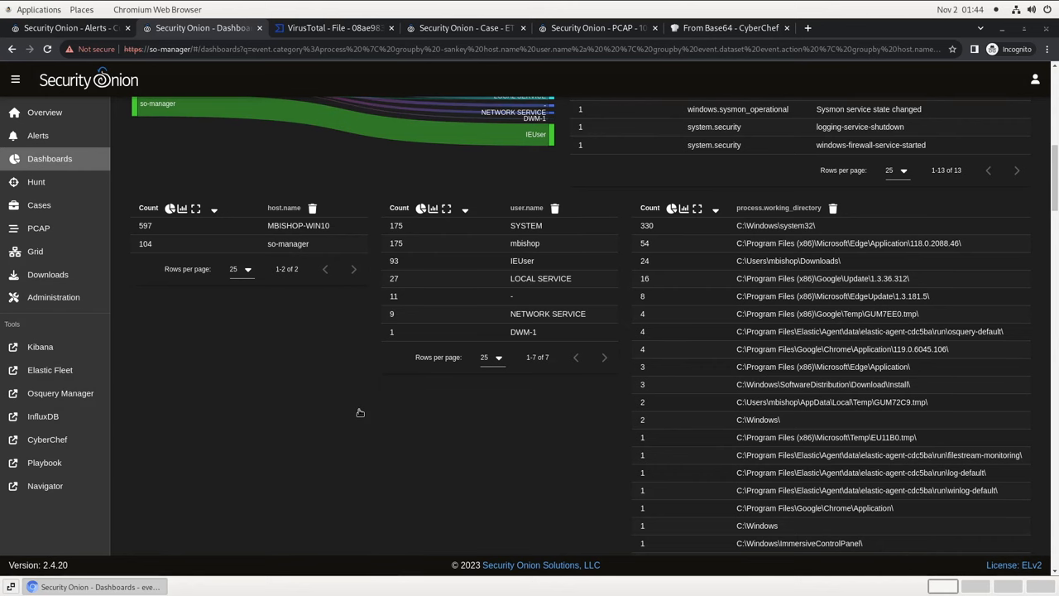
scroll("down", 3)
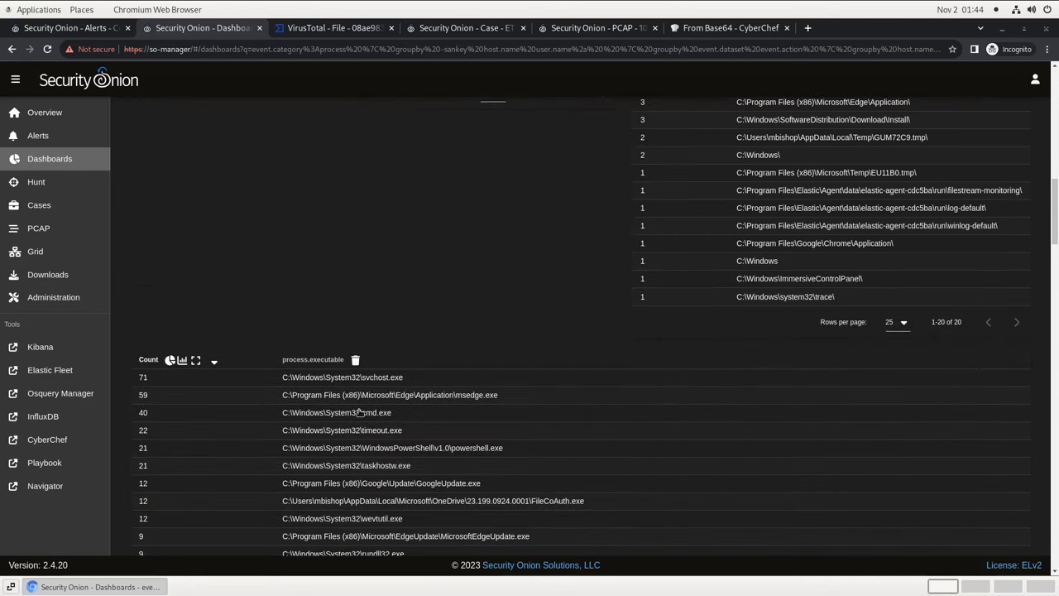
scroll("down", 3)
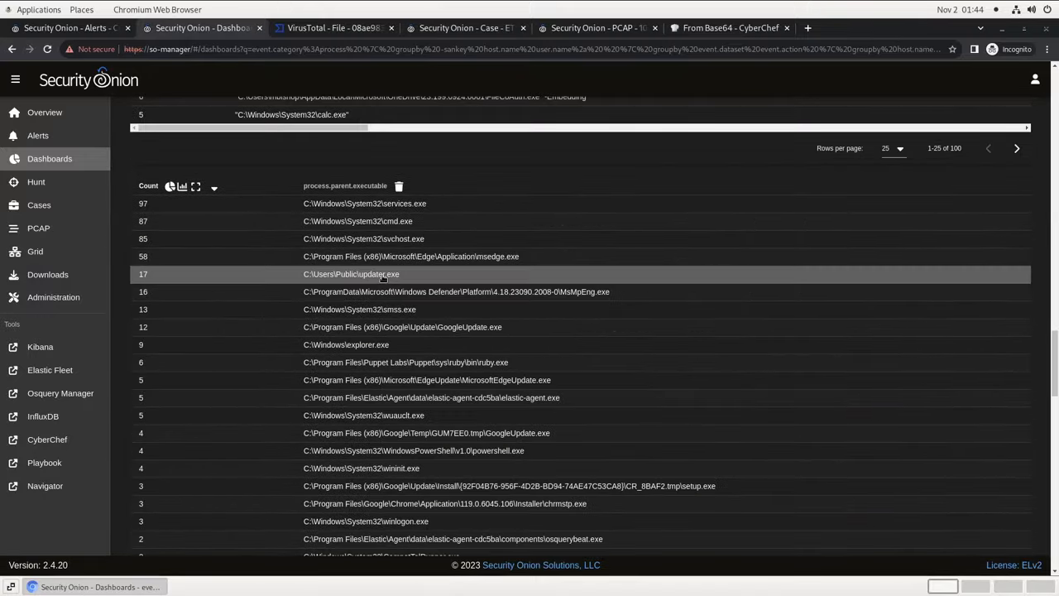
left_click(351, 274)
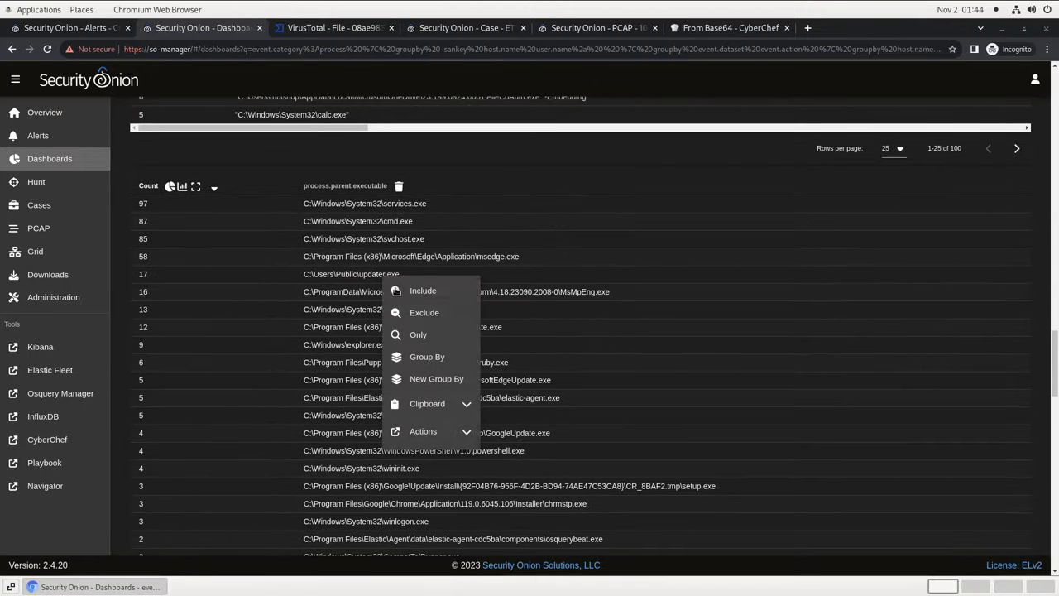
left_click(418, 334)
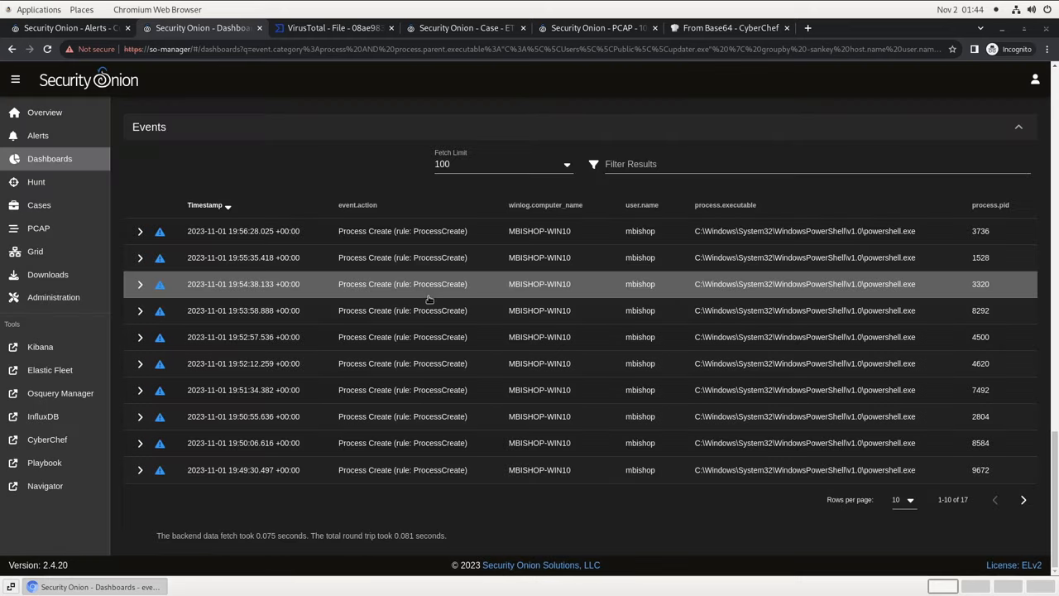
mouse_move(394, 289)
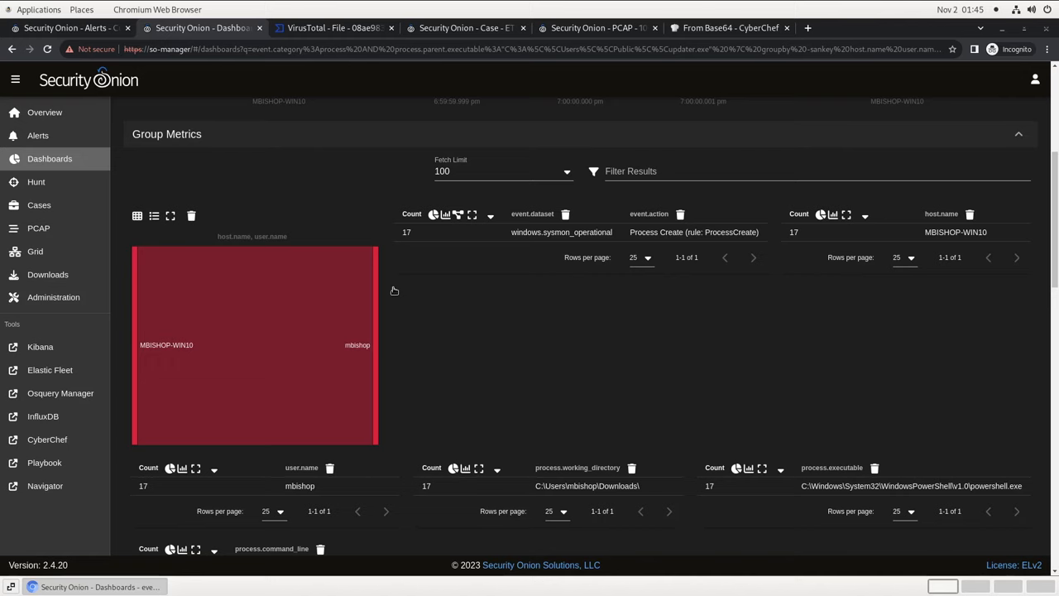
Scroll through updater.exe's spawned PowerShell command lines, then list the preset dashboards
scroll("down", 3)
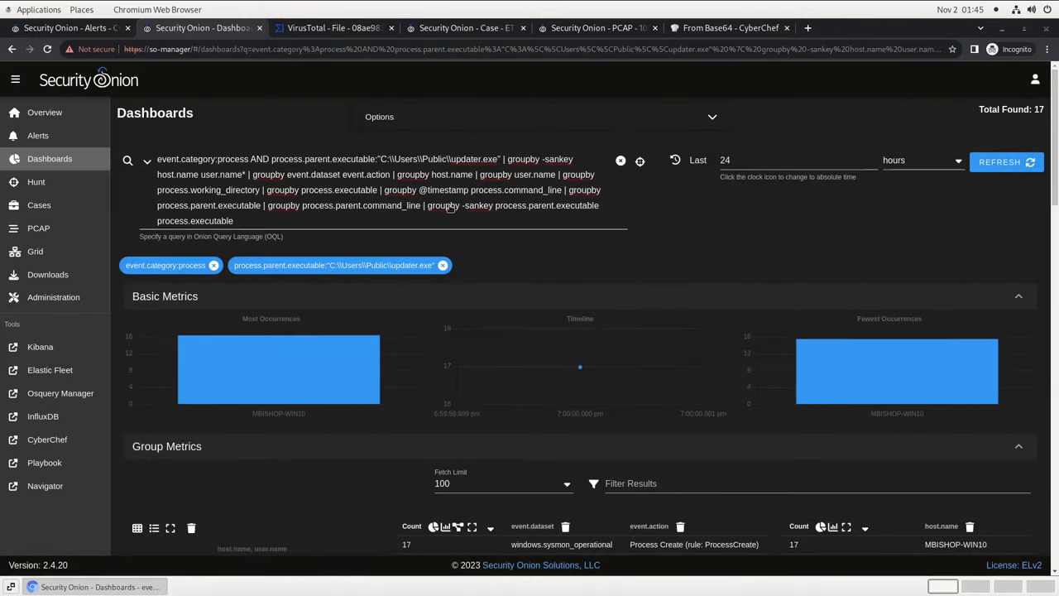
scroll("down", 3)
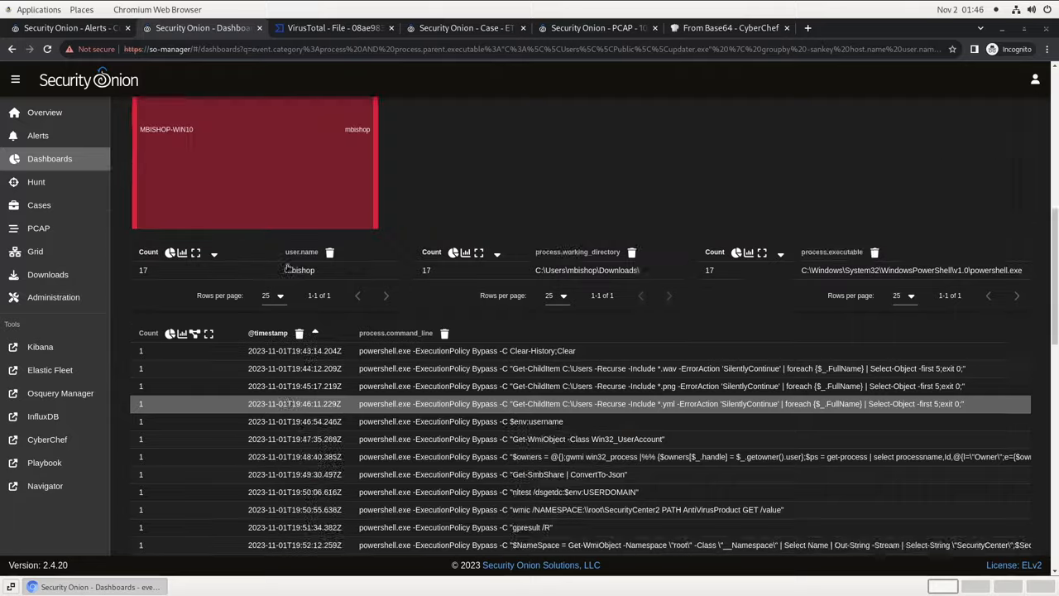
left_click(147, 160)
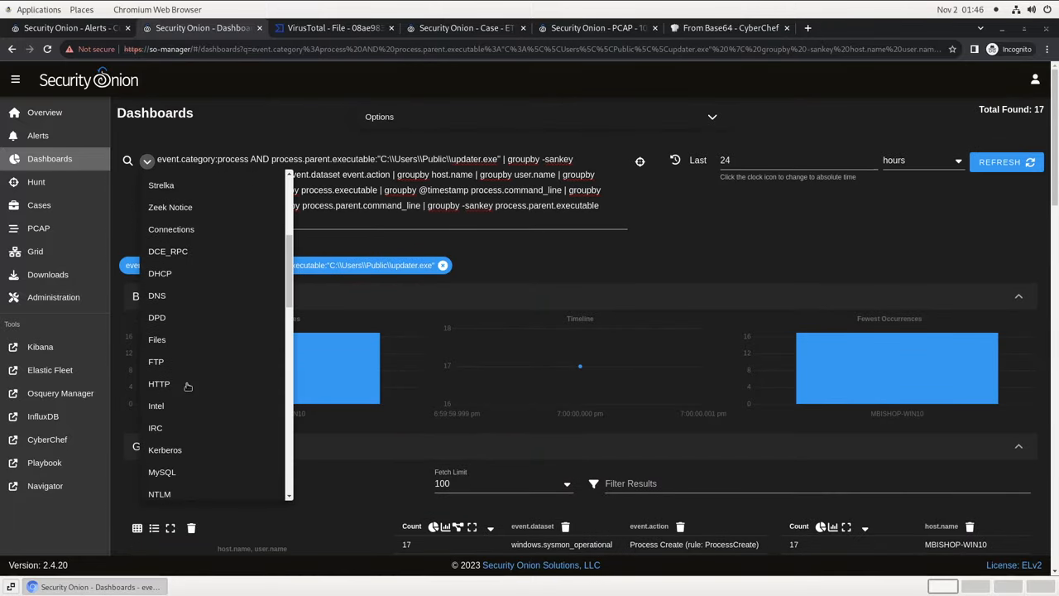
Load the HTTP dashboard and include only virtual host 12.12.12.122:8888
left_click(159, 383)
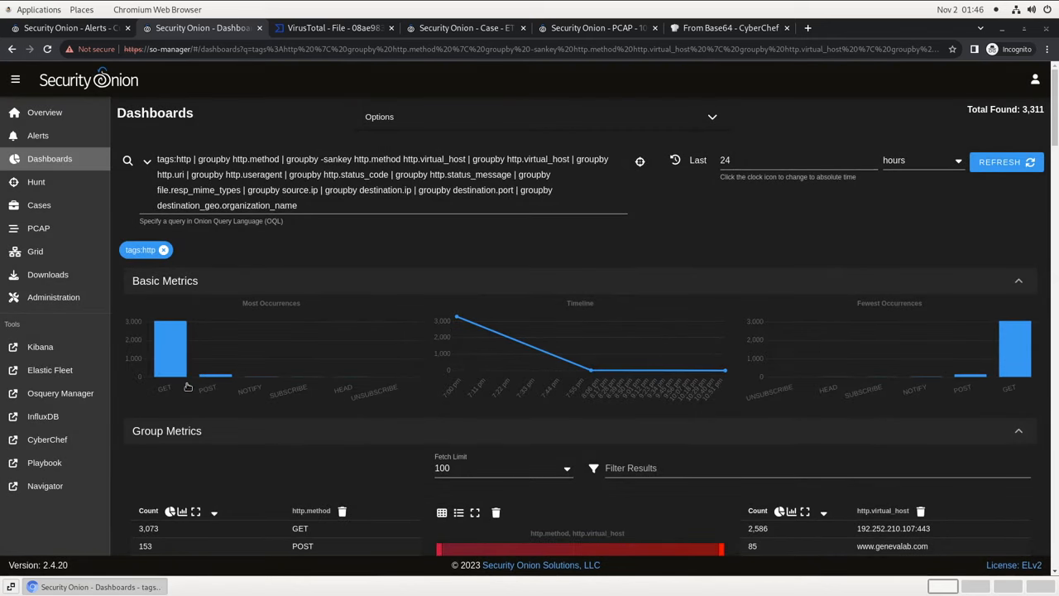
mouse_move(497, 402)
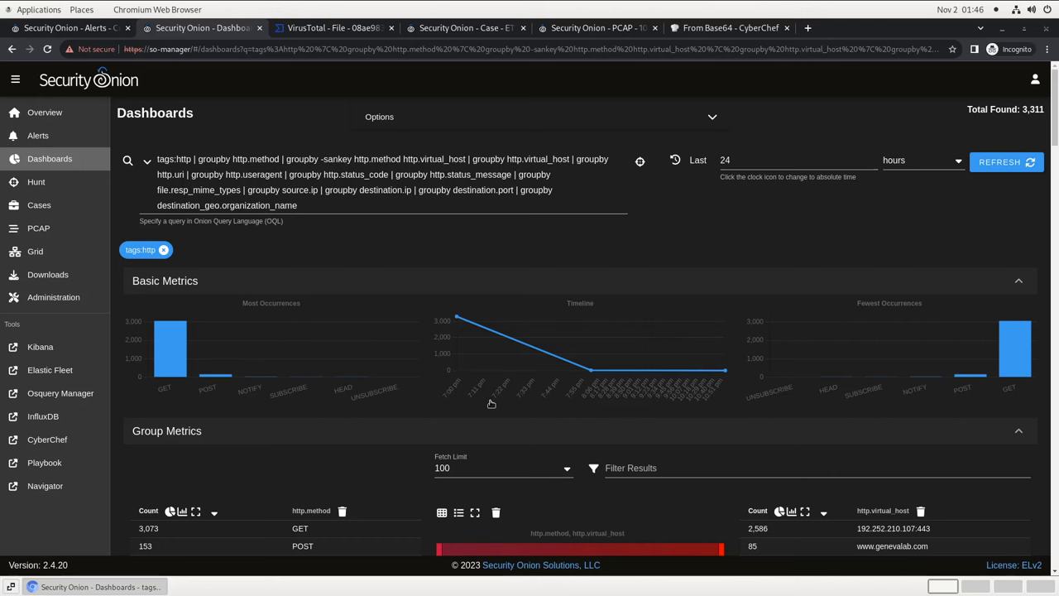
mouse_move(497, 401)
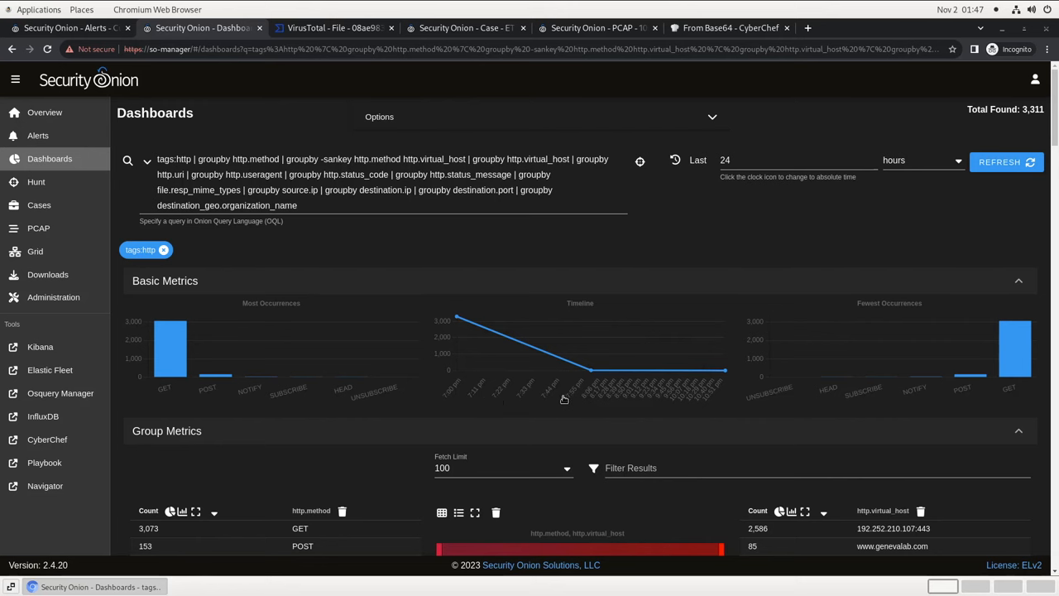
scroll("down", 3)
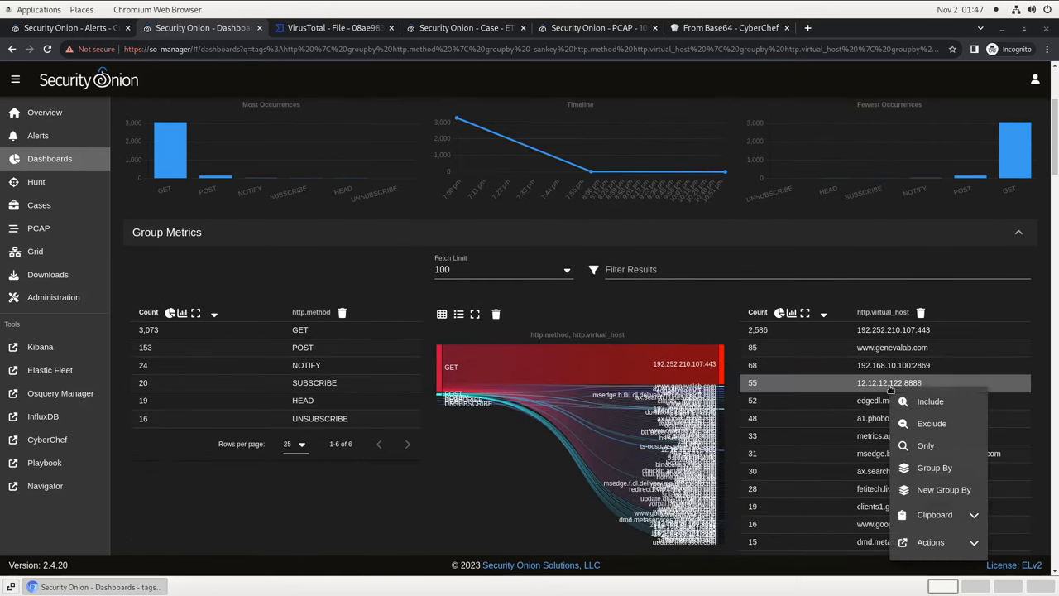
left_click(930, 401)
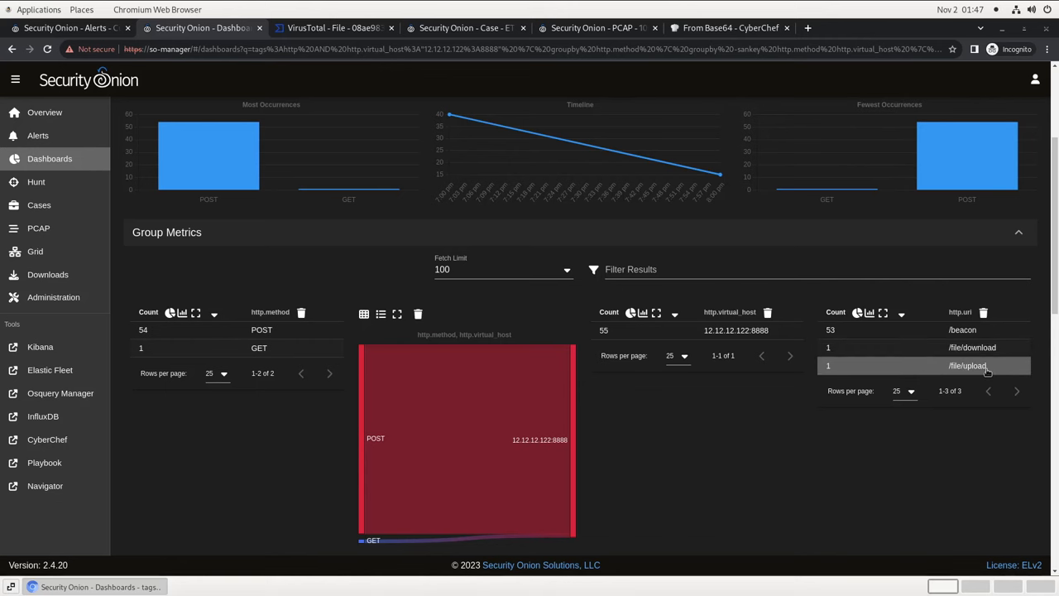
Include the /file/upload URI and scroll down to its single POST event
left_click(968, 366)
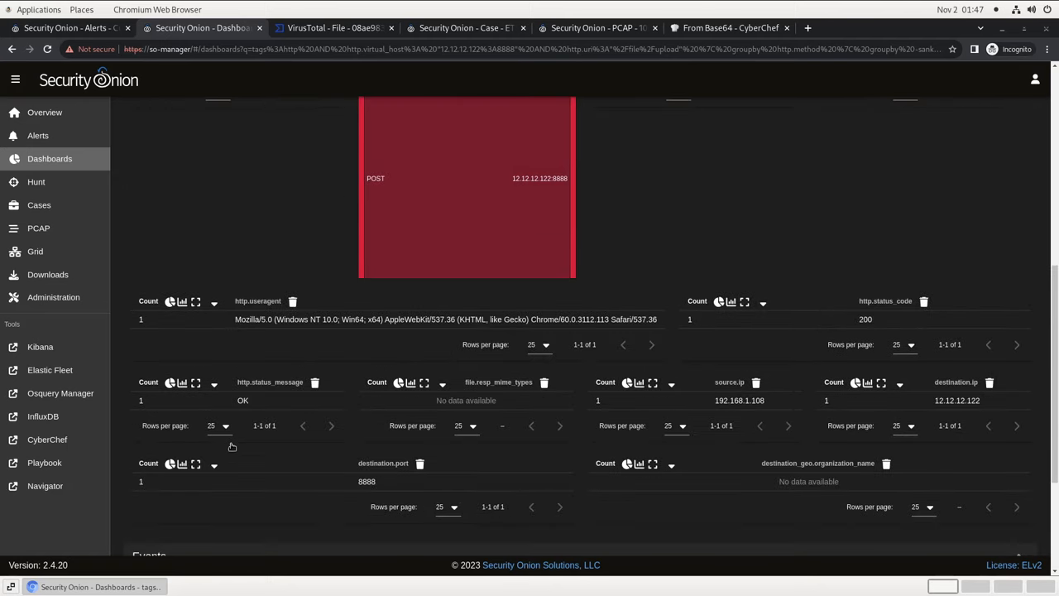
scroll("down", 3)
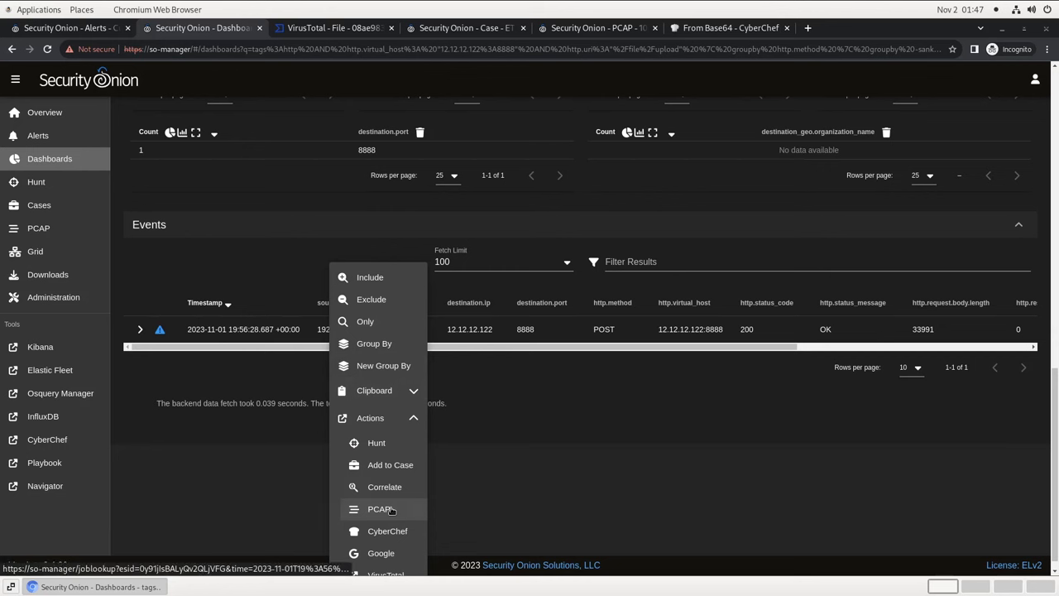
Open the PCAP transcript of the /file/upload event to reveal staged.zip
left_click(381, 508)
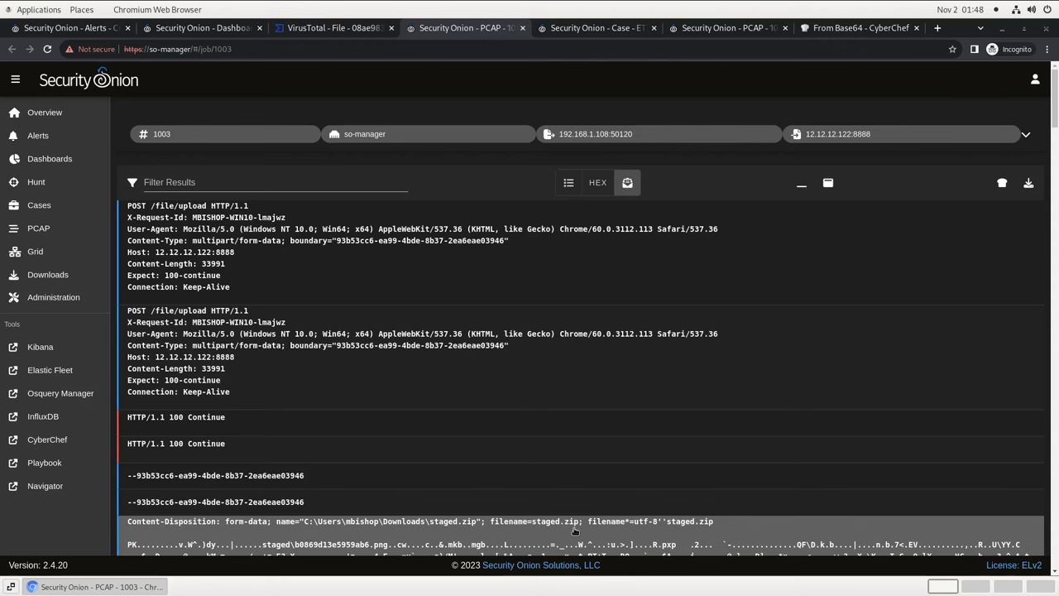
mouse_move(569, 533)
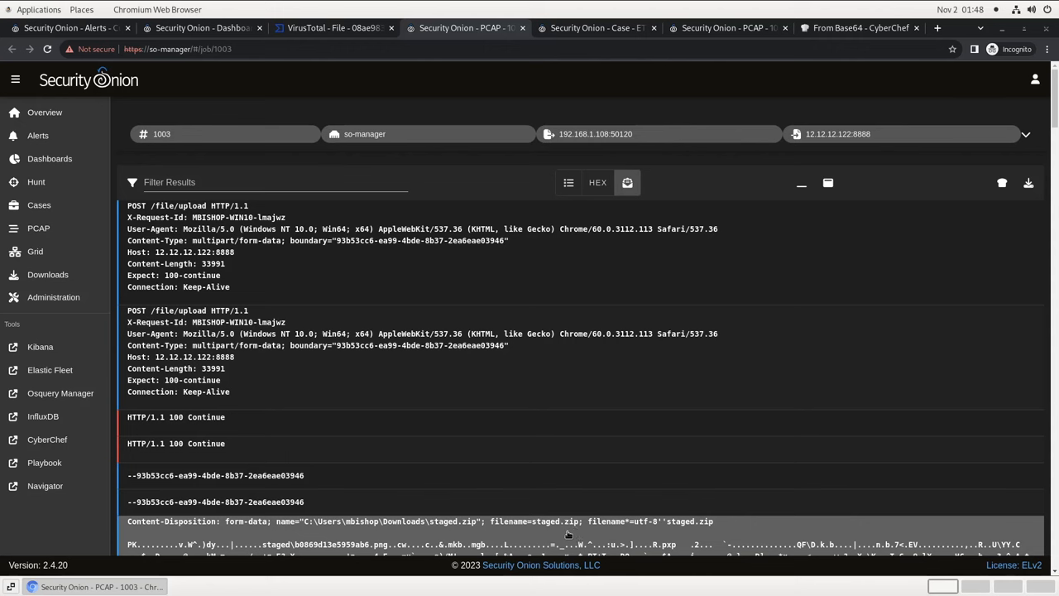
mouse_move(552, 533)
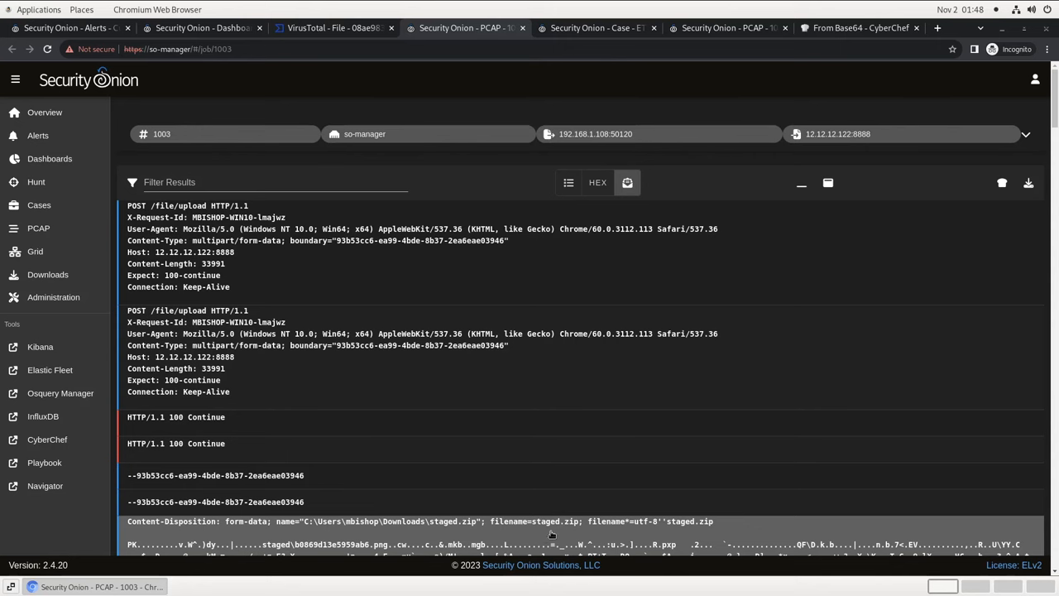
mouse_move(547, 534)
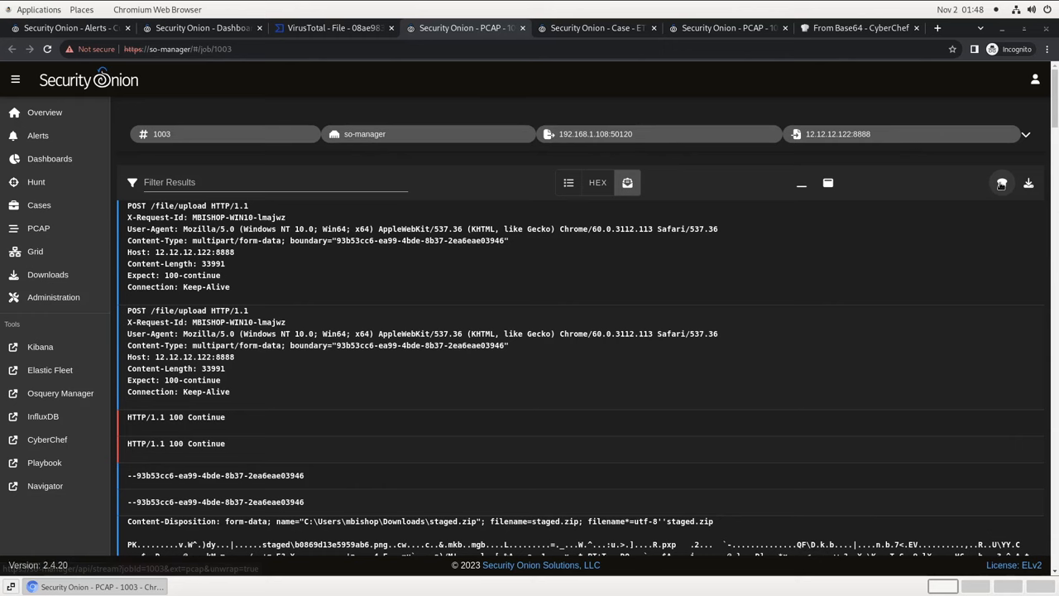
mouse_move(1001, 183)
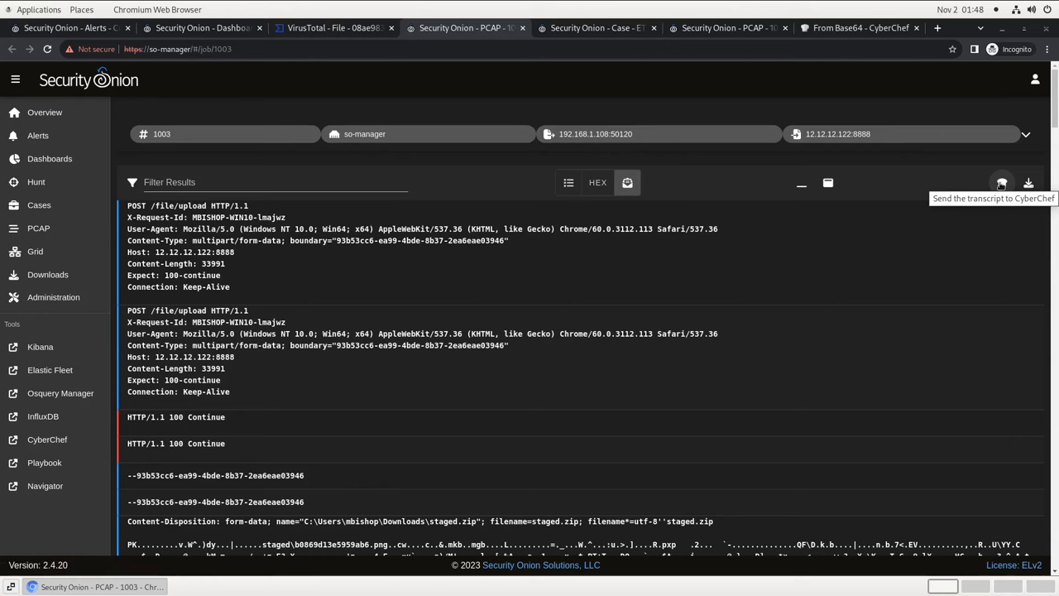
Send the upload transcript to CyberChef and add Extract Files after From Hexdump
left_click(1001, 183)
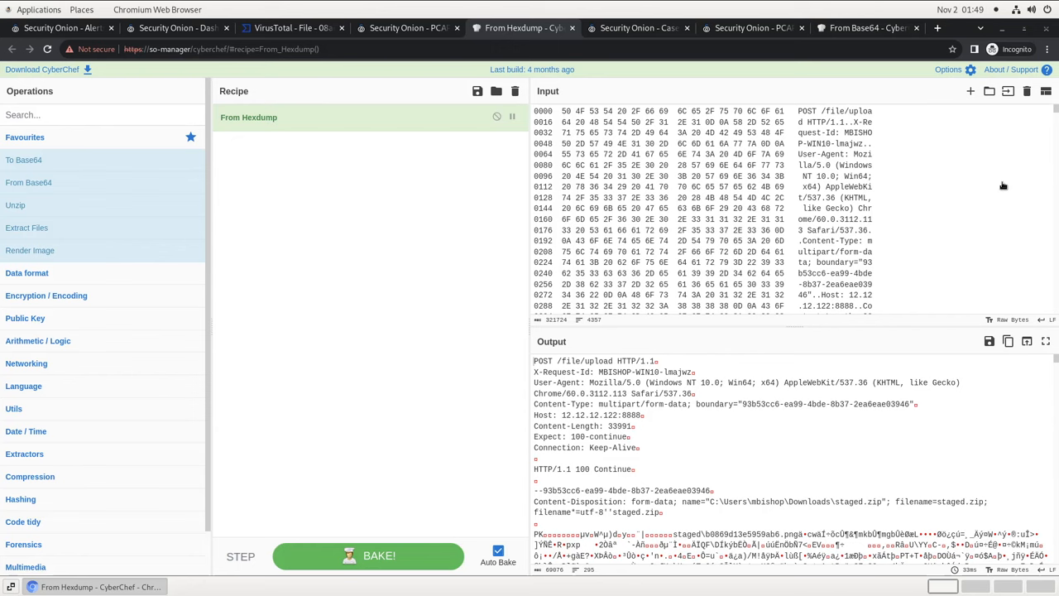
mouse_move(991, 185)
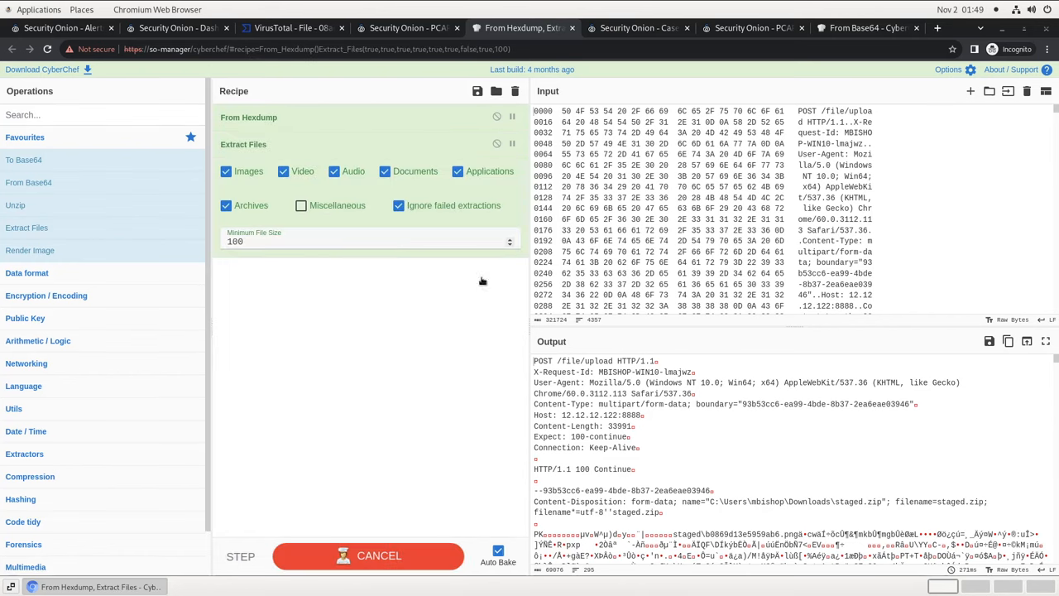
left_click(369, 556)
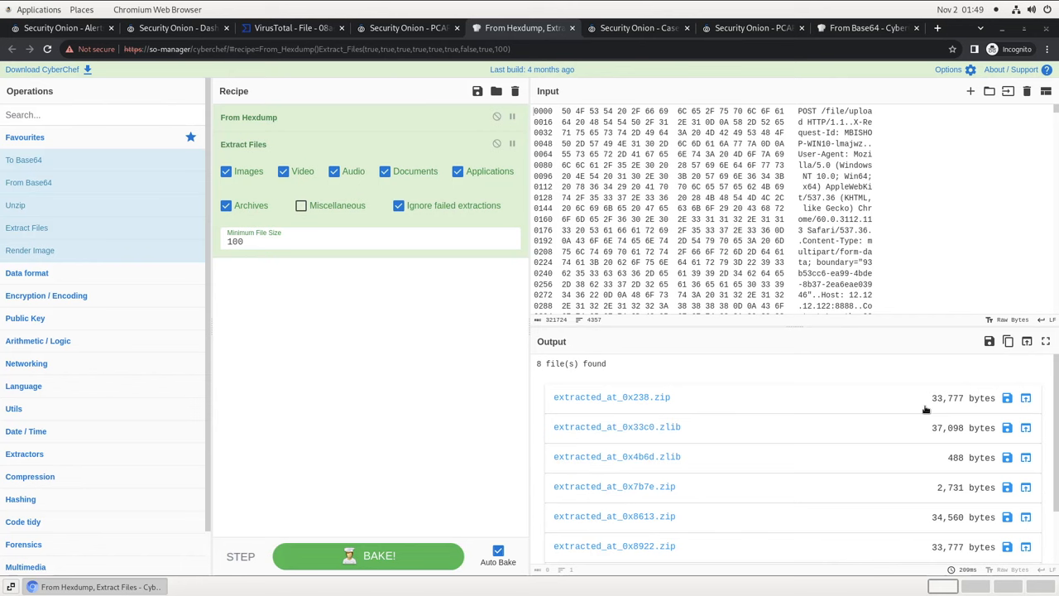
mouse_move(942, 410)
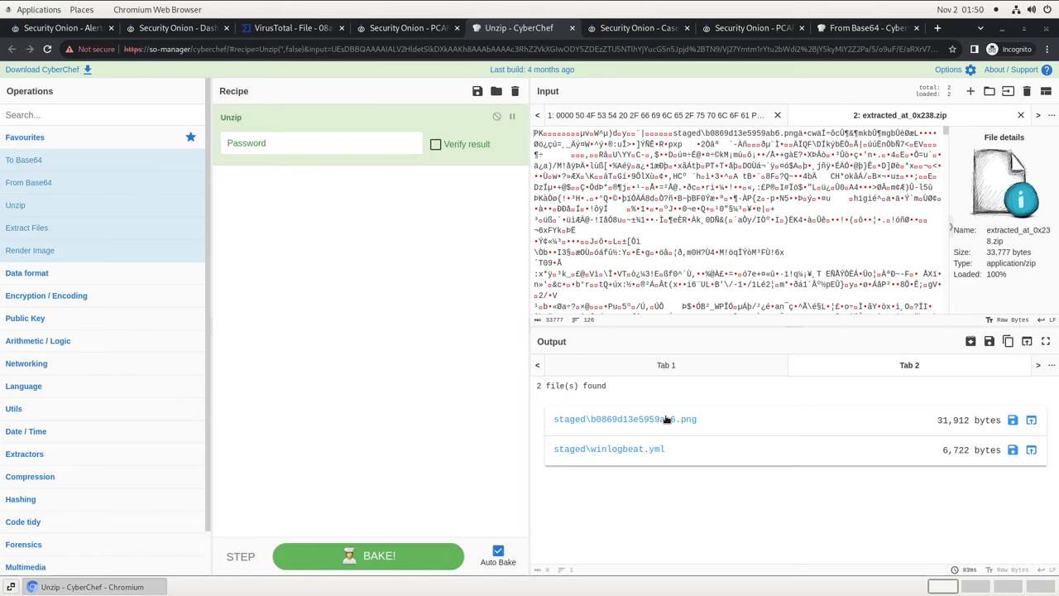
mouse_move(856, 425)
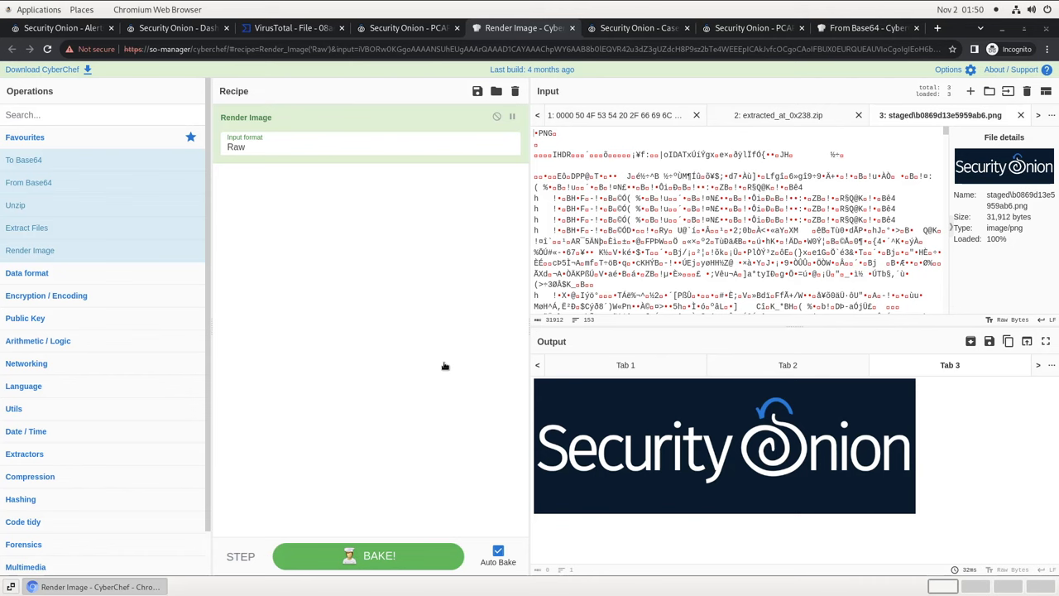
mouse_move(440, 369)
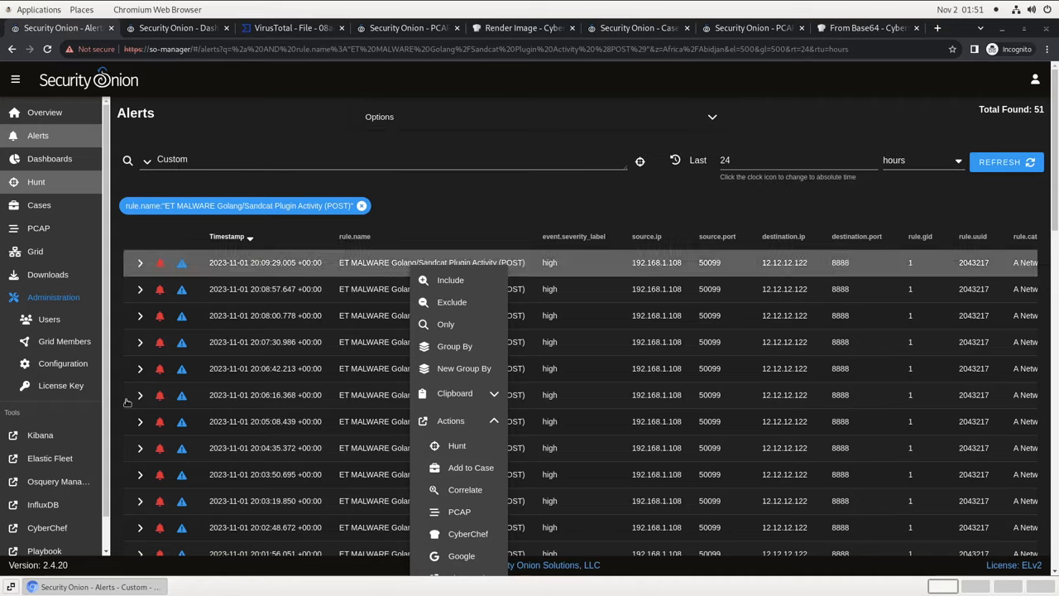
Open the Detection Playbooks list from the Playbook tool
left_click(153, 27)
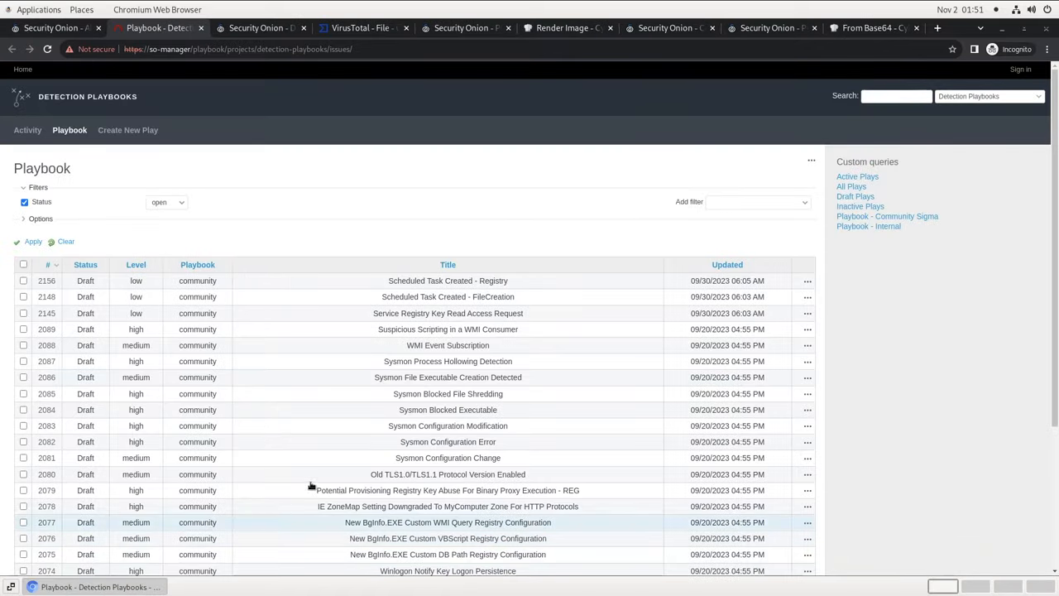
mouse_move(449, 198)
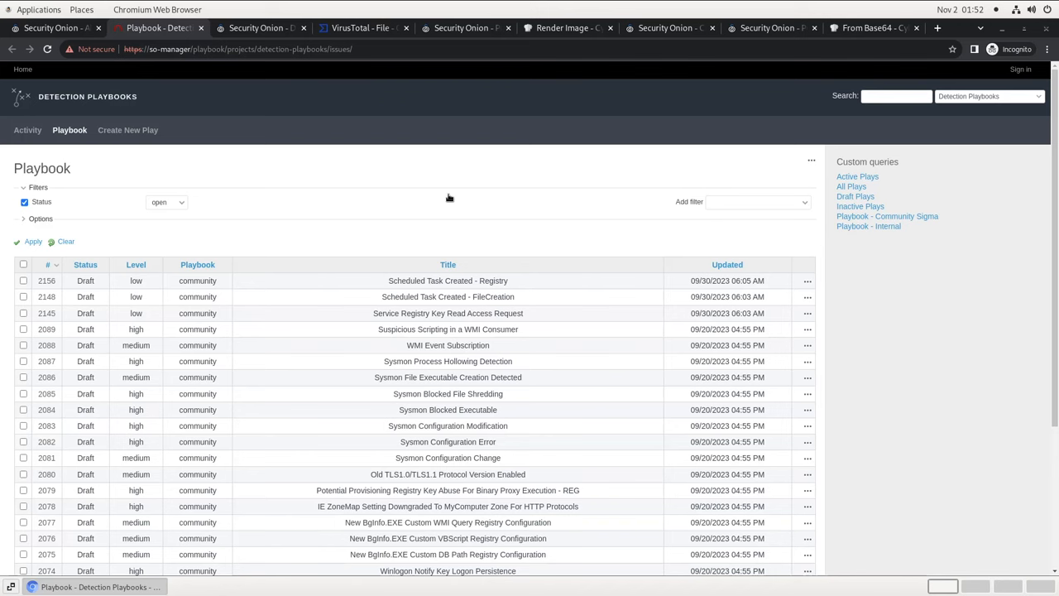
mouse_move(94, 130)
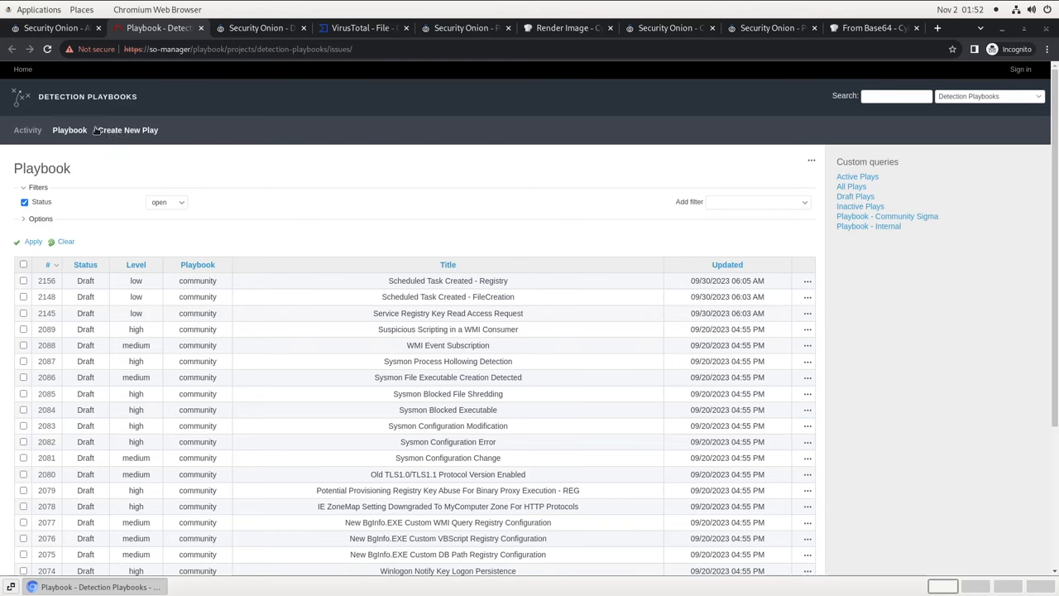
Start a new play with a Sigma rule for vorpal.jabberwocky.org DNS lookups and convert it
left_click(127, 130)
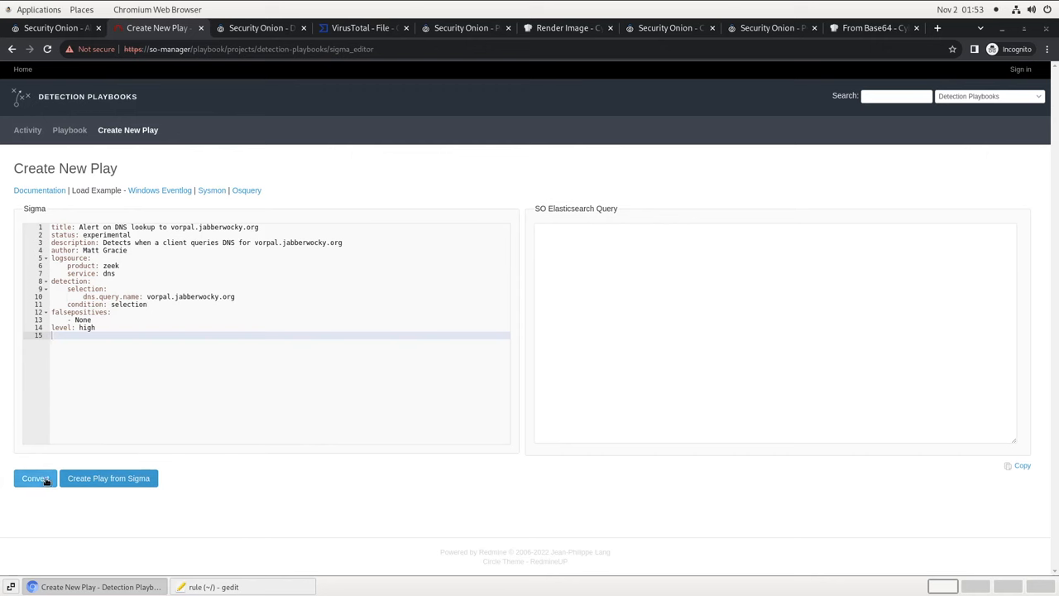
left_click(35, 479)
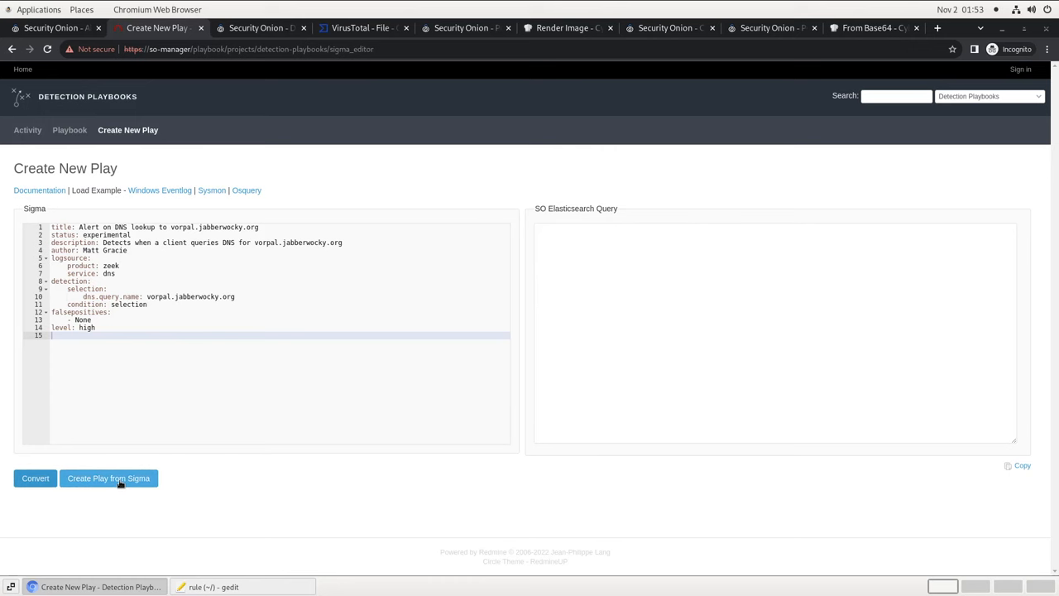
Create play #2159 from the Sigma rule, edit it, and open its Status dropdown
left_click(108, 478)
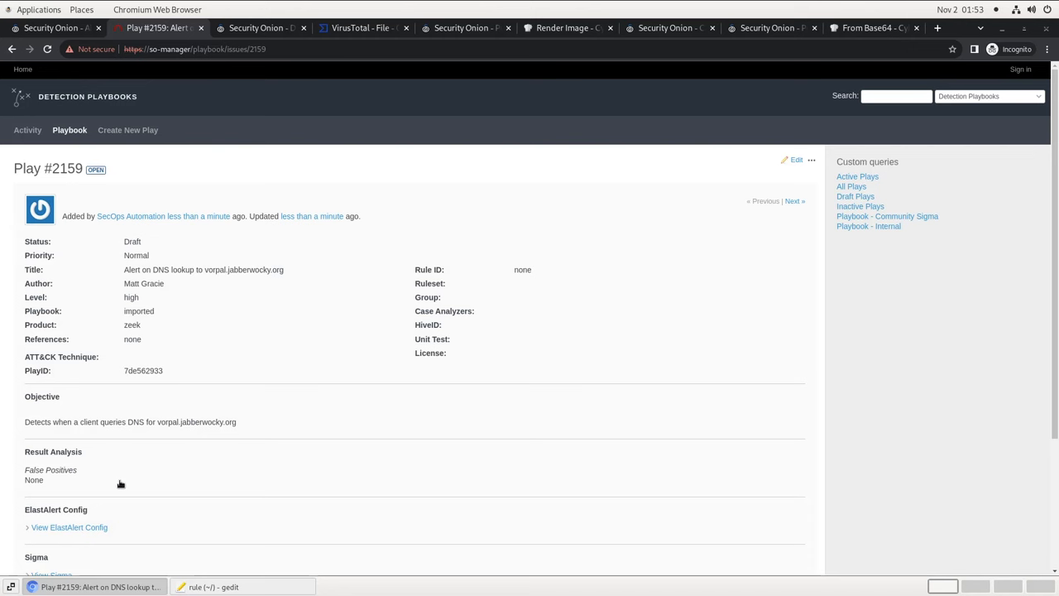
mouse_move(556, 436)
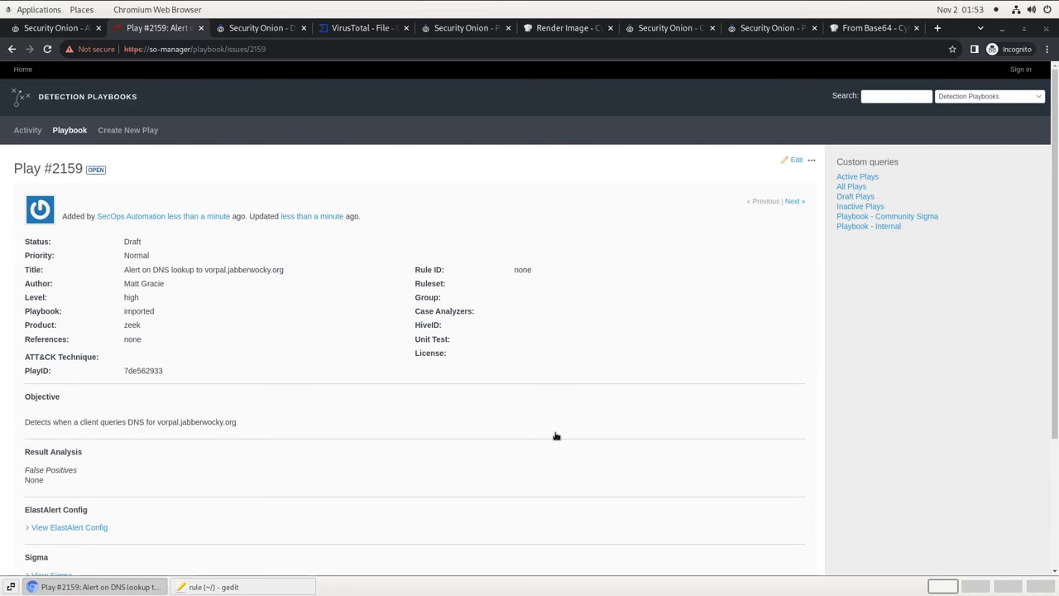
left_click(795, 158)
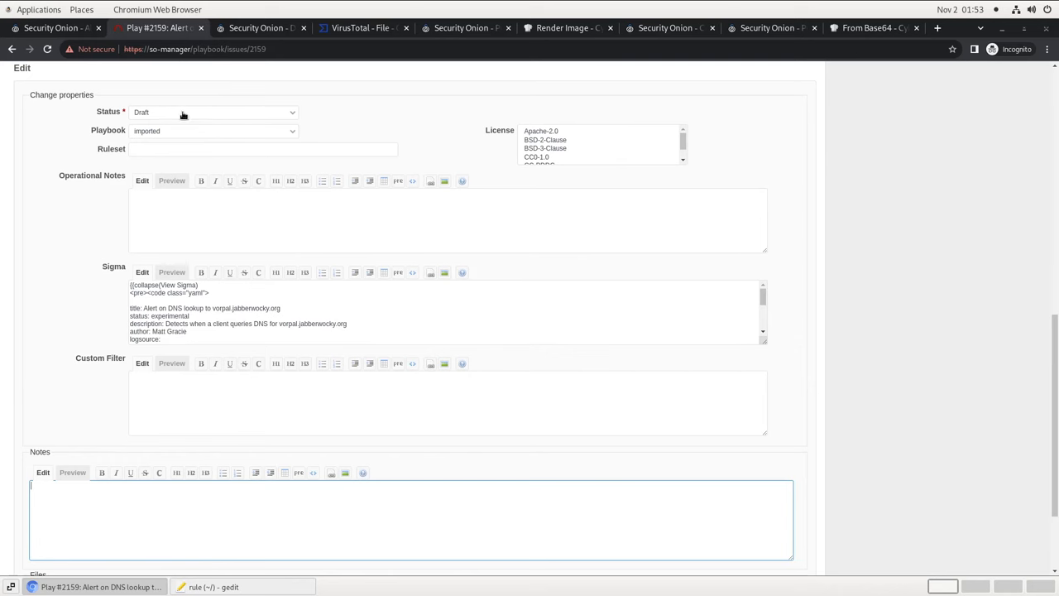
left_click(213, 112)
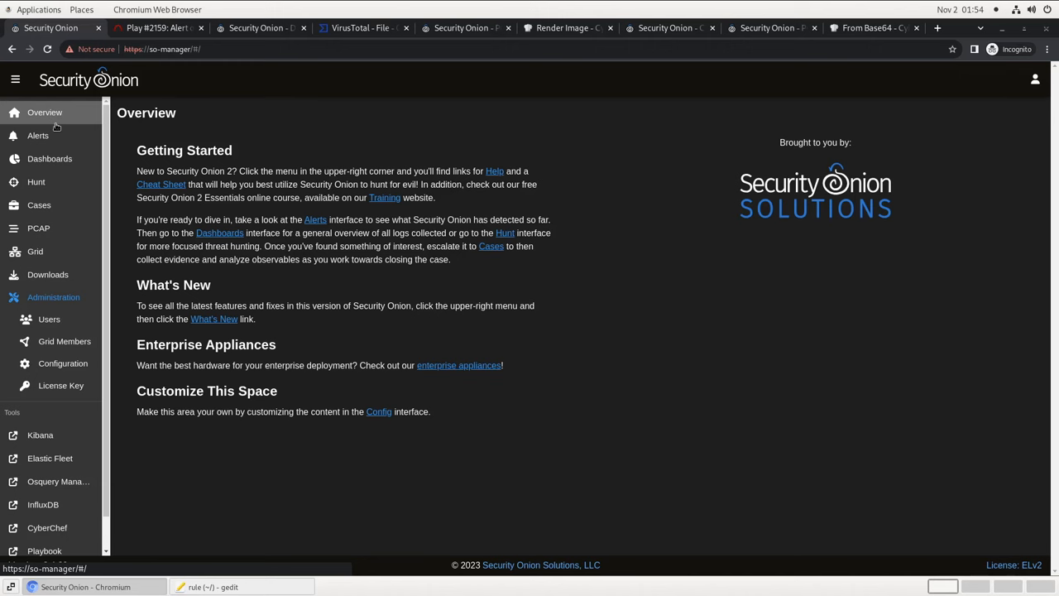
Load the HTTP query from the predefined dashboard queries
left_click(50, 158)
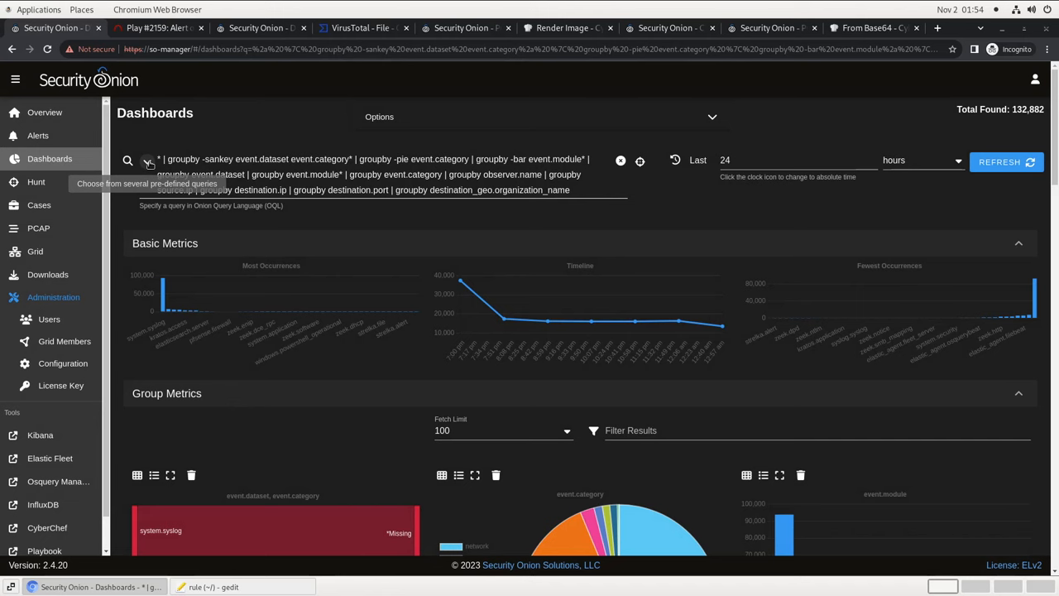
left_click(147, 160)
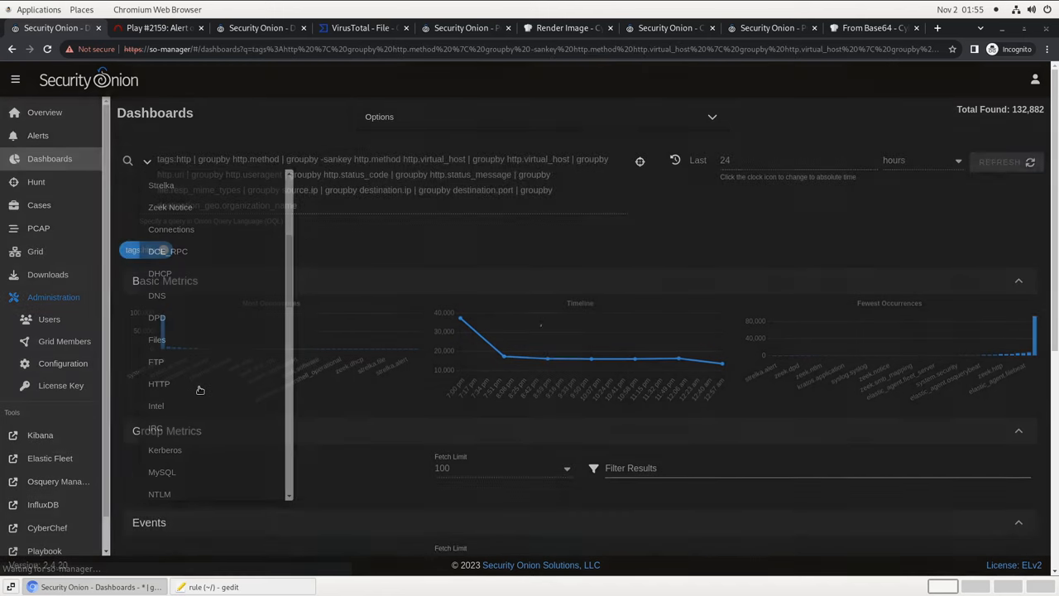
left_click(159, 383)
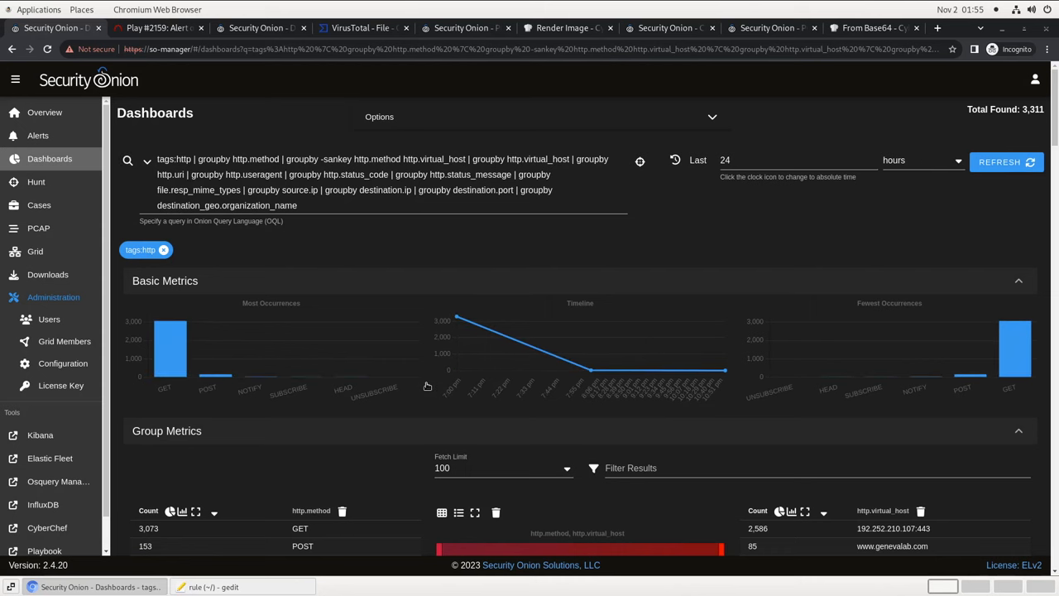
Exclude destination port 80 from the HTTP dashboard results
scroll("down", 3)
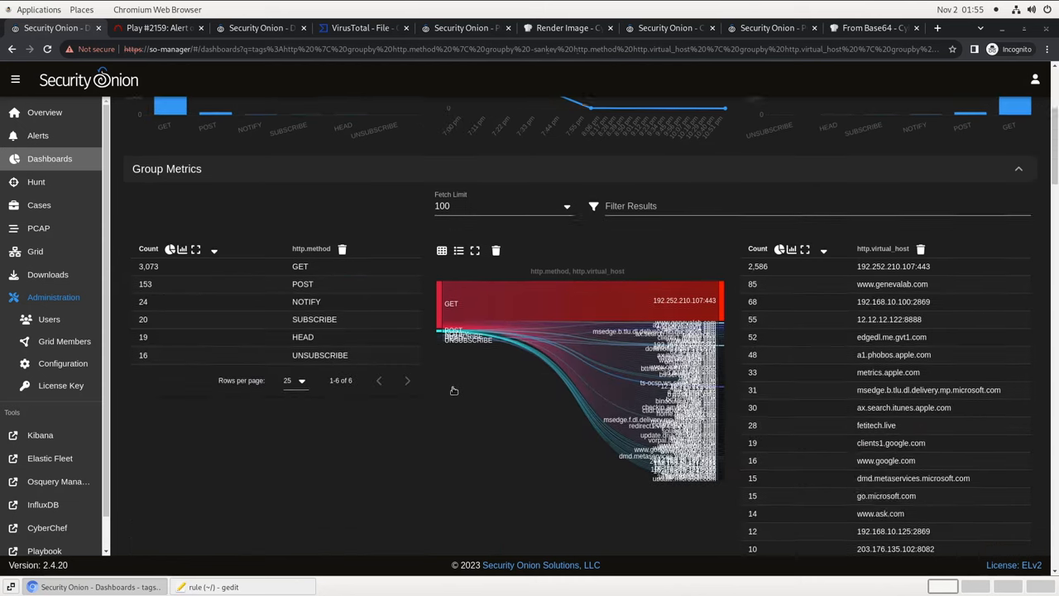
scroll("down", 3)
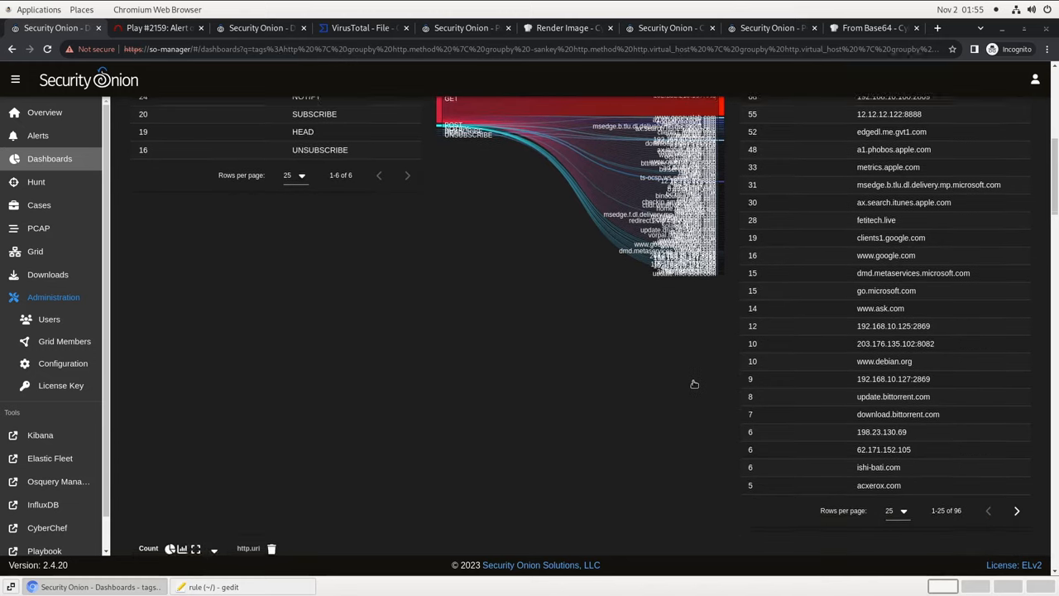
scroll("down", 3)
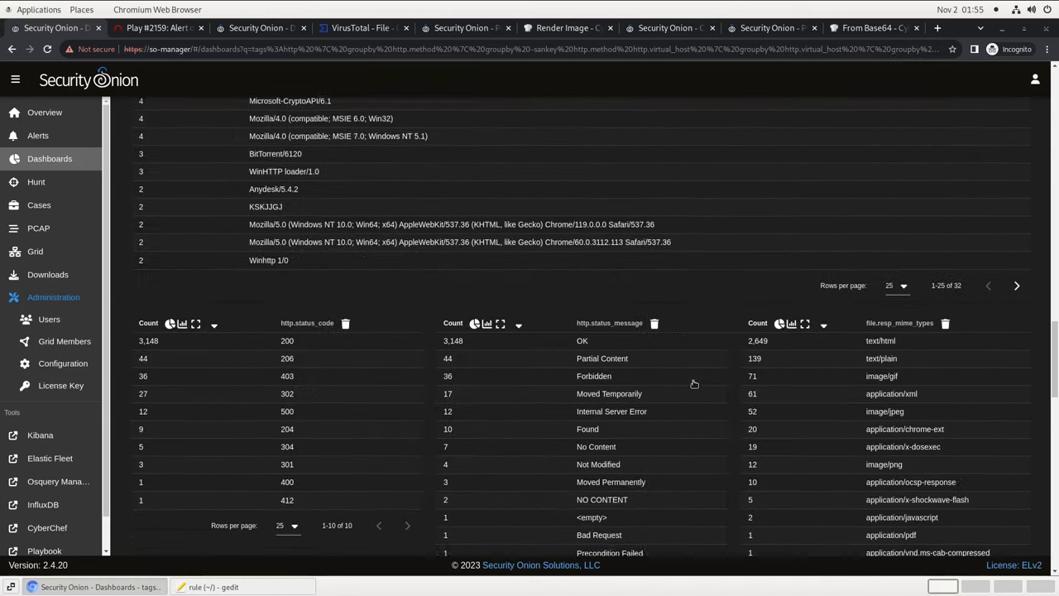
scroll("down", 3)
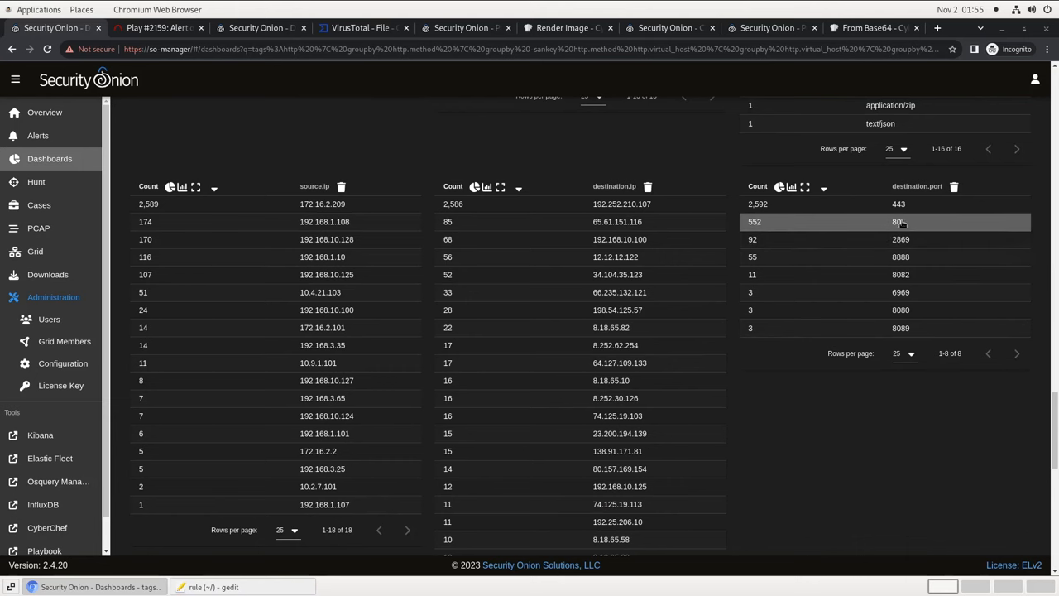
left_click(898, 222)
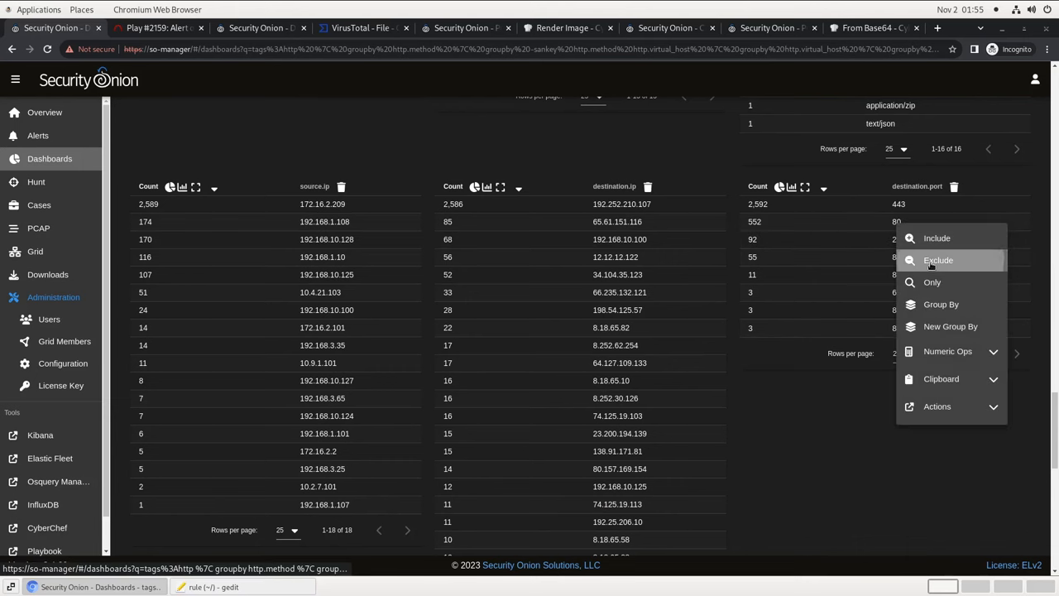
left_click(938, 259)
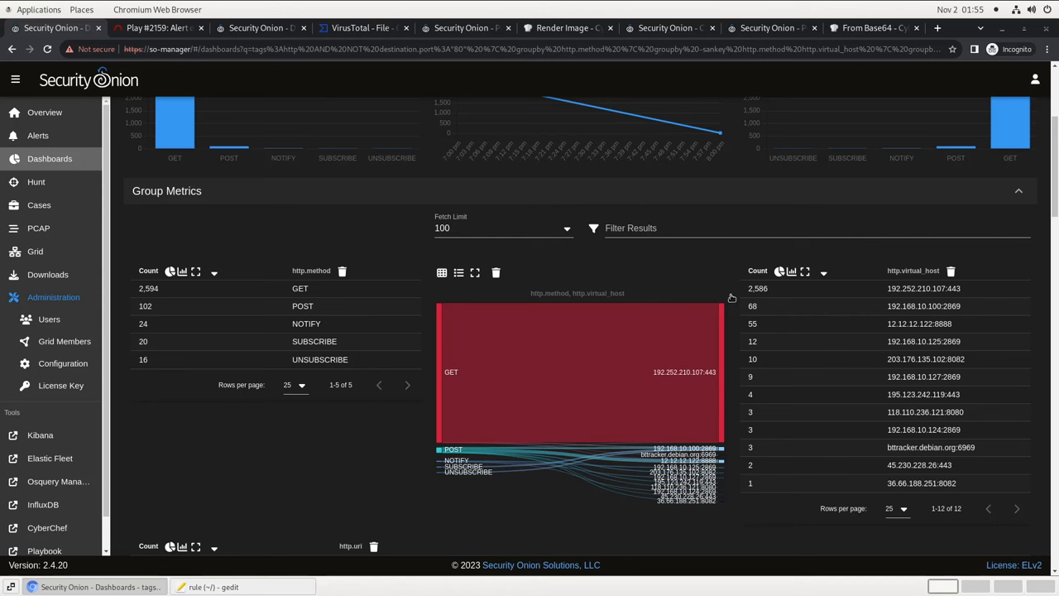
mouse_move(732, 296)
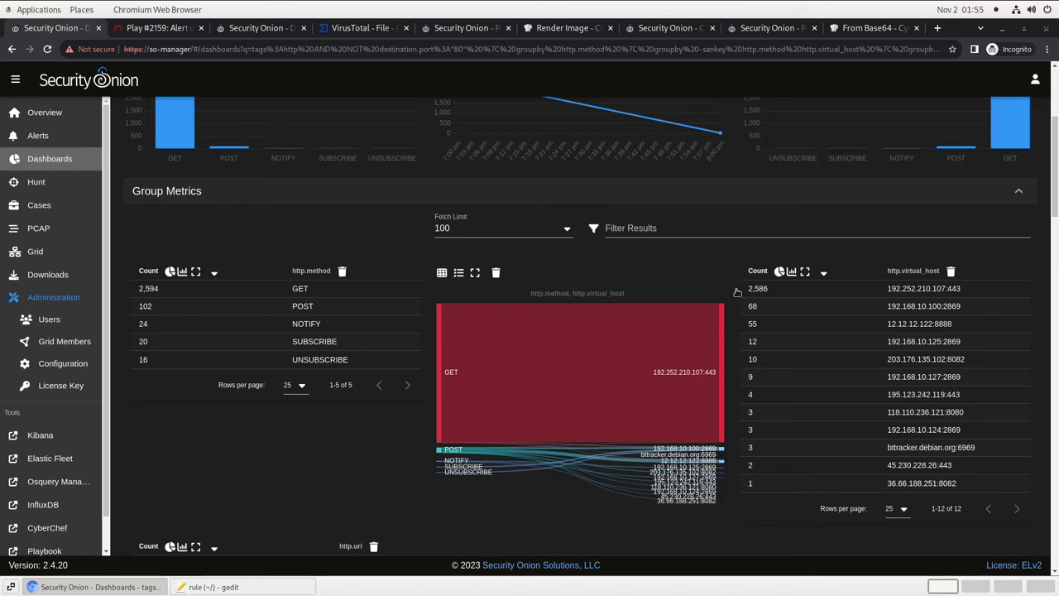
mouse_move(738, 291)
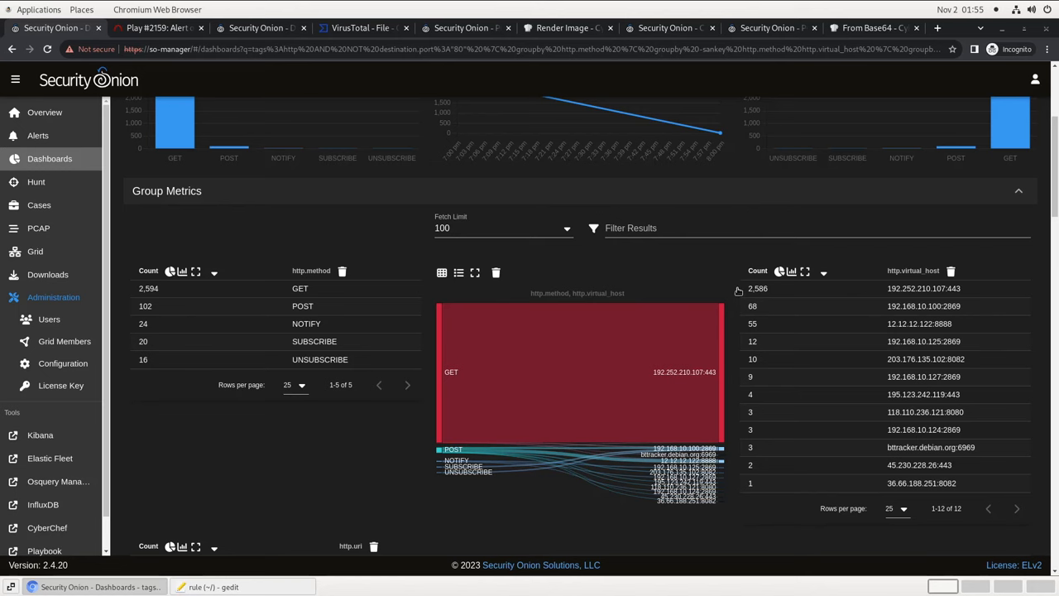
scroll("down", 3)
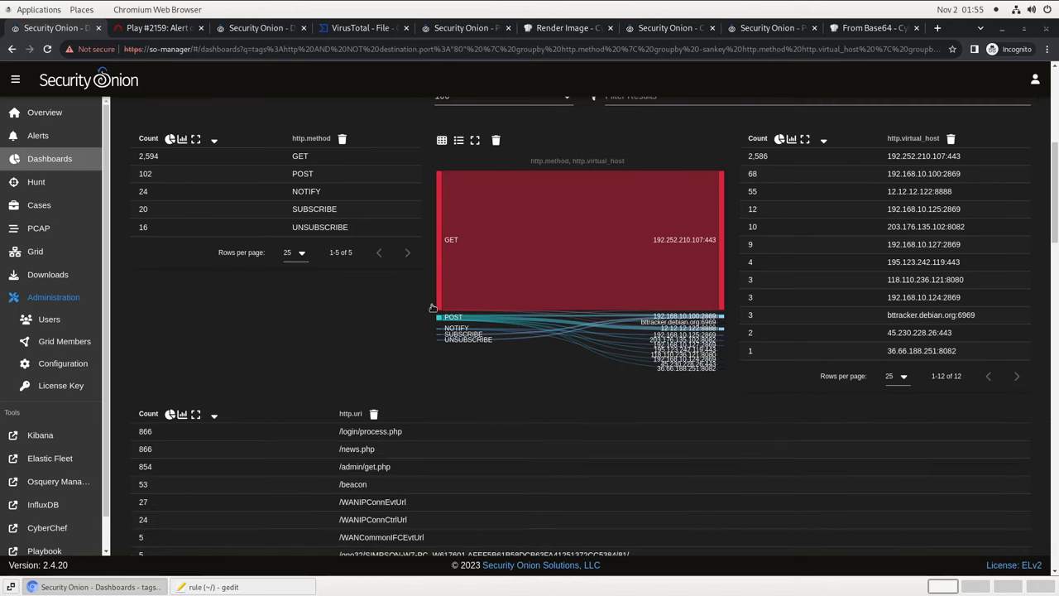
scroll("down", 3)
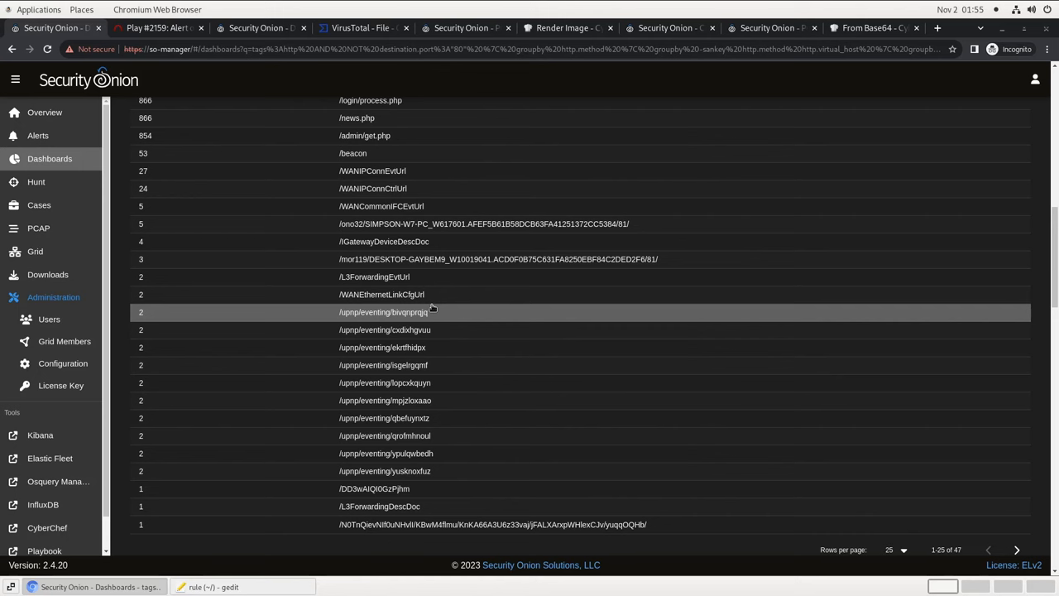
right_click(406, 312)
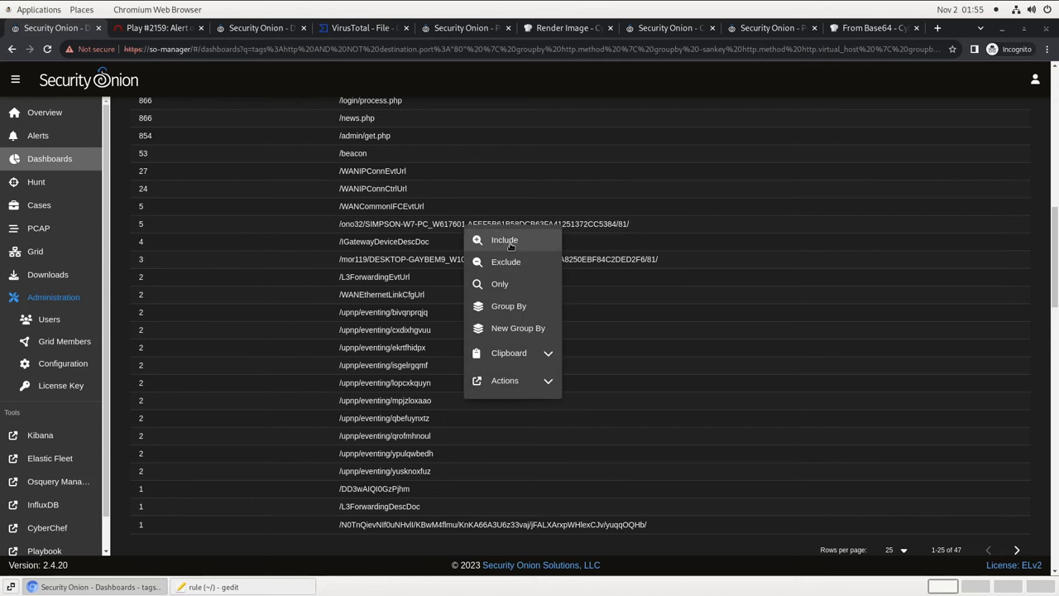
Include host 203.176.135.102:8082 and review its URI, user agent and event tables
left_click(504, 239)
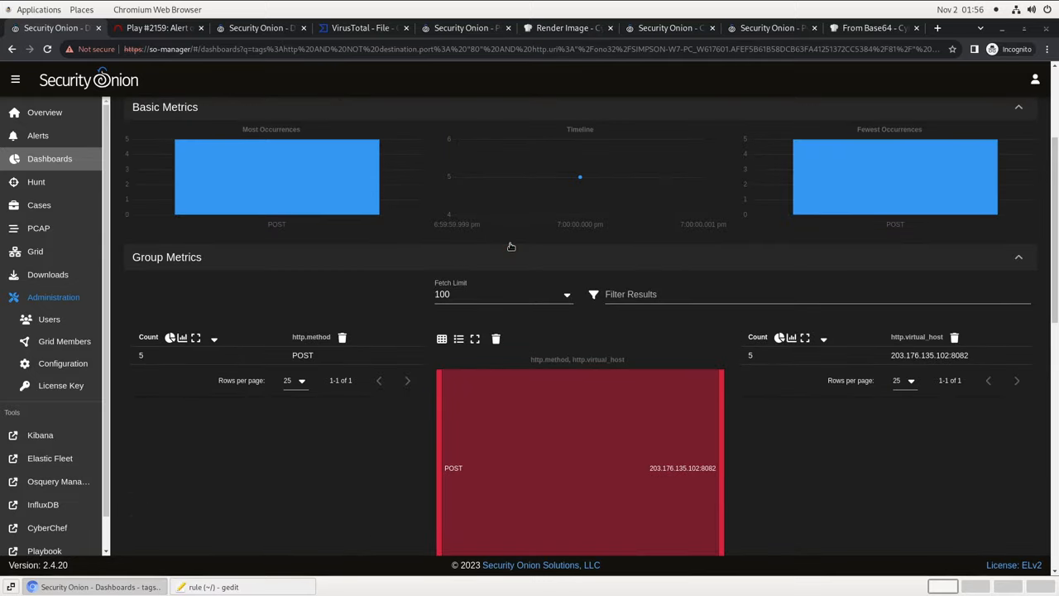
mouse_move(517, 251)
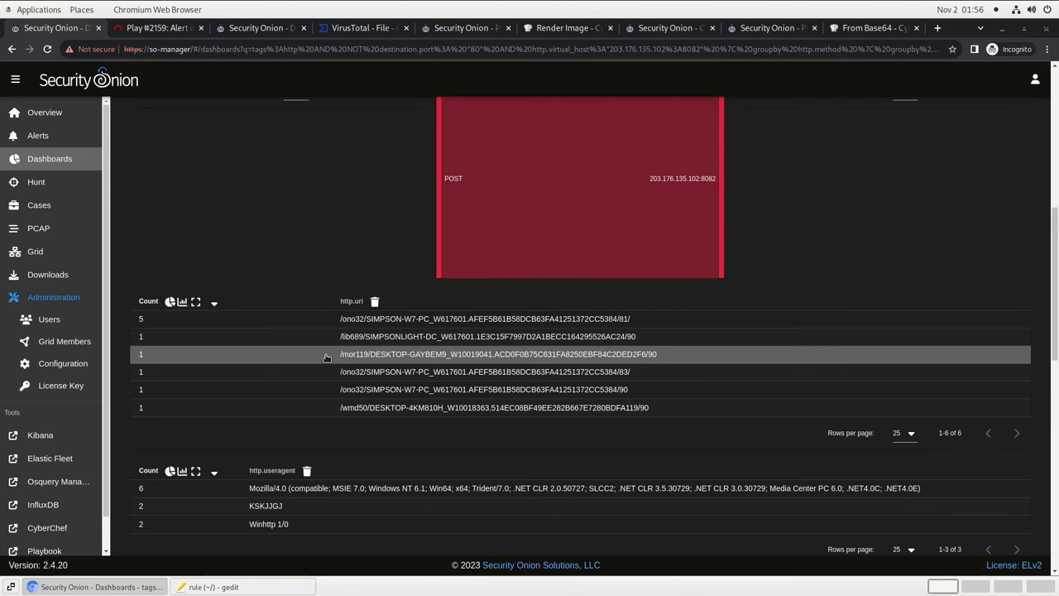
scroll("down", 3)
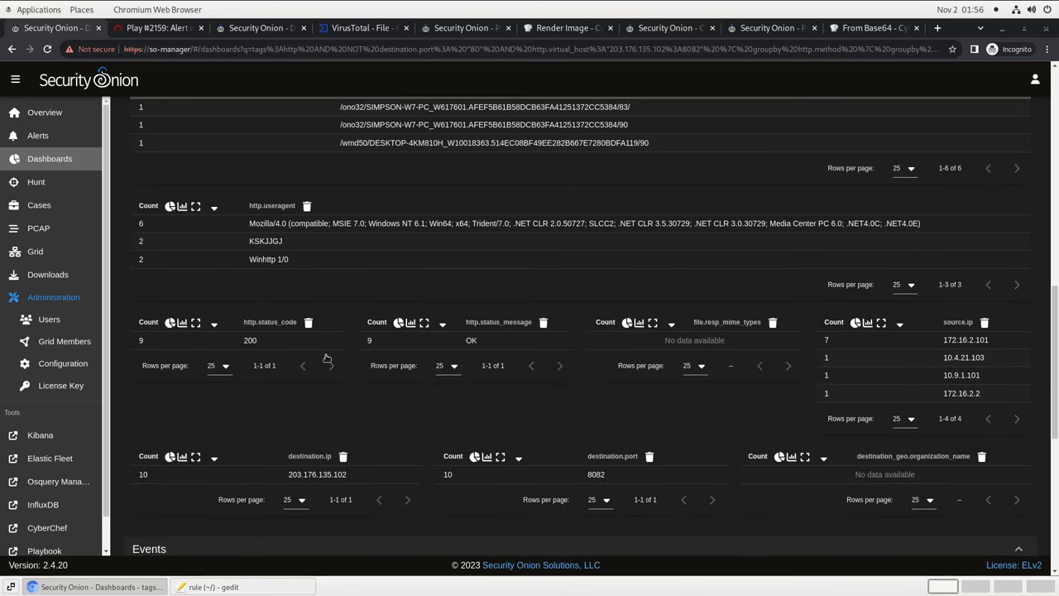
scroll("down", 3)
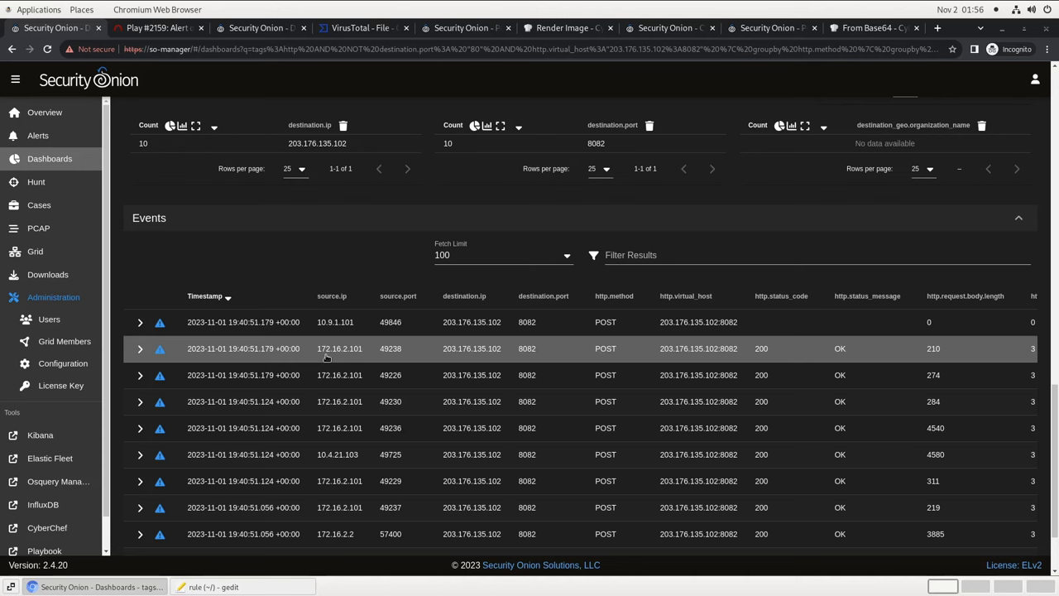
mouse_move(898, 322)
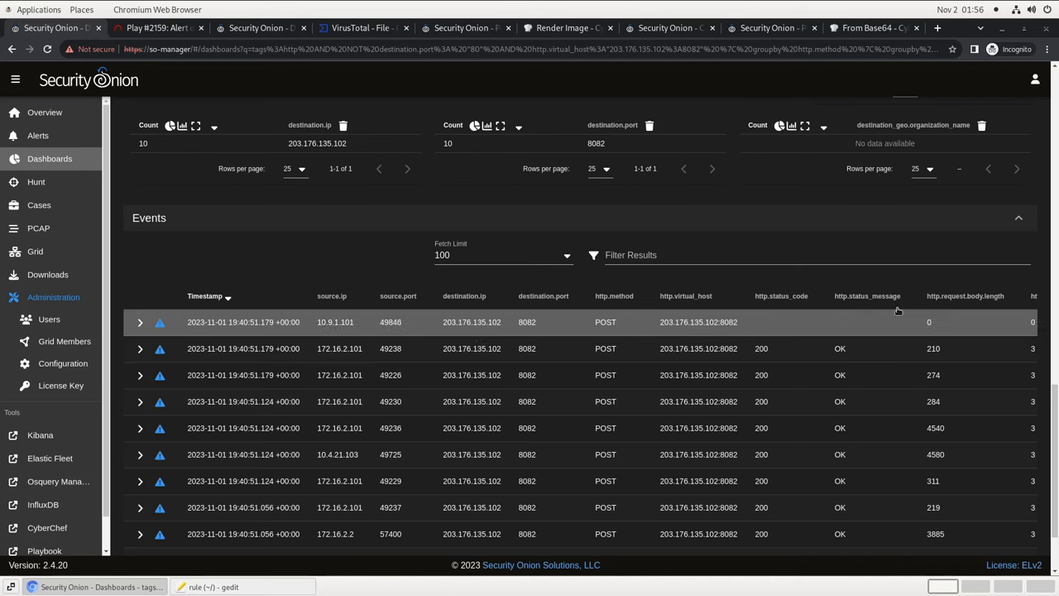
Sort the 203.176.135.102:8082 POSTs by request body length, then select top source IP 10.4.21.103
left_click(965, 296)
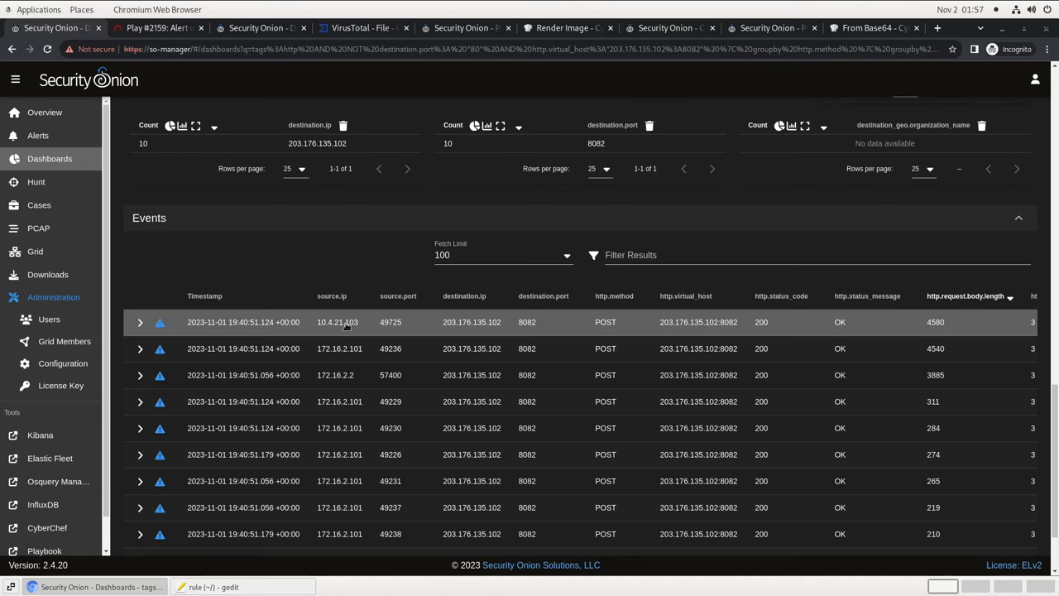
left_click(337, 322)
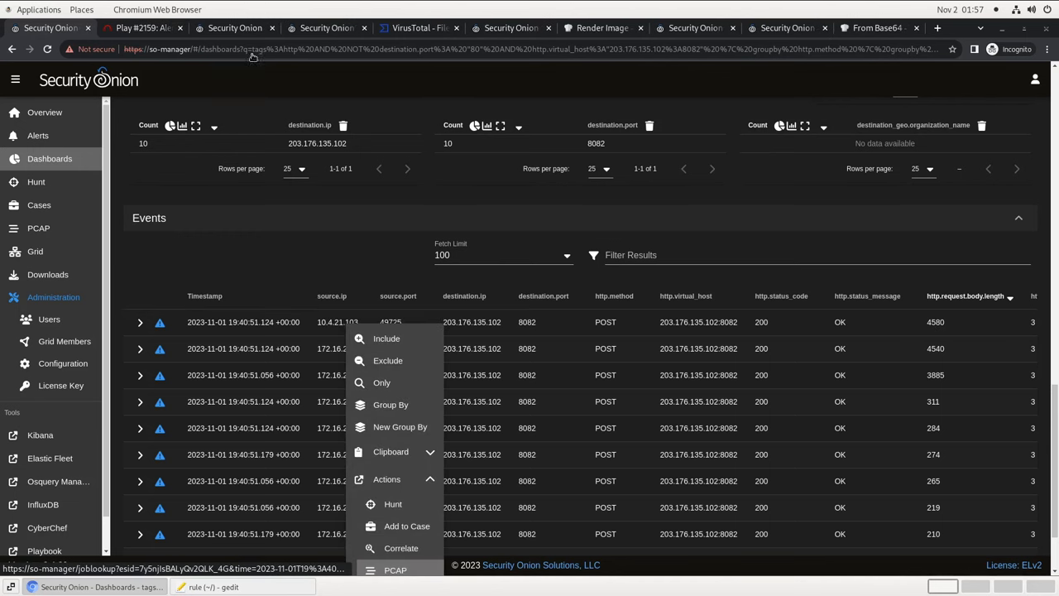
Review the PCAP transcript of the 4,580-byte POST uploading DESKTOP-4KM810H's process list
left_click(396, 569)
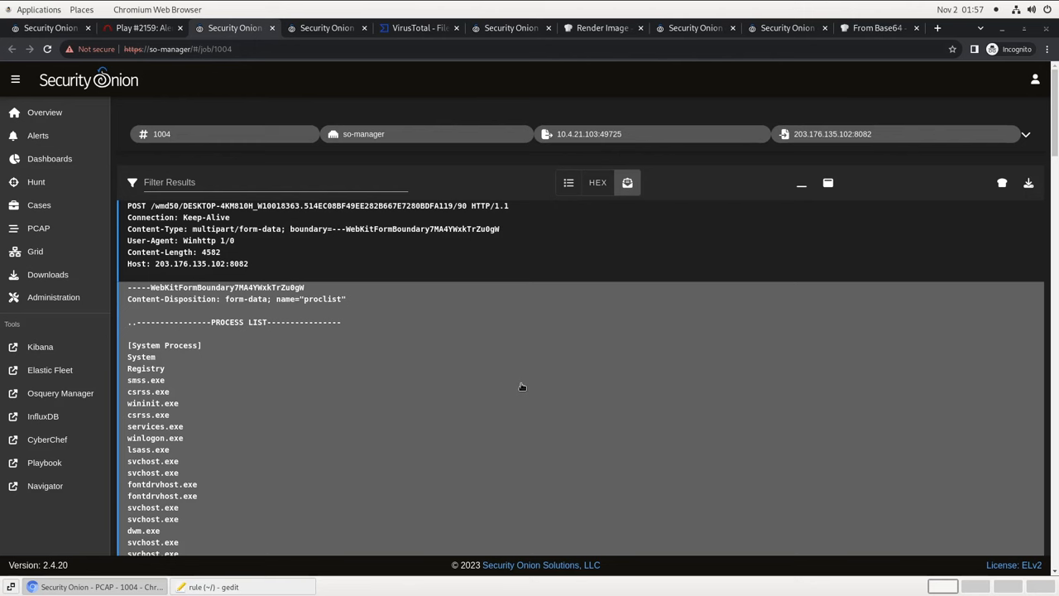
scroll("down", 3)
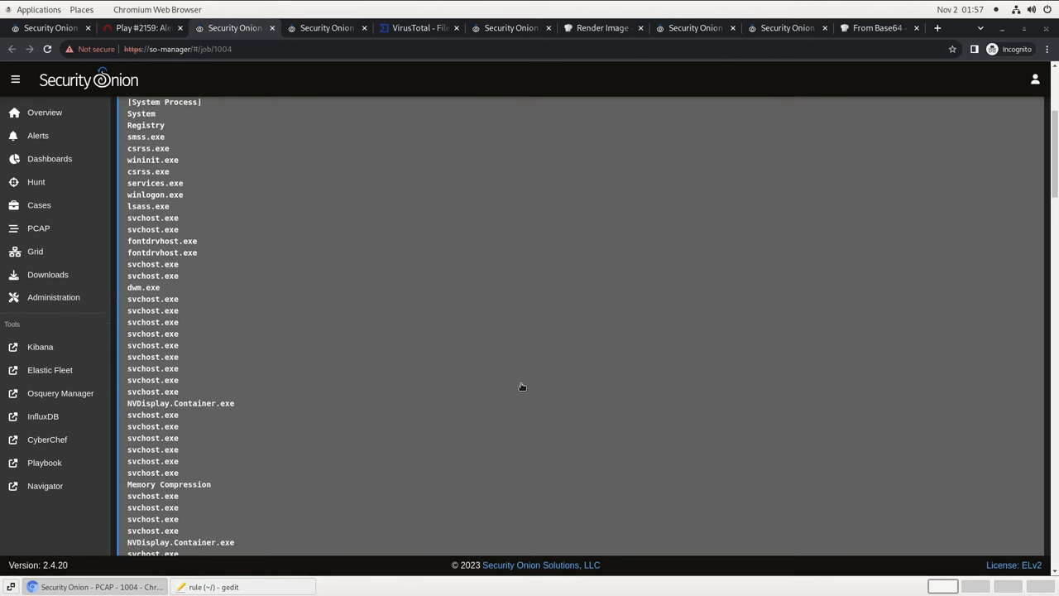
scroll("down", 3)
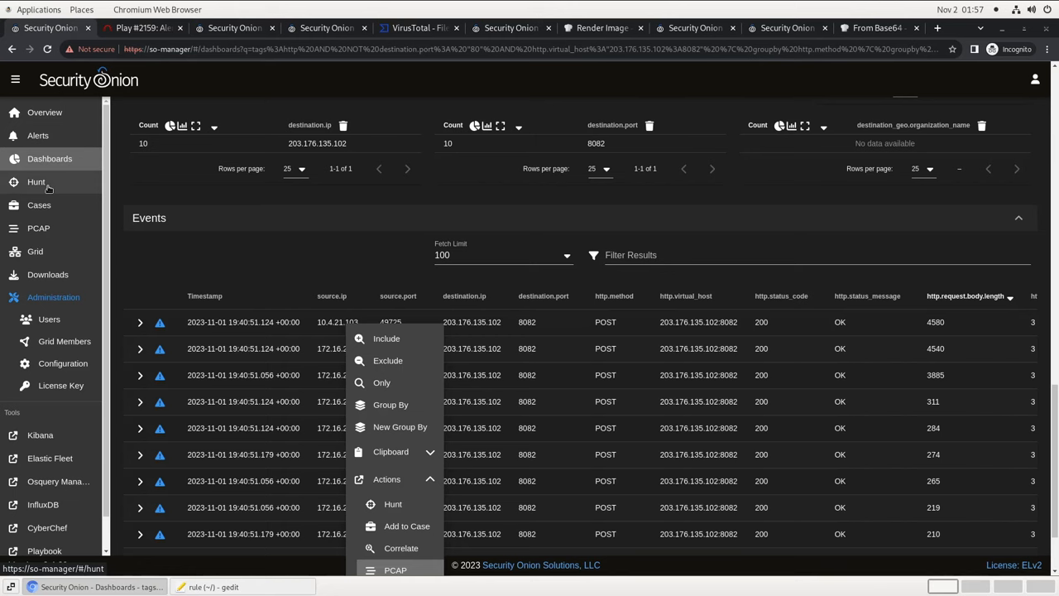
mouse_move(69, 197)
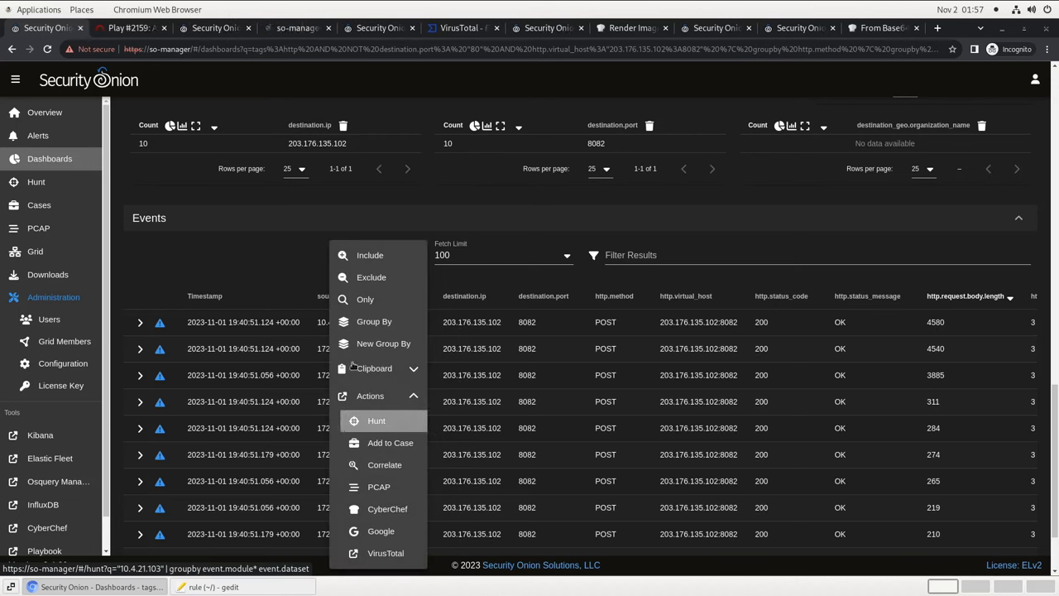
Hunt all events for 10.4.21.103 and view its 659 events grouped by module and dataset
left_click(375, 421)
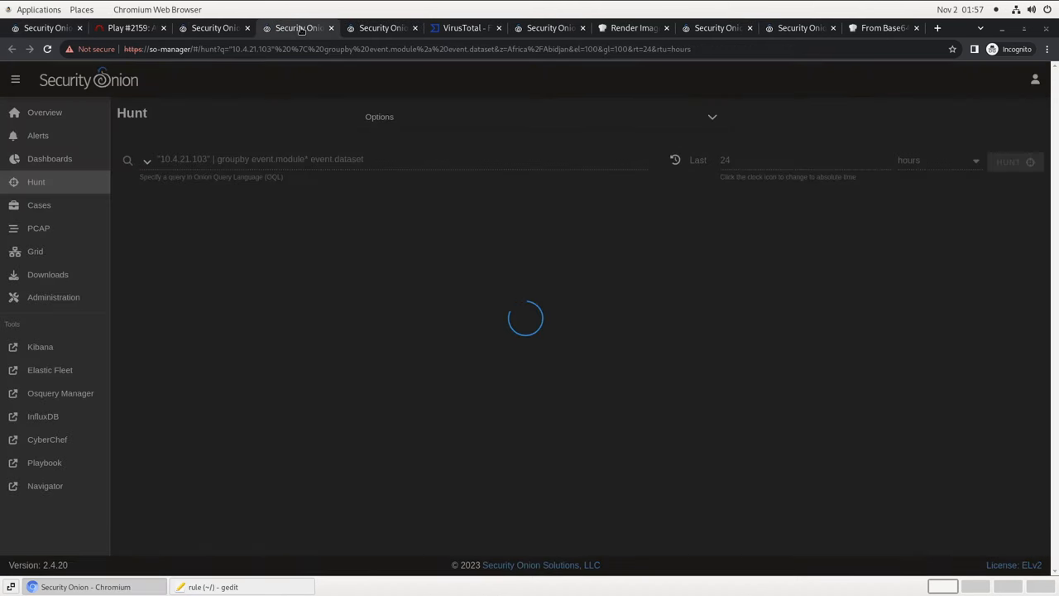
left_click(1008, 162)
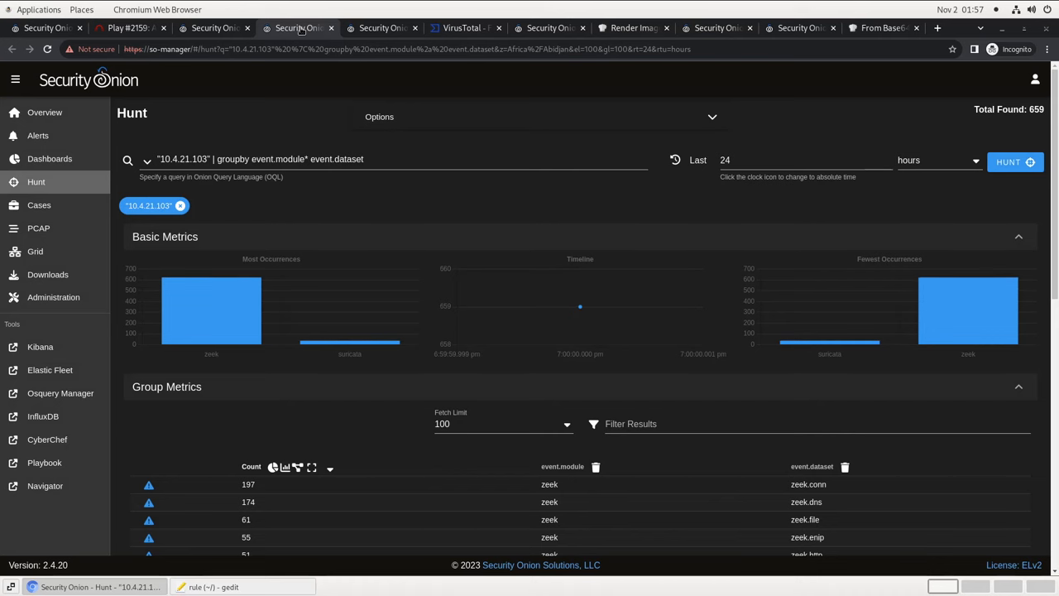
scroll("down", 3)
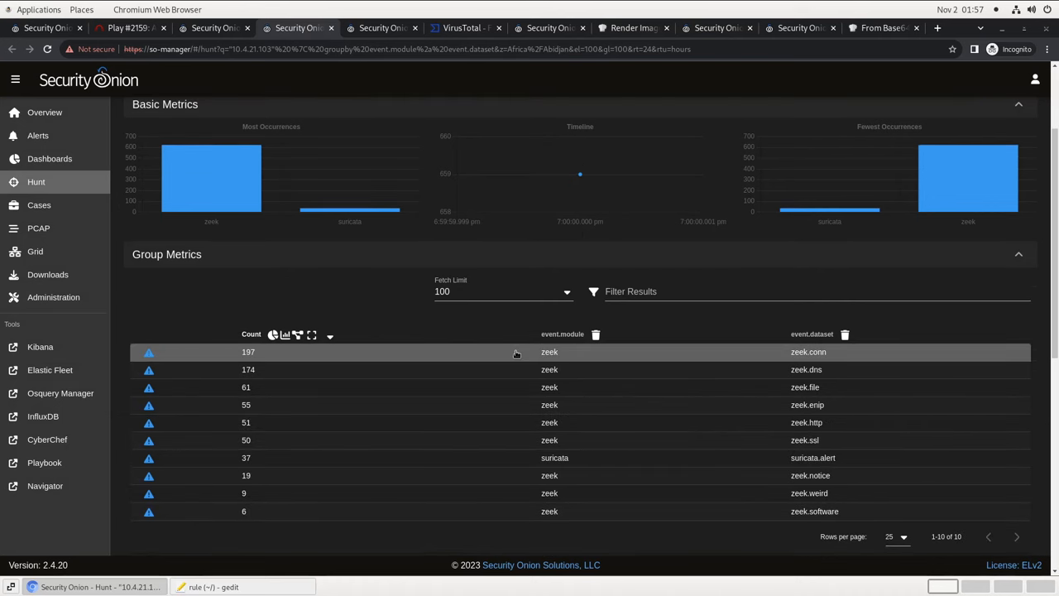
mouse_move(550, 369)
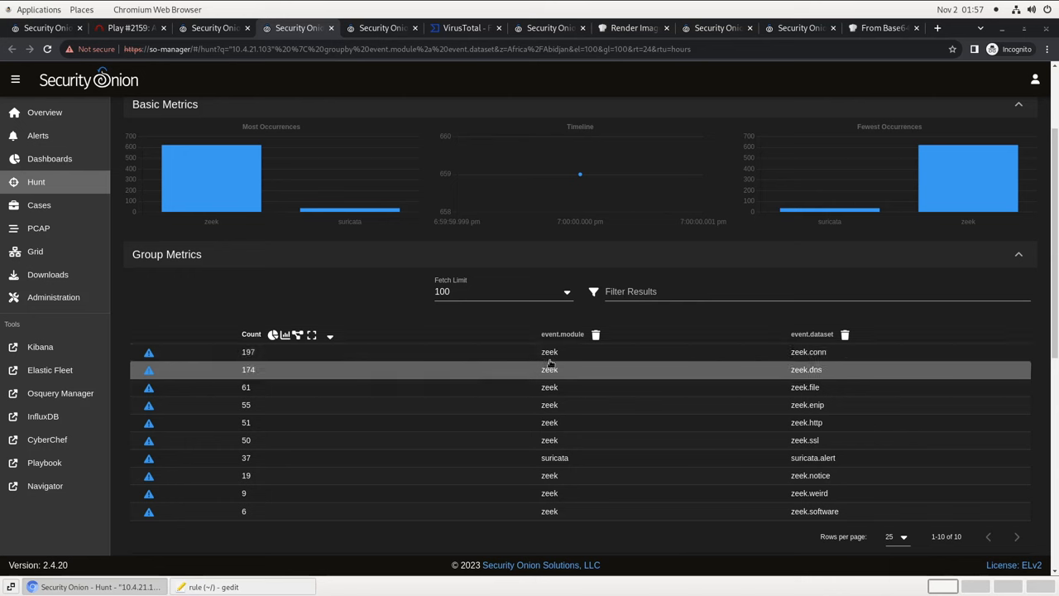
mouse_move(764, 397)
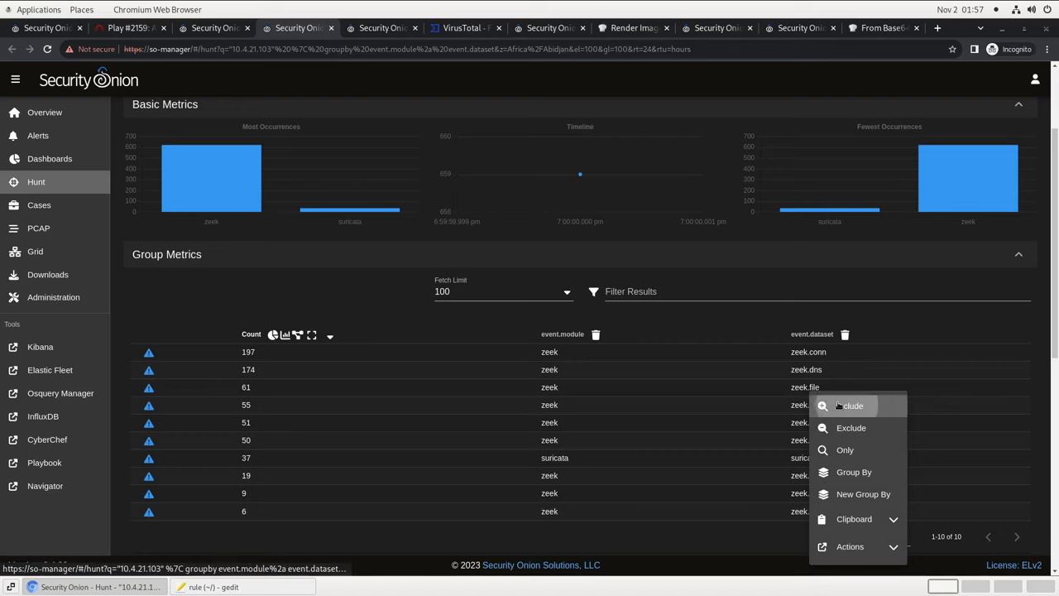
Filter to zeek.file with mime type application/x-dosexec, then hunt the executables' log.id.uid values
left_click(845, 450)
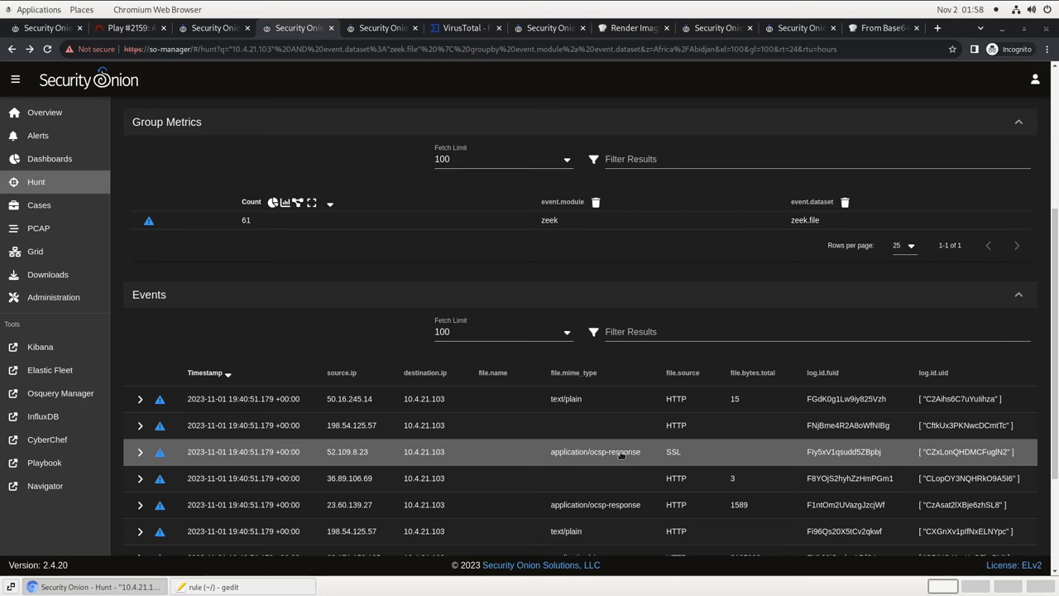
left_click(674, 451)
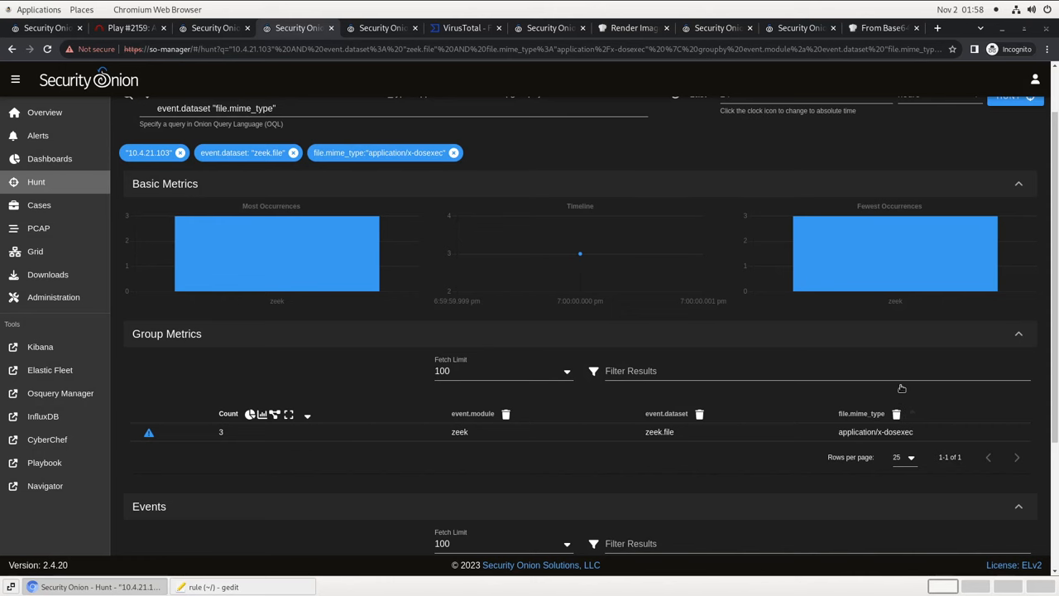
scroll("down", 3)
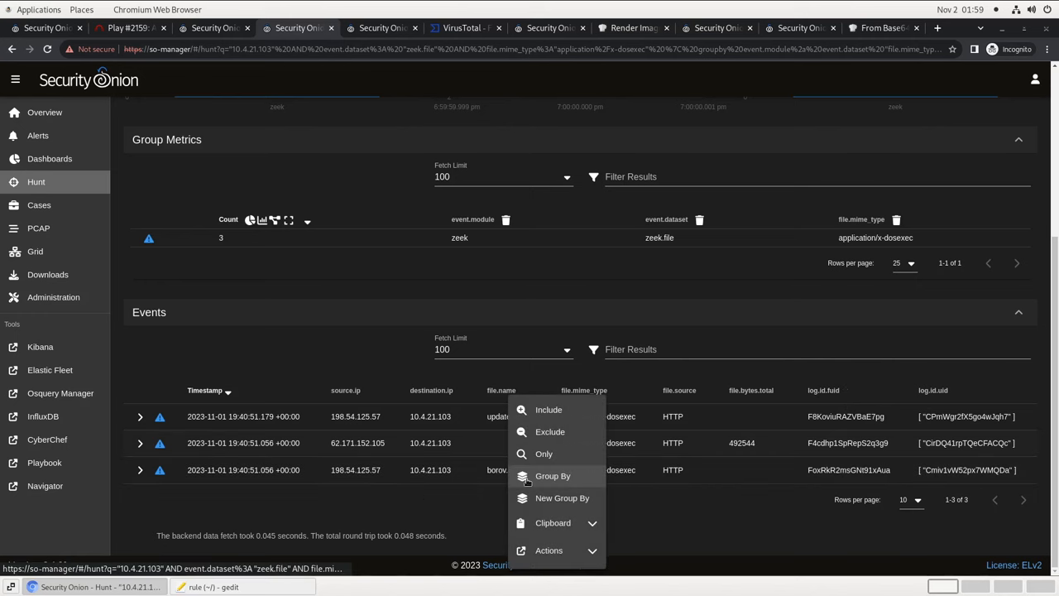
left_click(549, 551)
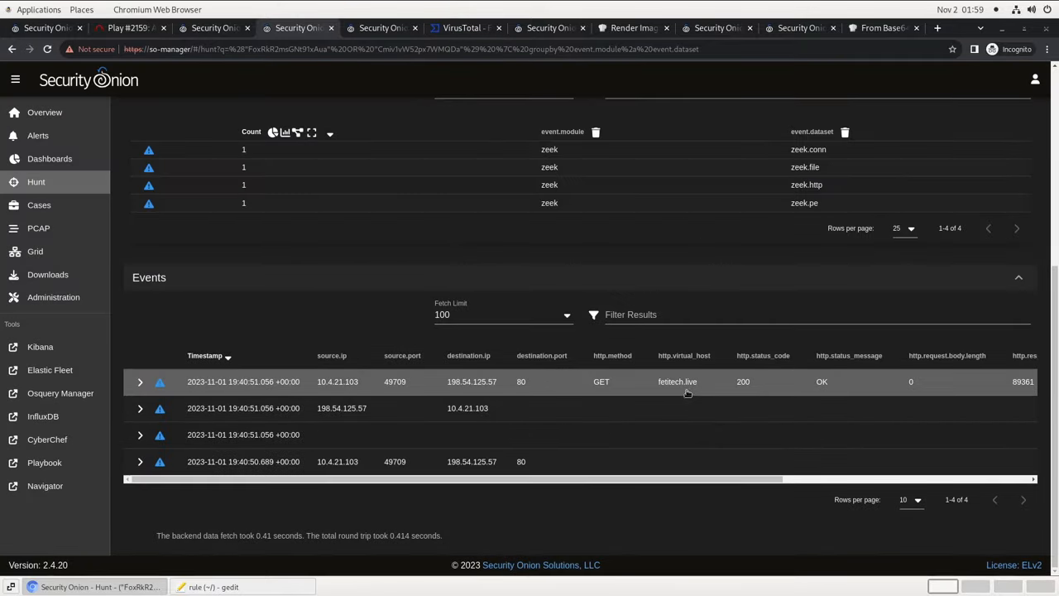
mouse_move(687, 393)
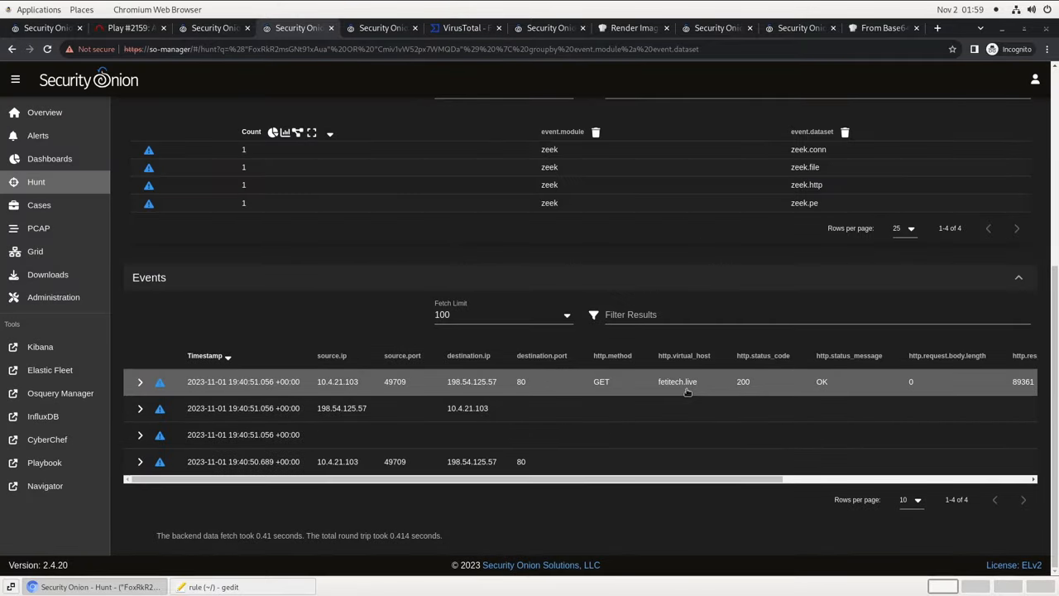